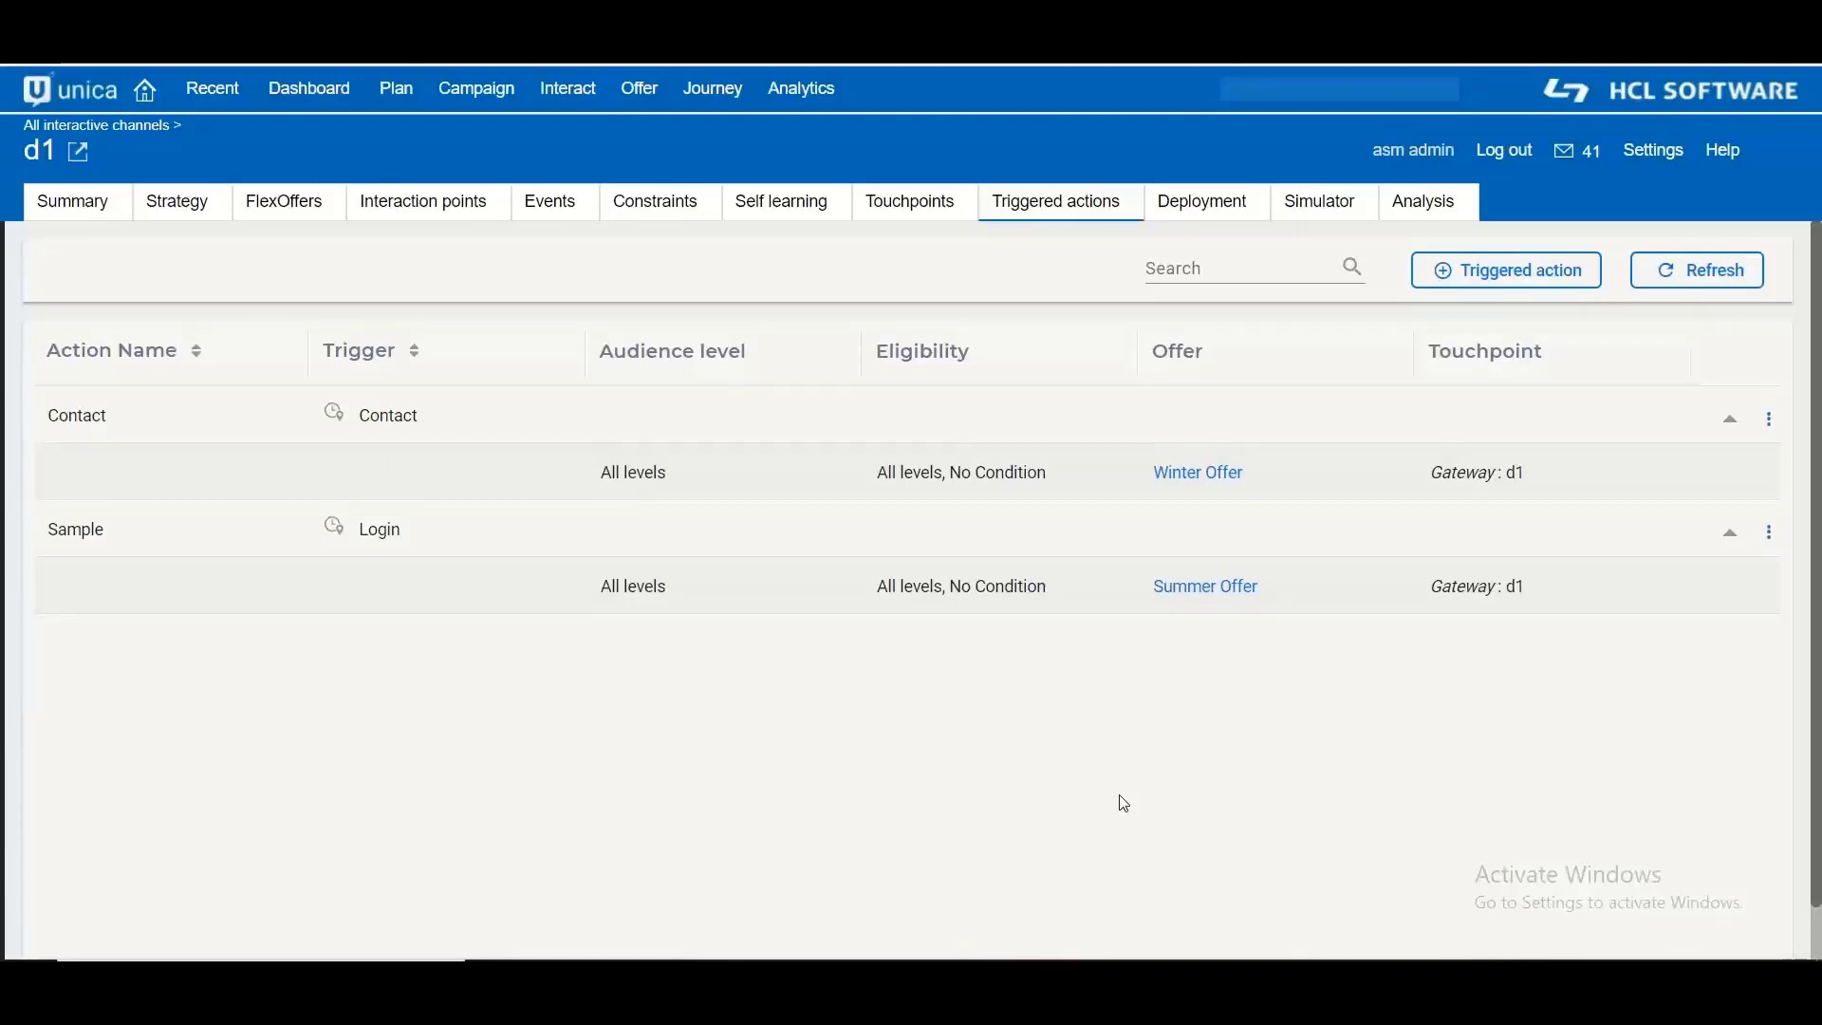
{"action": "mouse_move", "coordinate": [1114, 782]}
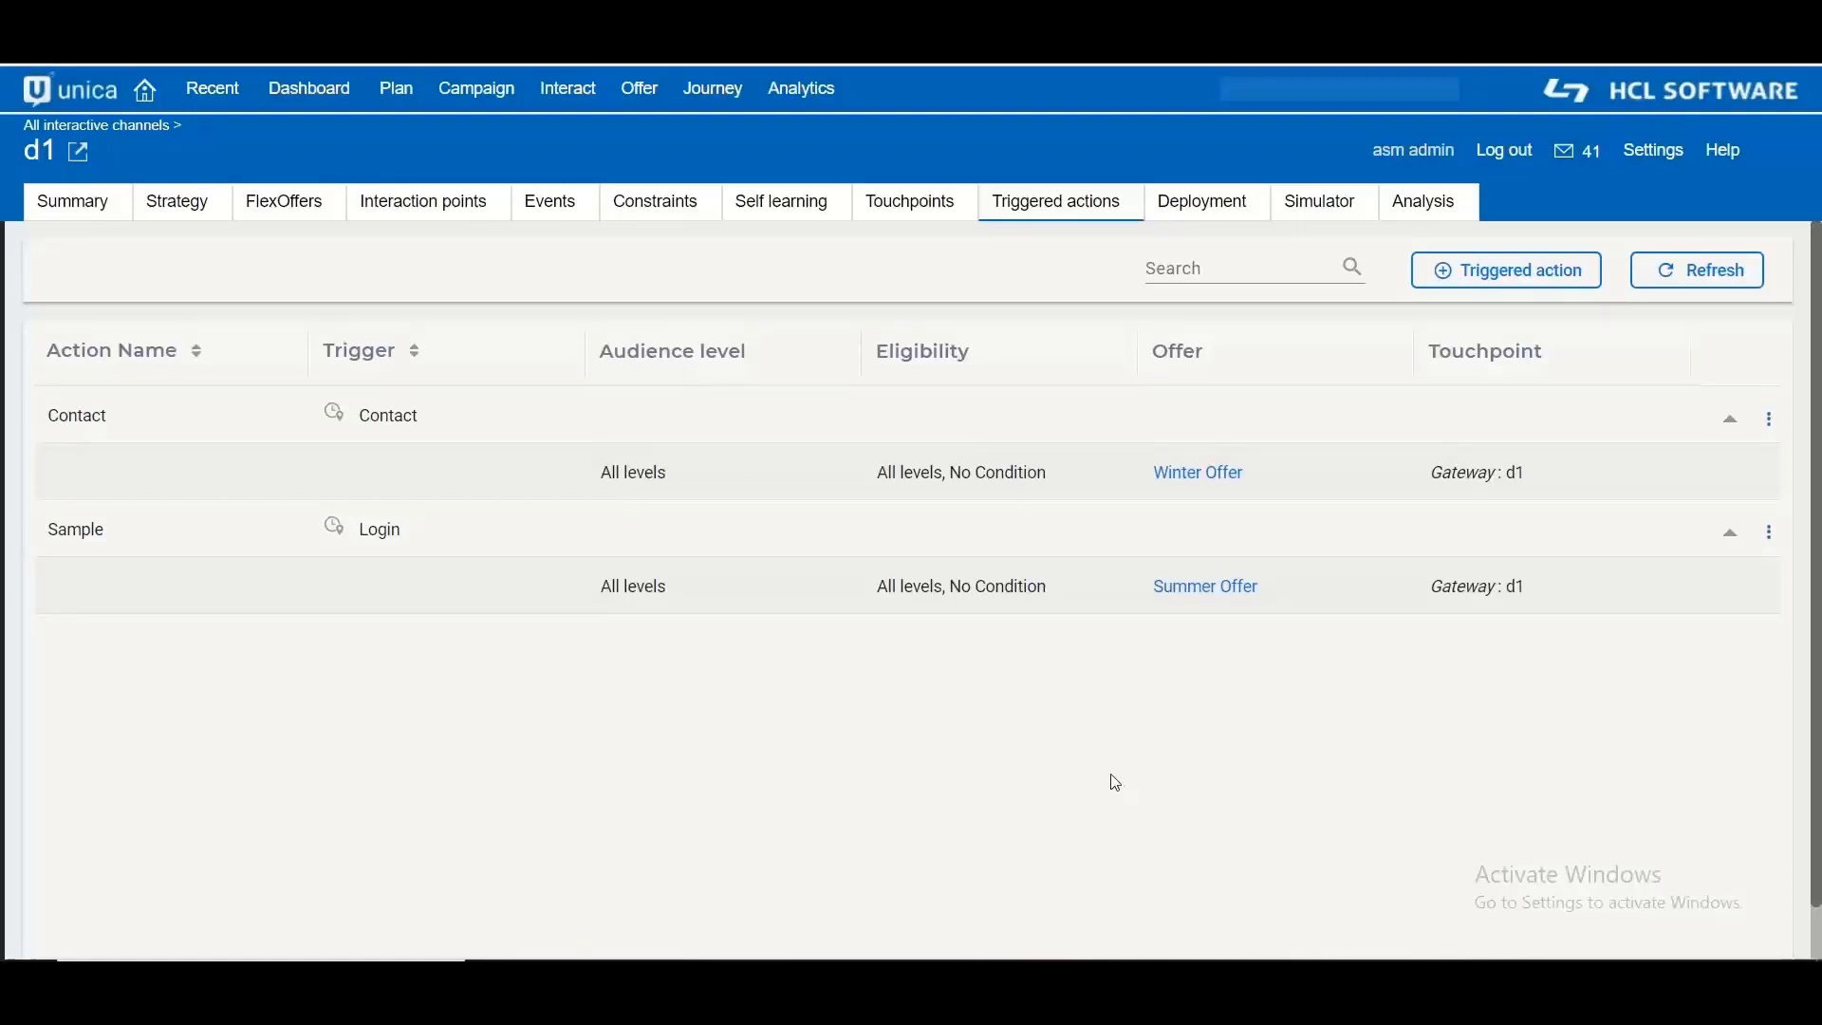
{"action": "mouse_move", "coordinate": [1104, 772]}
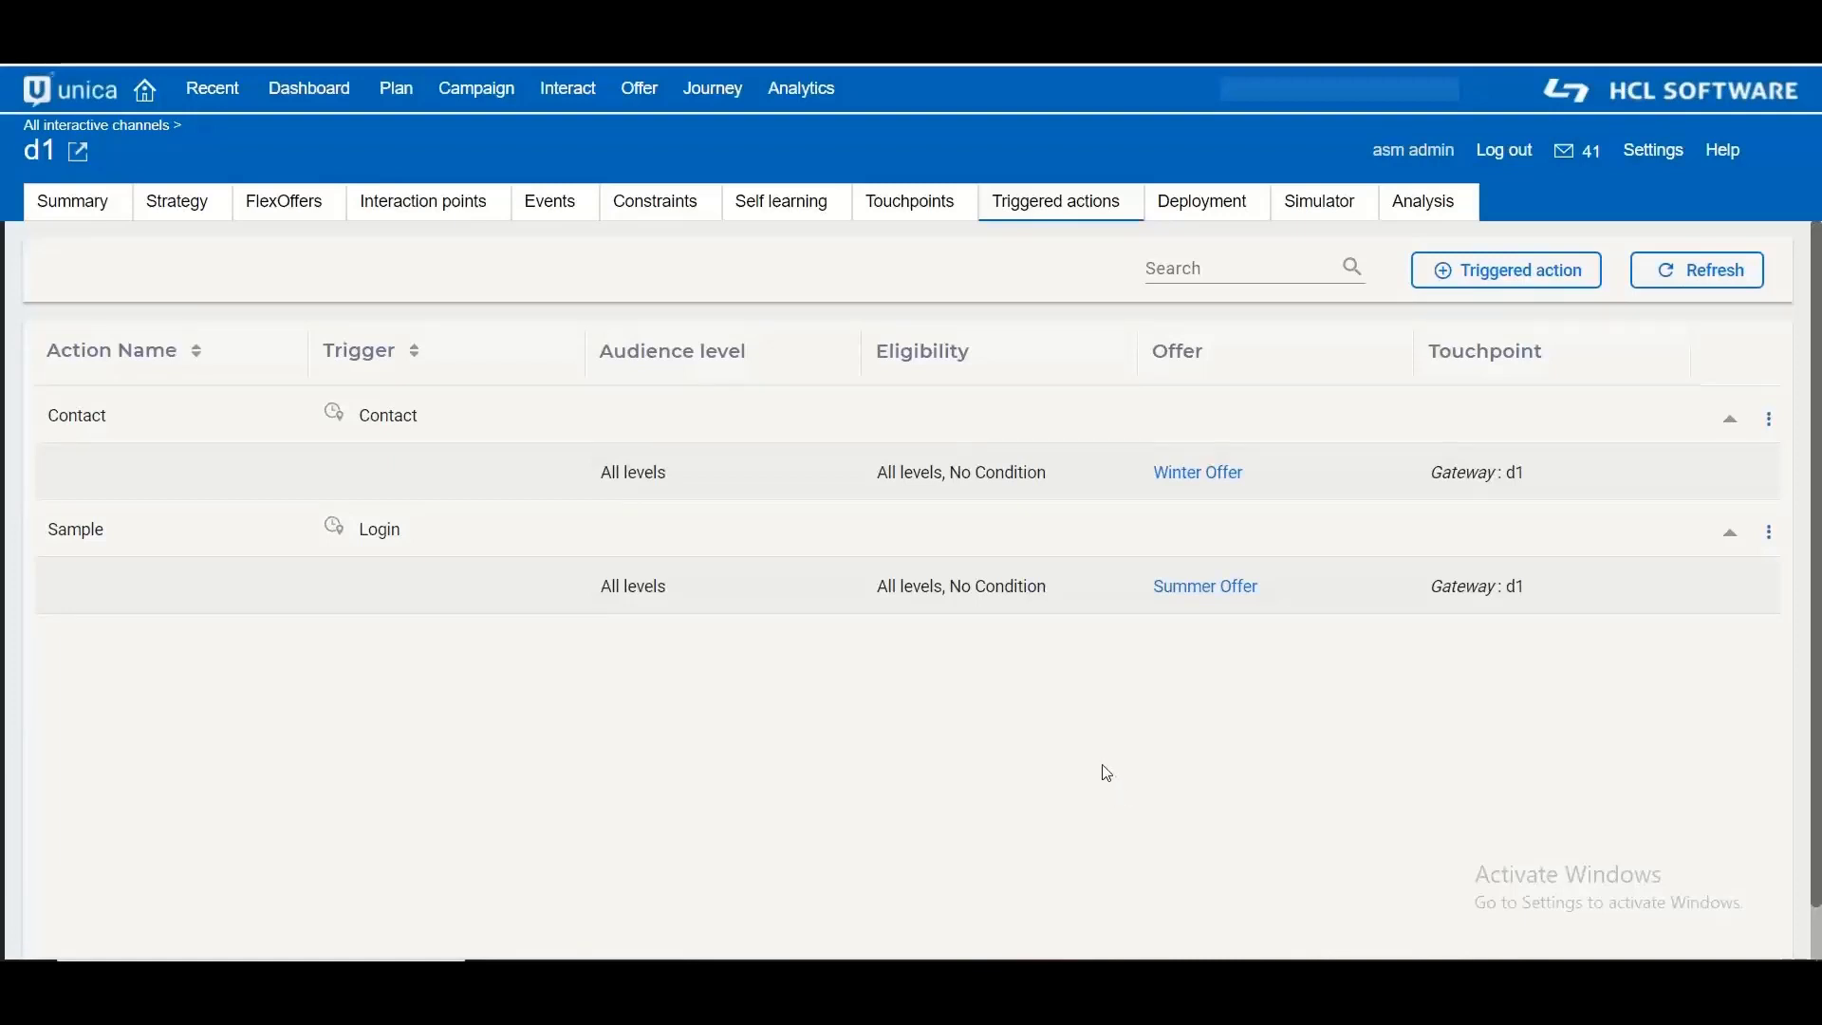
{"action": "mouse_move", "coordinate": [1188, 721]}
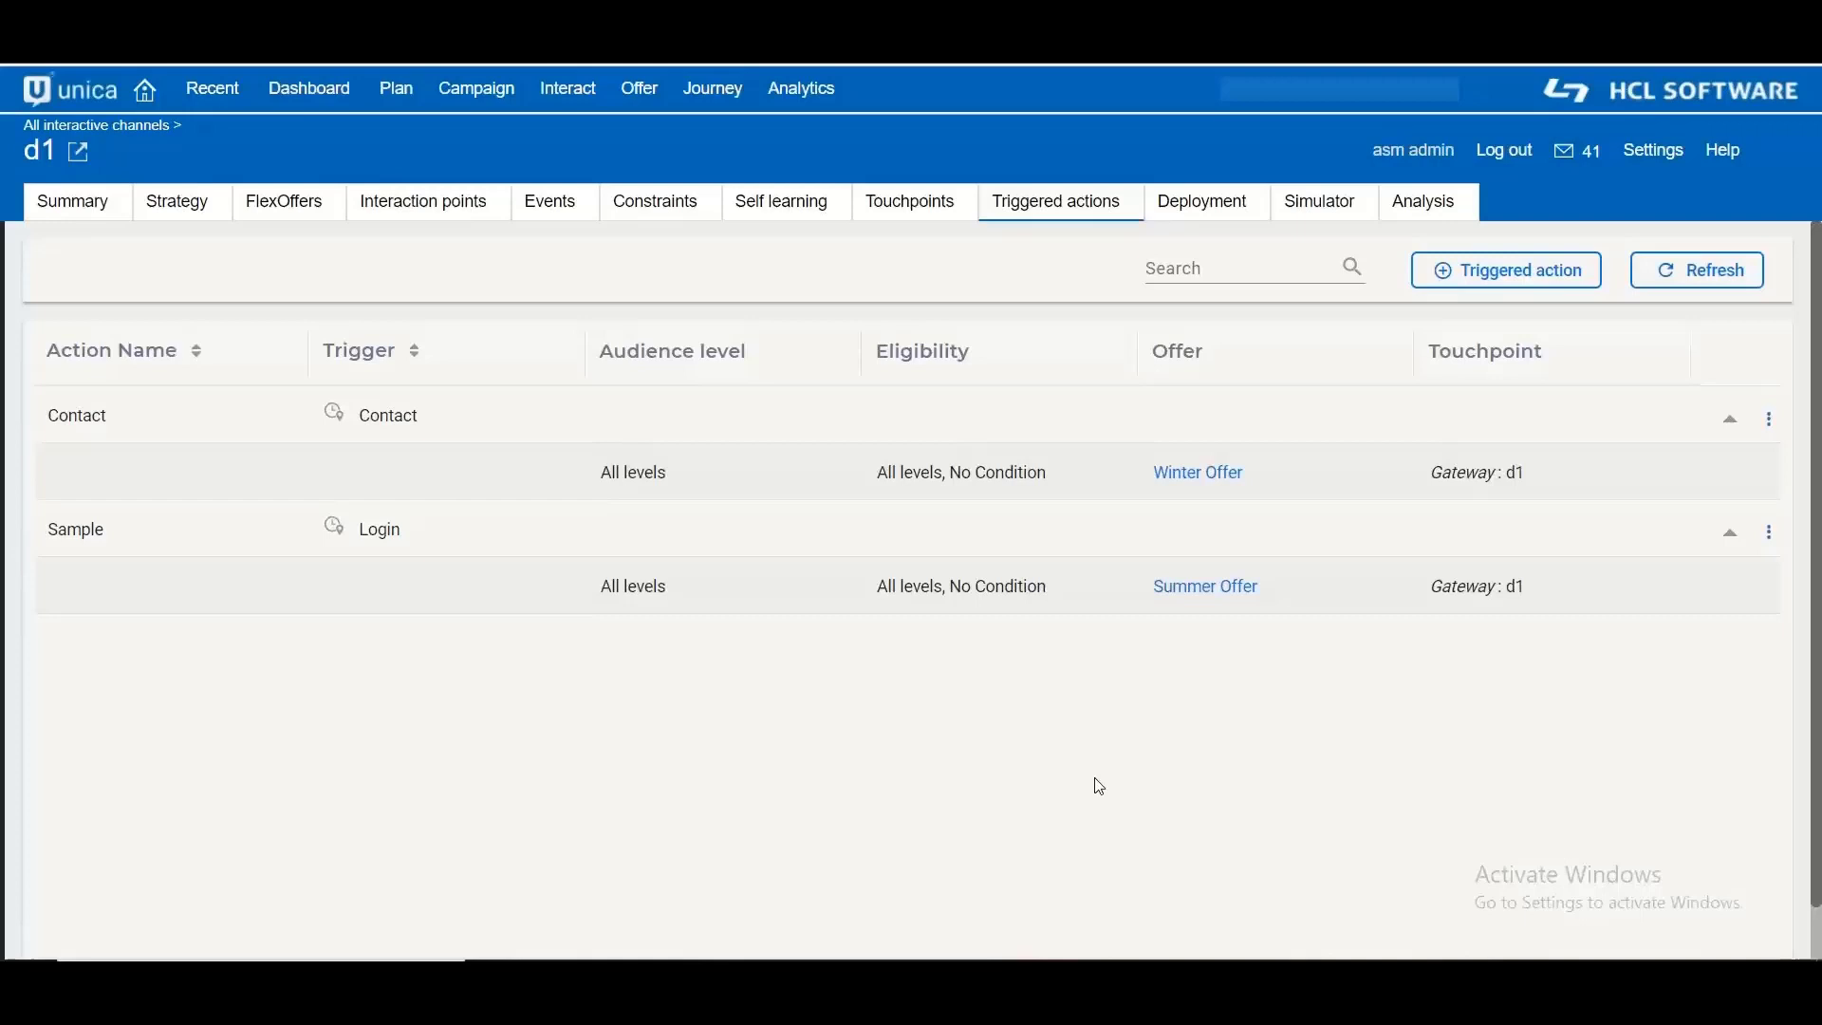
Step: Navigate Settings > Configuration to interact > profile > Audience Levels > Customer settings
{"action": "left_click", "coordinate": [1651, 150]}
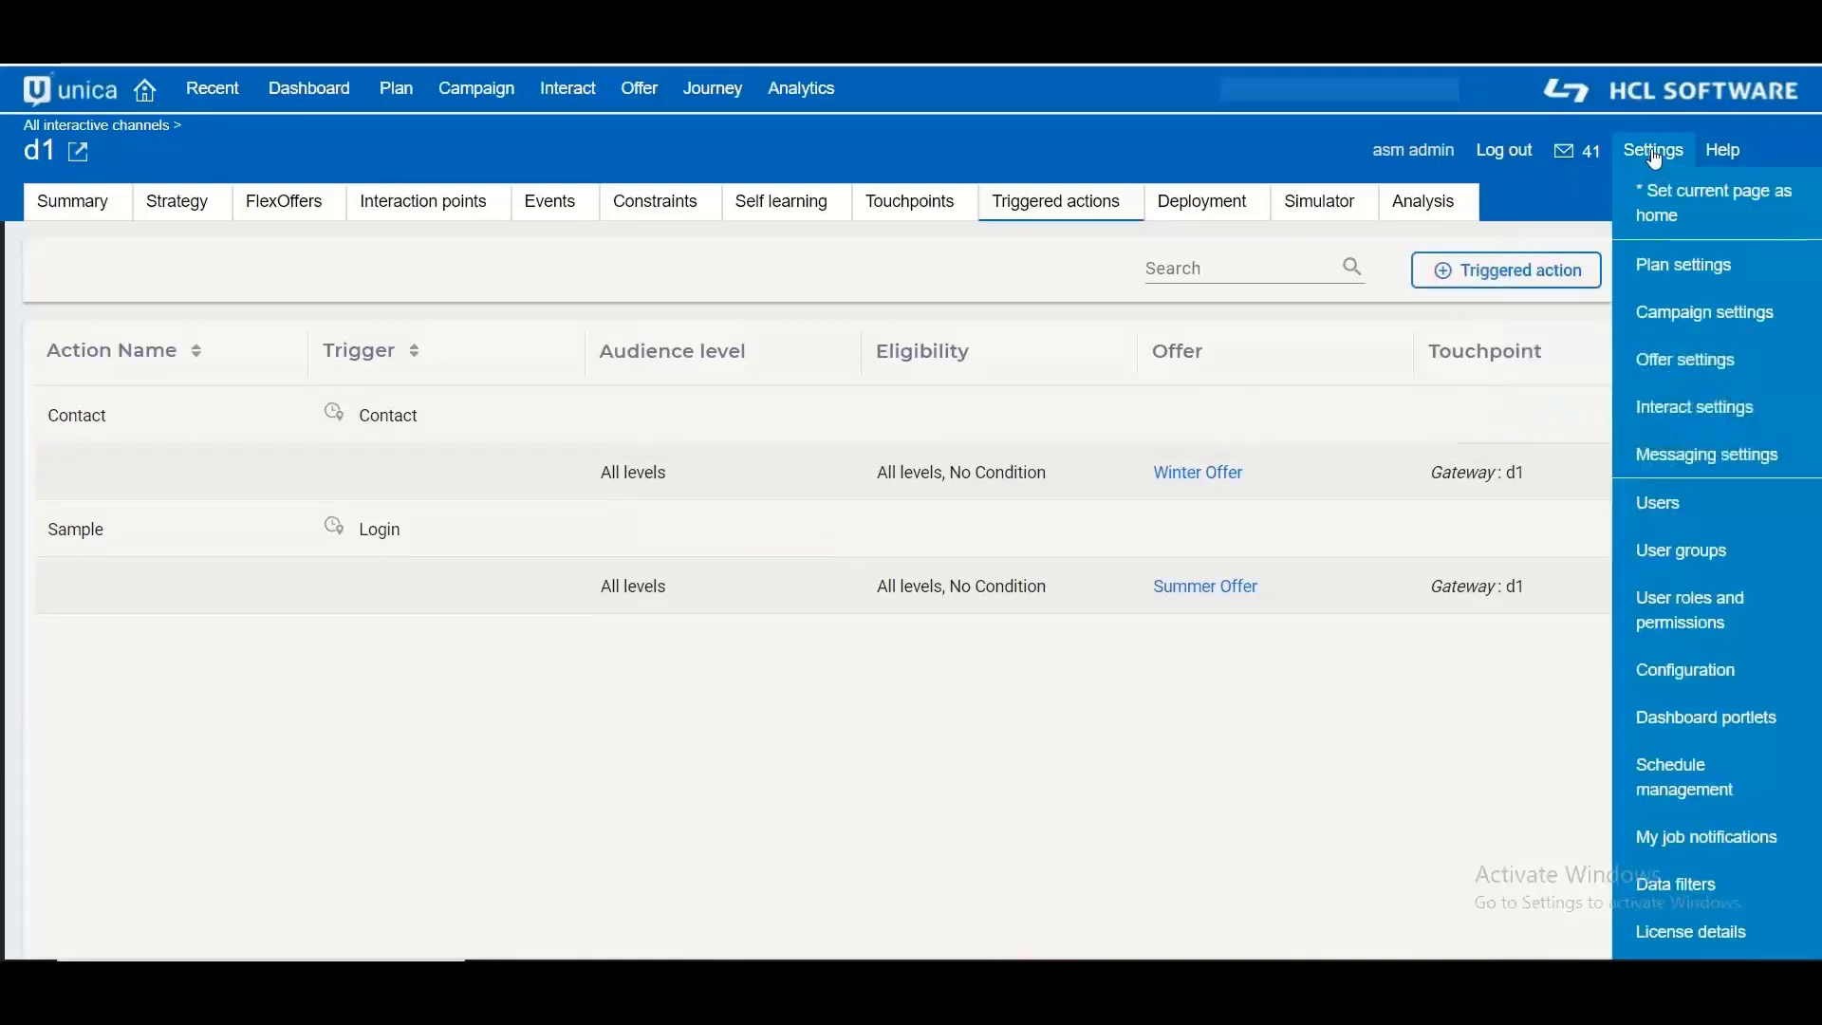
{"action": "mouse_move", "coordinate": [1713, 192]}
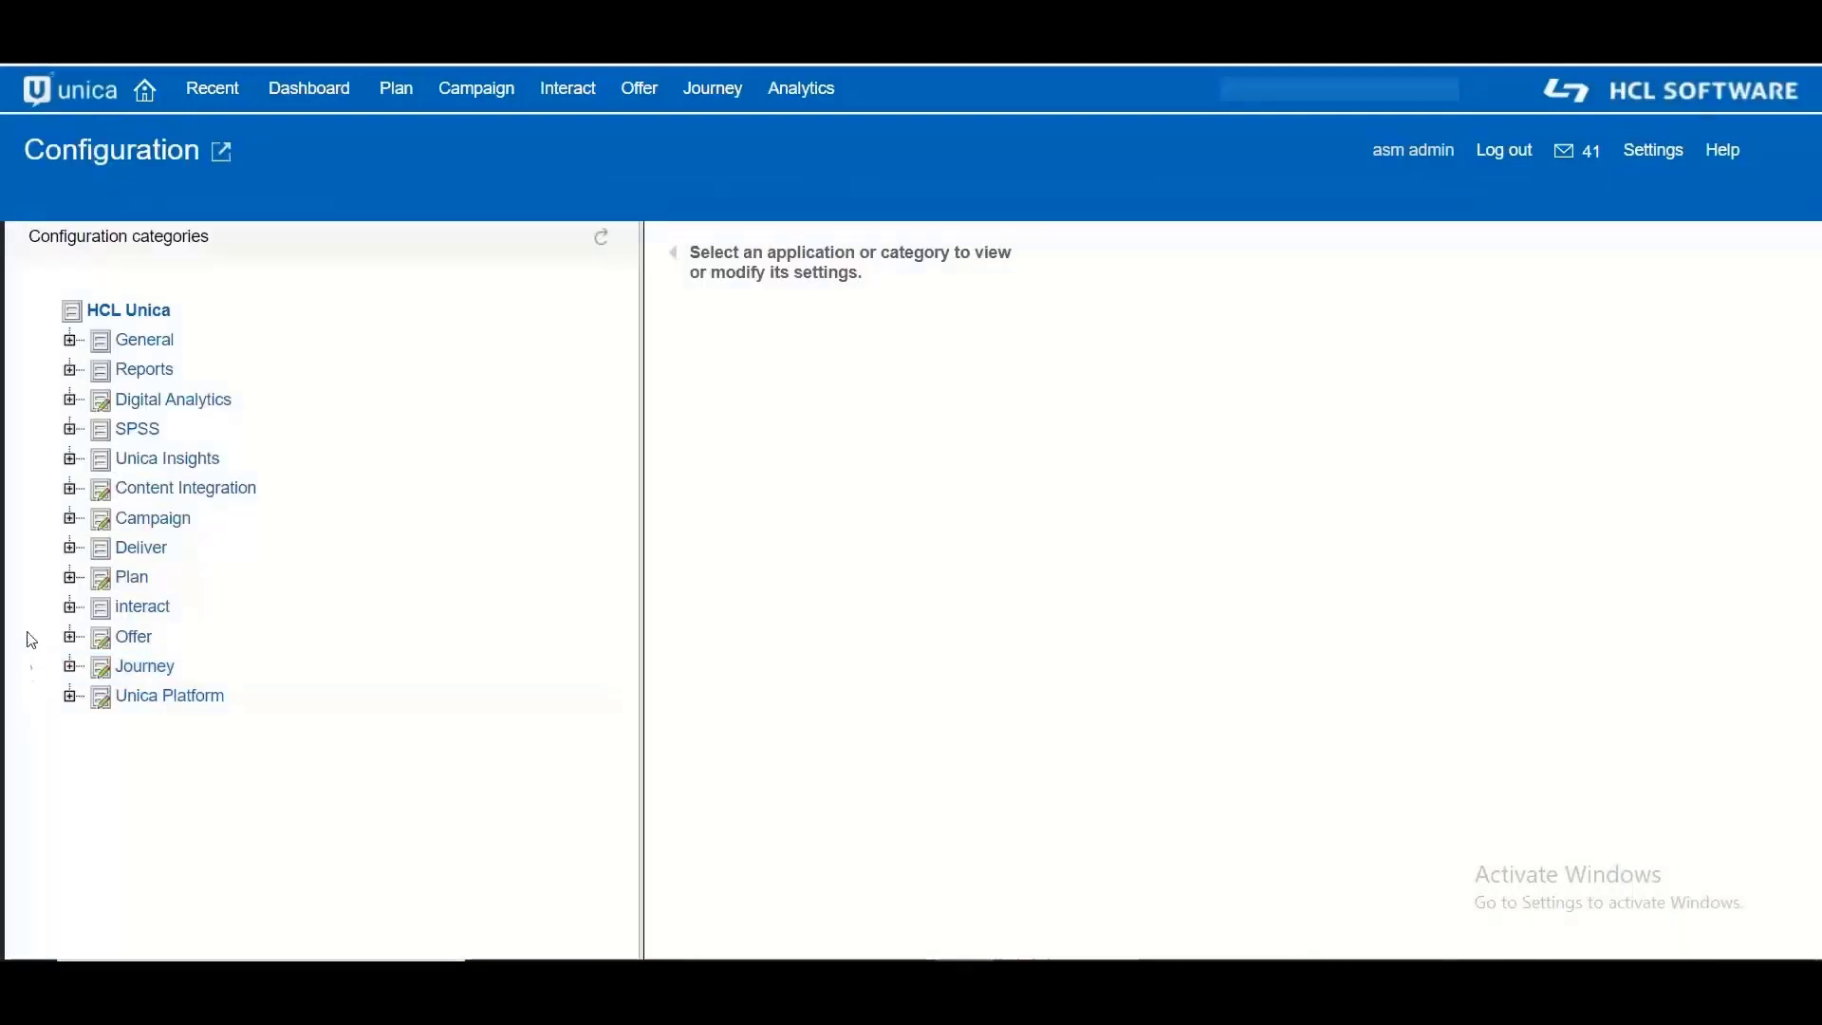
{"action": "left_click", "coordinate": [142, 606]}
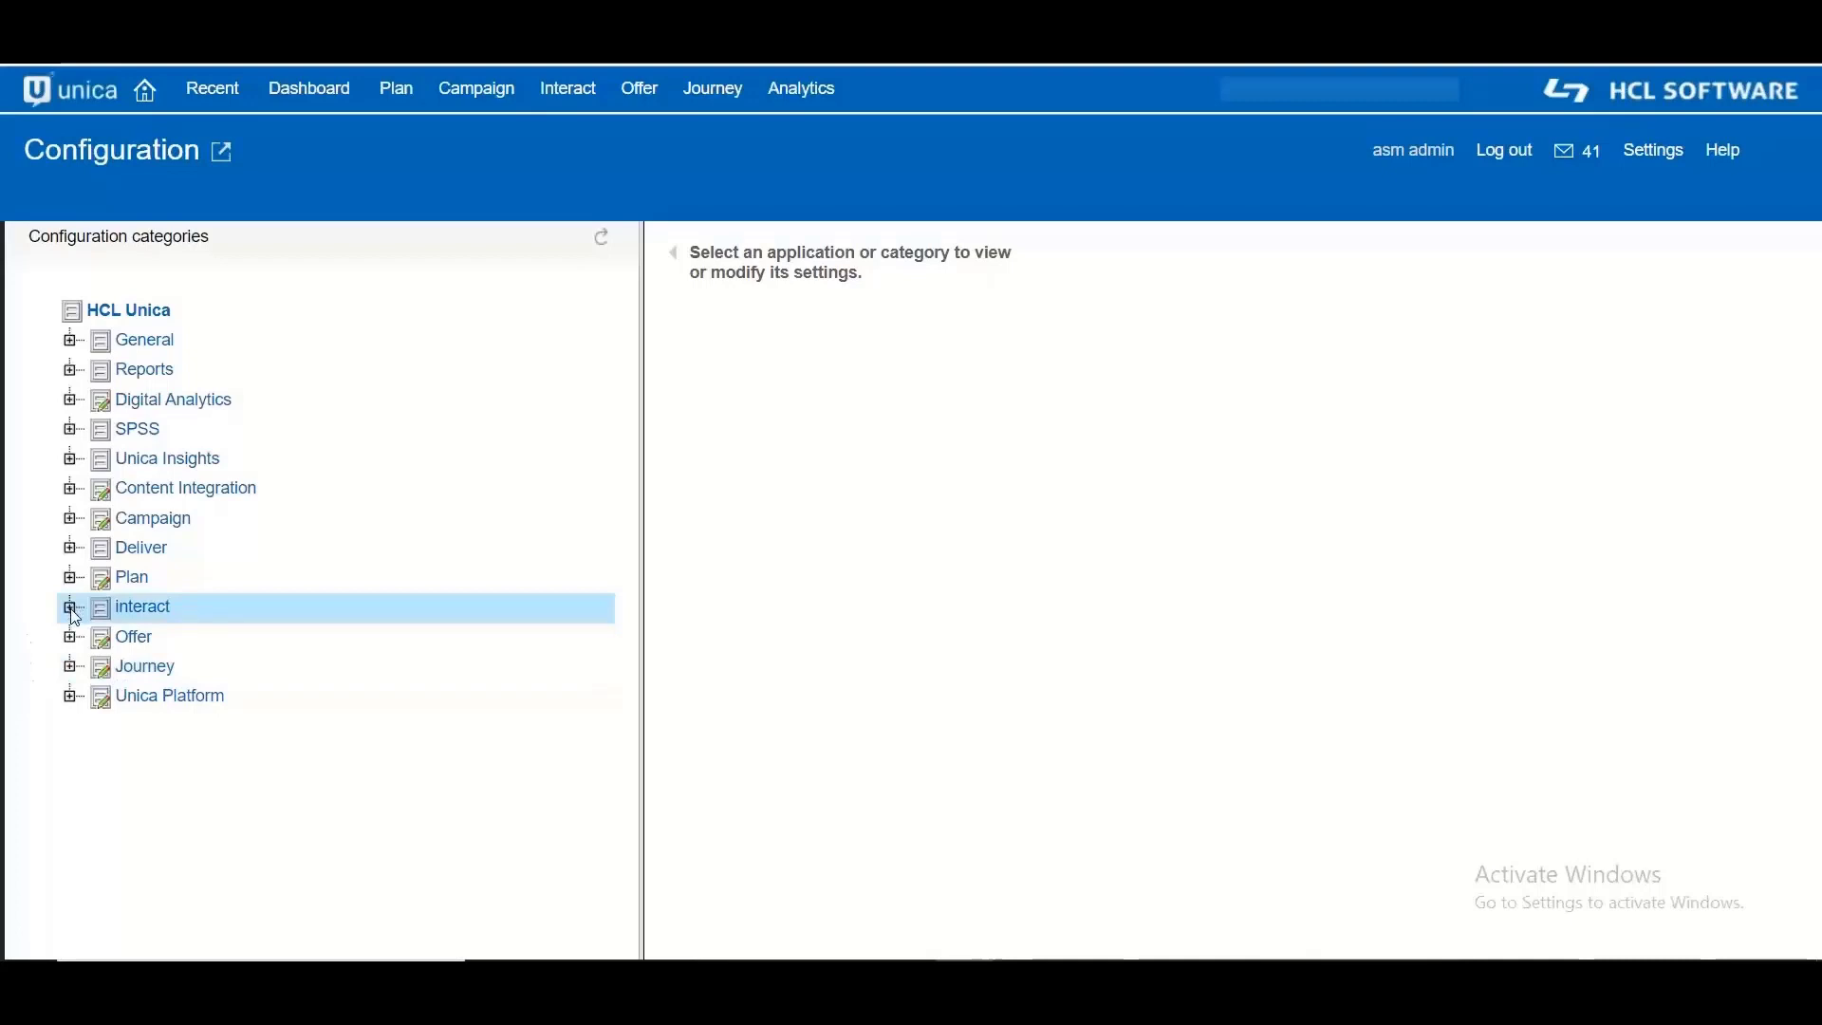
{"action": "left_click", "coordinate": [70, 605]}
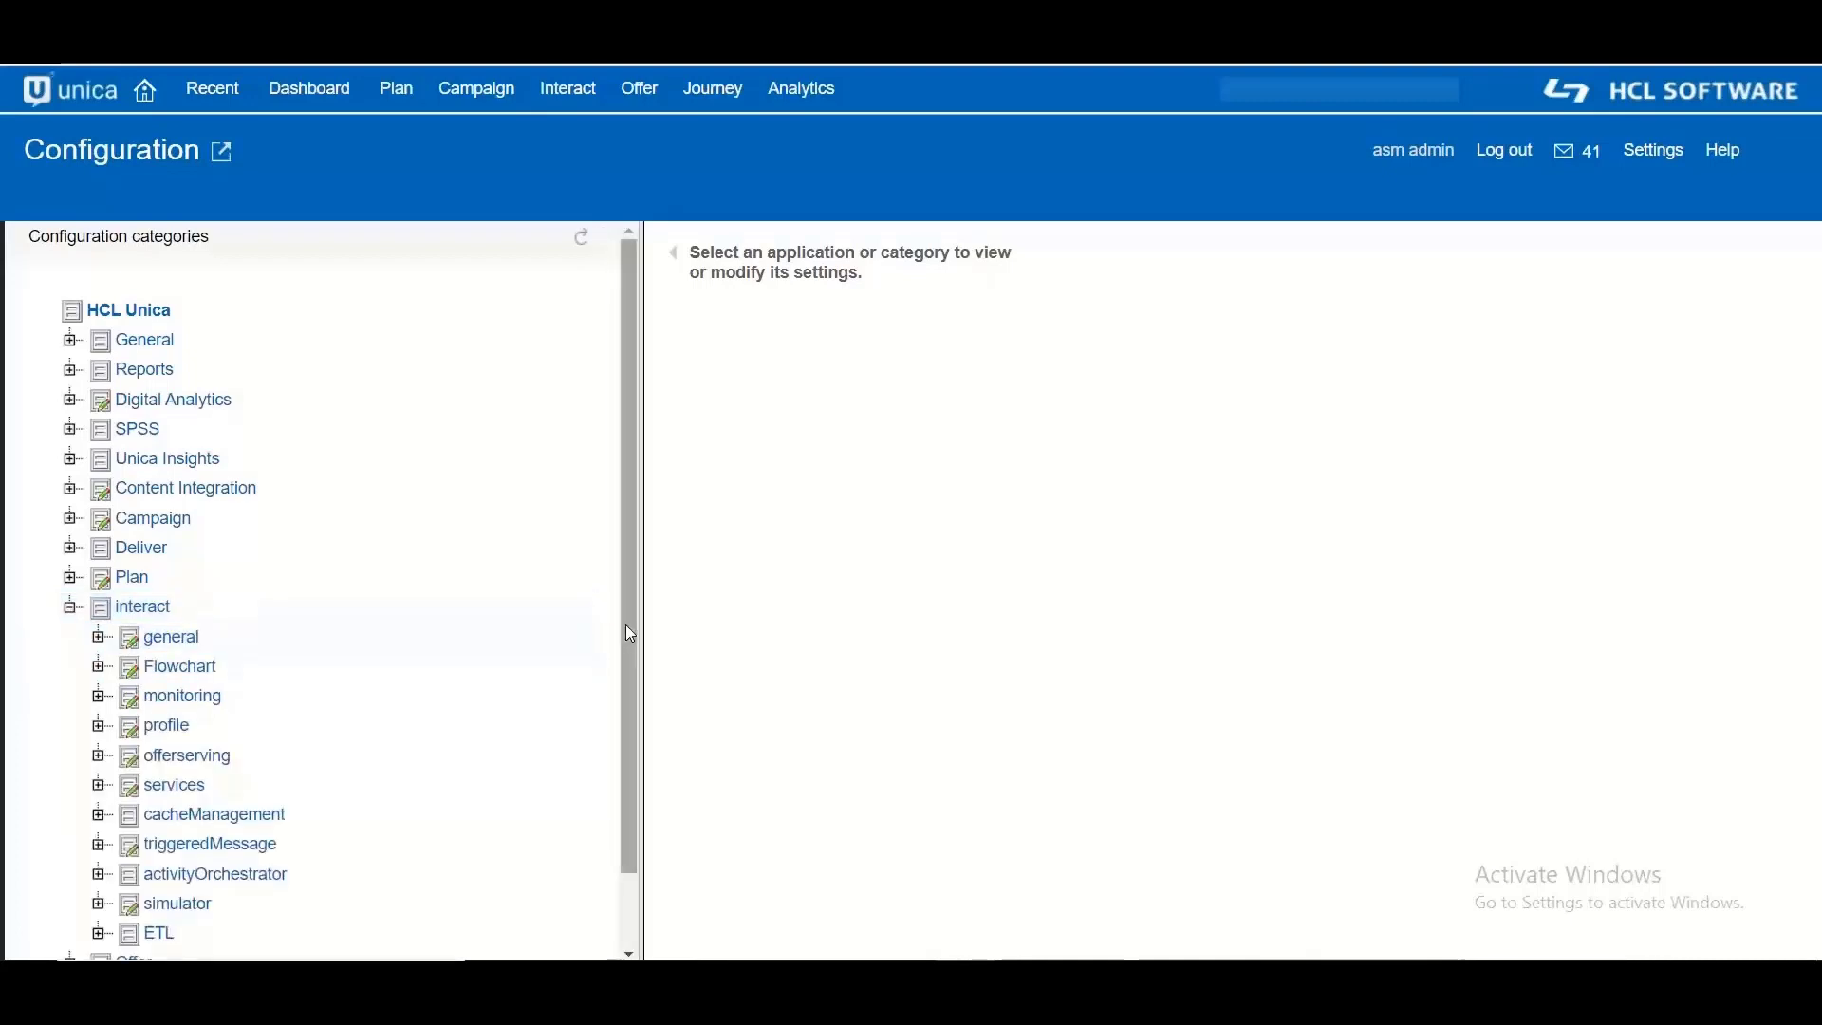
{"action": "left_click", "coordinate": [167, 640]}
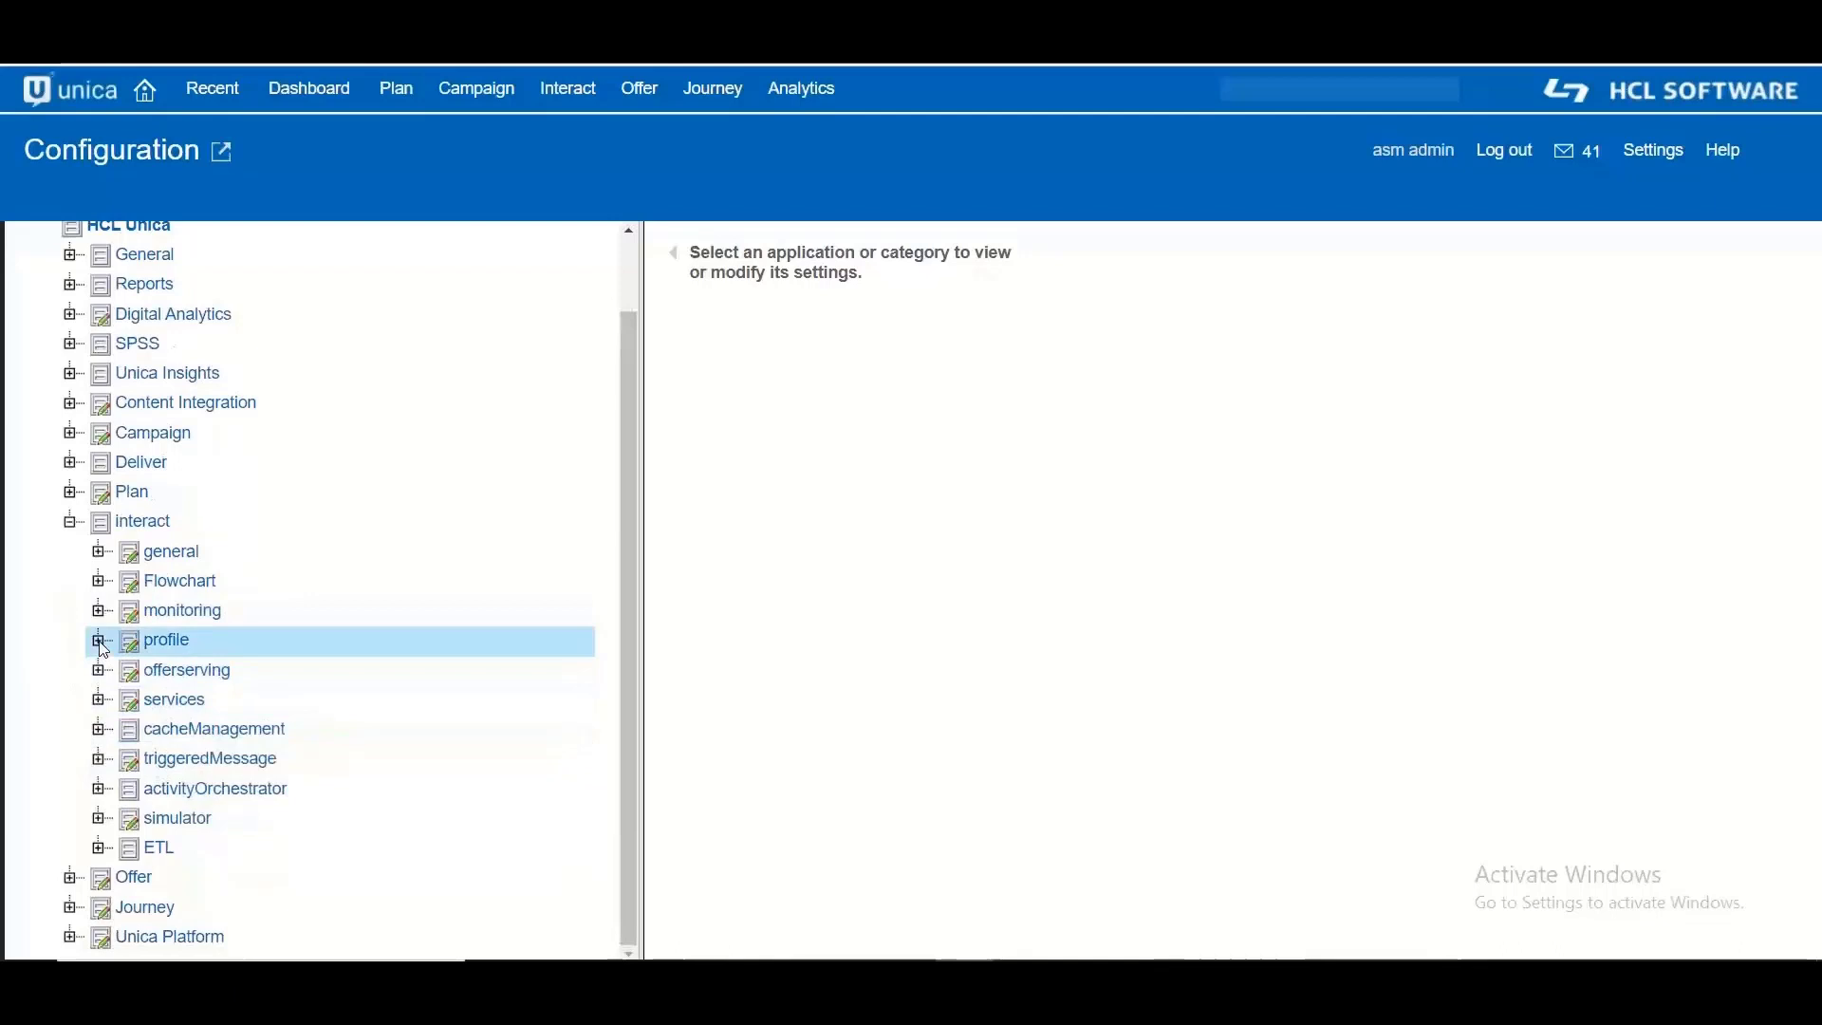
{"action": "left_click", "coordinate": [99, 639]}
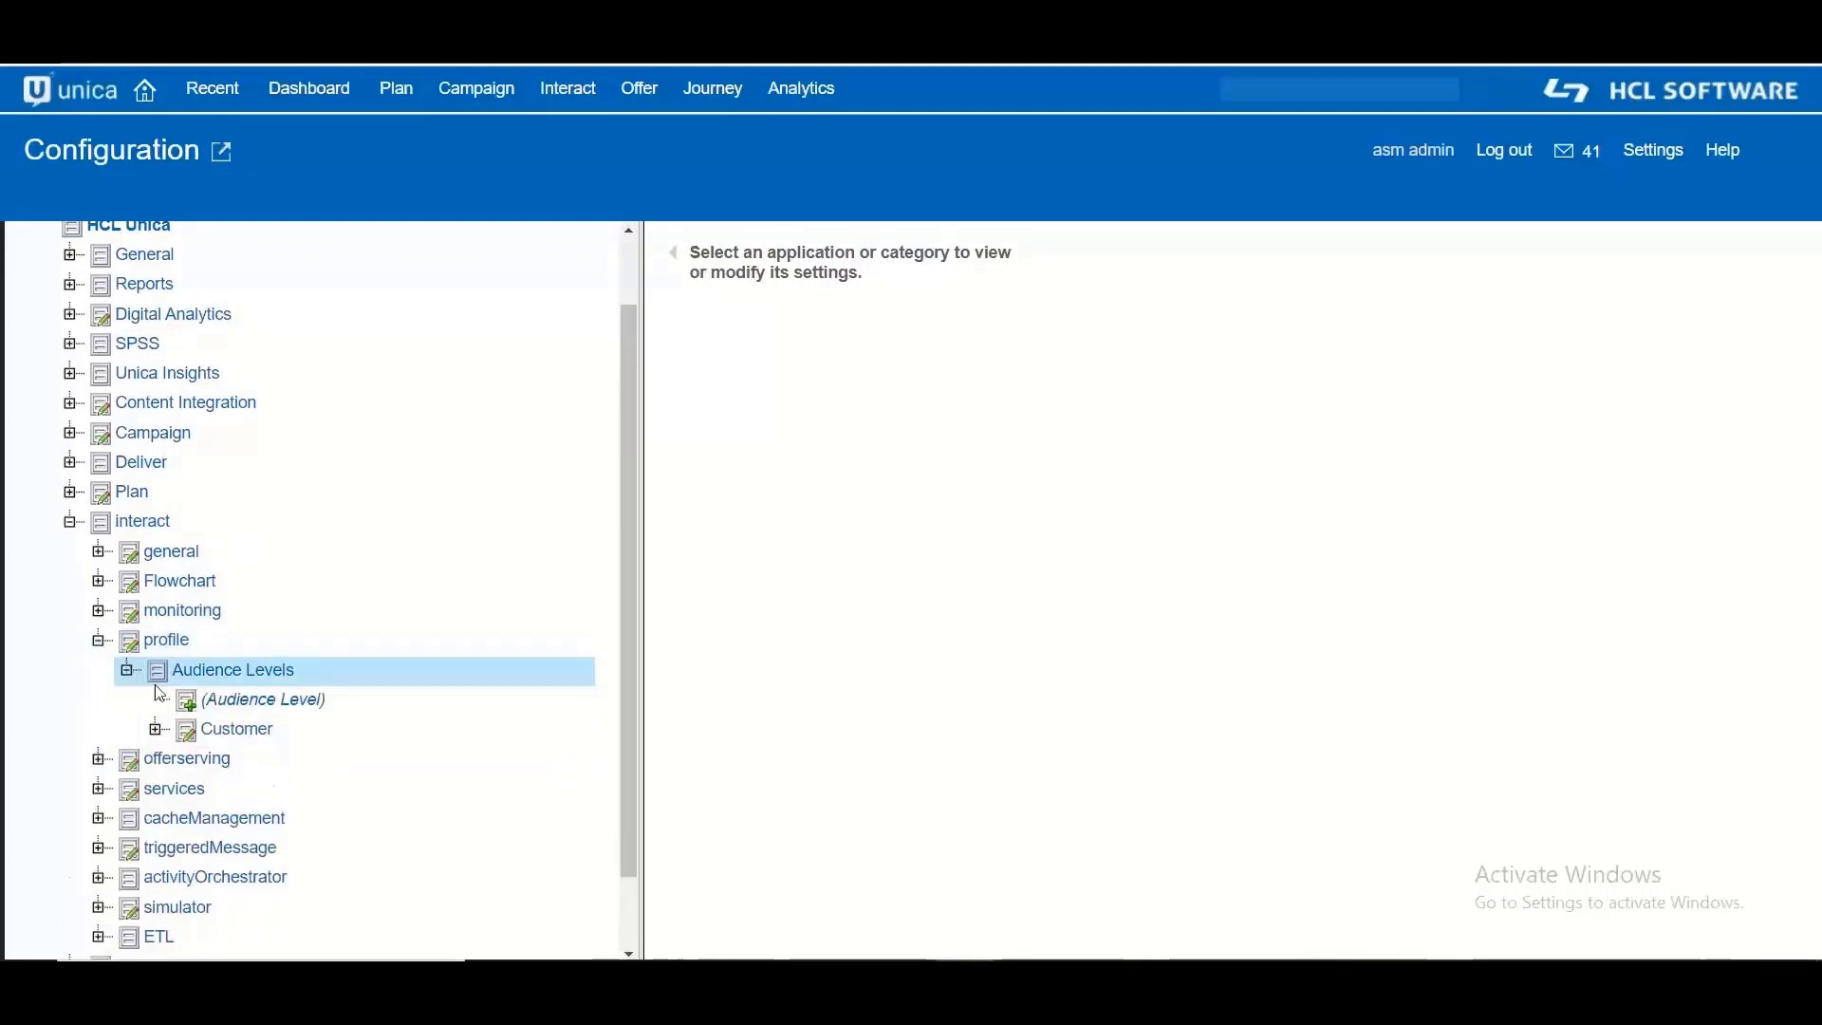
{"action": "left_click", "coordinate": [235, 728]}
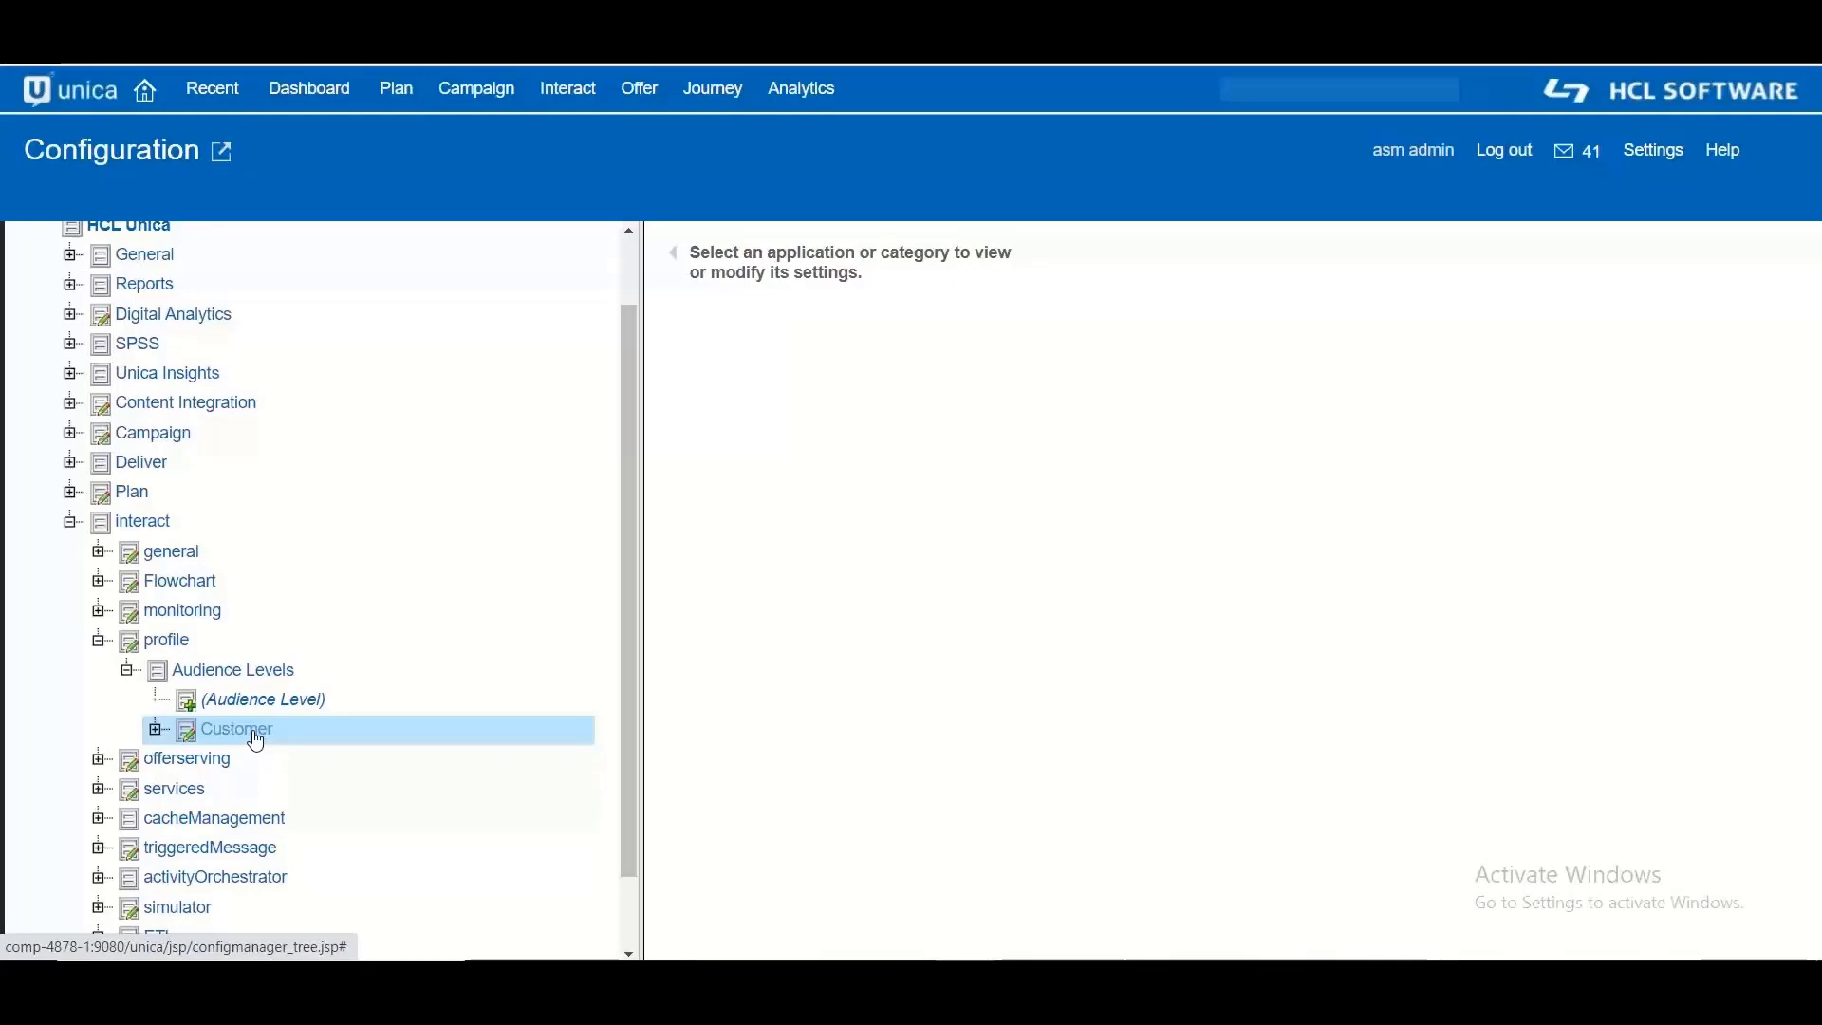
{"action": "left_click", "coordinate": [235, 729]}
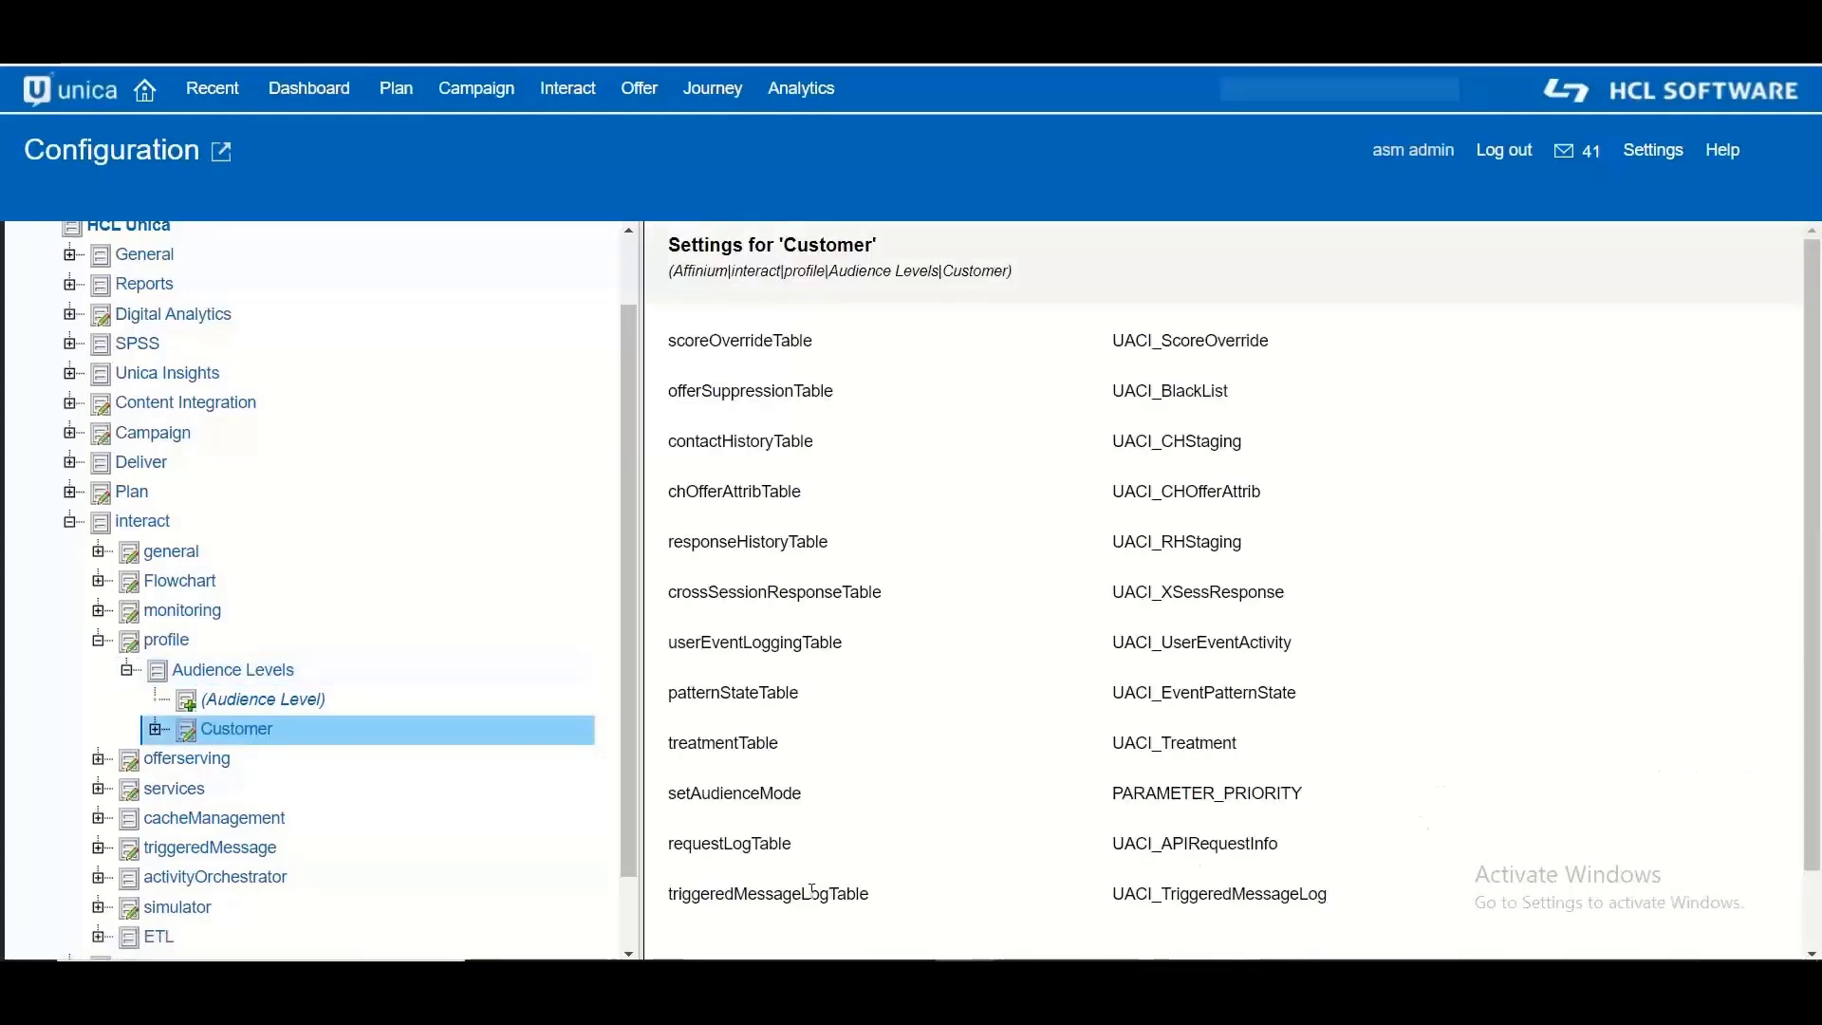
{"action": "double_click", "coordinate": [767, 892]}
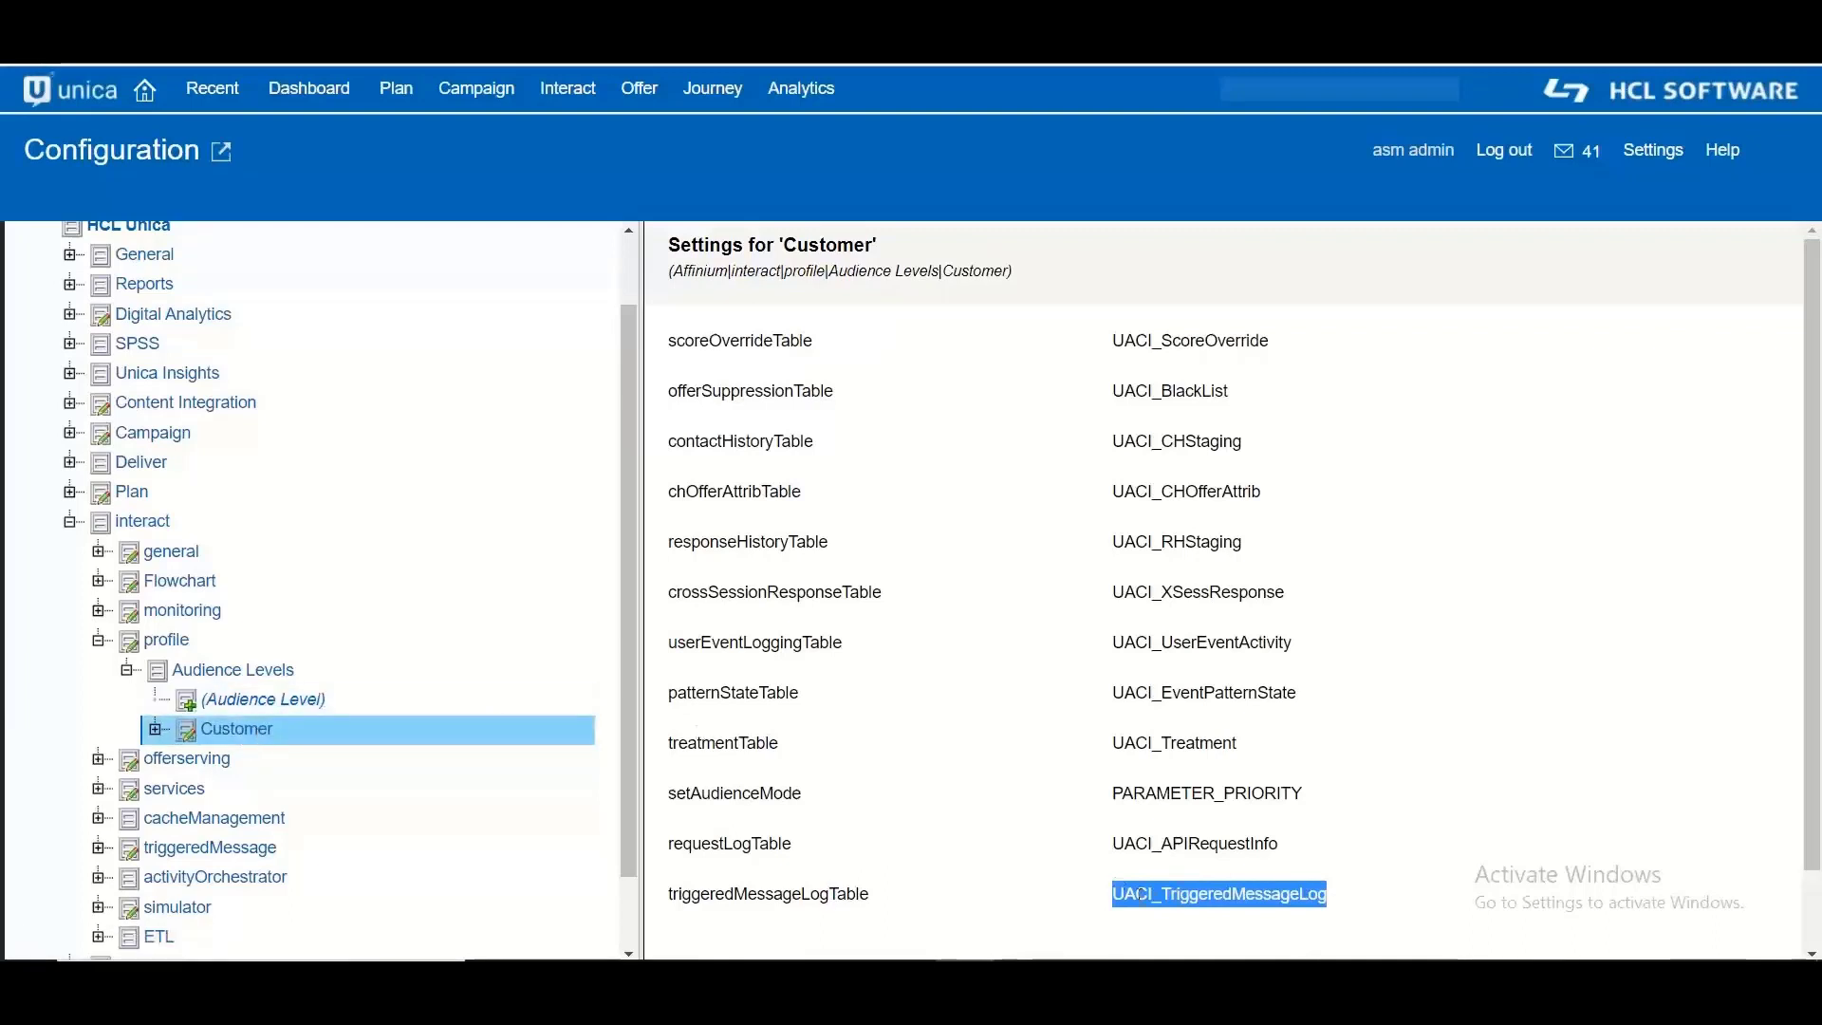
{"action": "left_click", "coordinate": [1218, 892]}
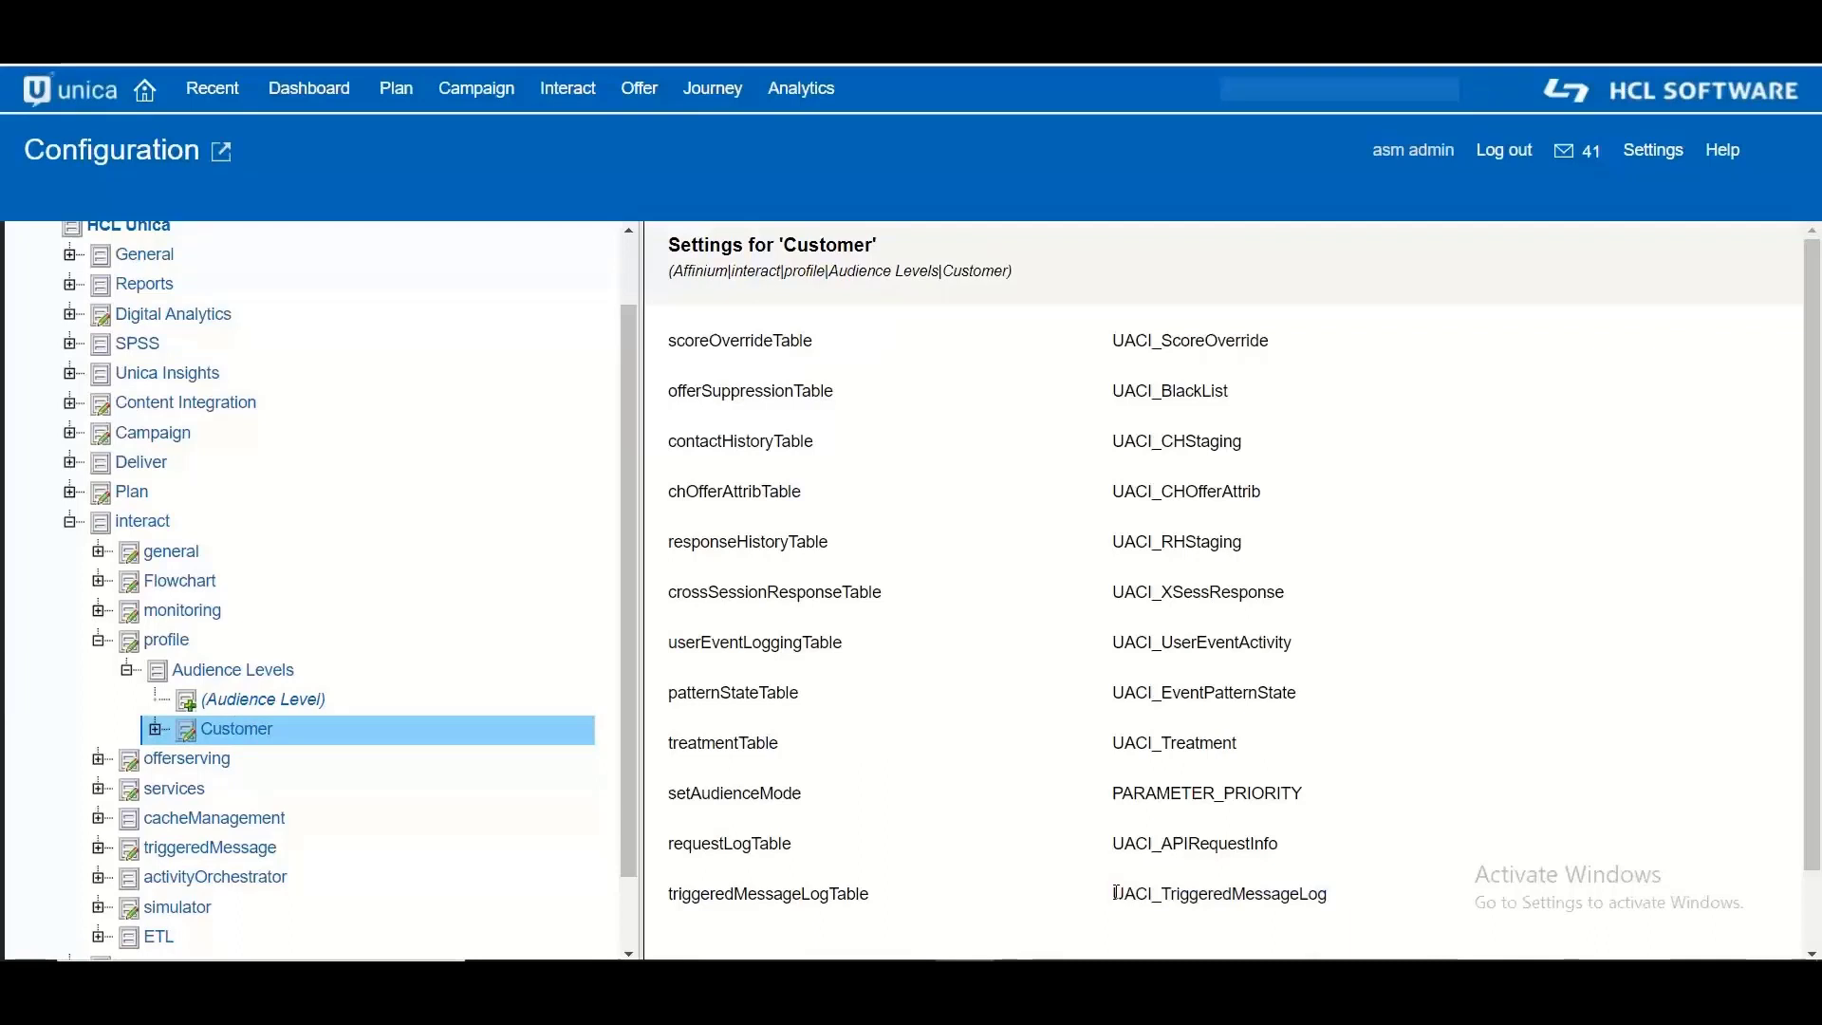
{"action": "double_click", "coordinate": [1219, 892]}
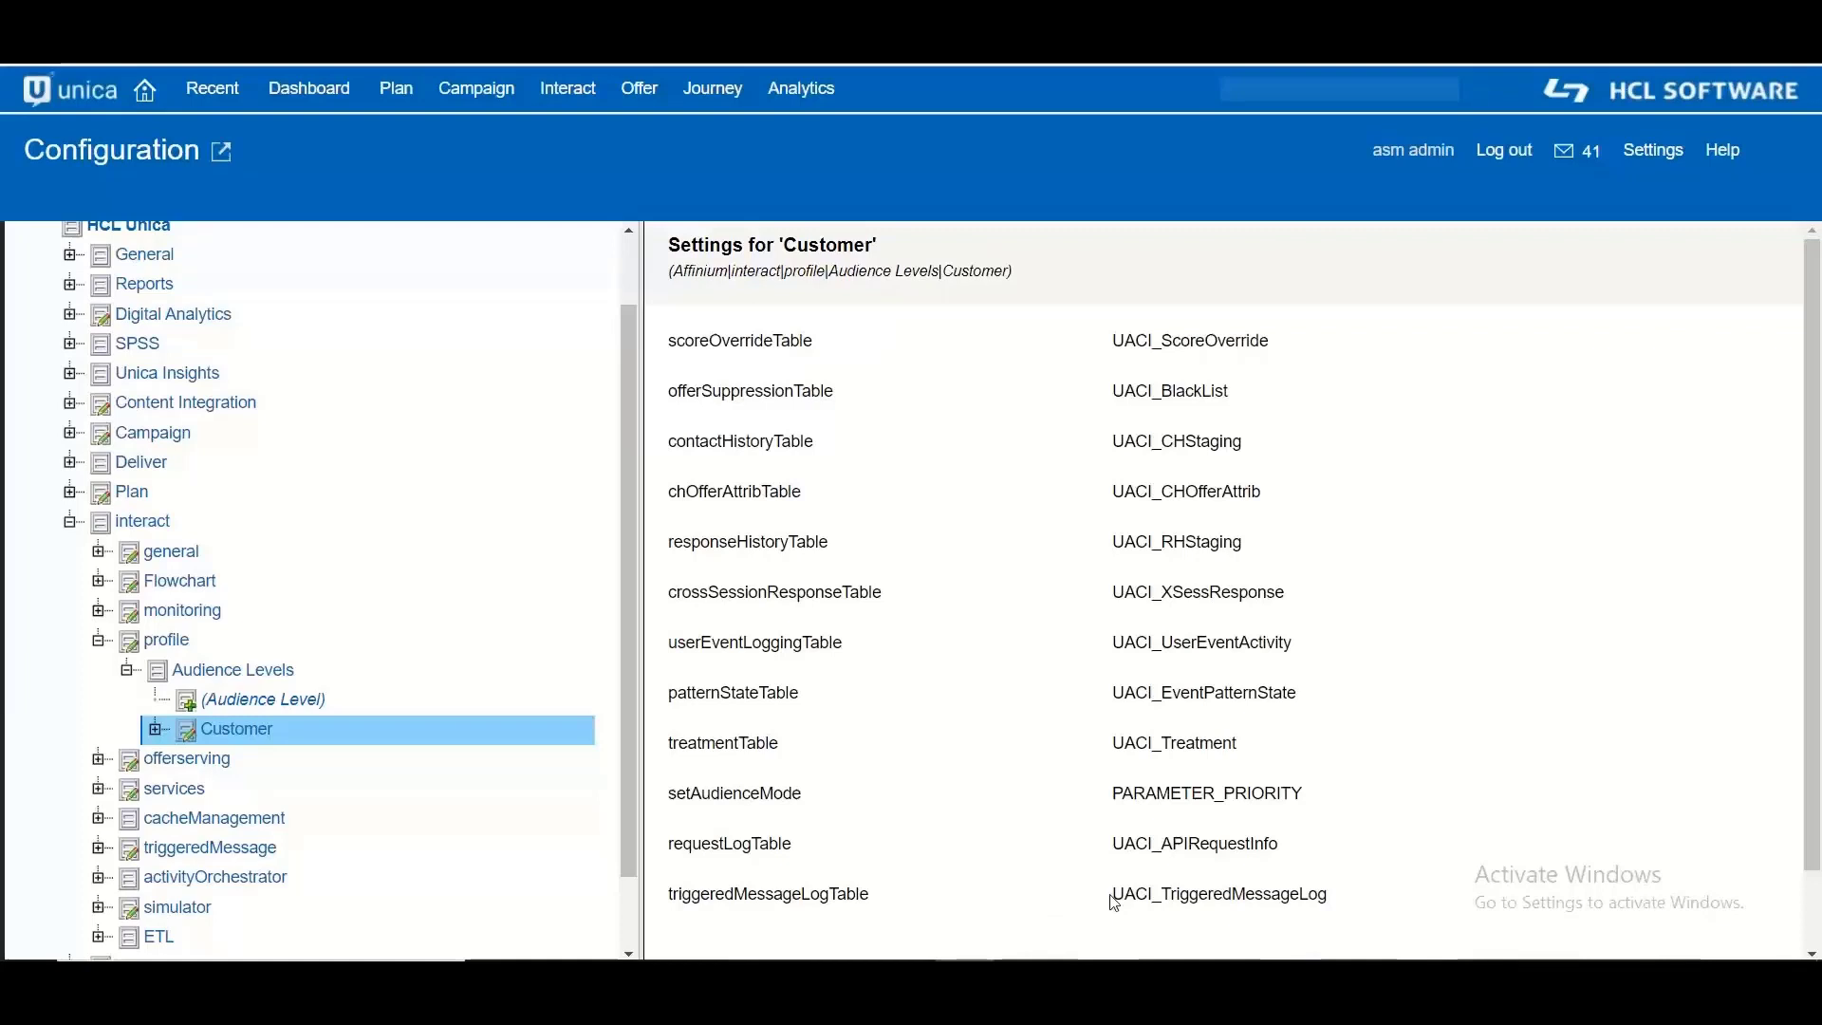
{"action": "mouse_move", "coordinate": [1112, 897]}
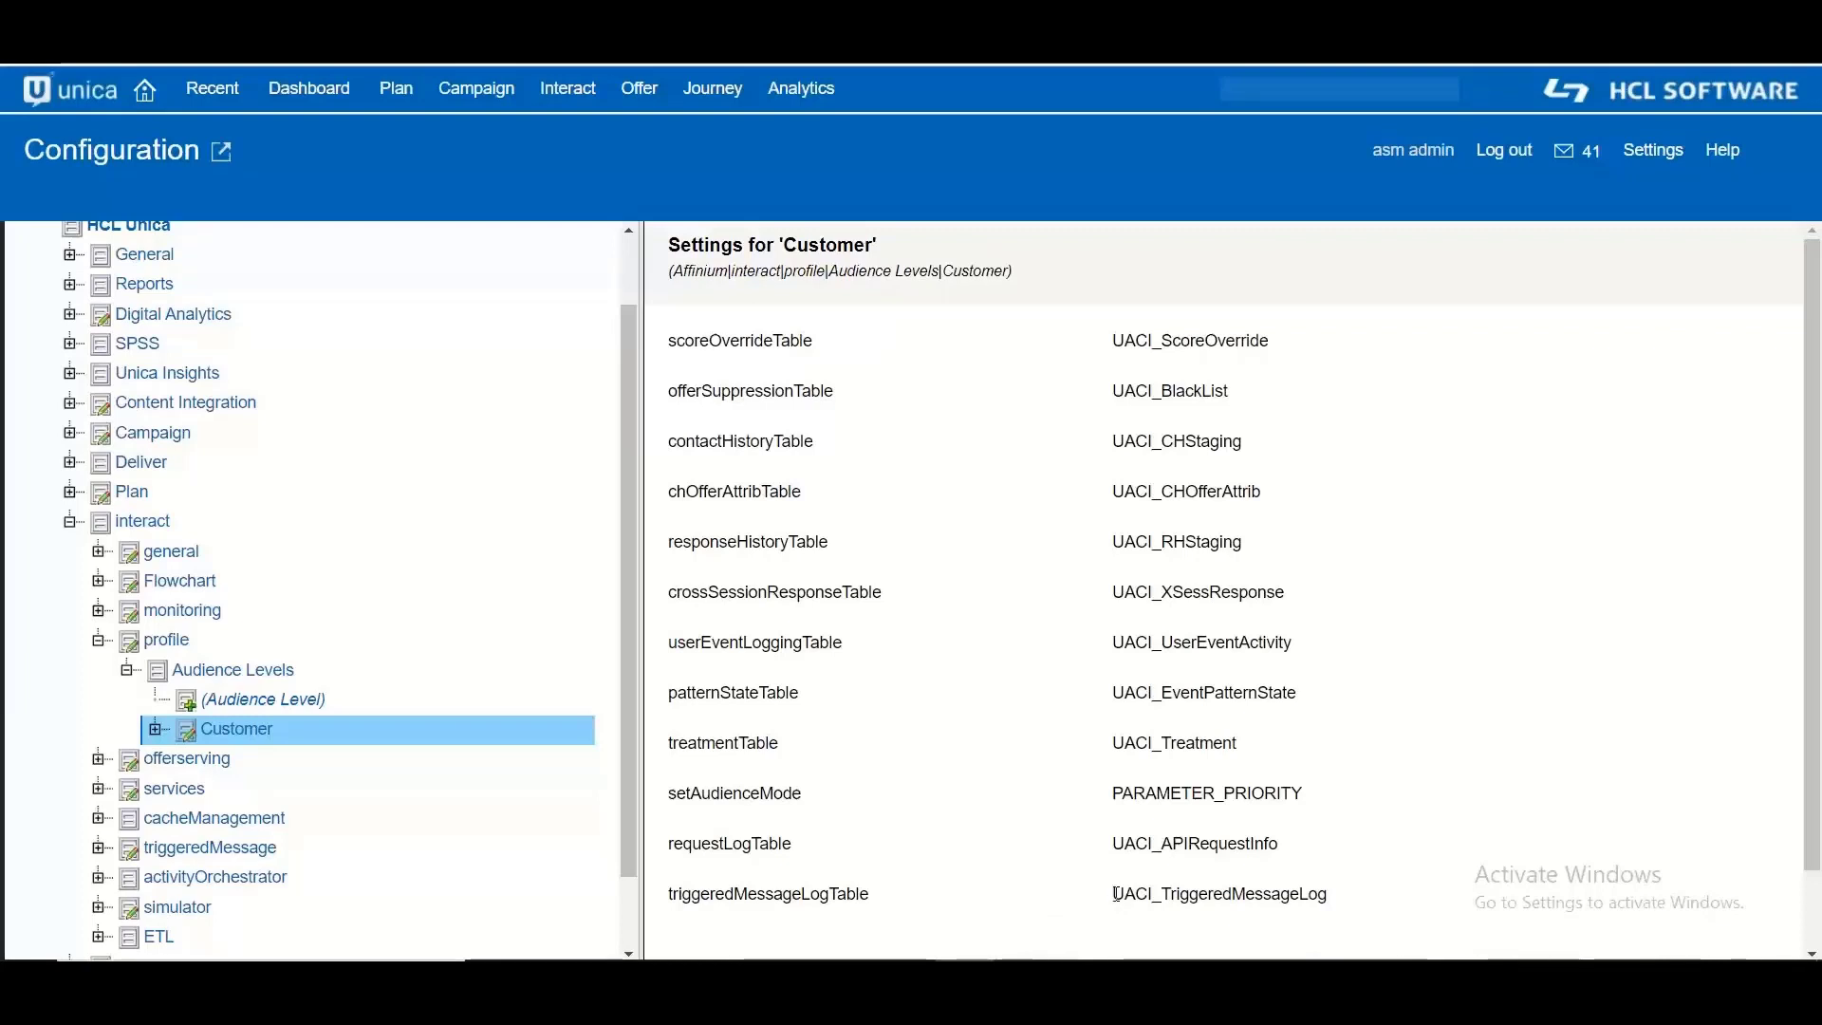
{"action": "double_click", "coordinate": [1218, 891]}
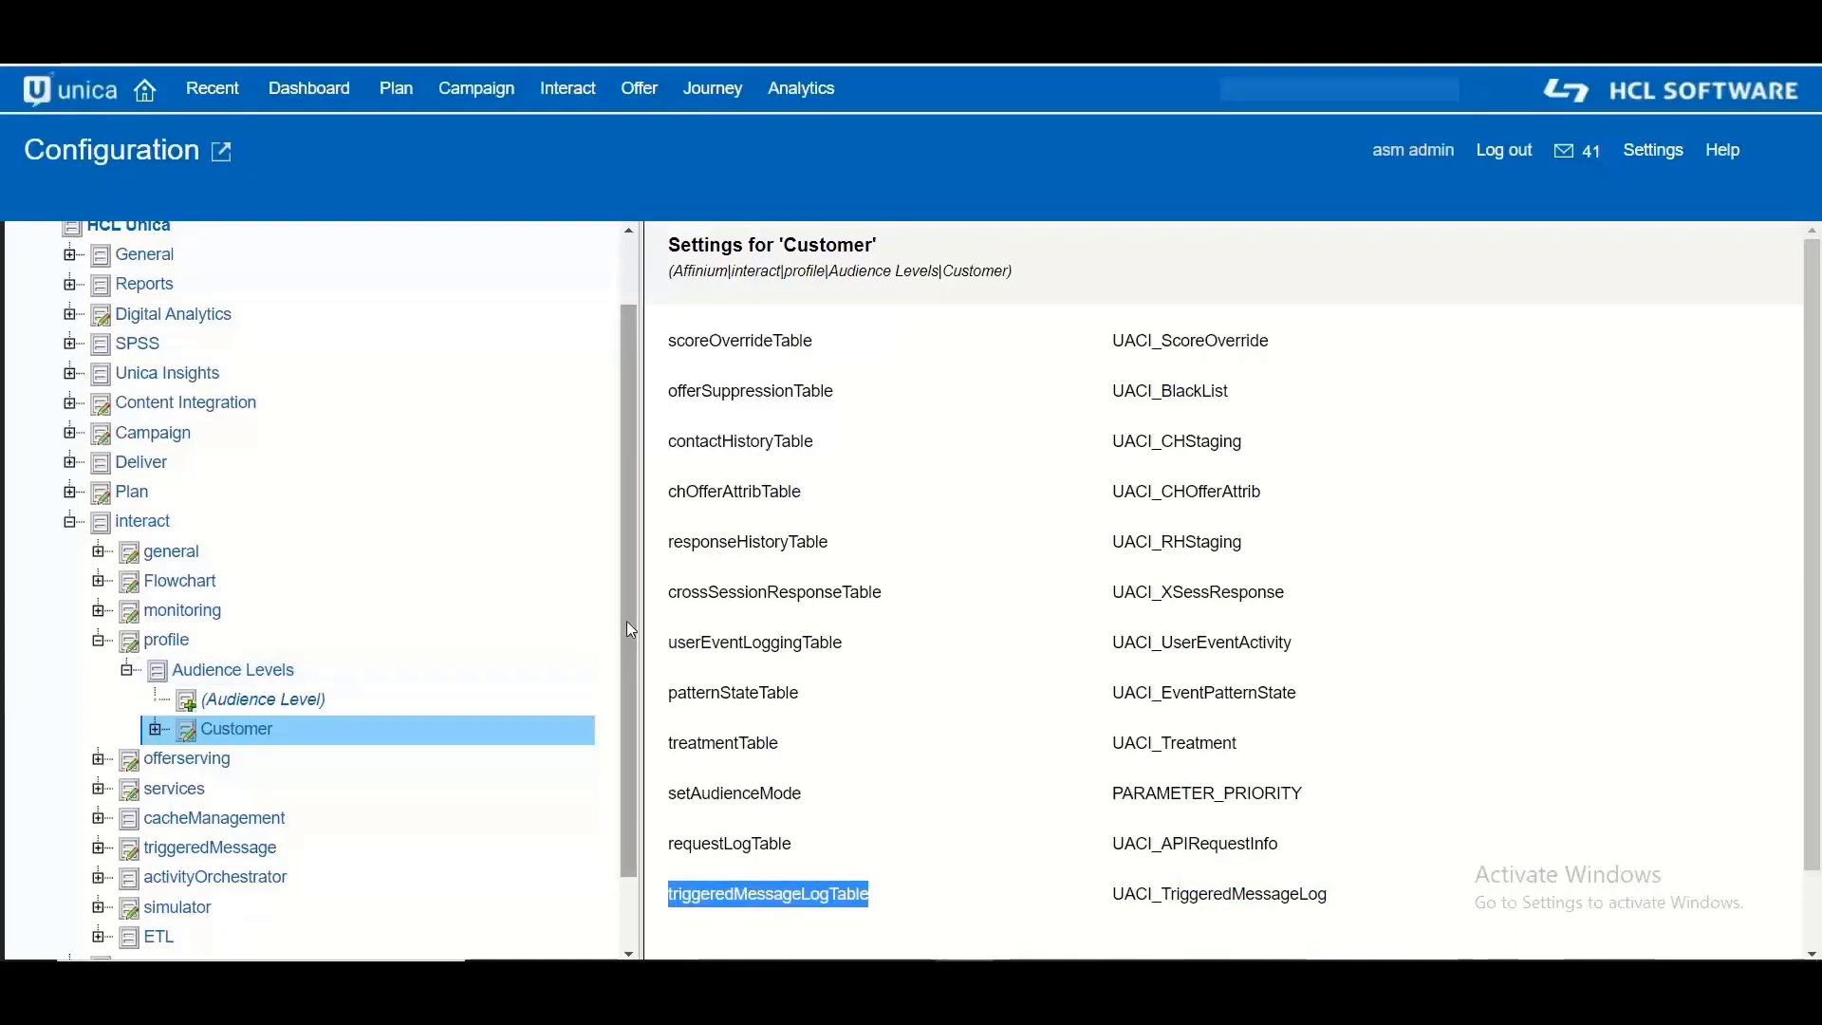
{"action": "scroll", "scroll_direction": "down", "scroll_amount": 3}
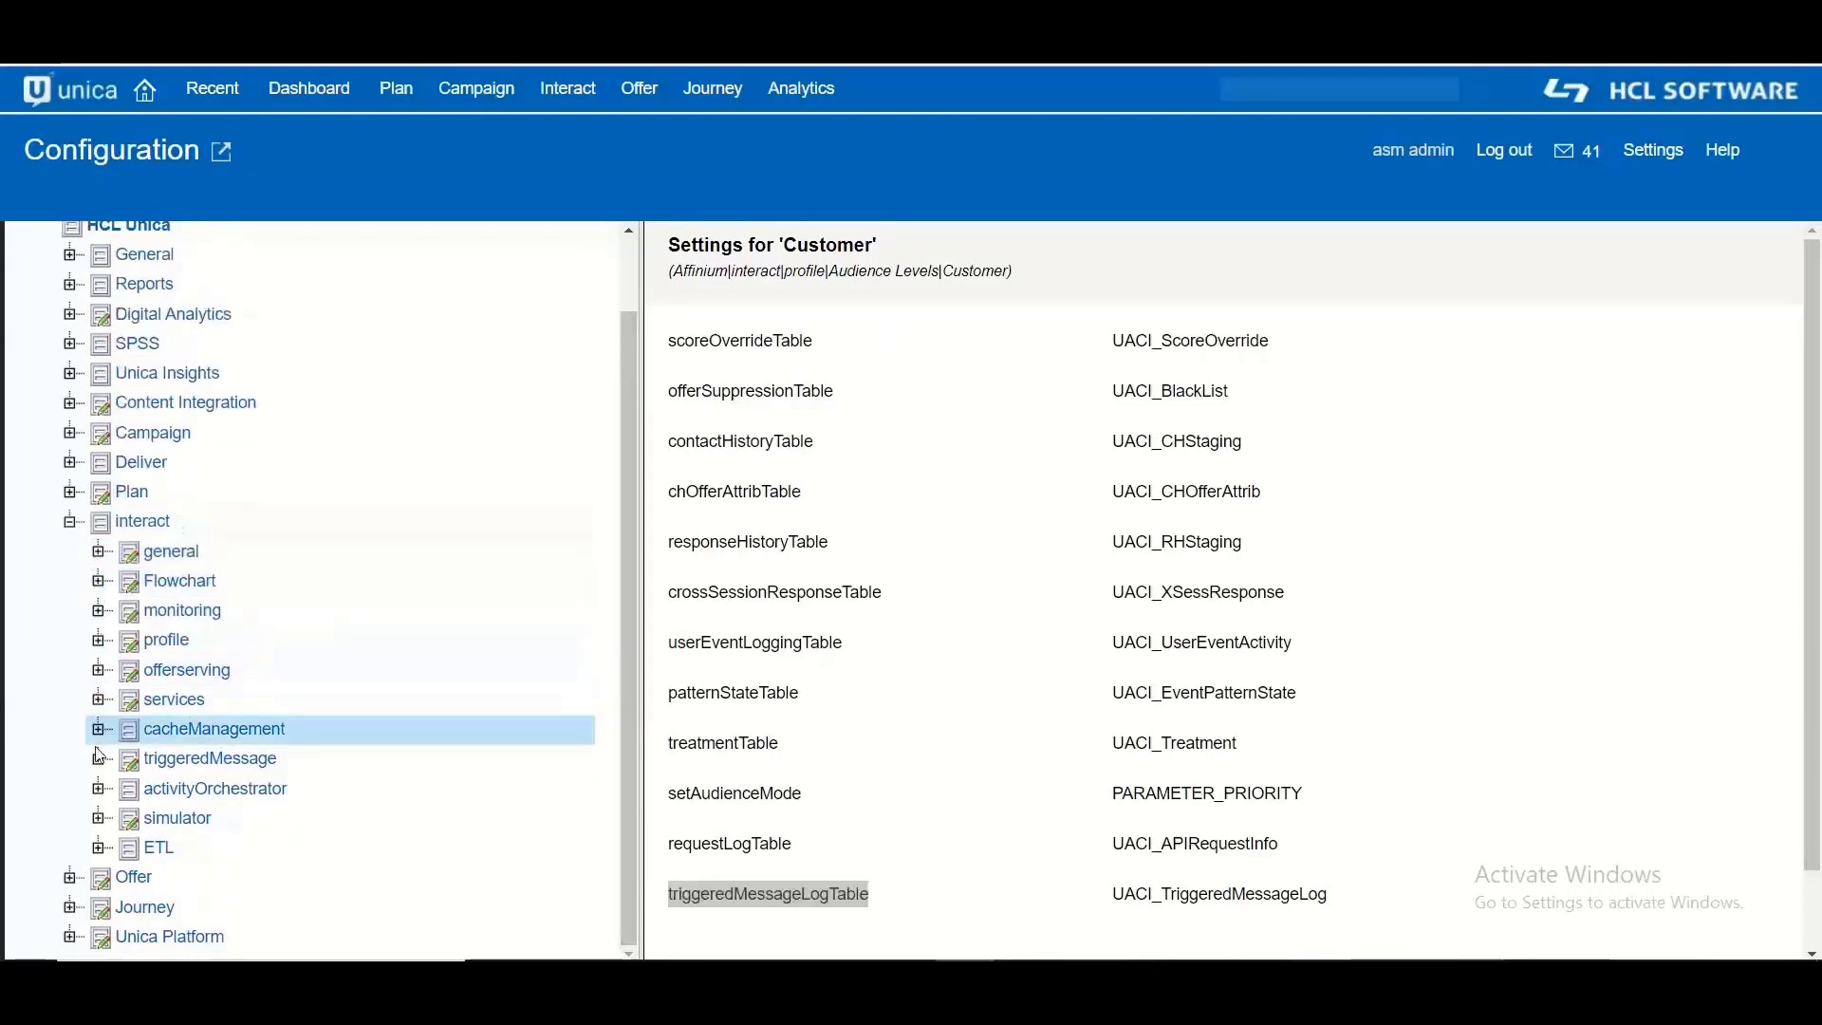
{"action": "left_click", "coordinate": [211, 758]}
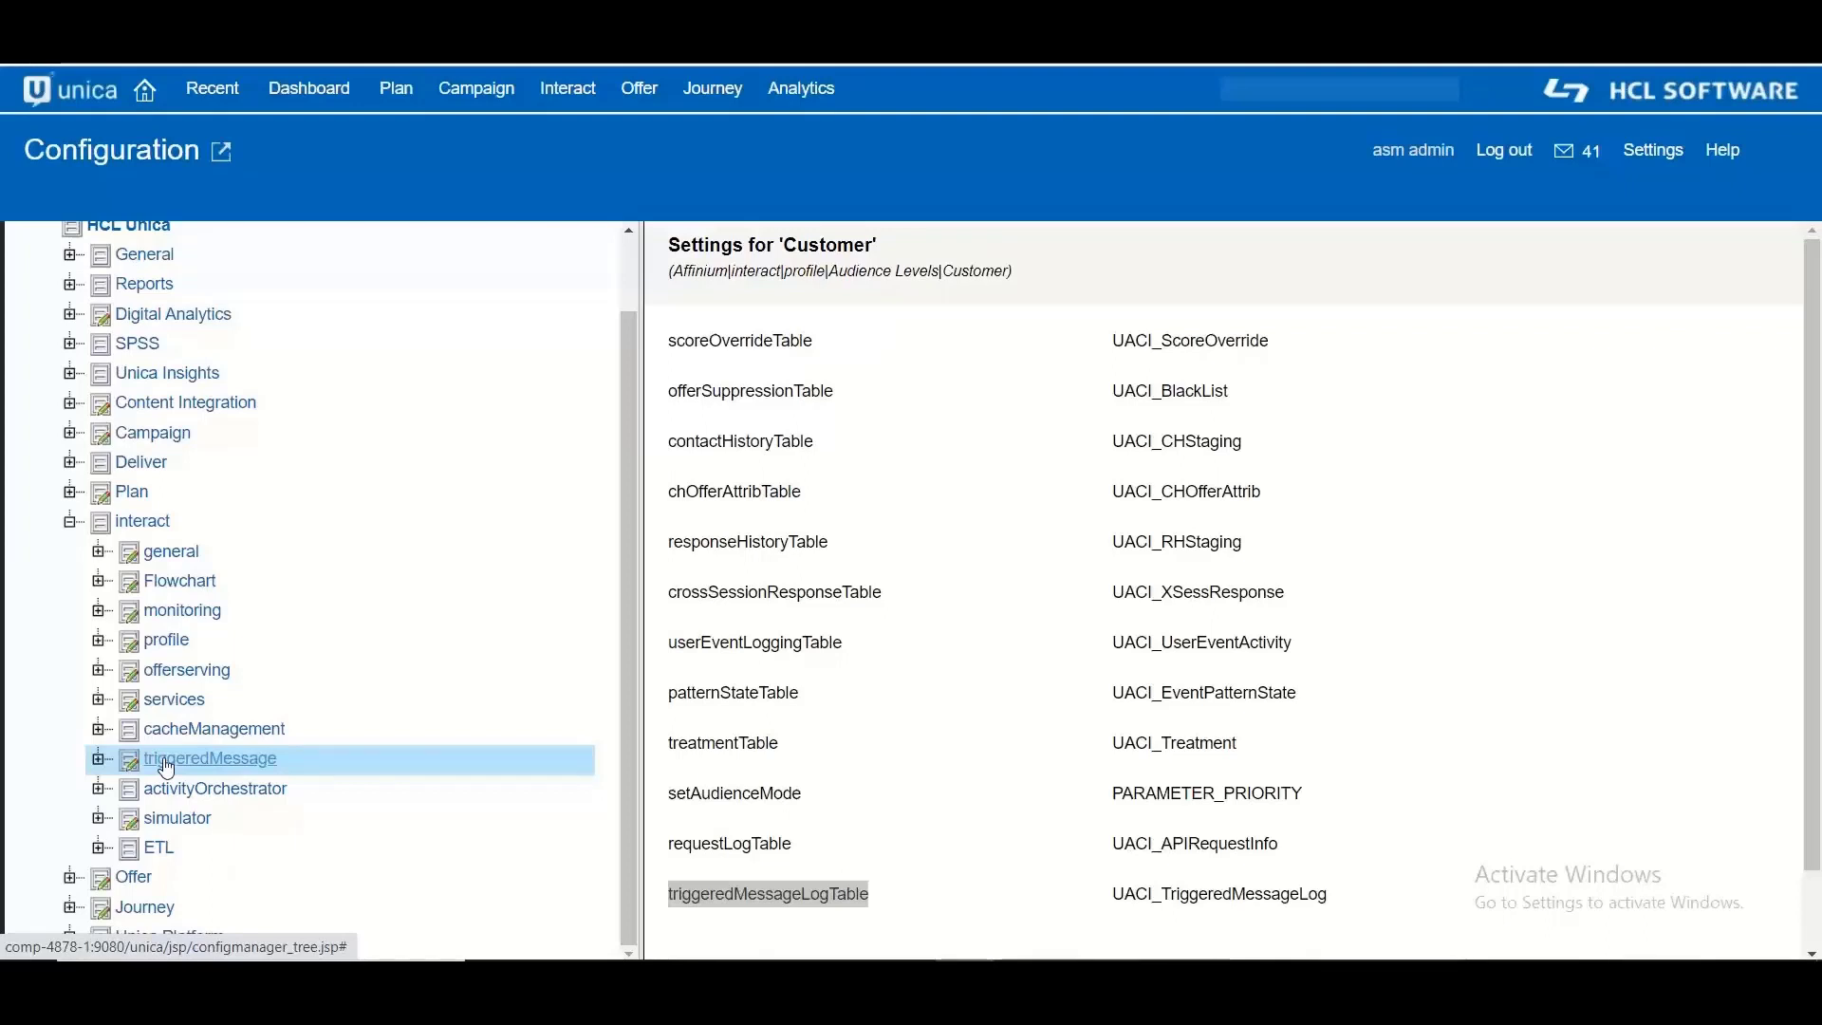
Step: Edit triggeredMessage settings, review loggingMode choices, keep All and cancel without saving
{"action": "left_click", "coordinate": [210, 757]}
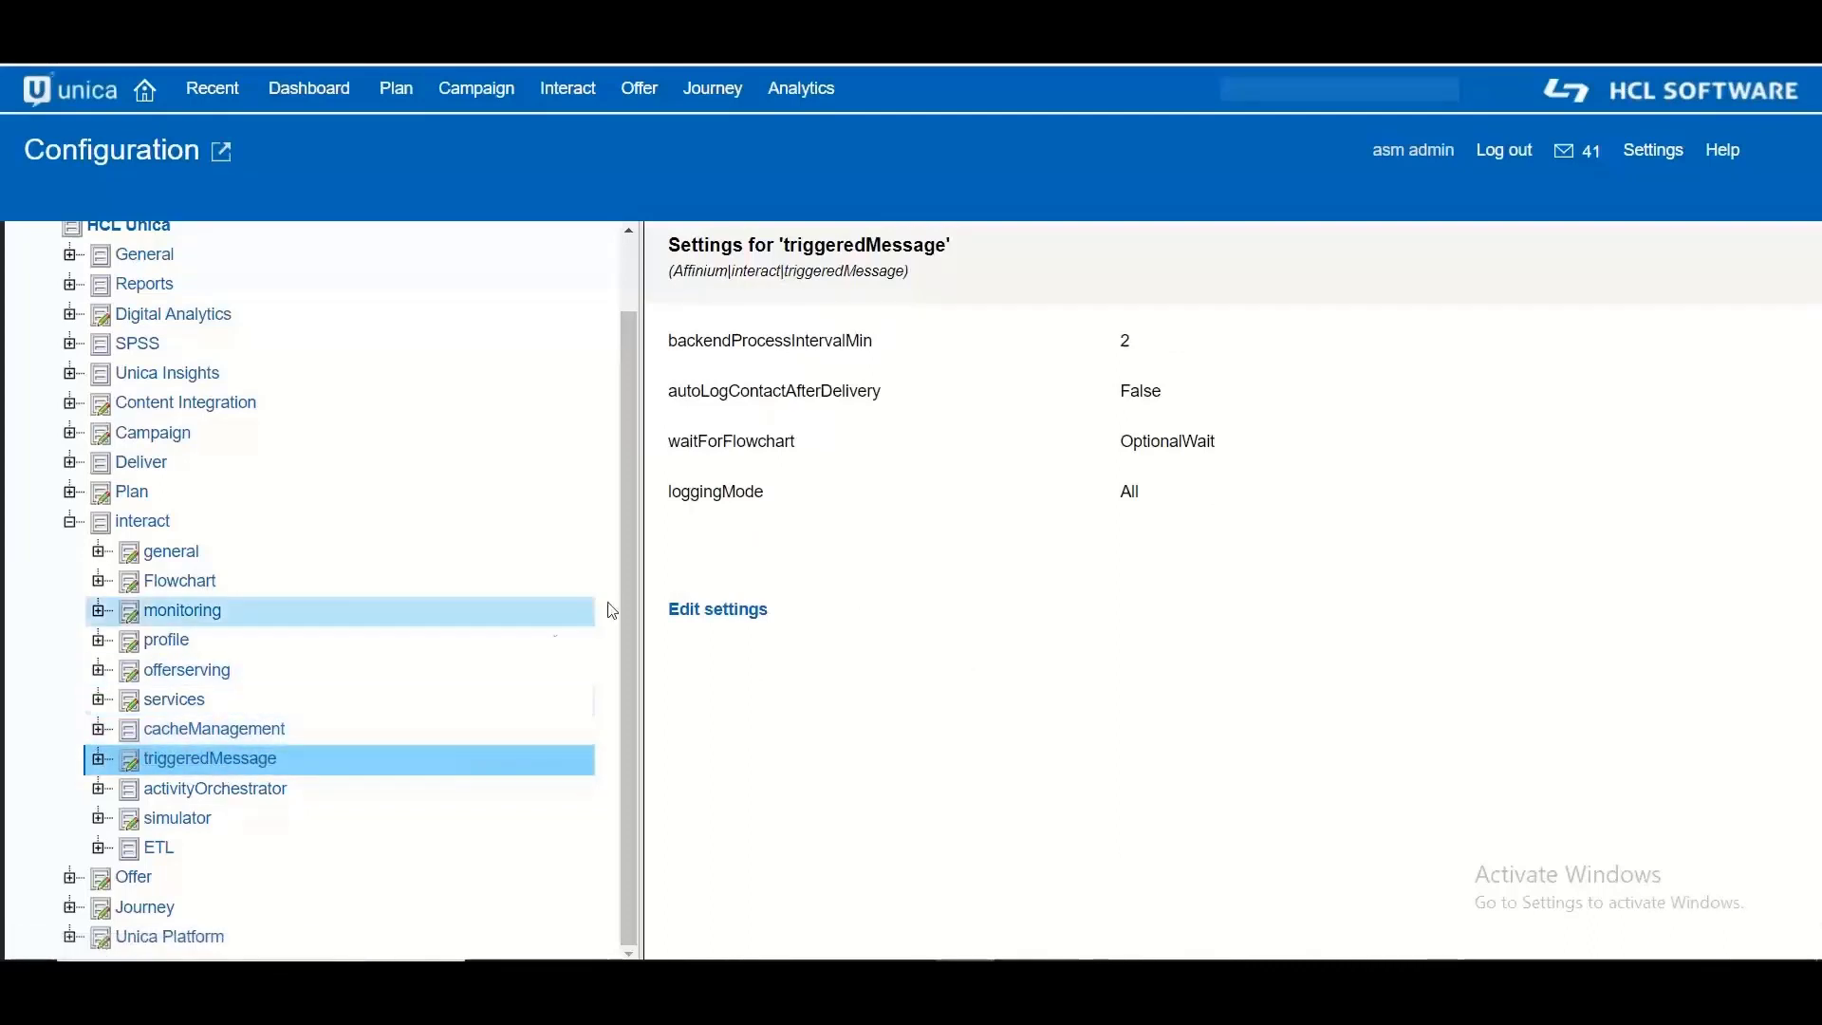
{"action": "double_click", "coordinate": [715, 489]}
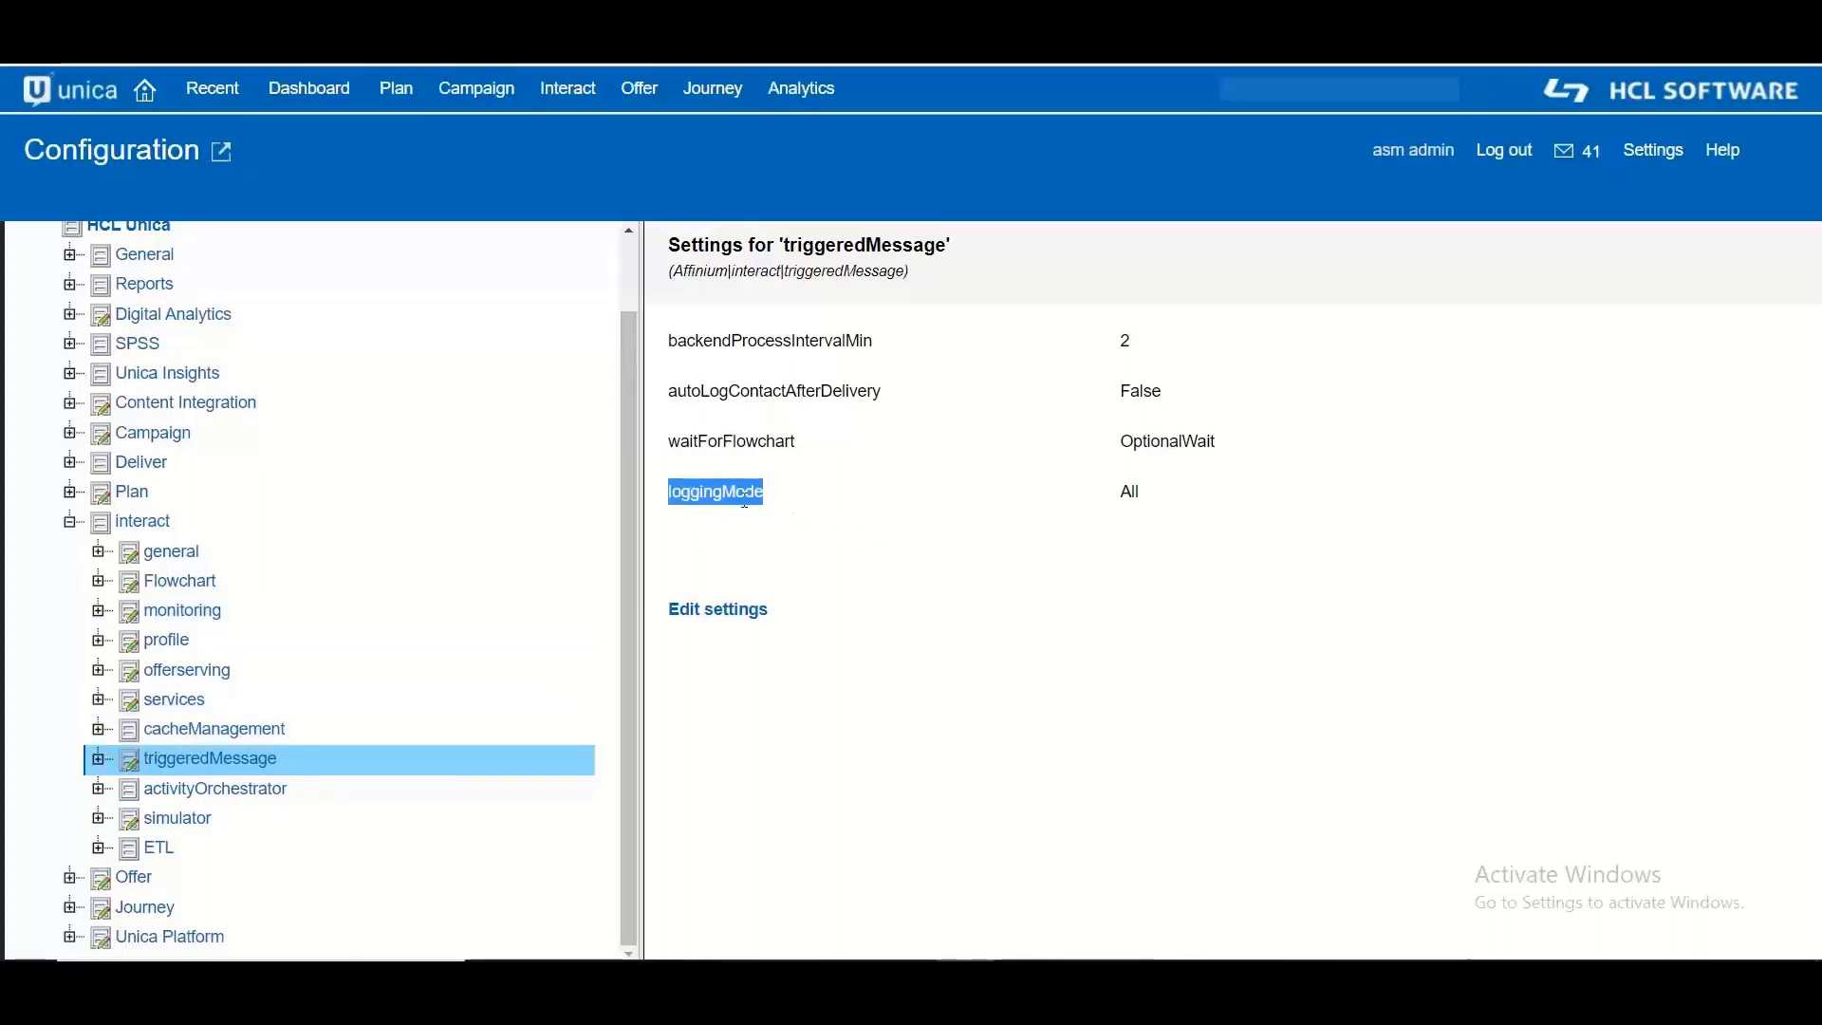
{"action": "left_click", "coordinate": [717, 609]}
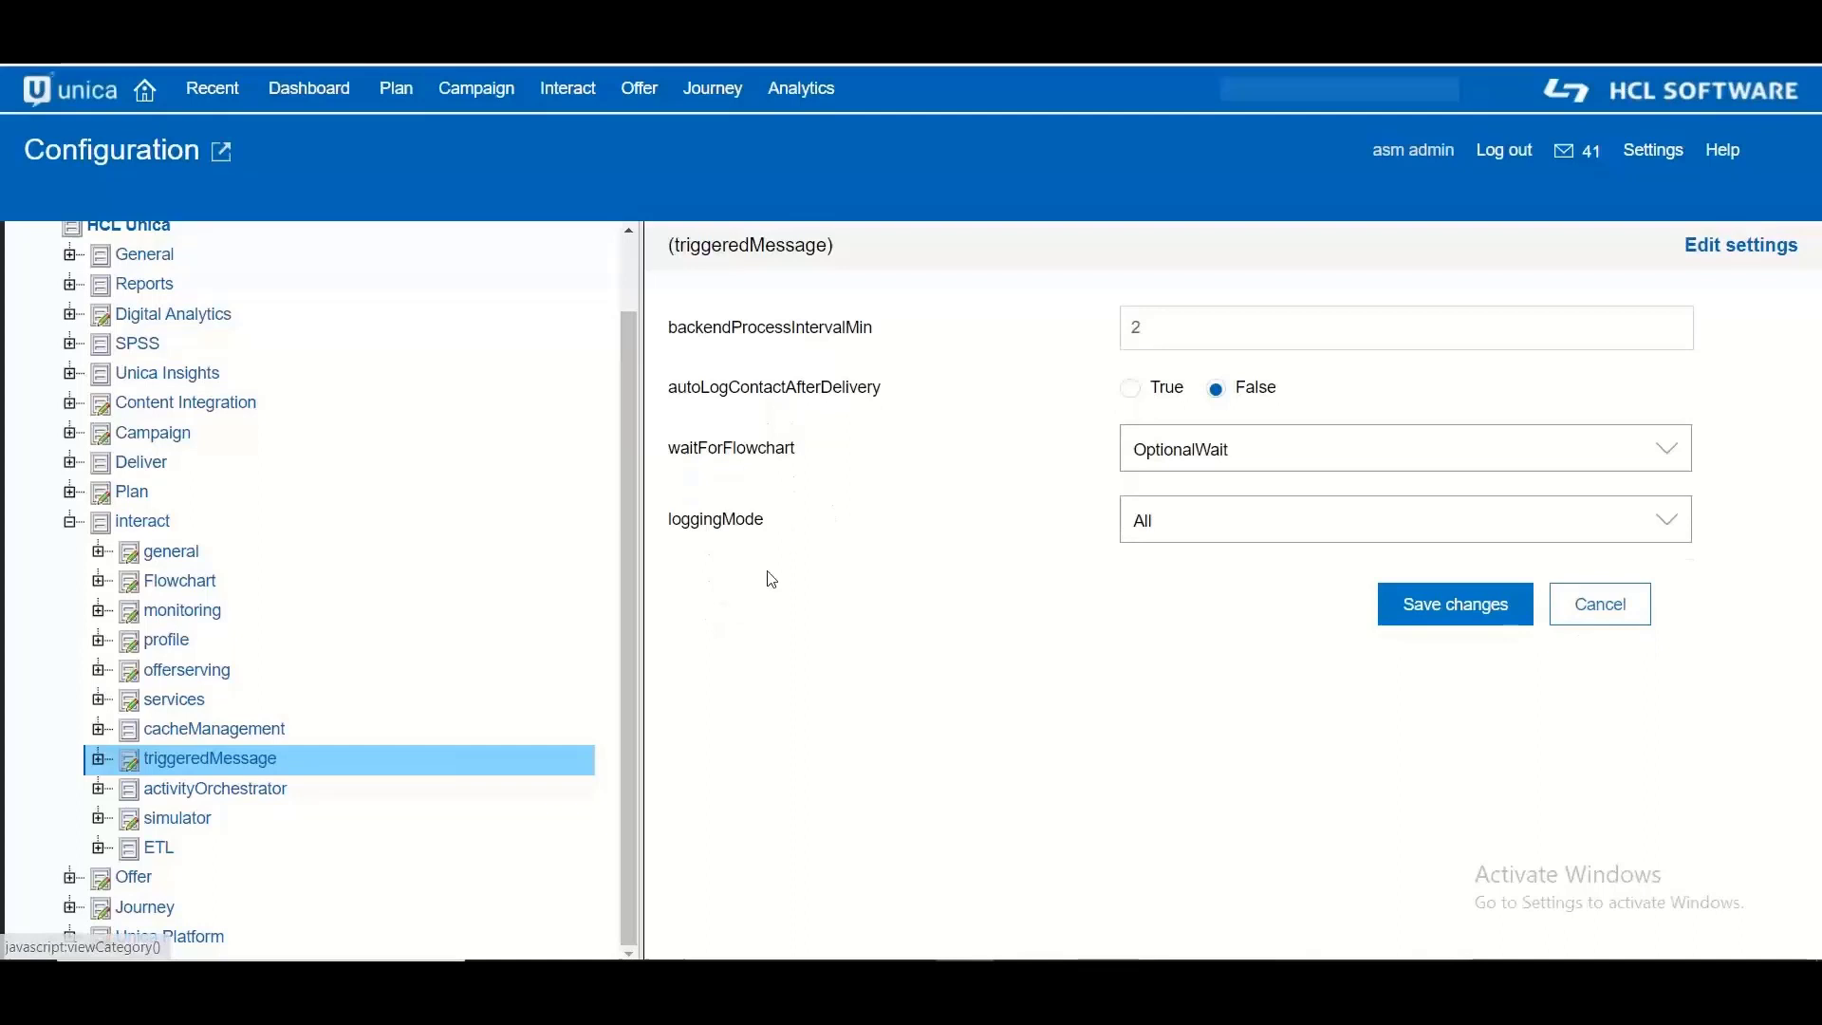
{"action": "left_click", "coordinate": [1404, 518]}
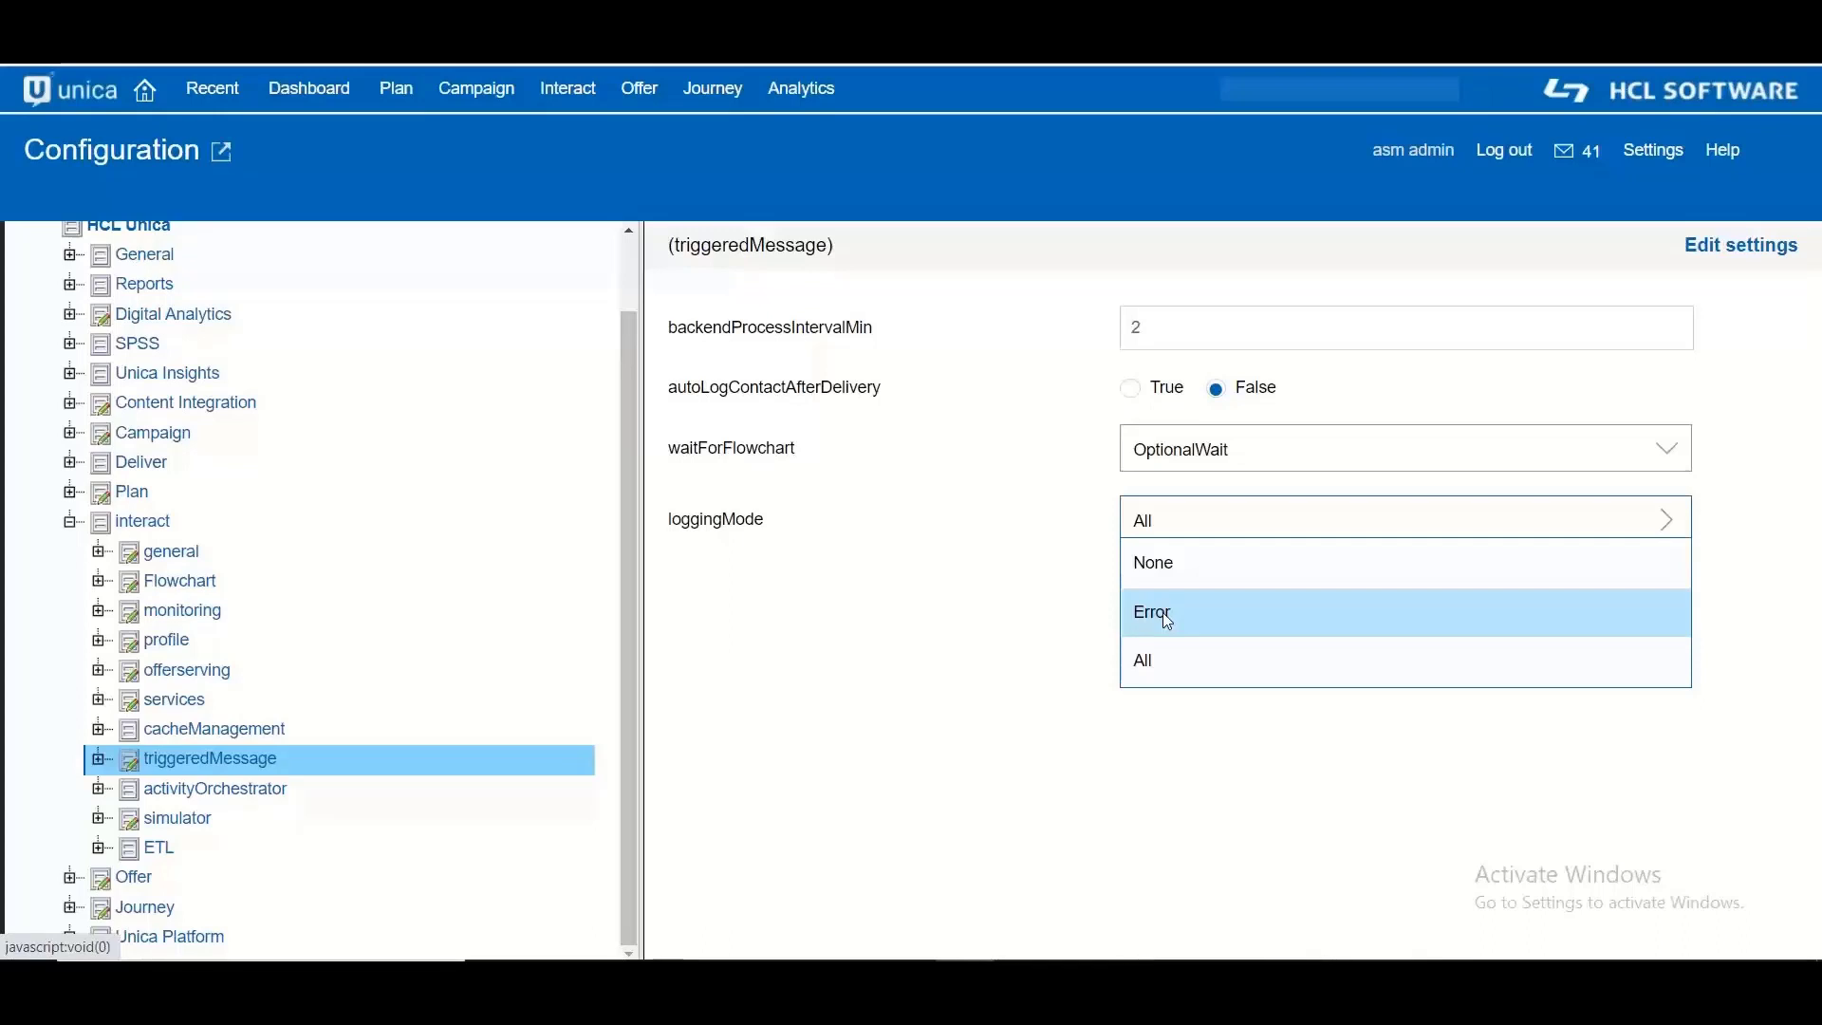
{"action": "mouse_move", "coordinate": [1165, 660]}
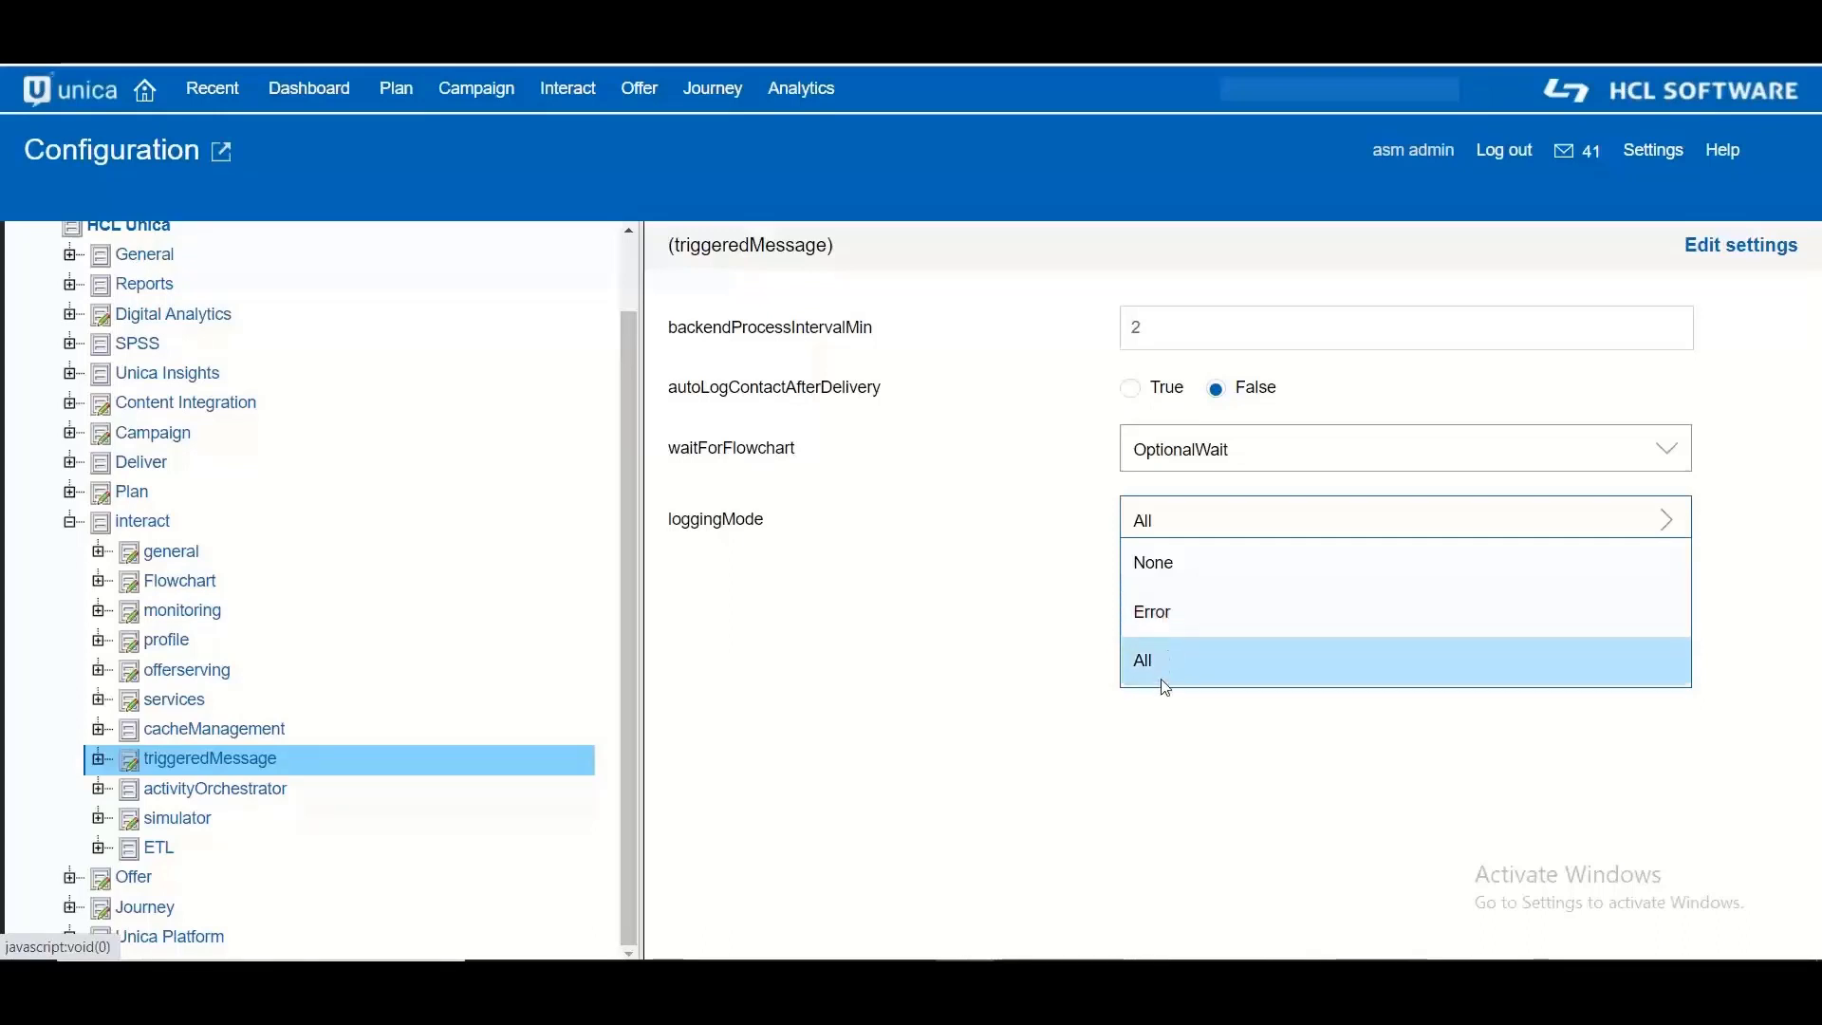
{"action": "left_click", "coordinate": [1141, 658]}
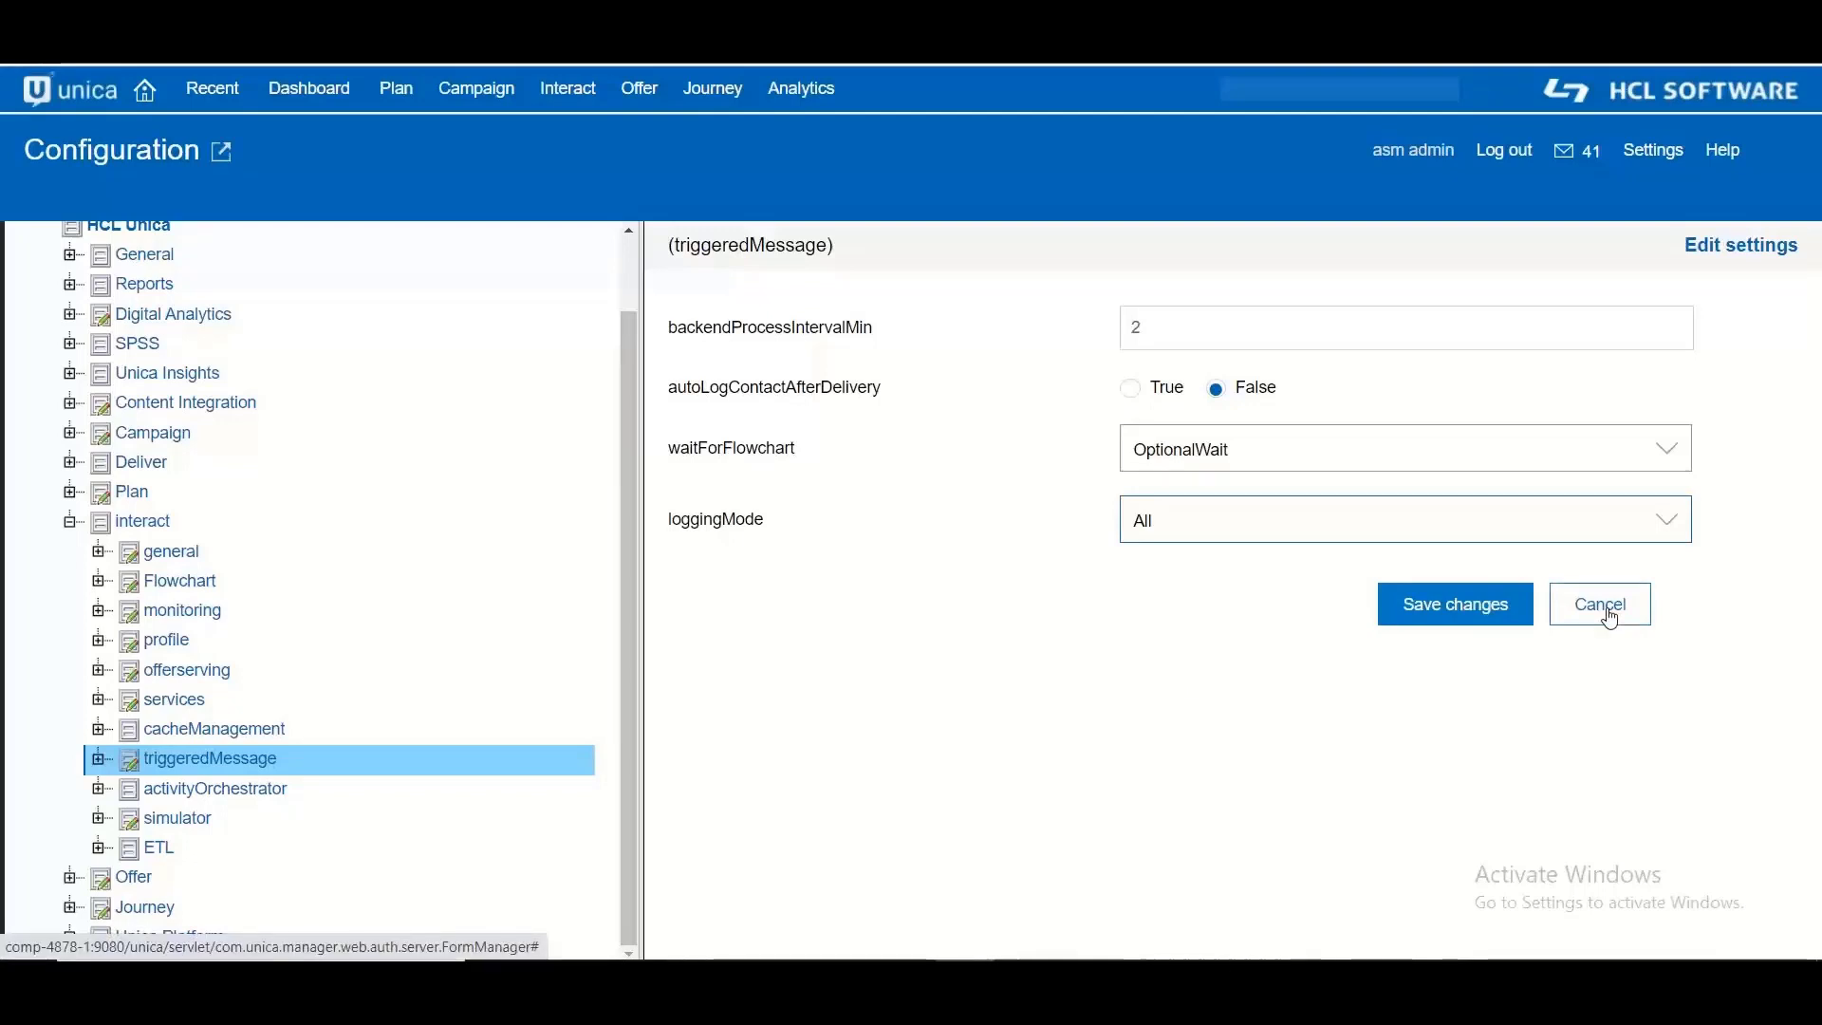
{"action": "left_click", "coordinate": [1598, 604]}
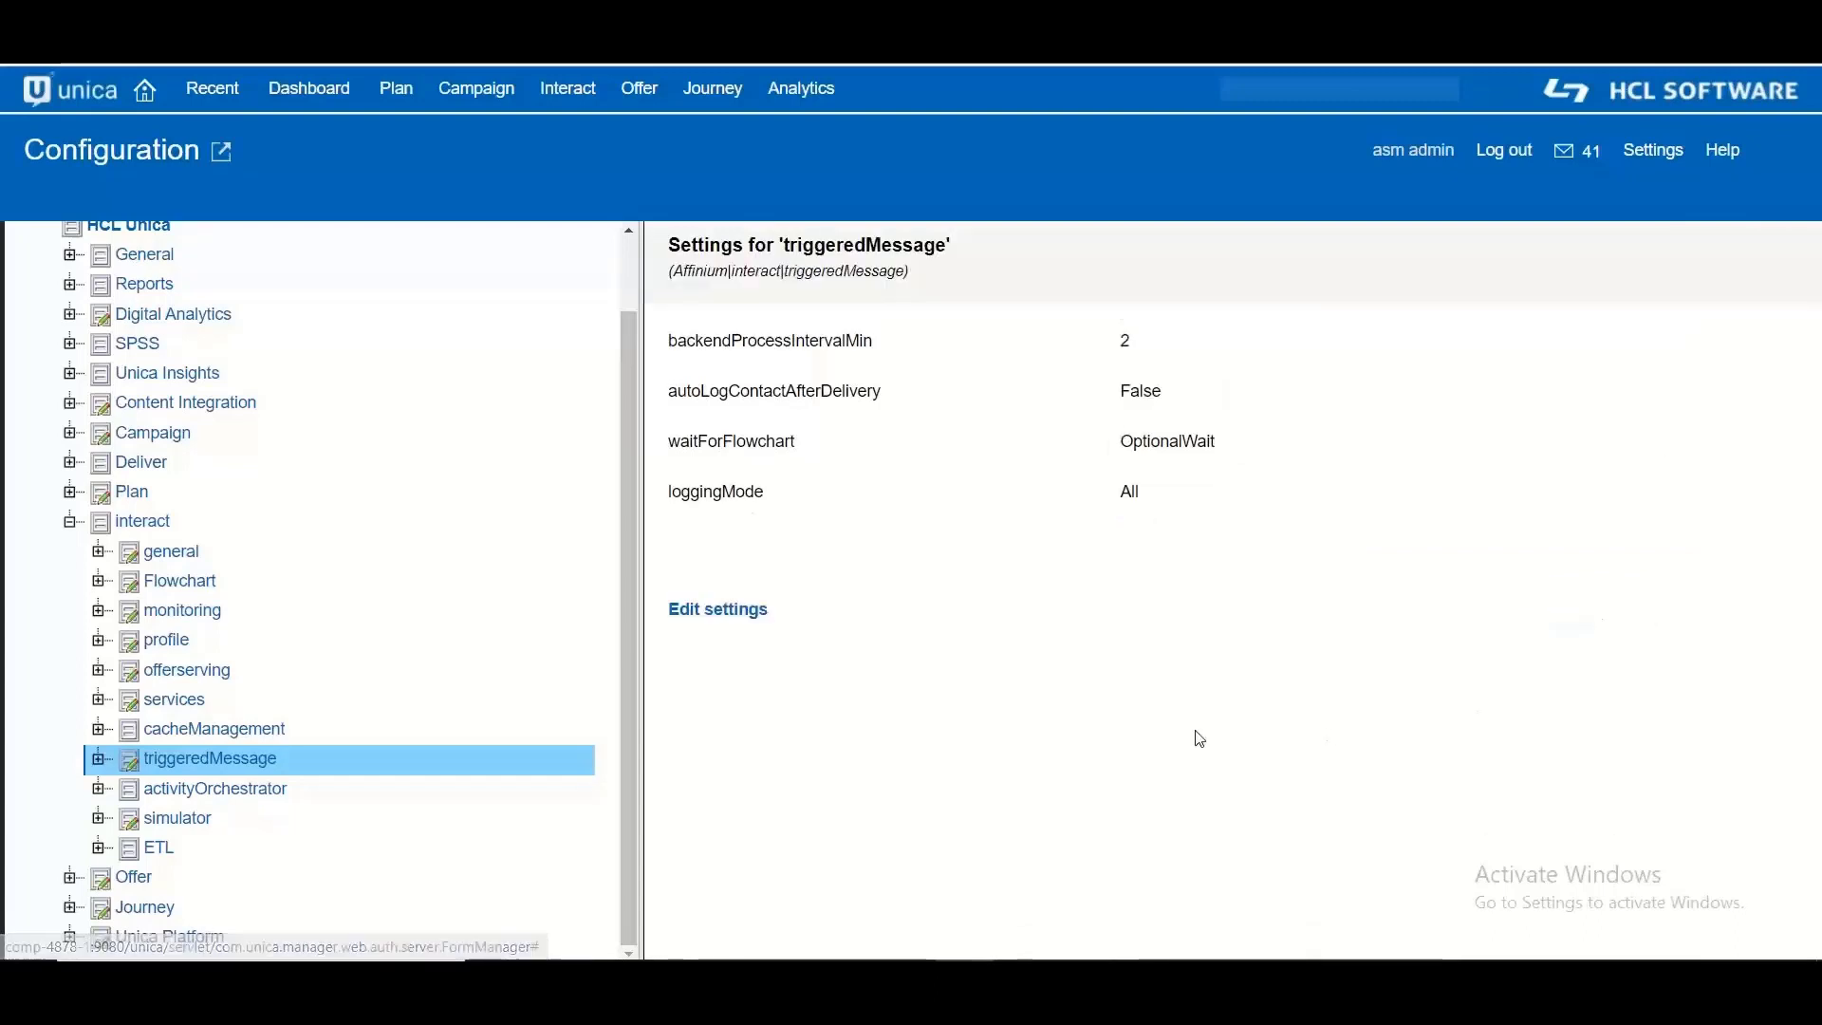
Step: Go to the interactive channels list and show channel d1's Triggered actions
{"action": "left_click", "coordinate": [567, 87]}
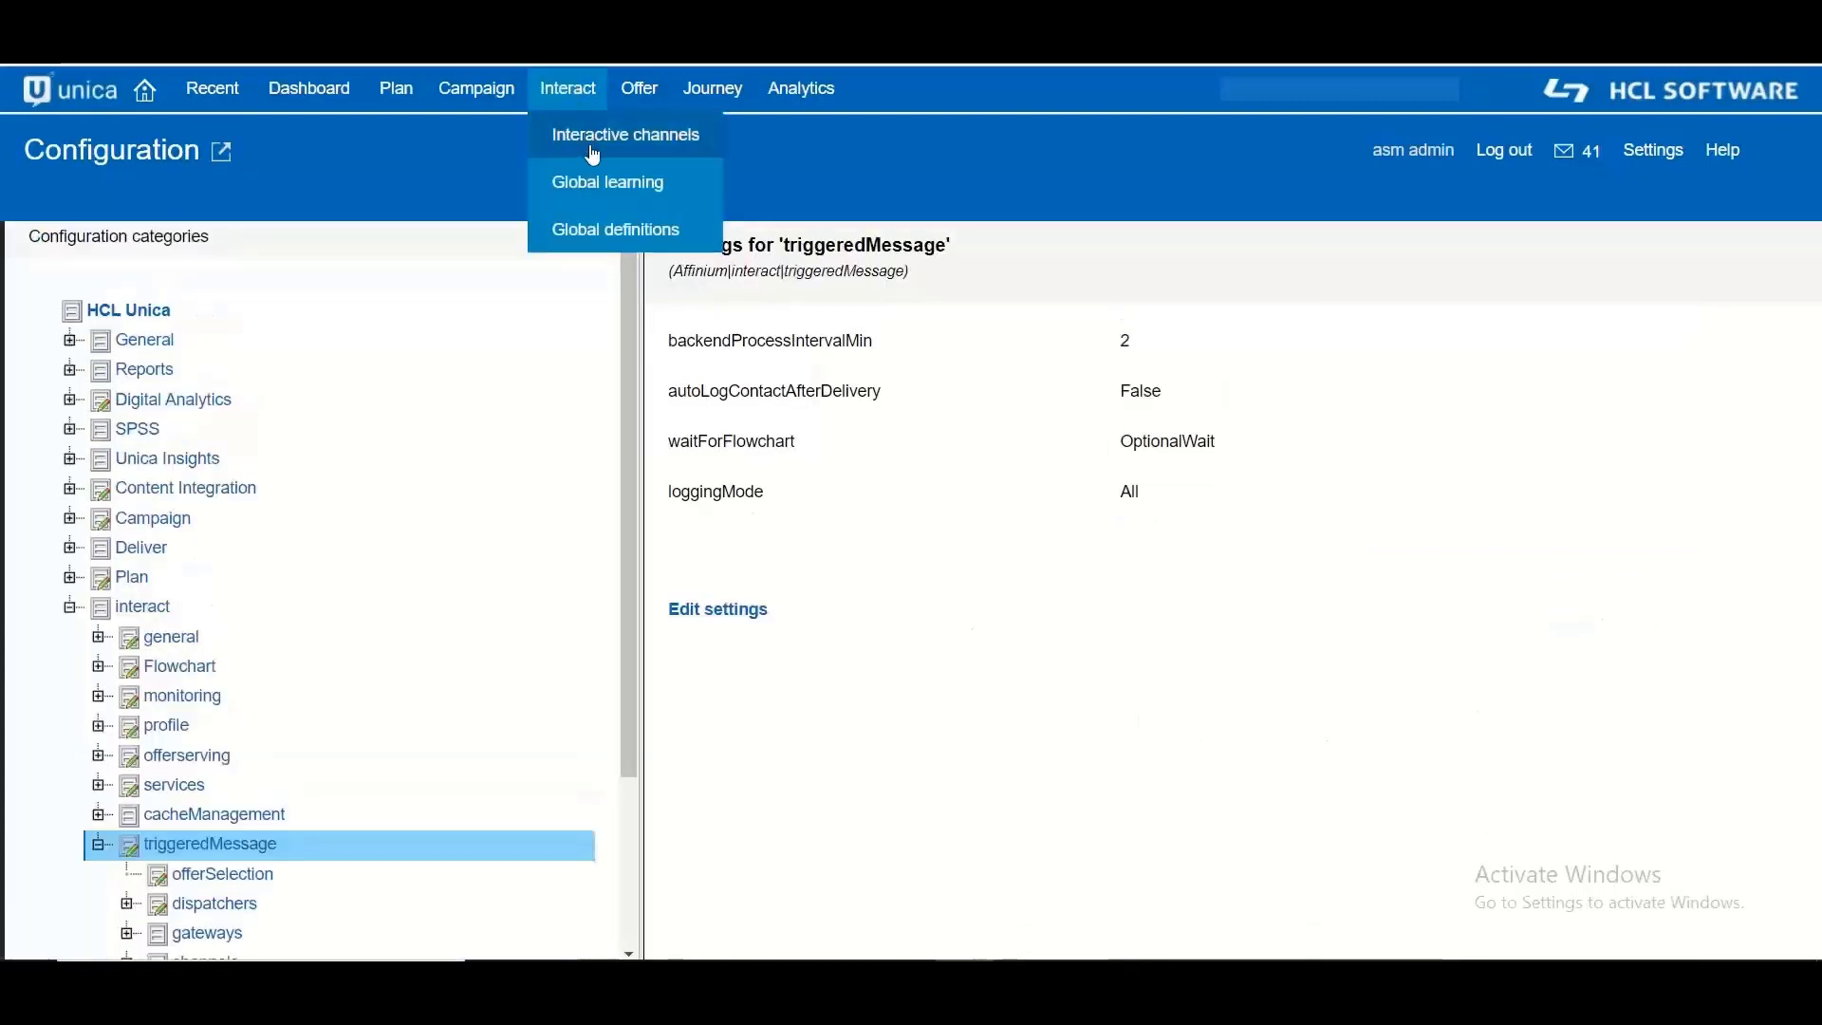
{"action": "left_click", "coordinate": [624, 135]}
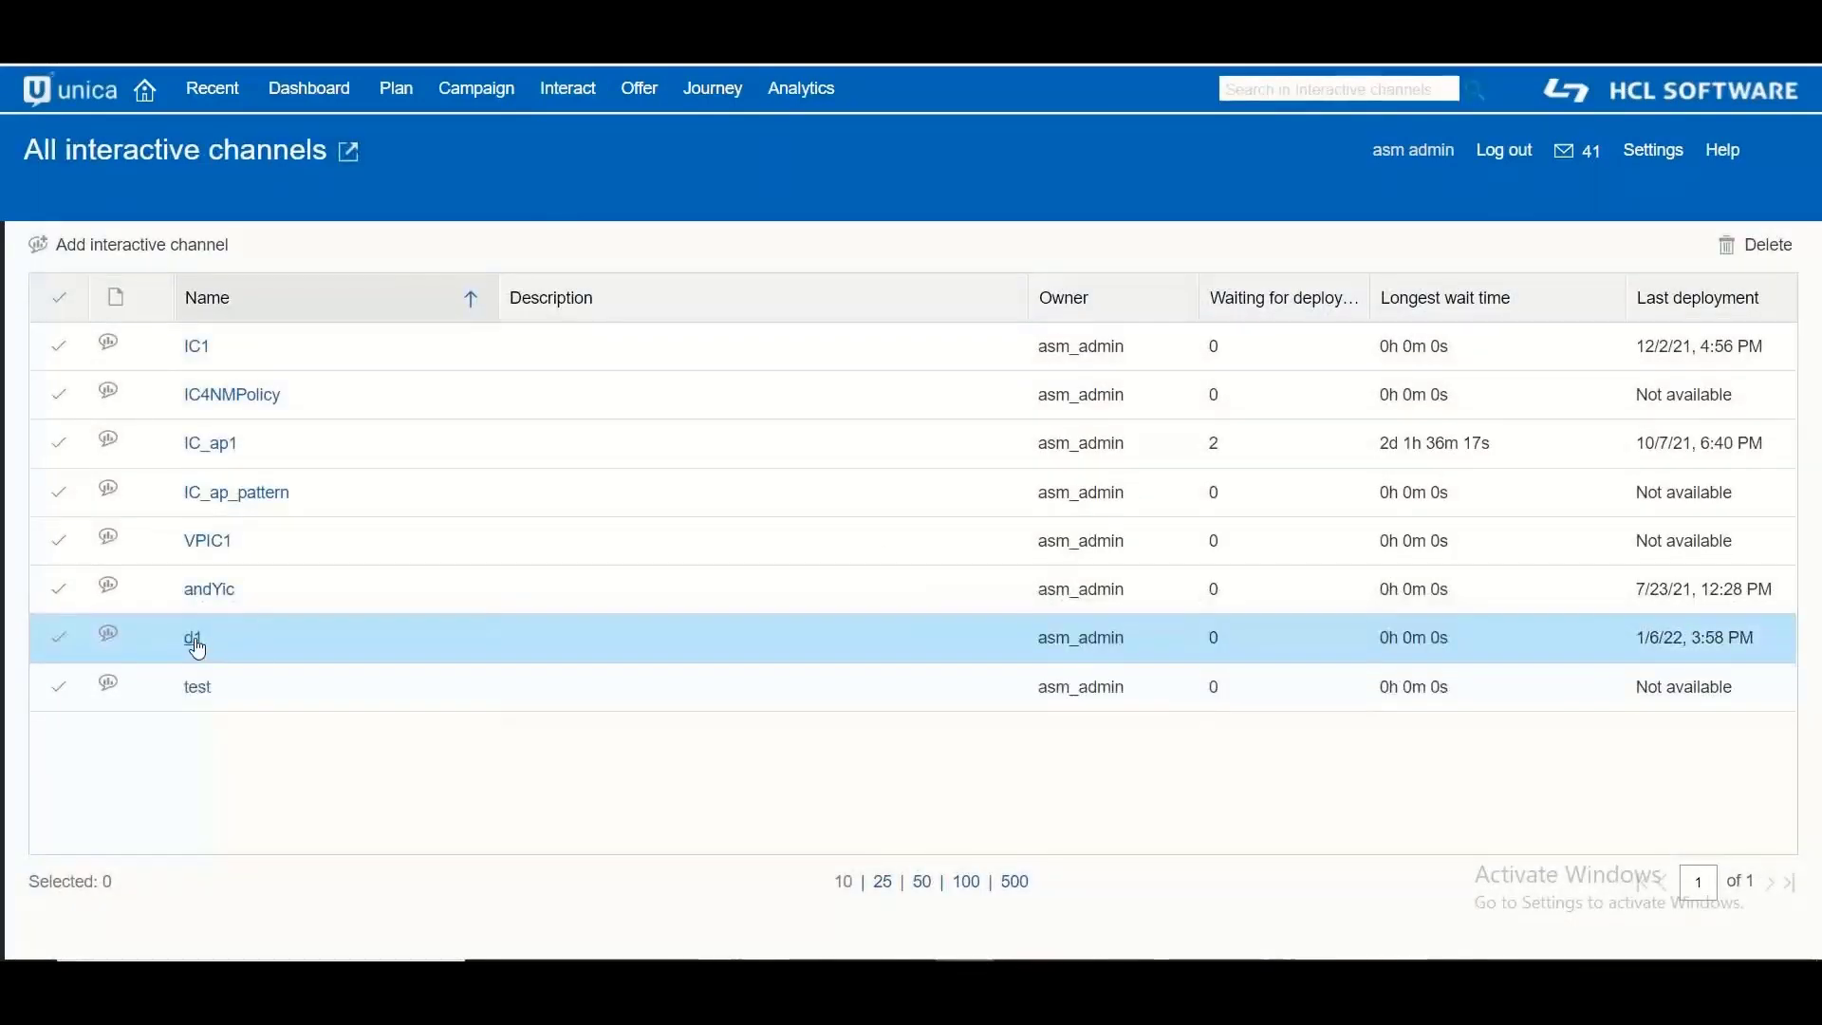
{"action": "left_click", "coordinate": [195, 637]}
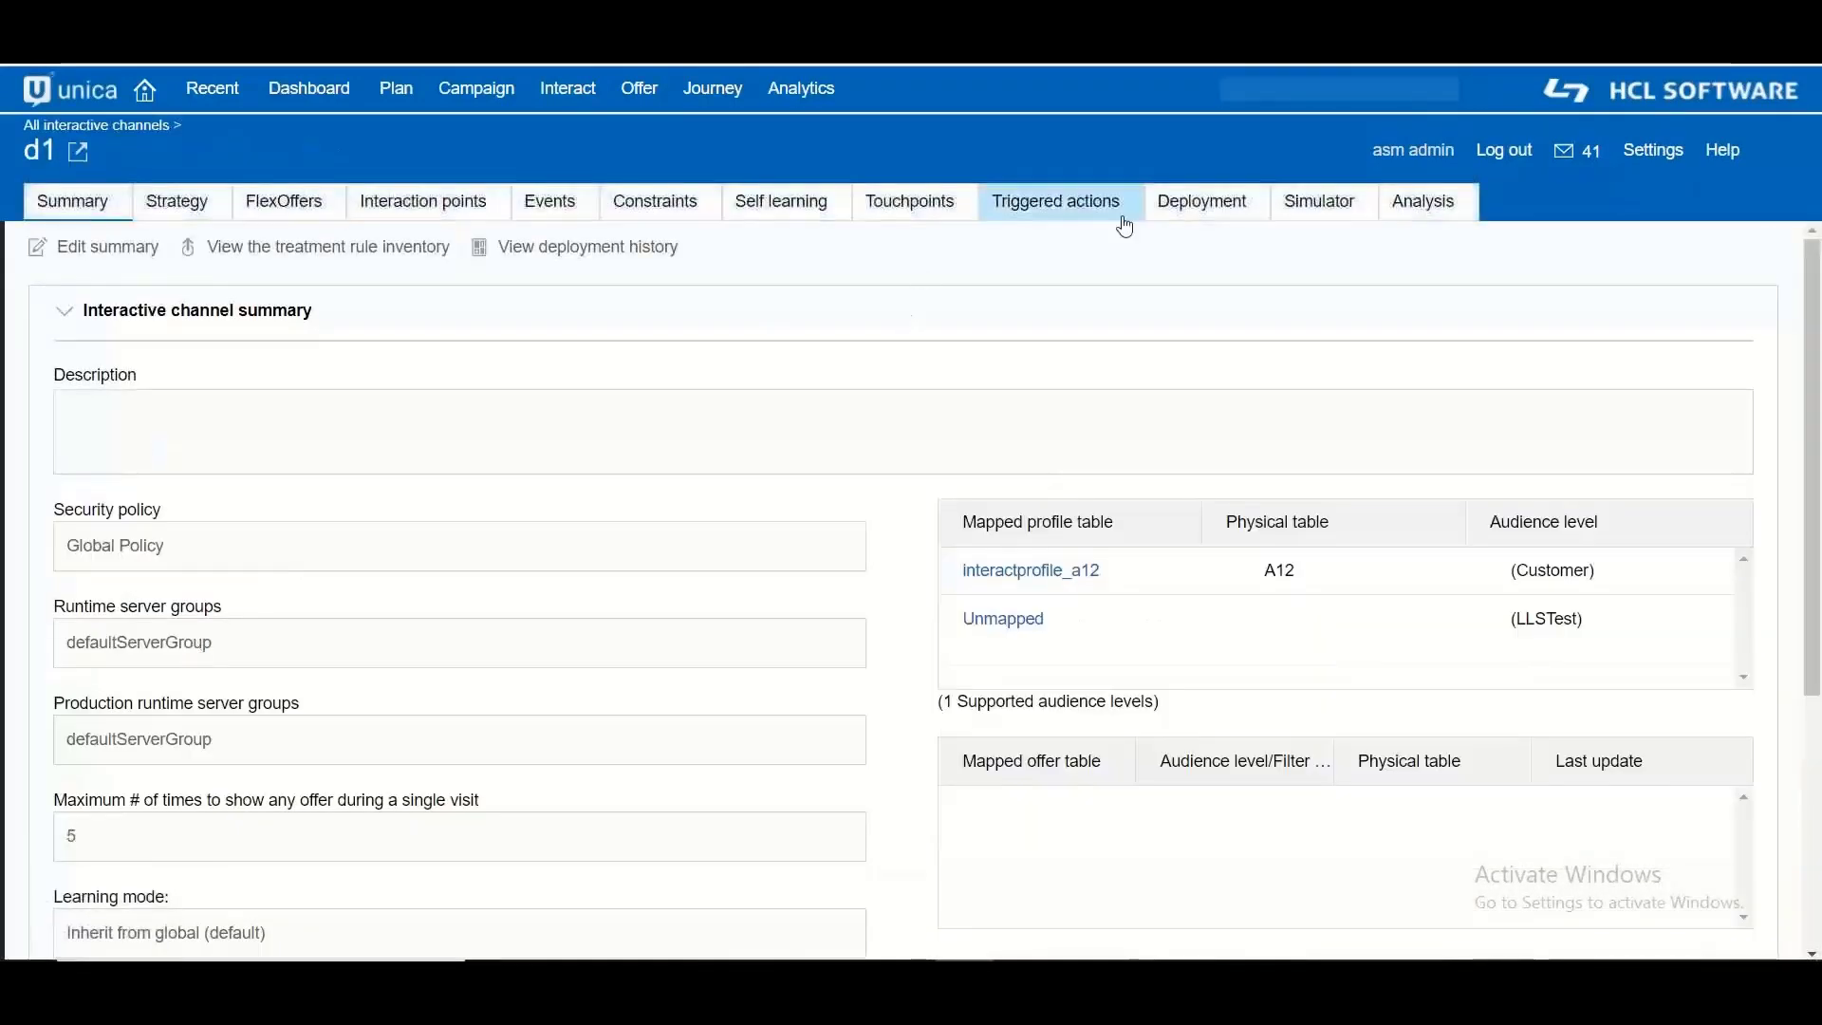
{"action": "left_click", "coordinate": [1055, 201]}
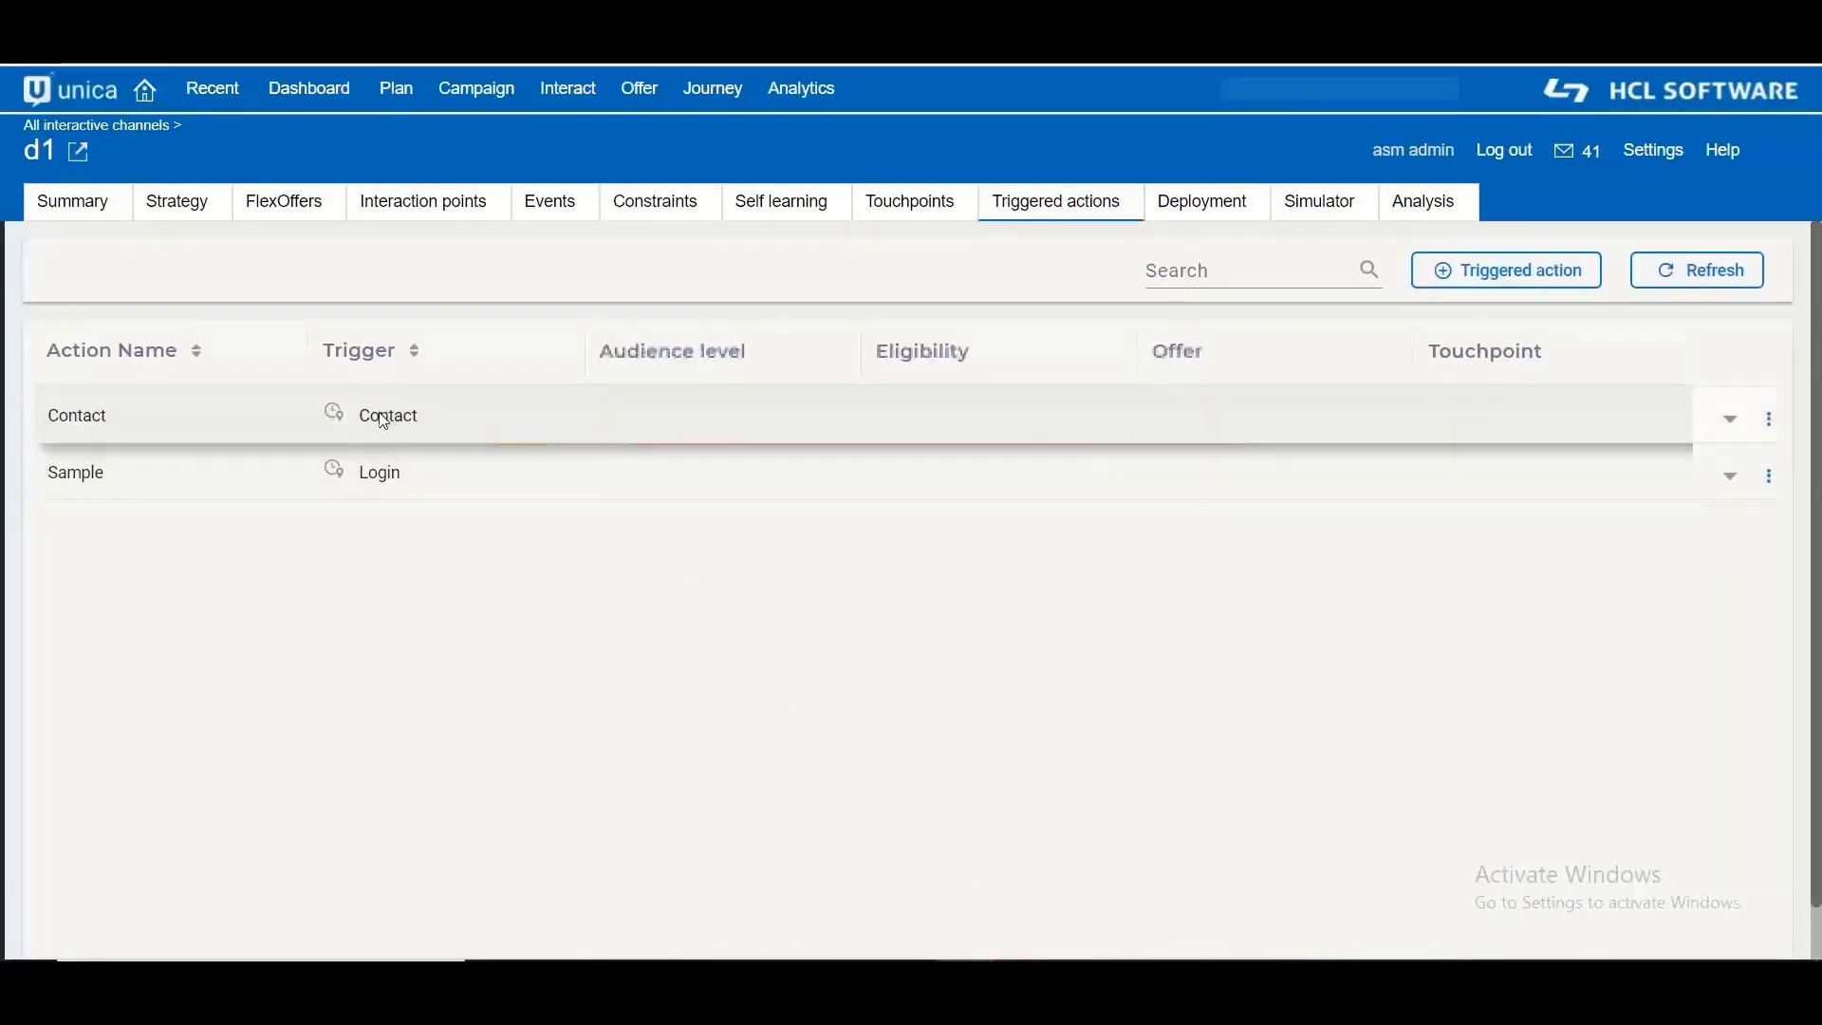
Step: Expand the Contact triggered action to view its Winter Offer and touchpoint details
{"action": "double_click", "coordinate": [386, 415]}
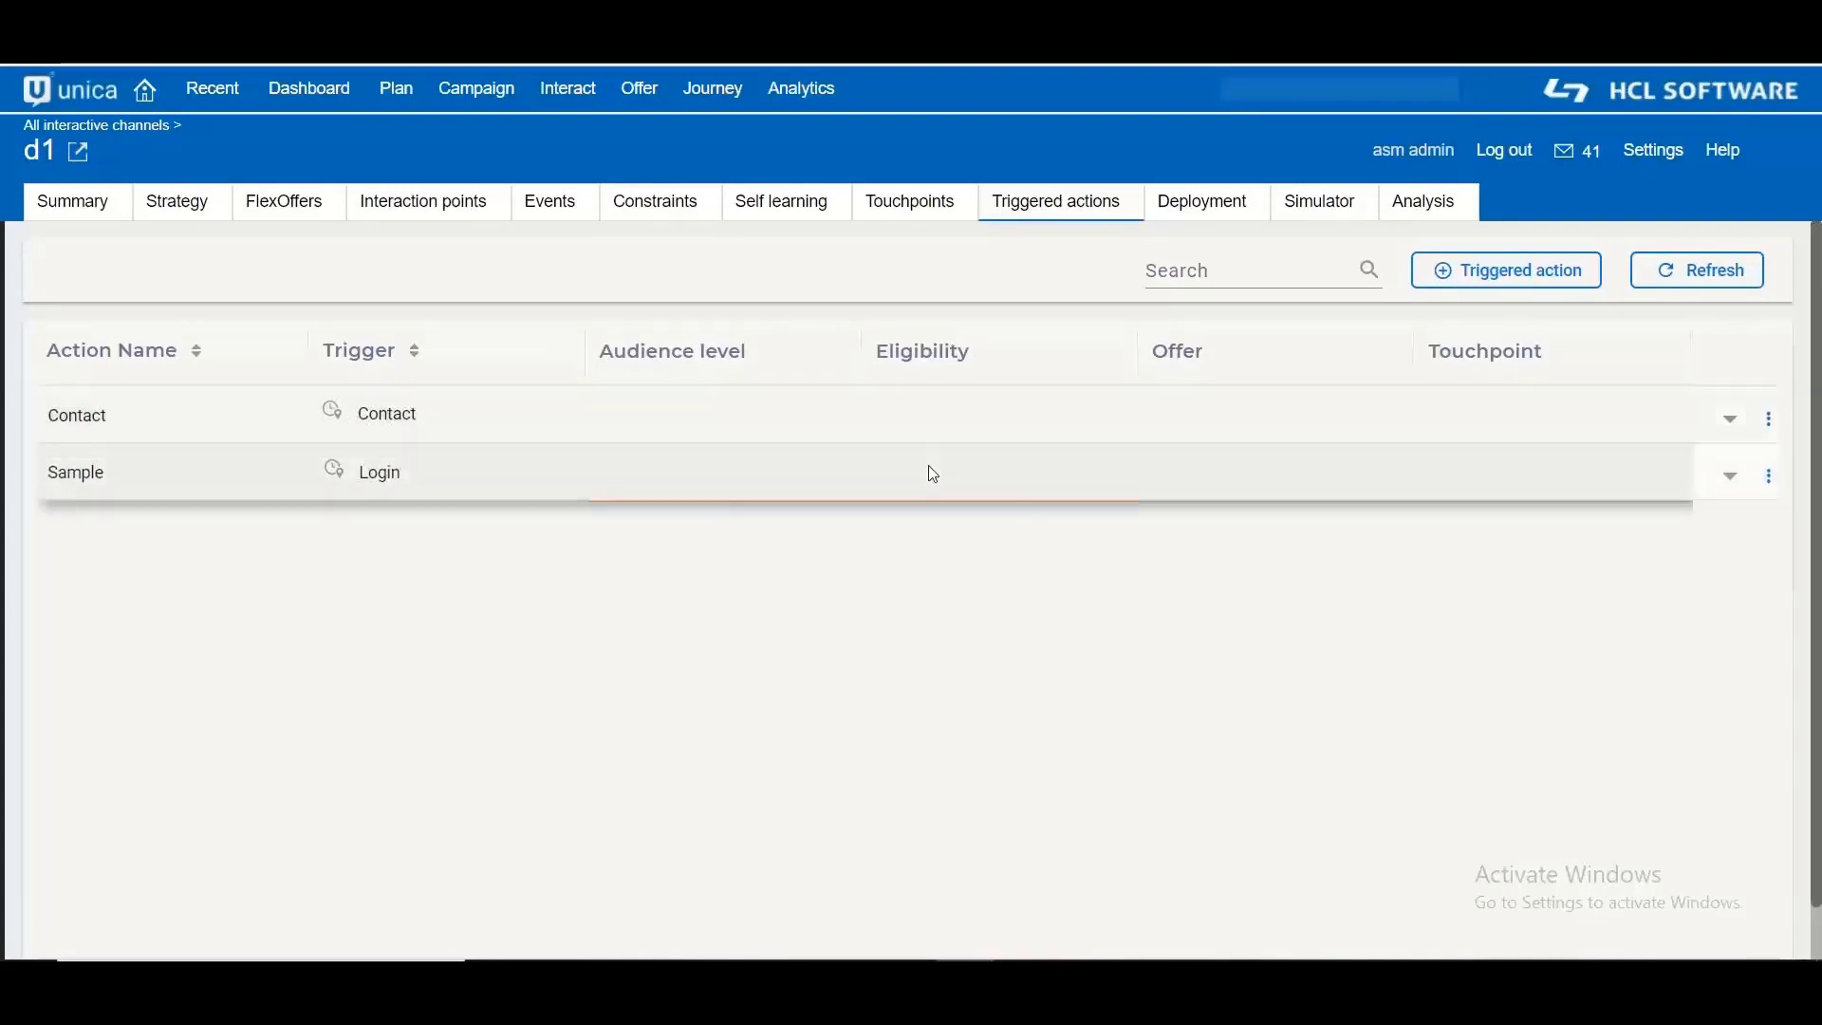
{"action": "left_click", "coordinate": [1729, 417]}
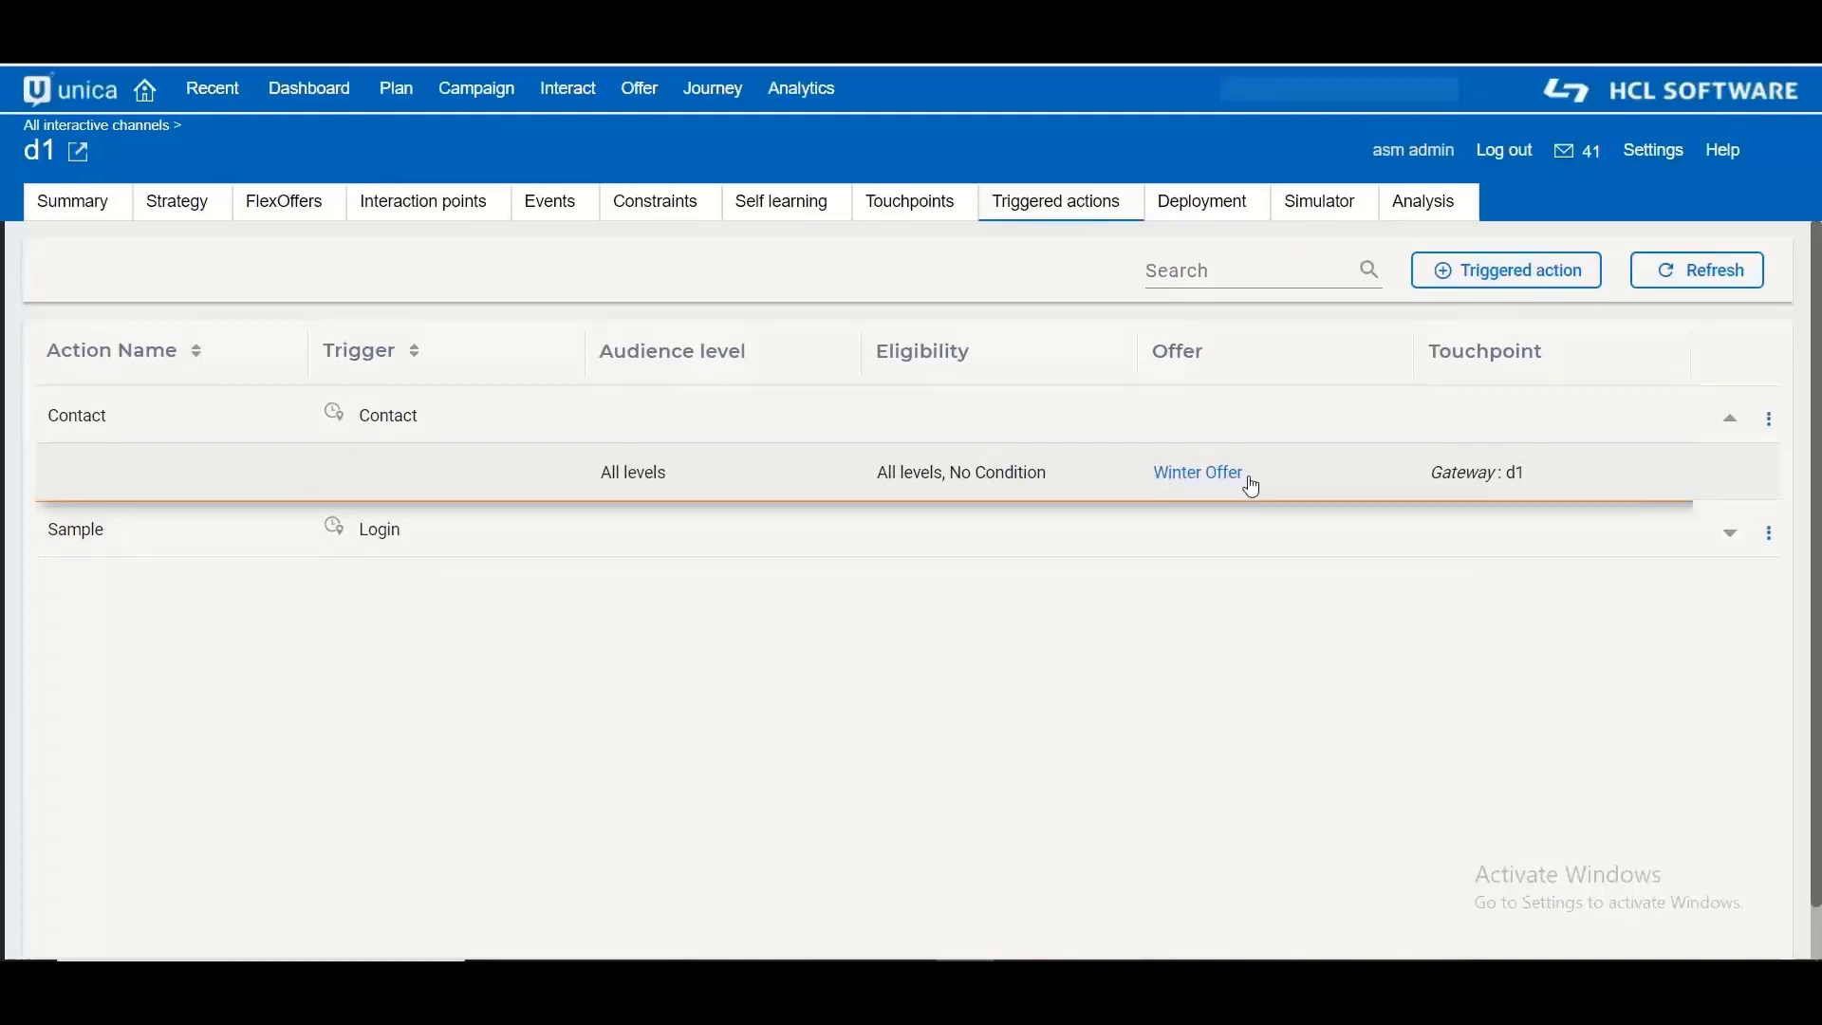
{"action": "mouse_move", "coordinate": [1524, 487]}
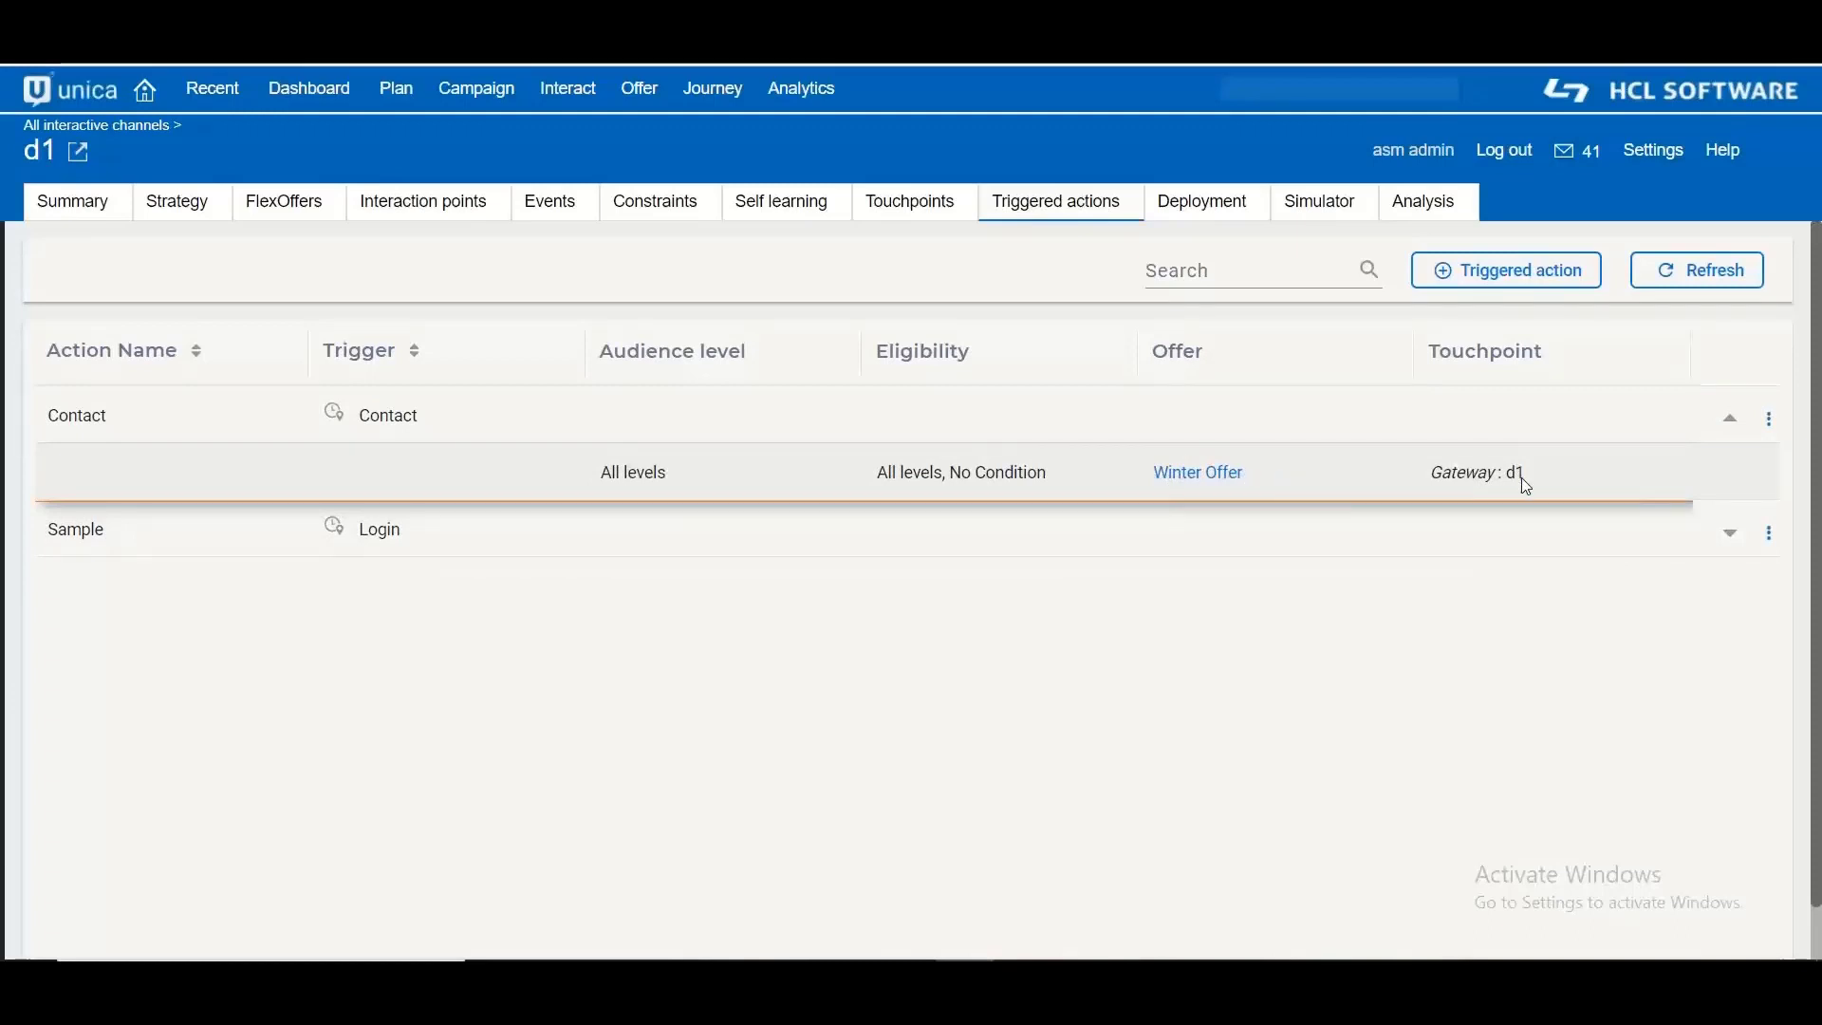
{"action": "mouse_move", "coordinate": [1437, 505]}
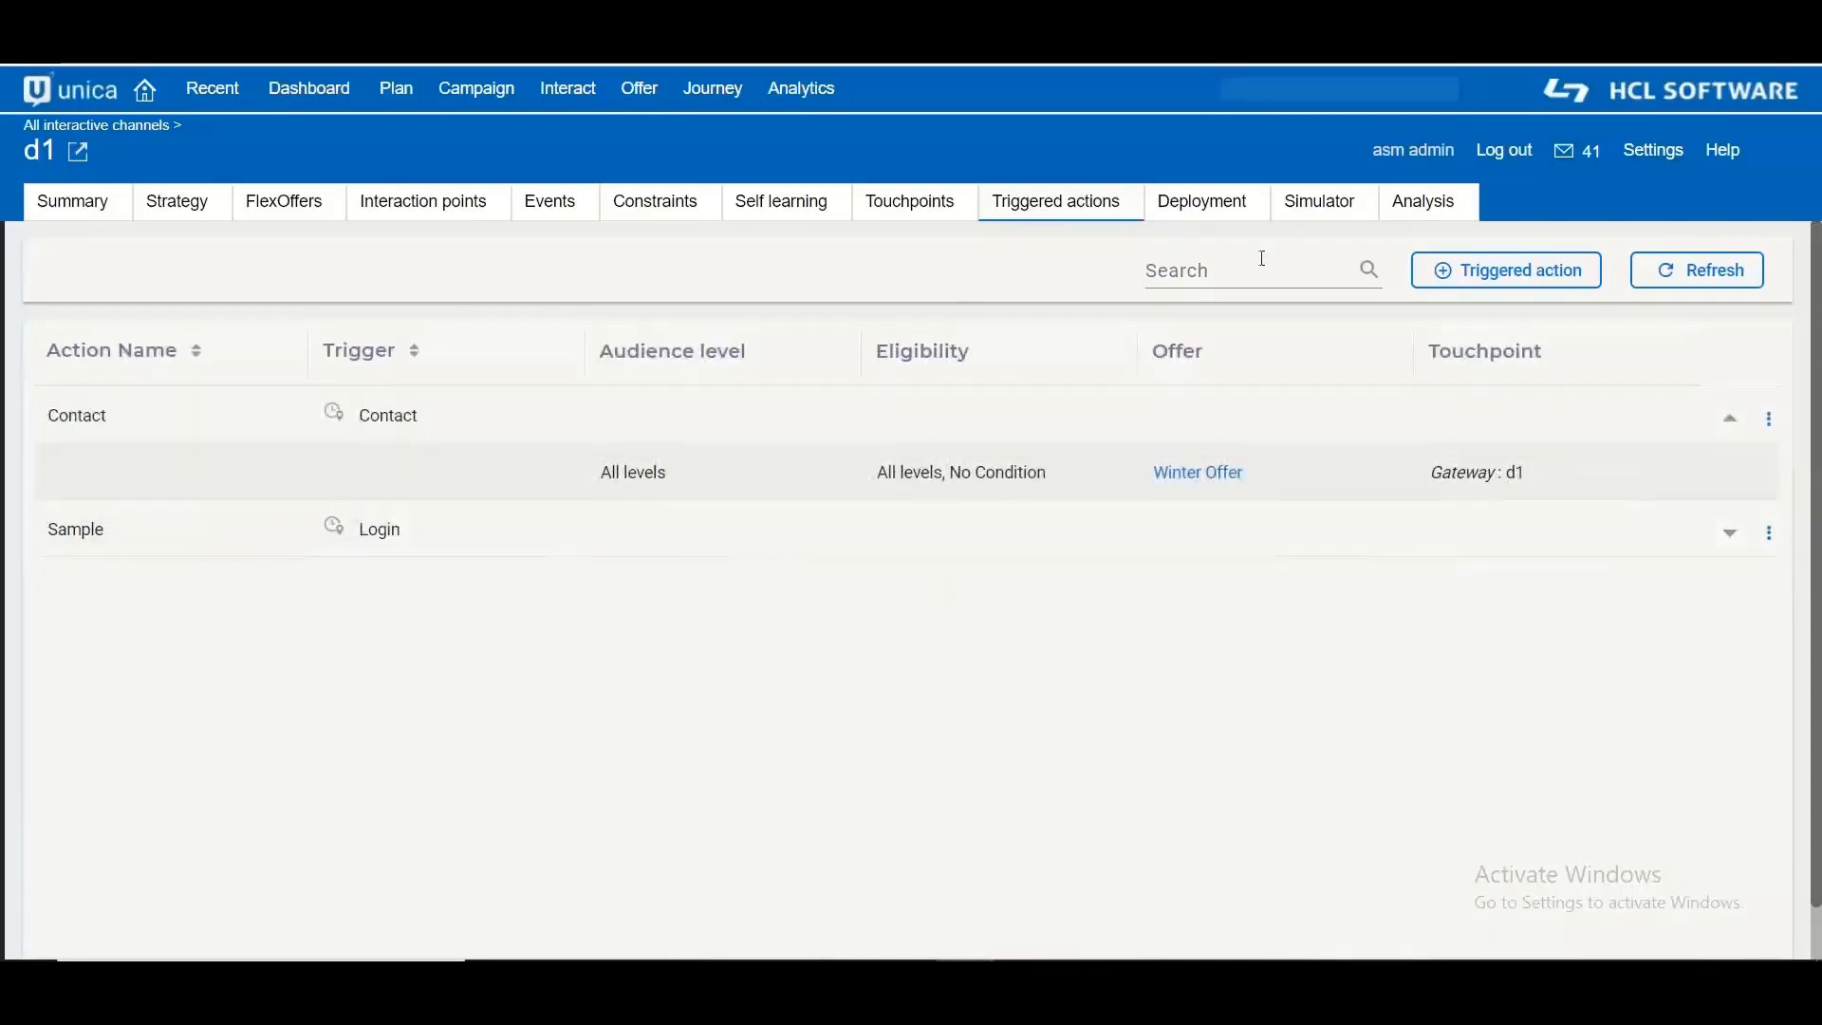
{"action": "left_click", "coordinate": [1319, 202]}
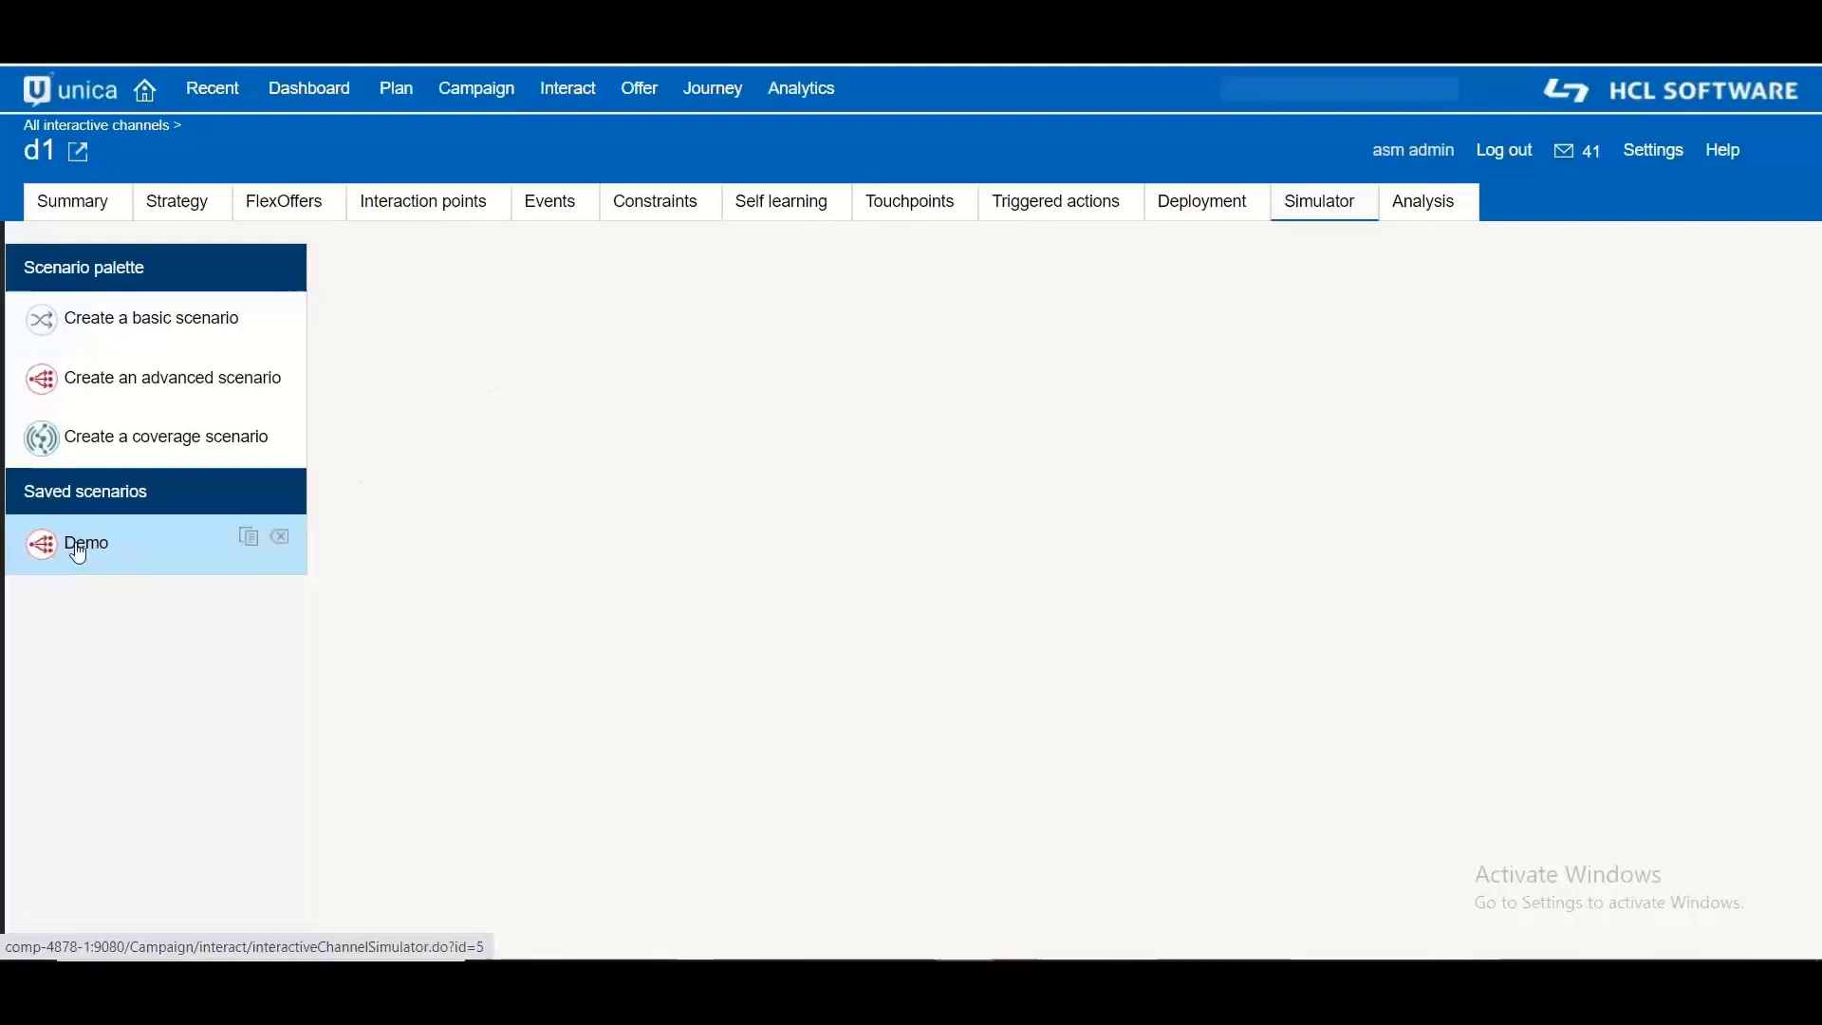
Step: Show the Demo scenario's definition with its postEvent step posting the Contact event
{"action": "left_click", "coordinate": [86, 543]}
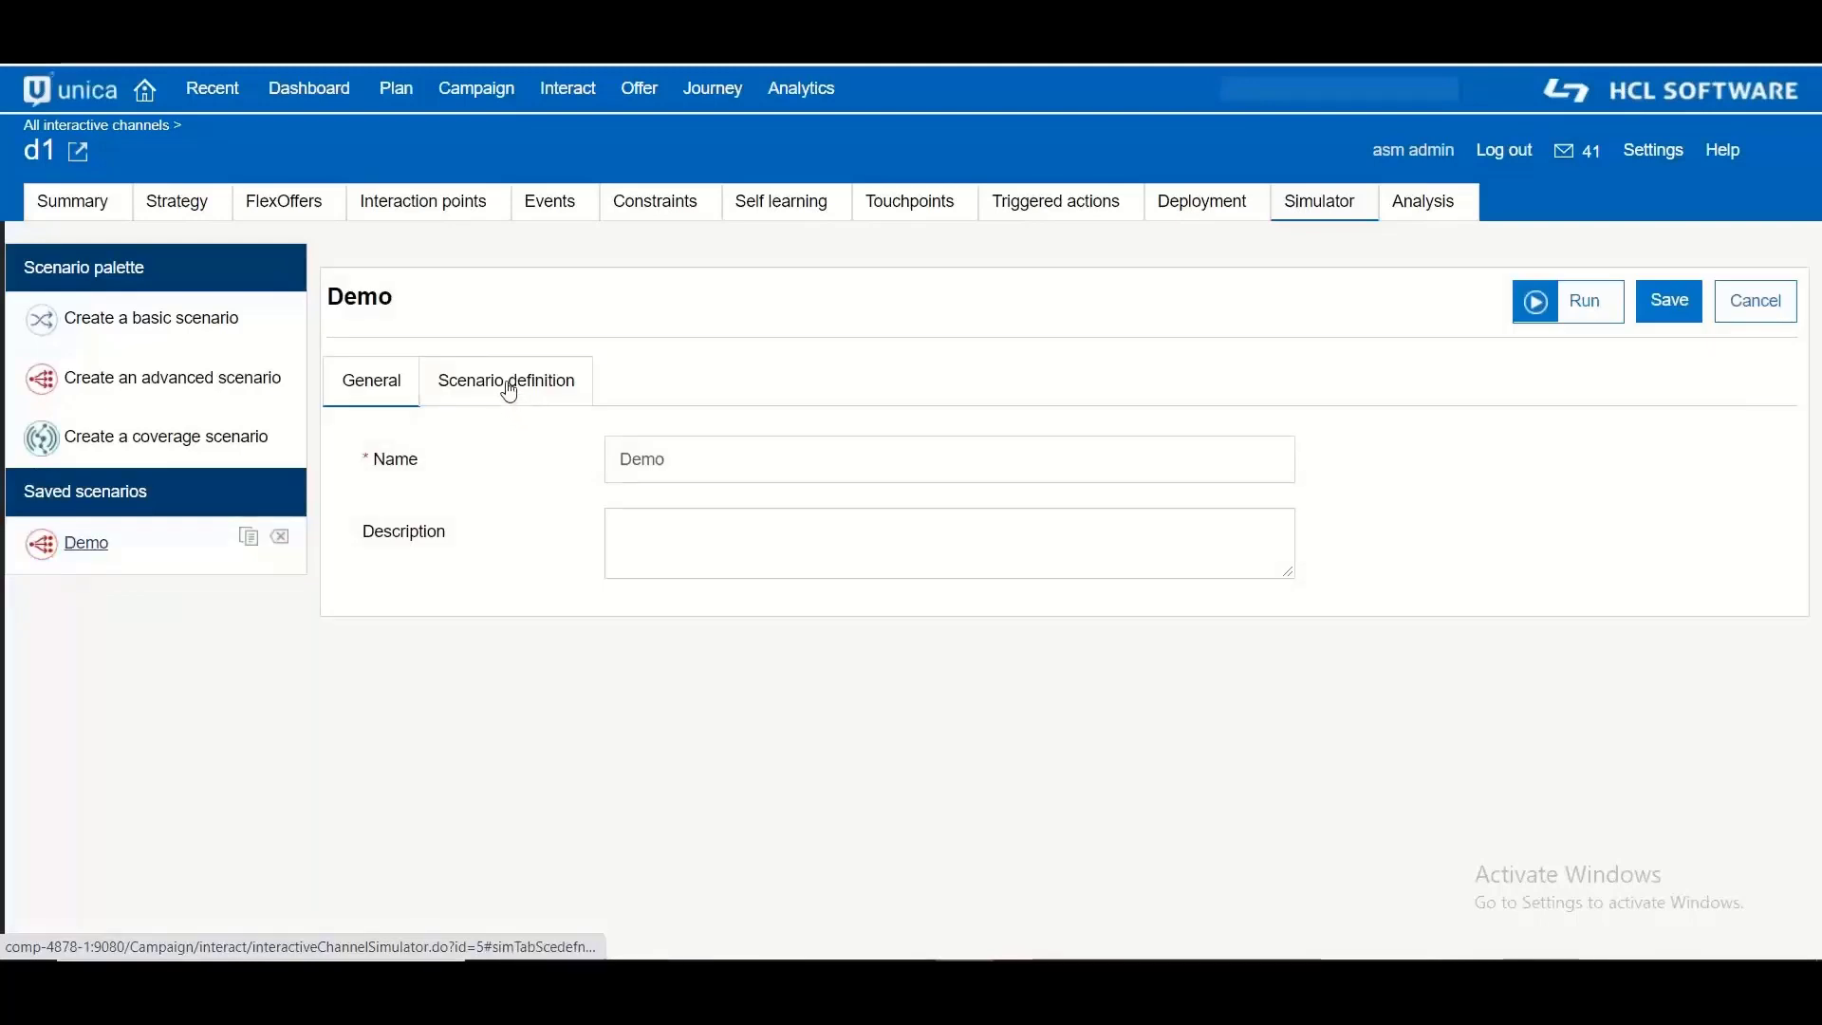
{"action": "left_click", "coordinate": [505, 379]}
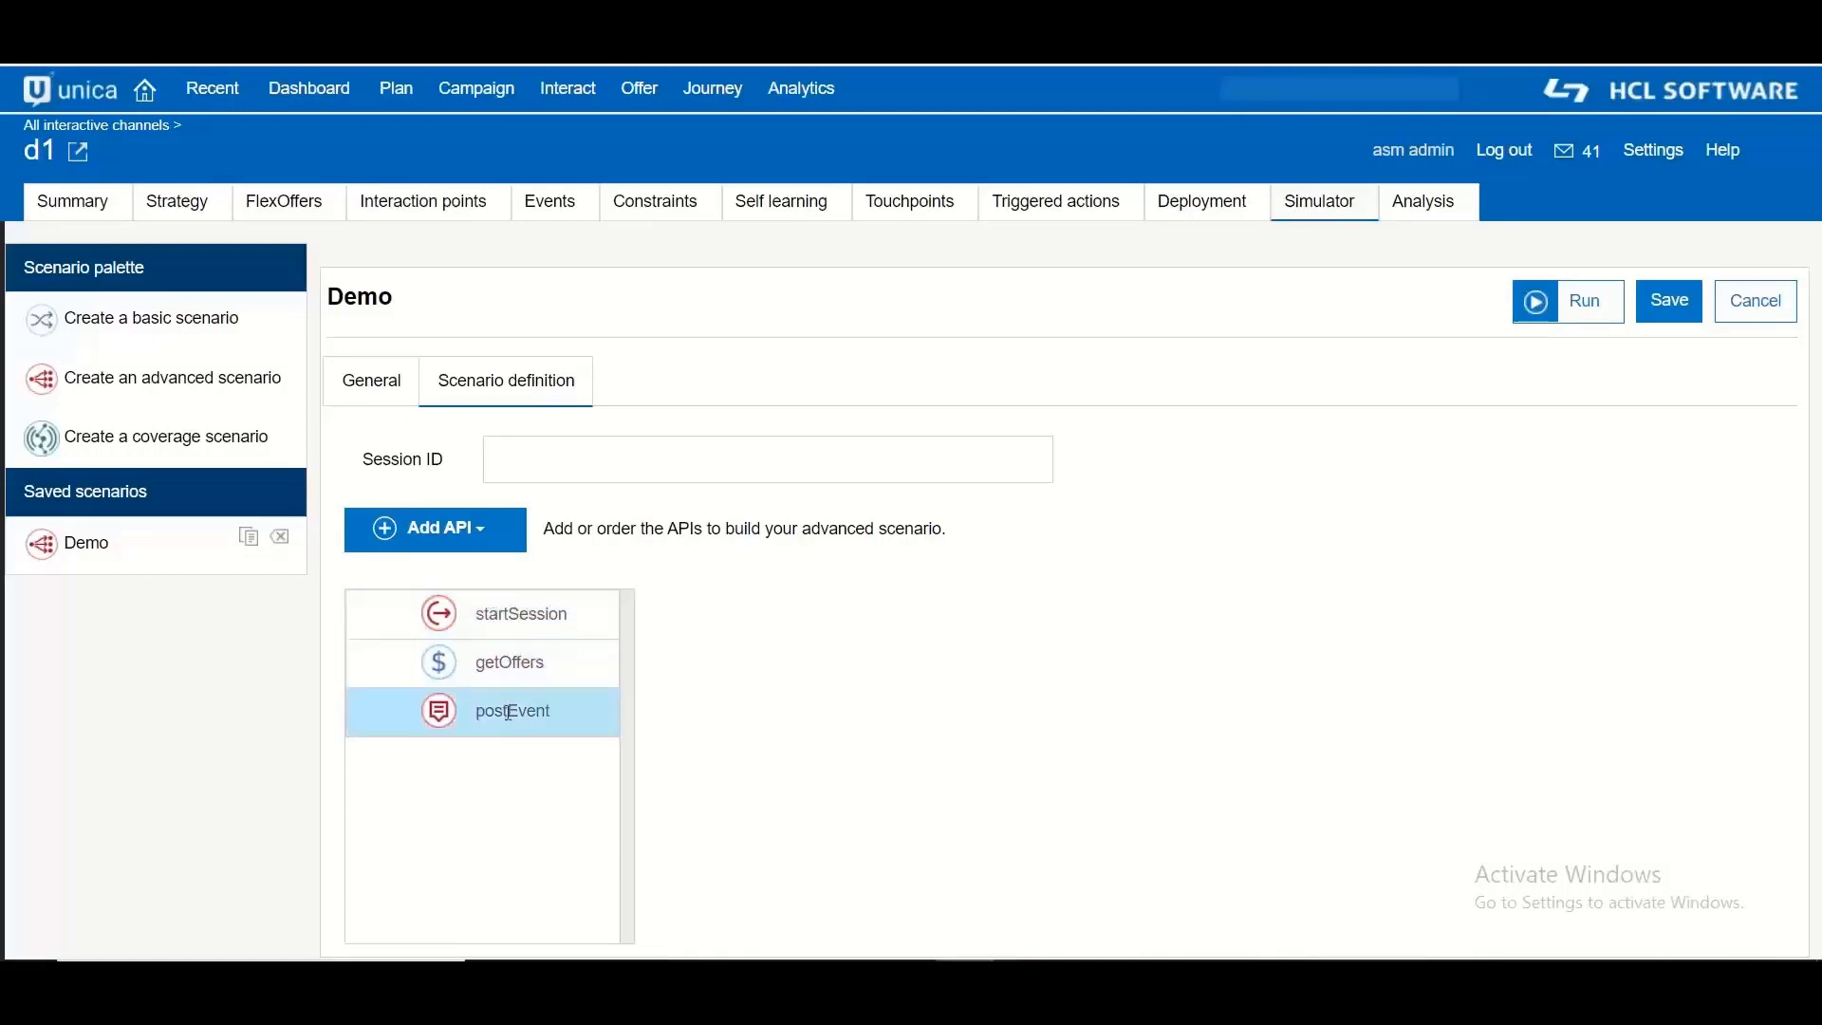
{"action": "left_click", "coordinate": [511, 710]}
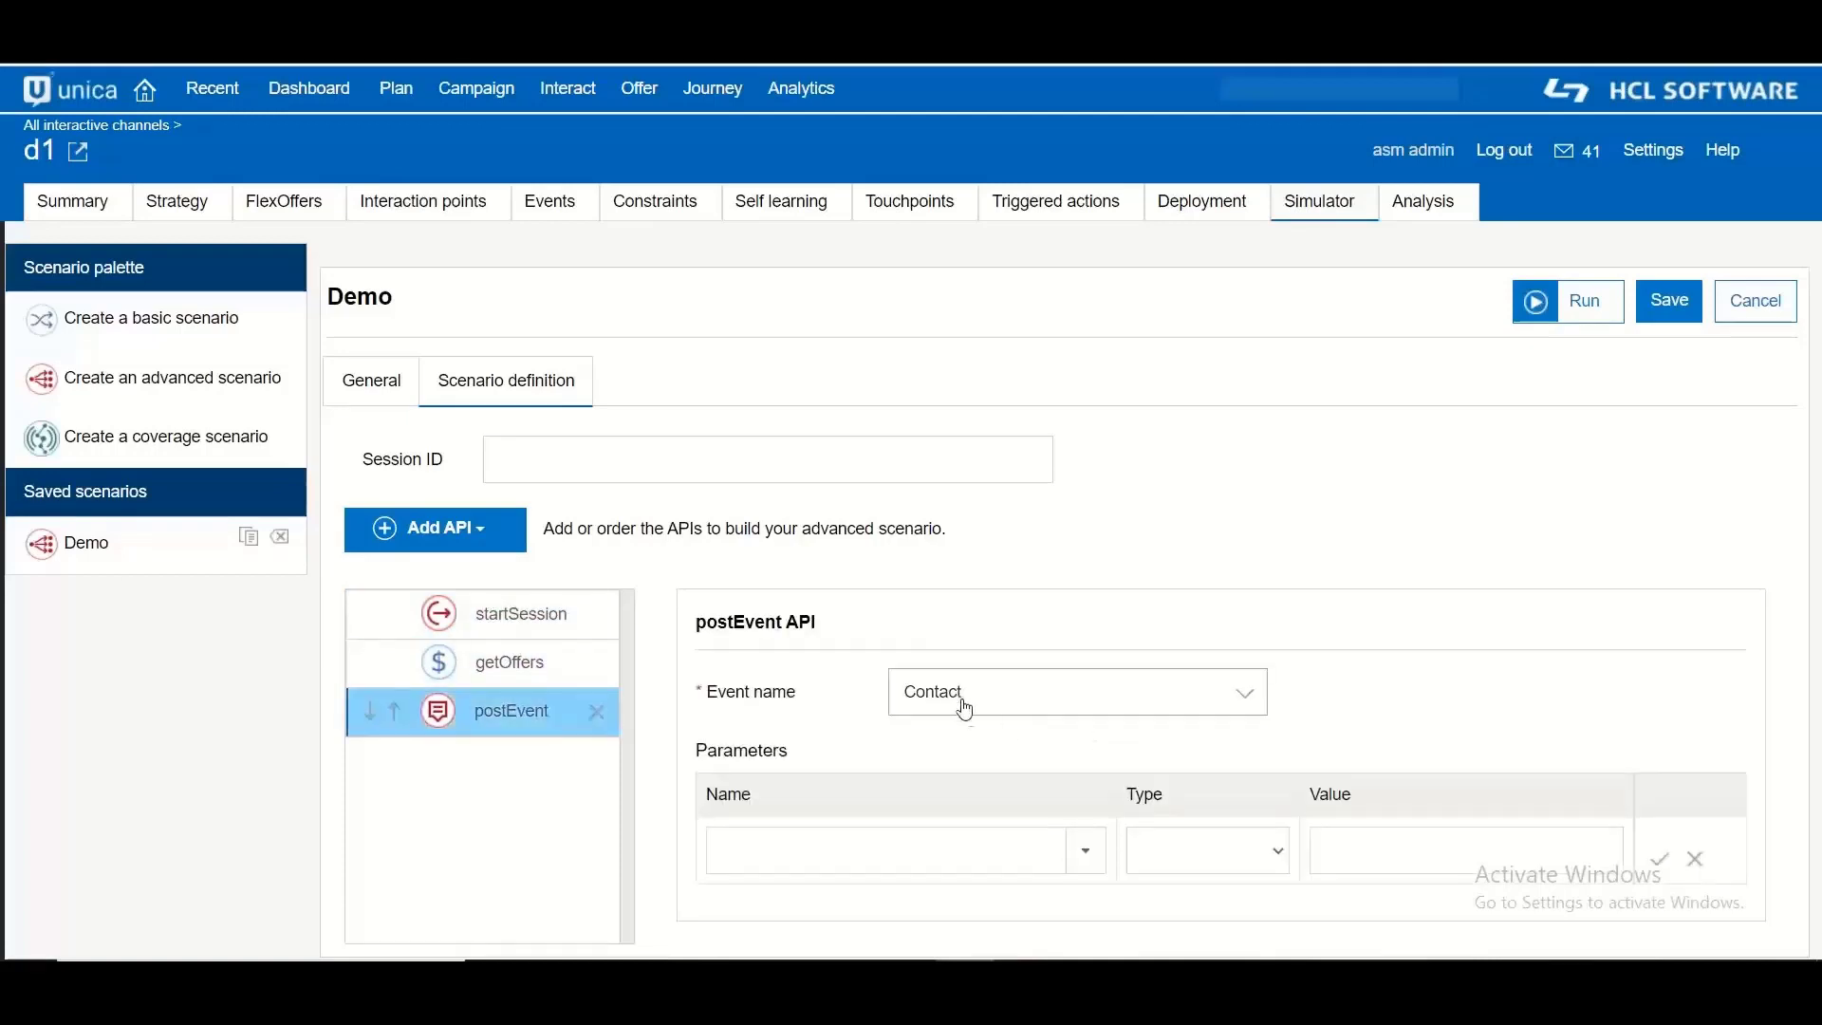
{"action": "mouse_move", "coordinate": [1586, 359]}
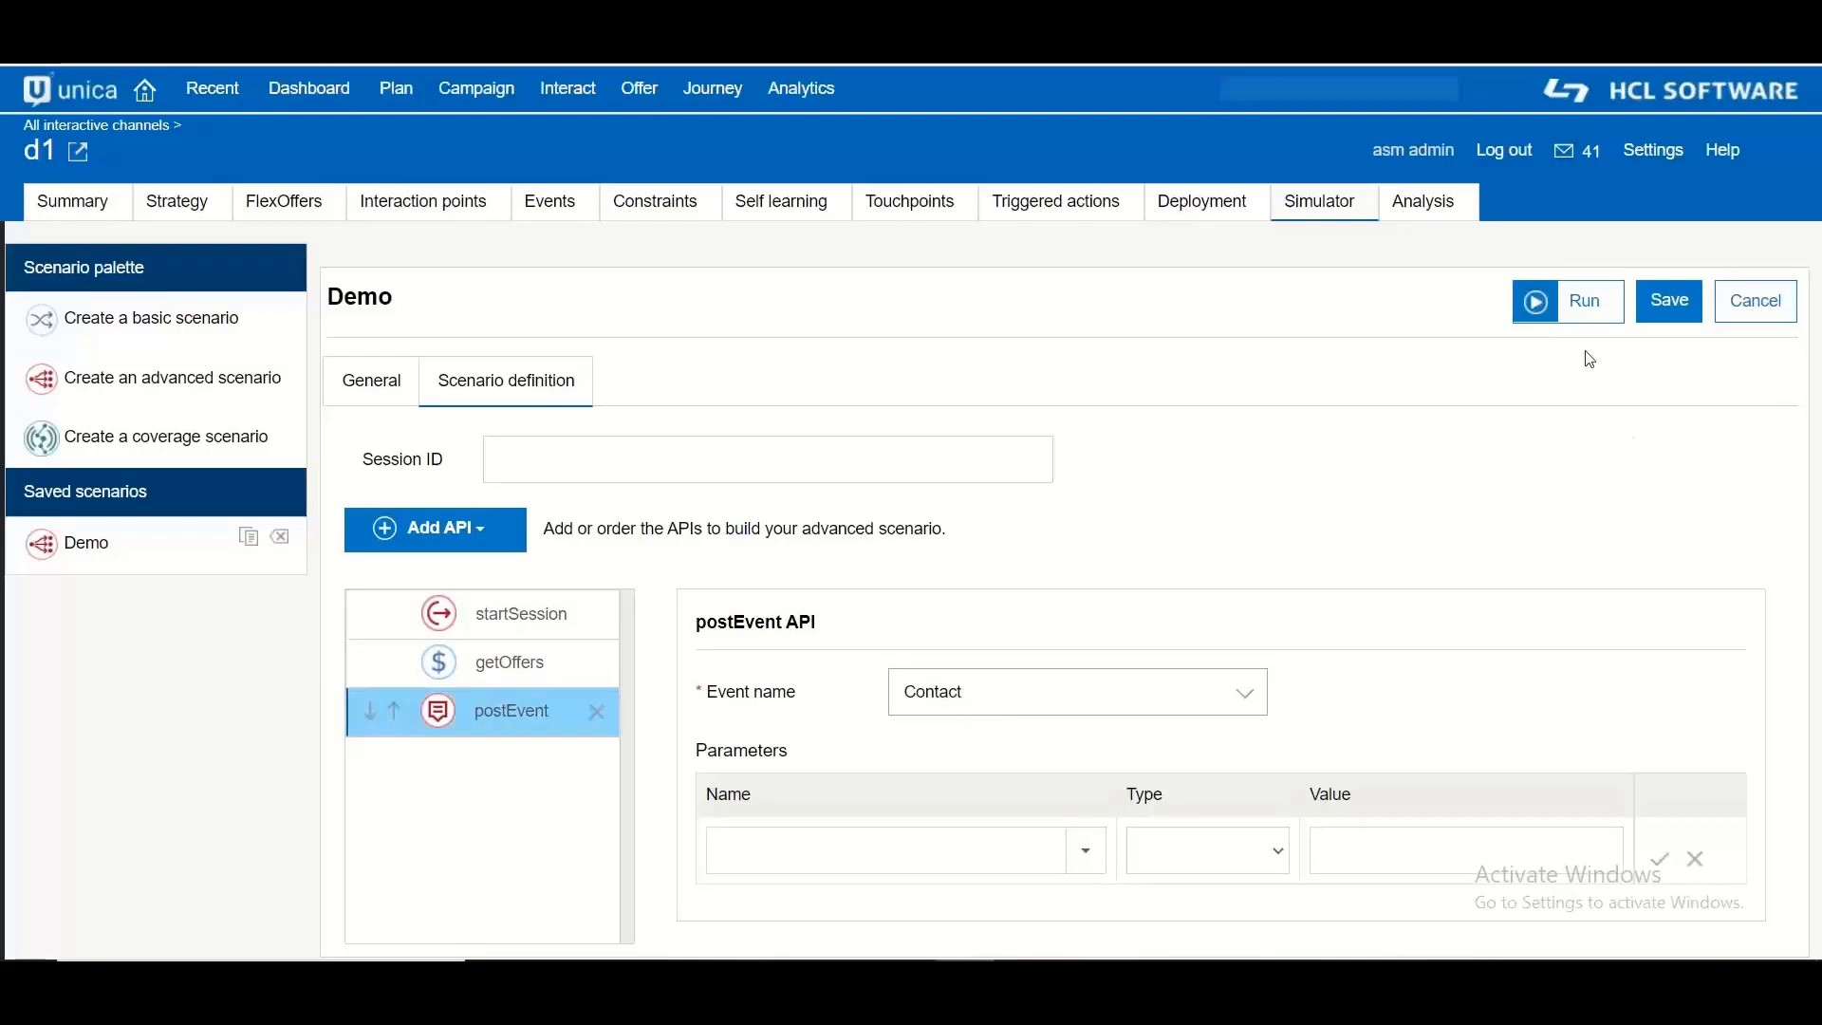
Step: Run the Demo scenario to get the Monsoon Offer recommendation and postEvent response
{"action": "left_click", "coordinate": [1566, 300]}
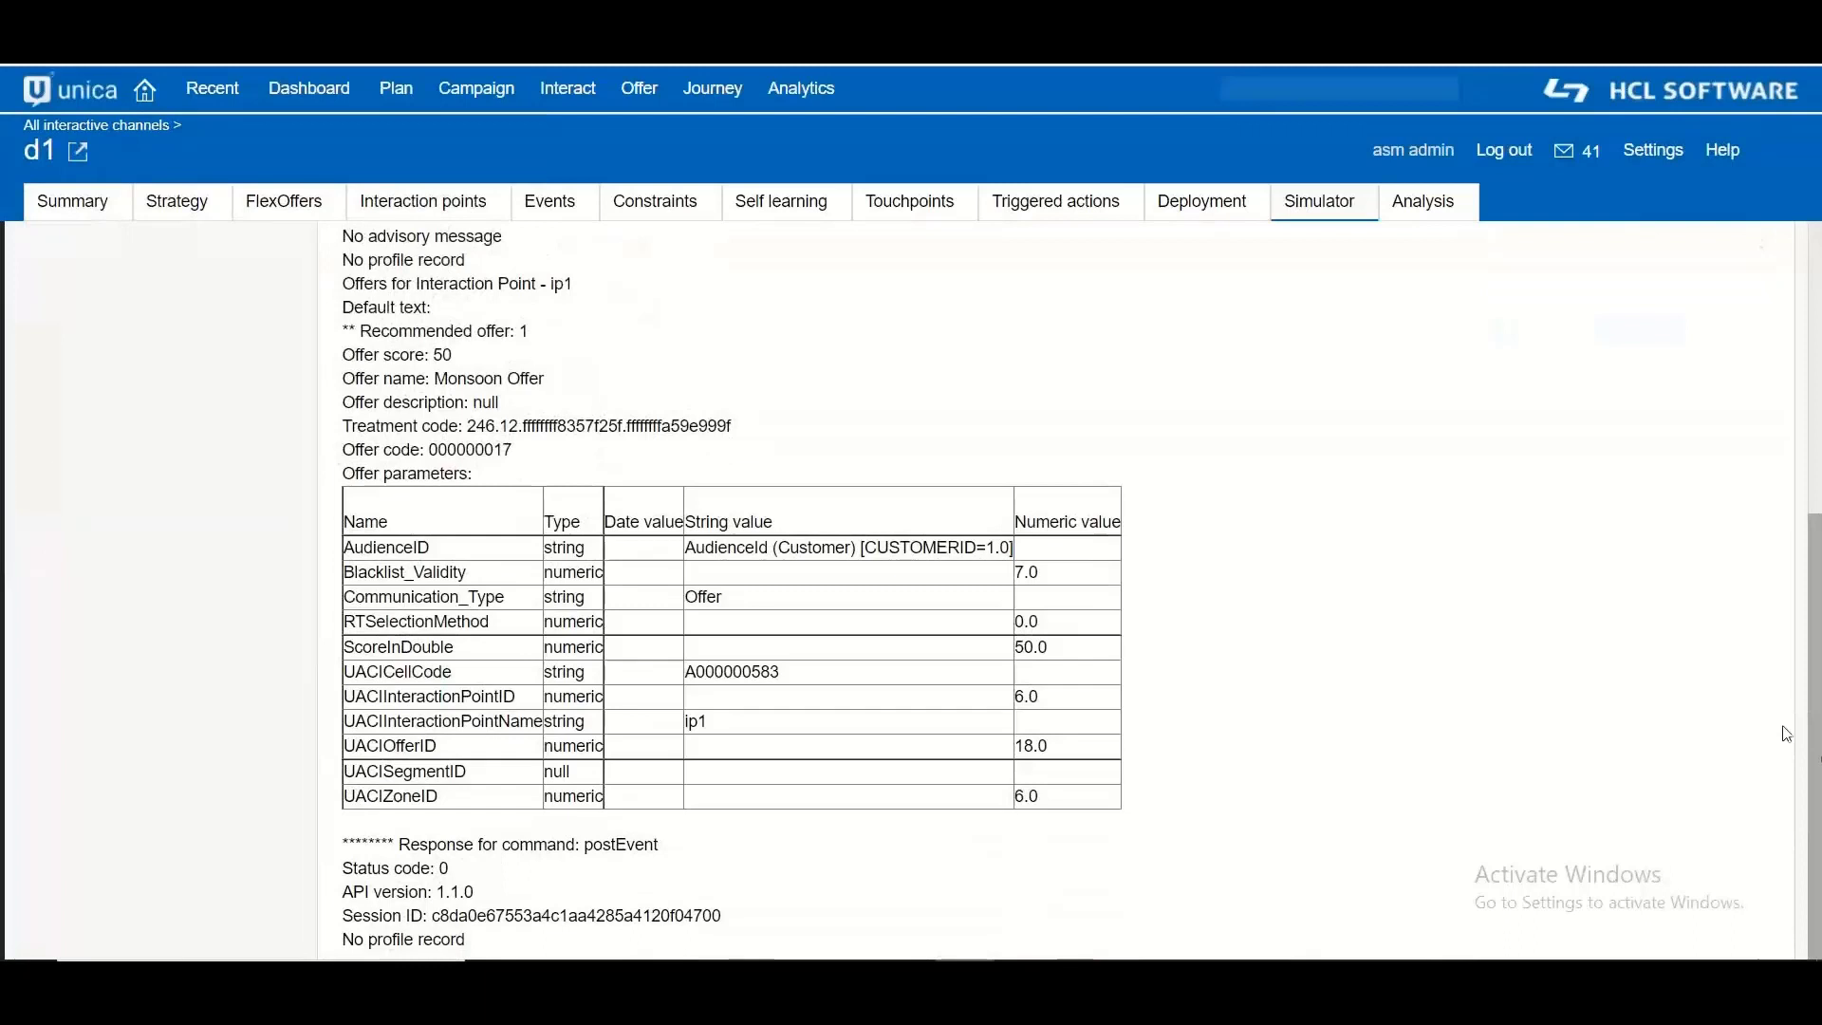
{"action": "mouse_move", "coordinate": [592, 861]}
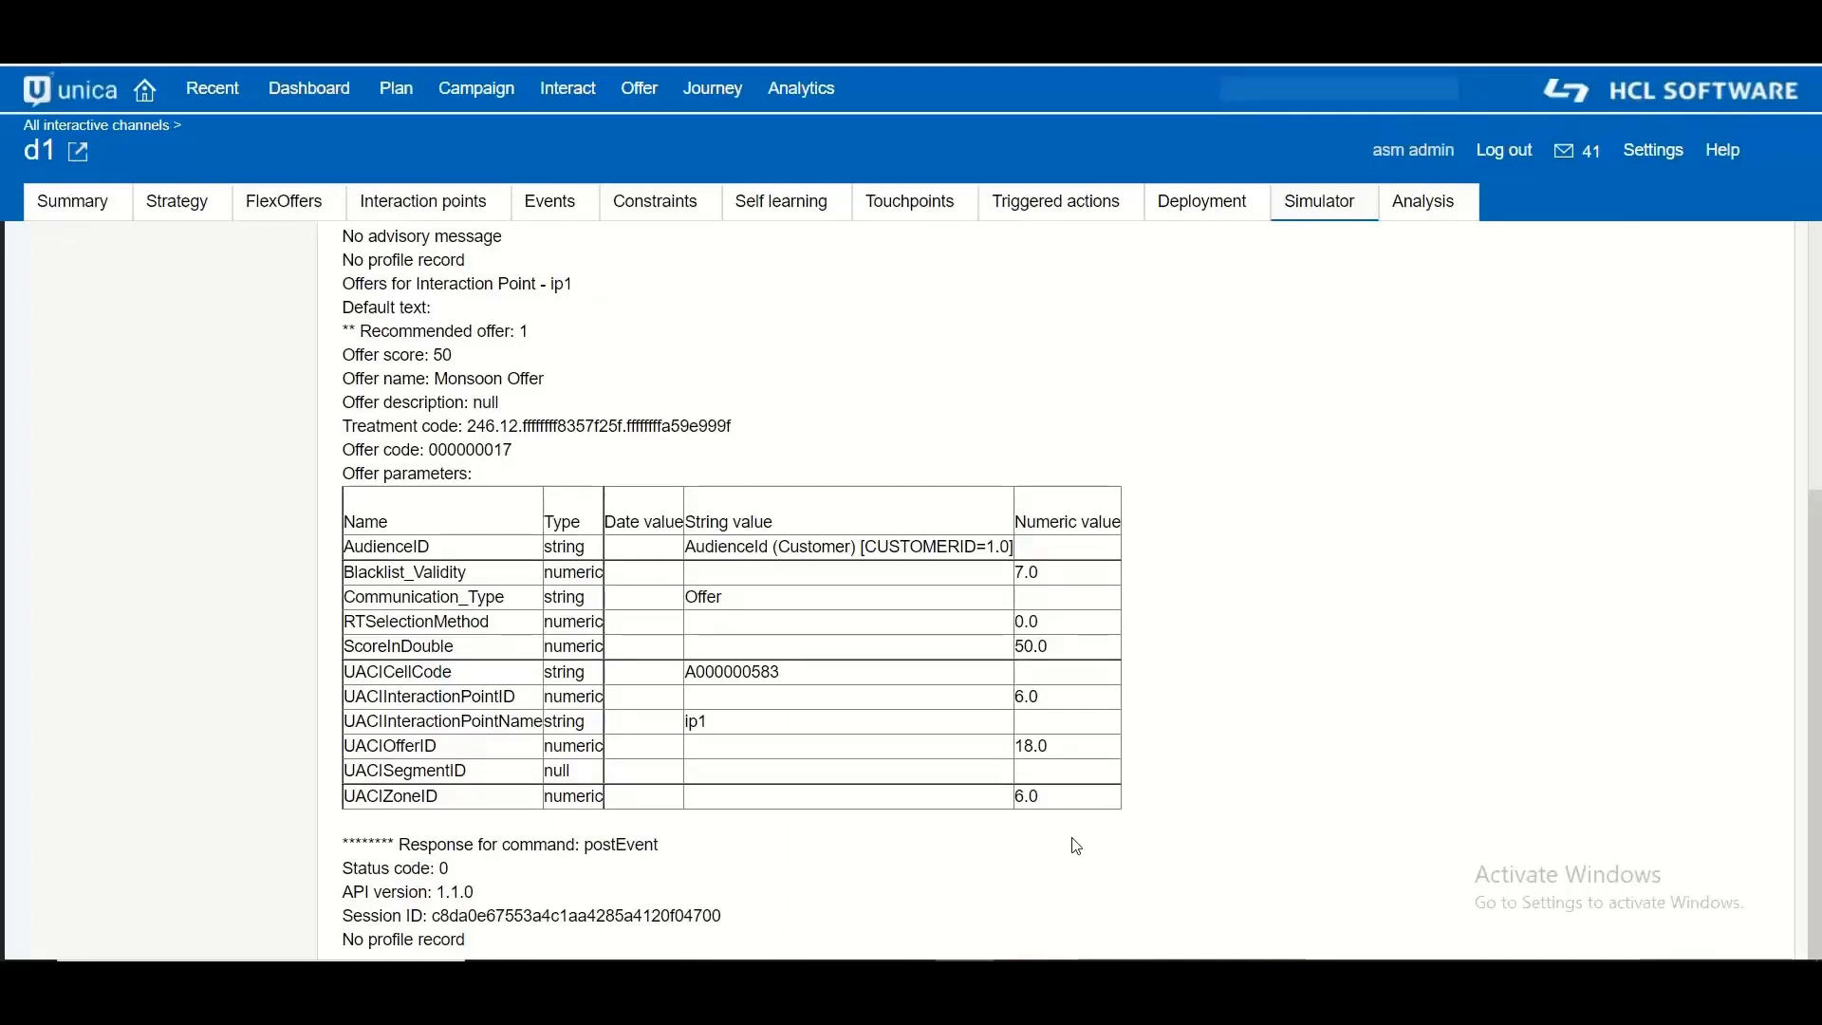
{"action": "mouse_move", "coordinate": [1535, 812]}
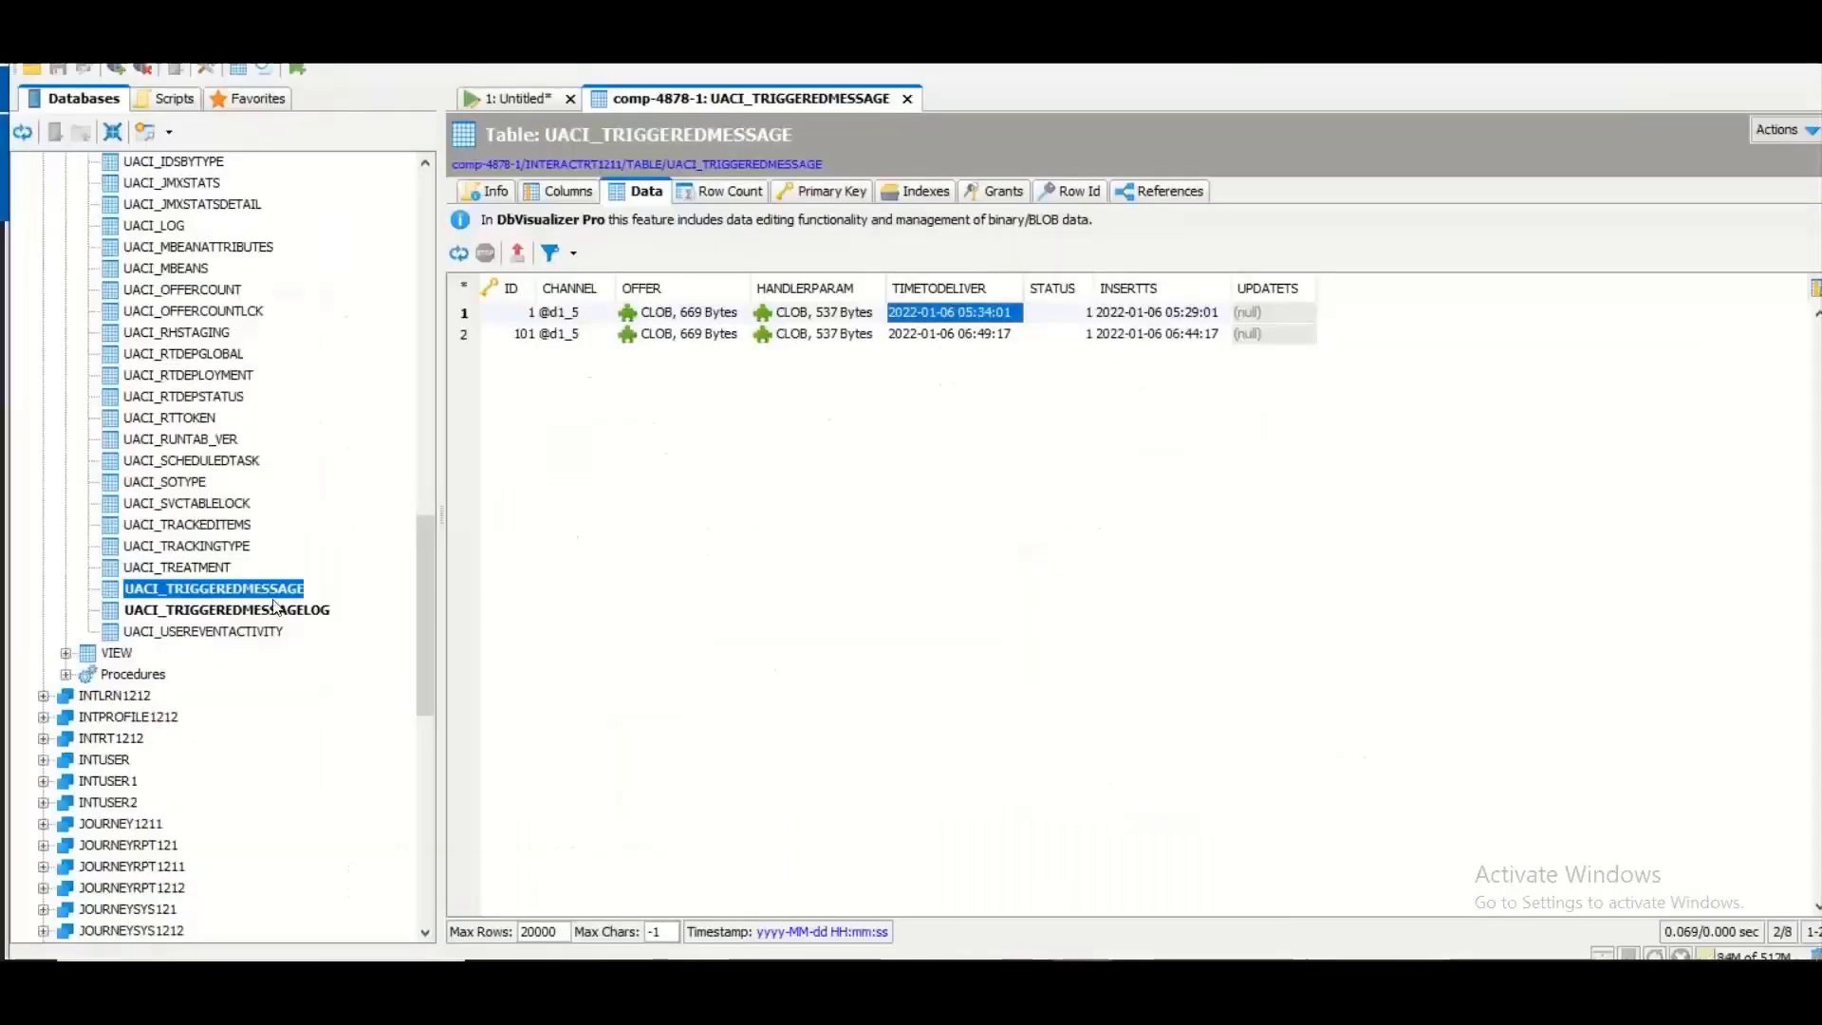
Step: Load UACI_TRIGGEREDMESSAGELOG data and inspect the newest row's channel, parameters and status
{"action": "left_click", "coordinate": [225, 609]}
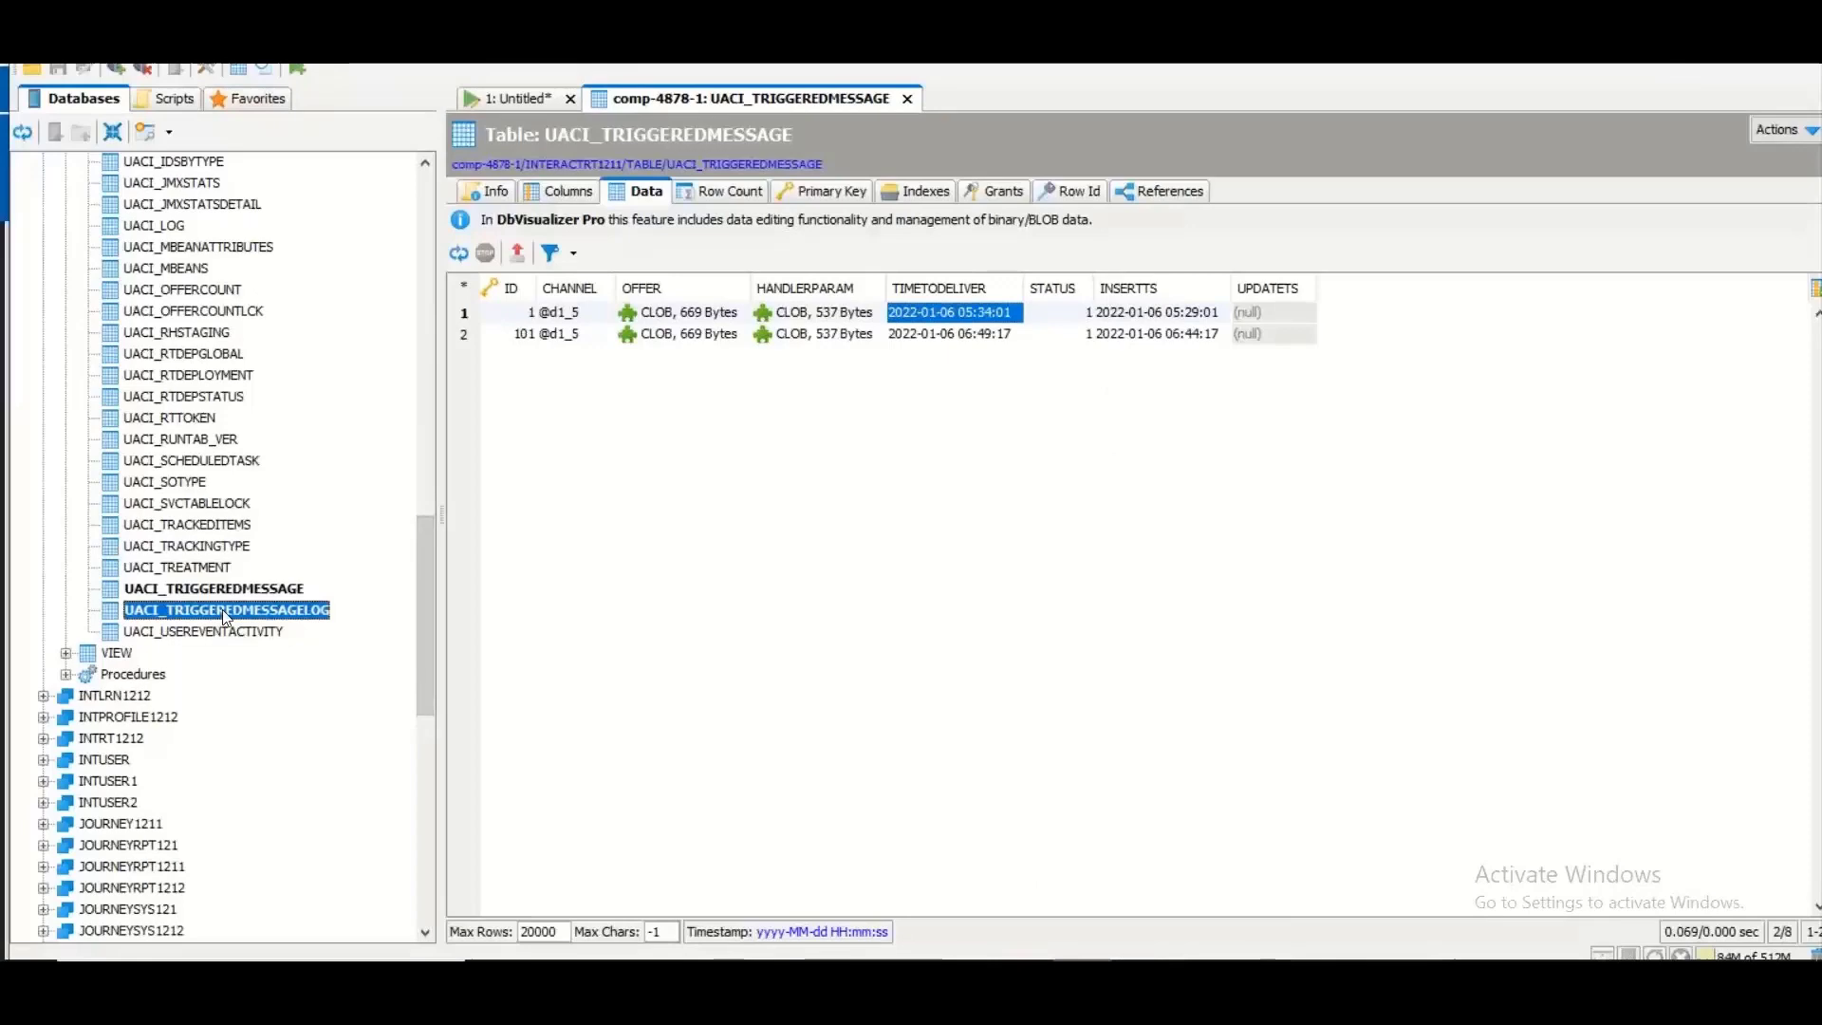
{"action": "double_click", "coordinate": [225, 609]}
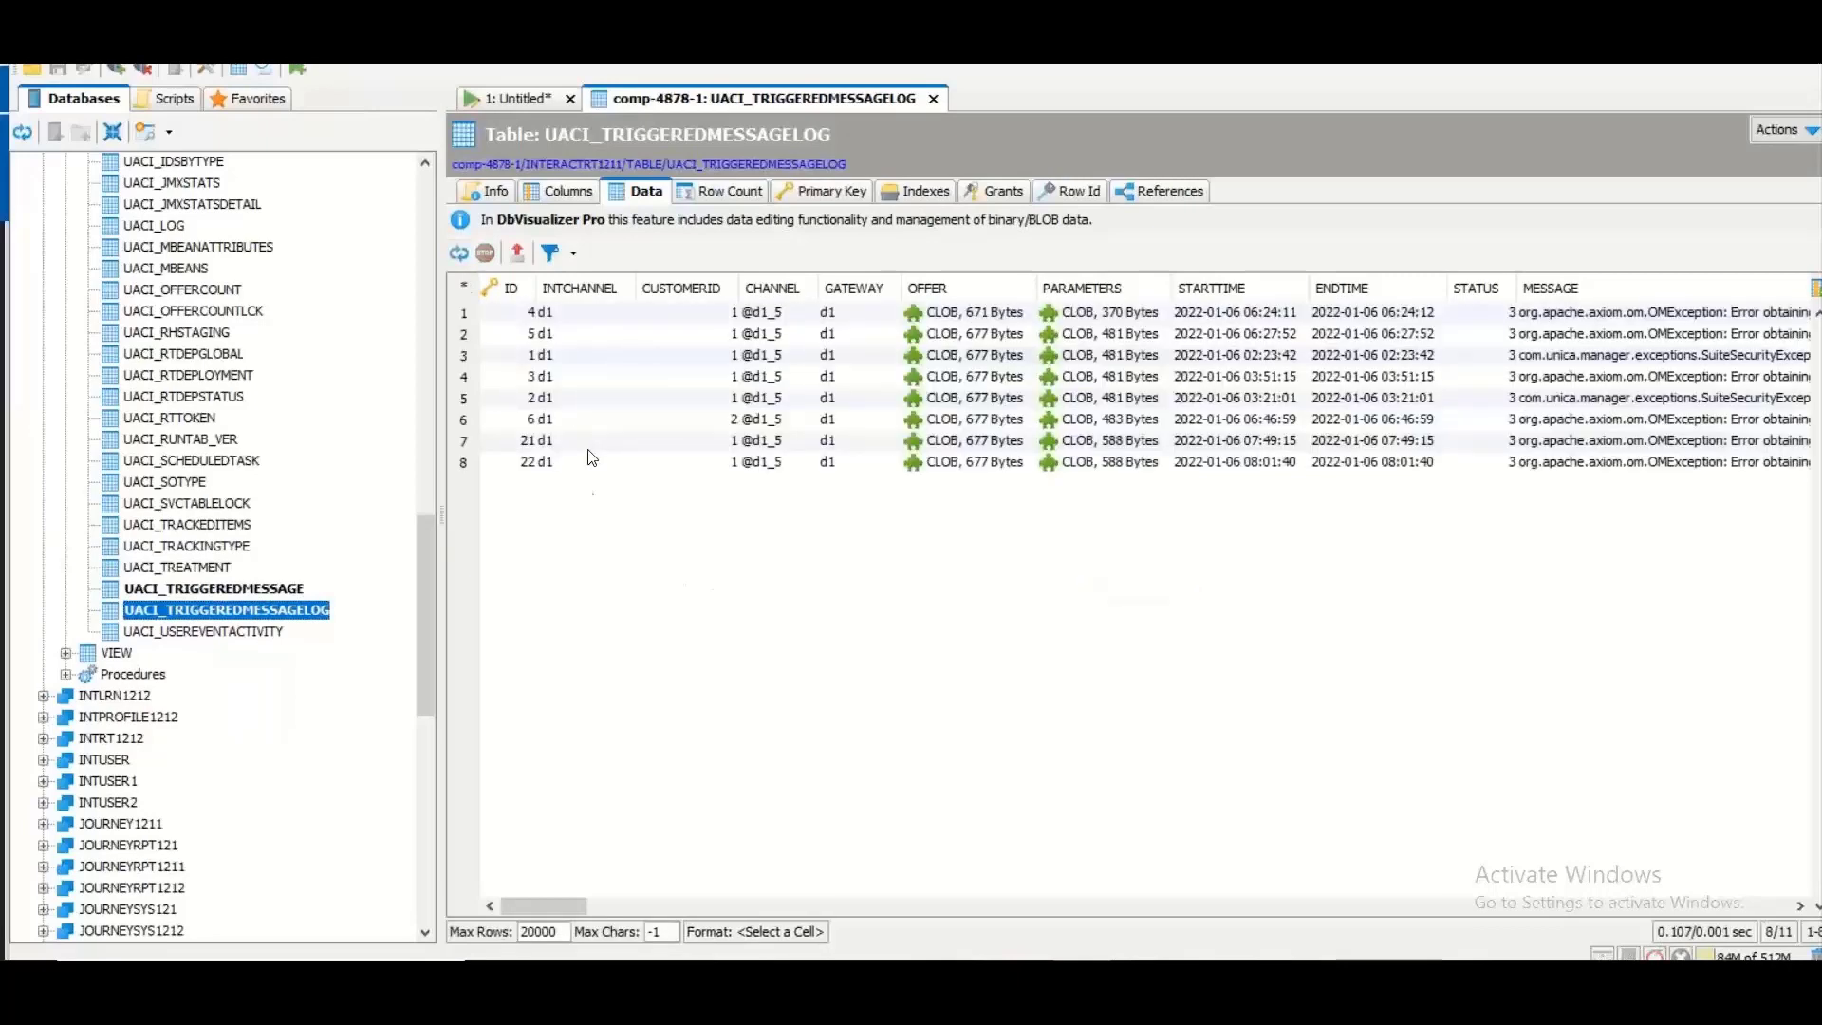
{"action": "left_click", "coordinate": [528, 461]}
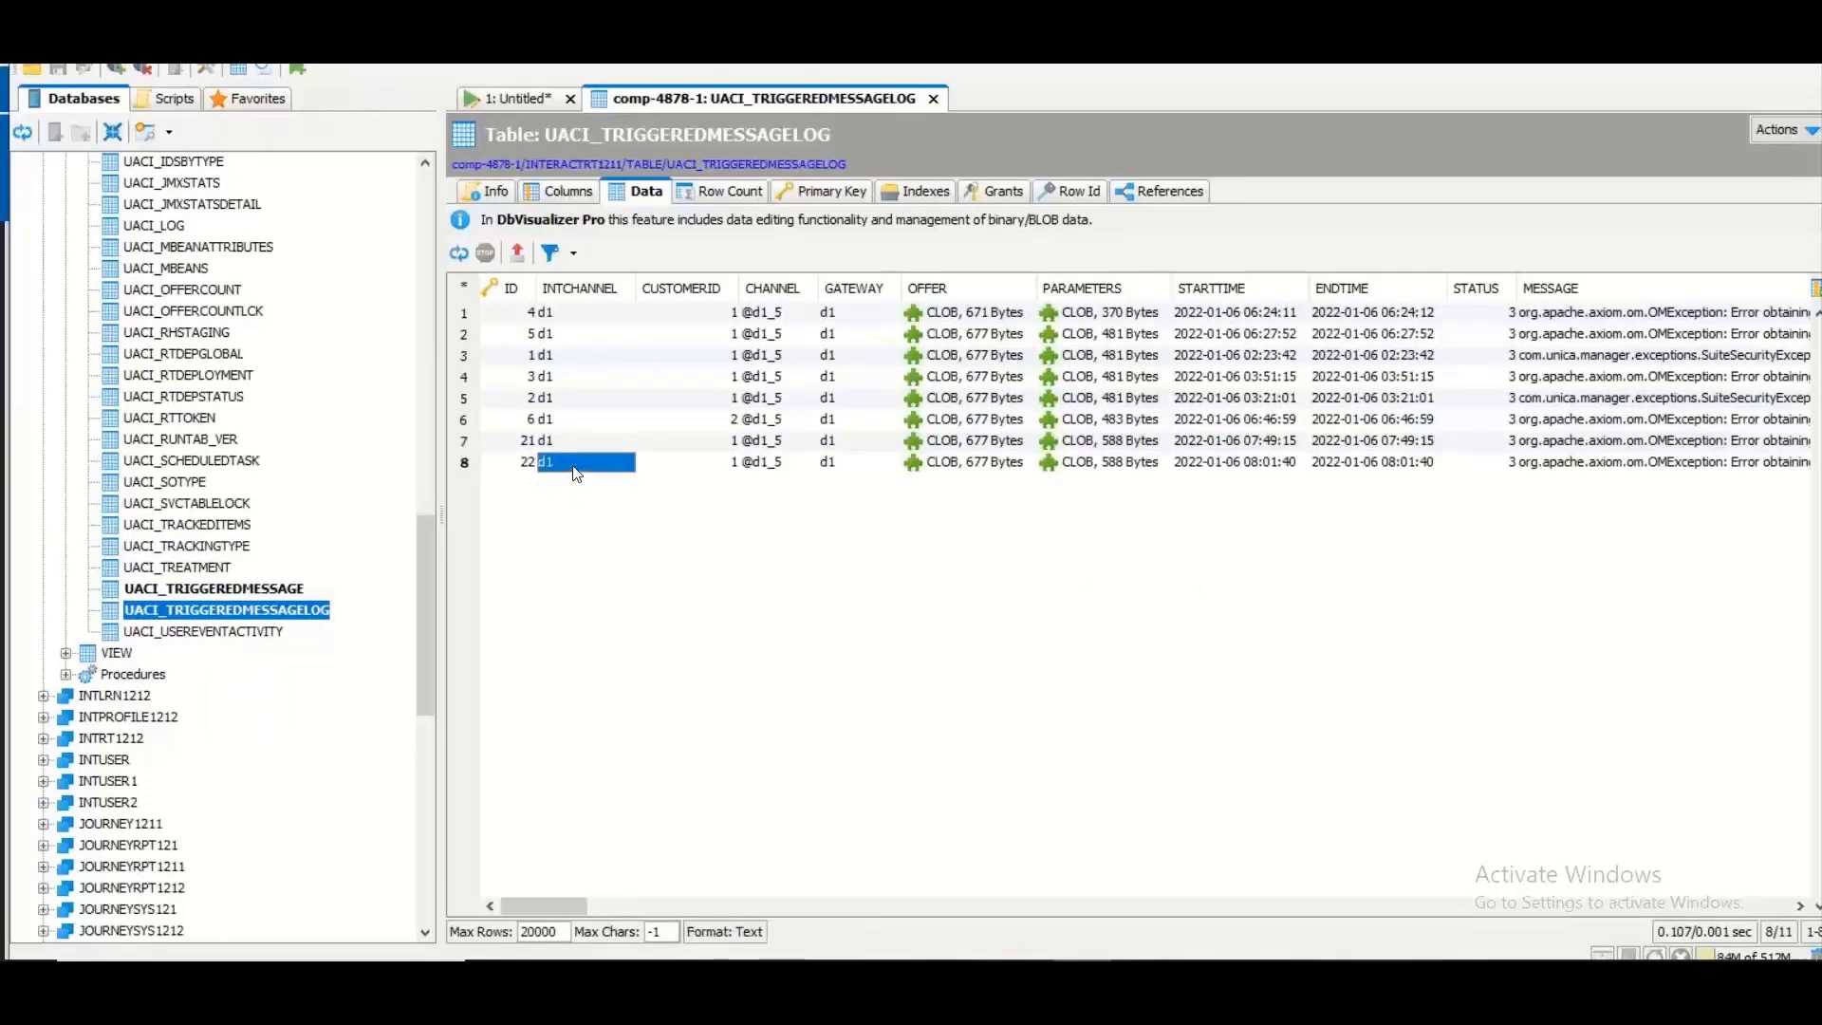
{"action": "mouse_move", "coordinate": [679, 461]}
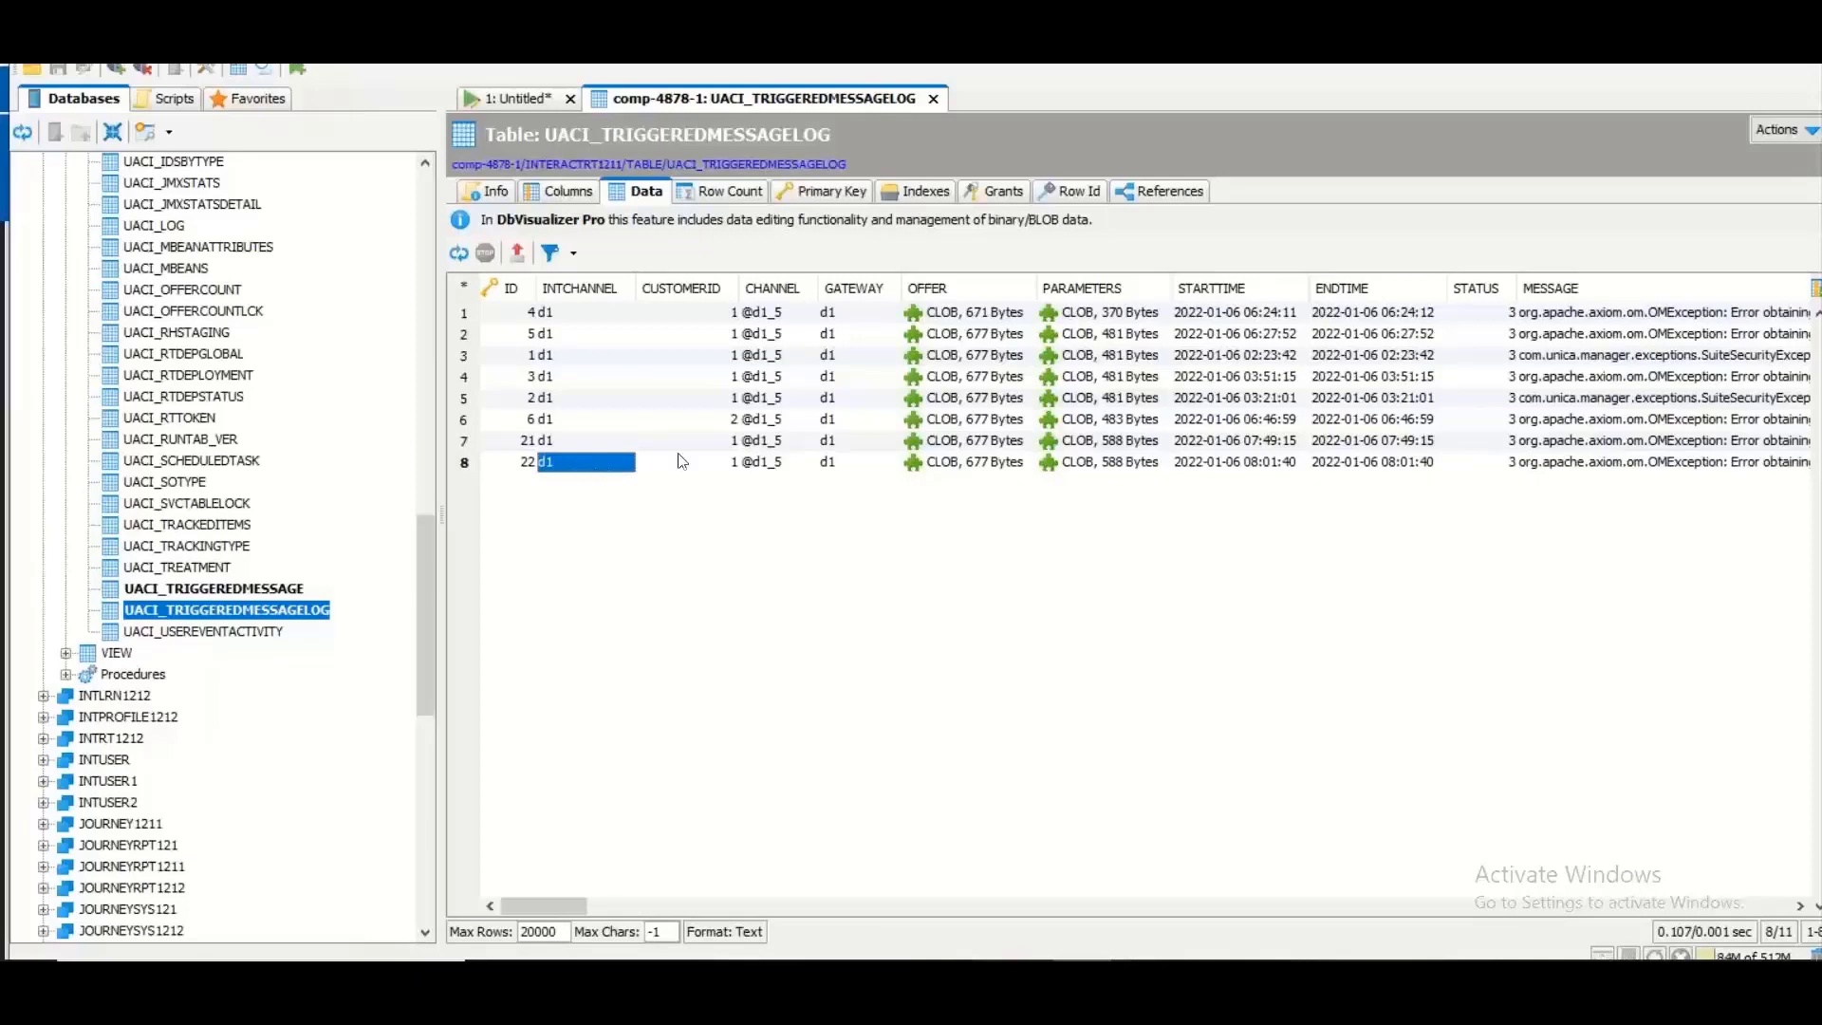
{"action": "left_click", "coordinate": [683, 461]}
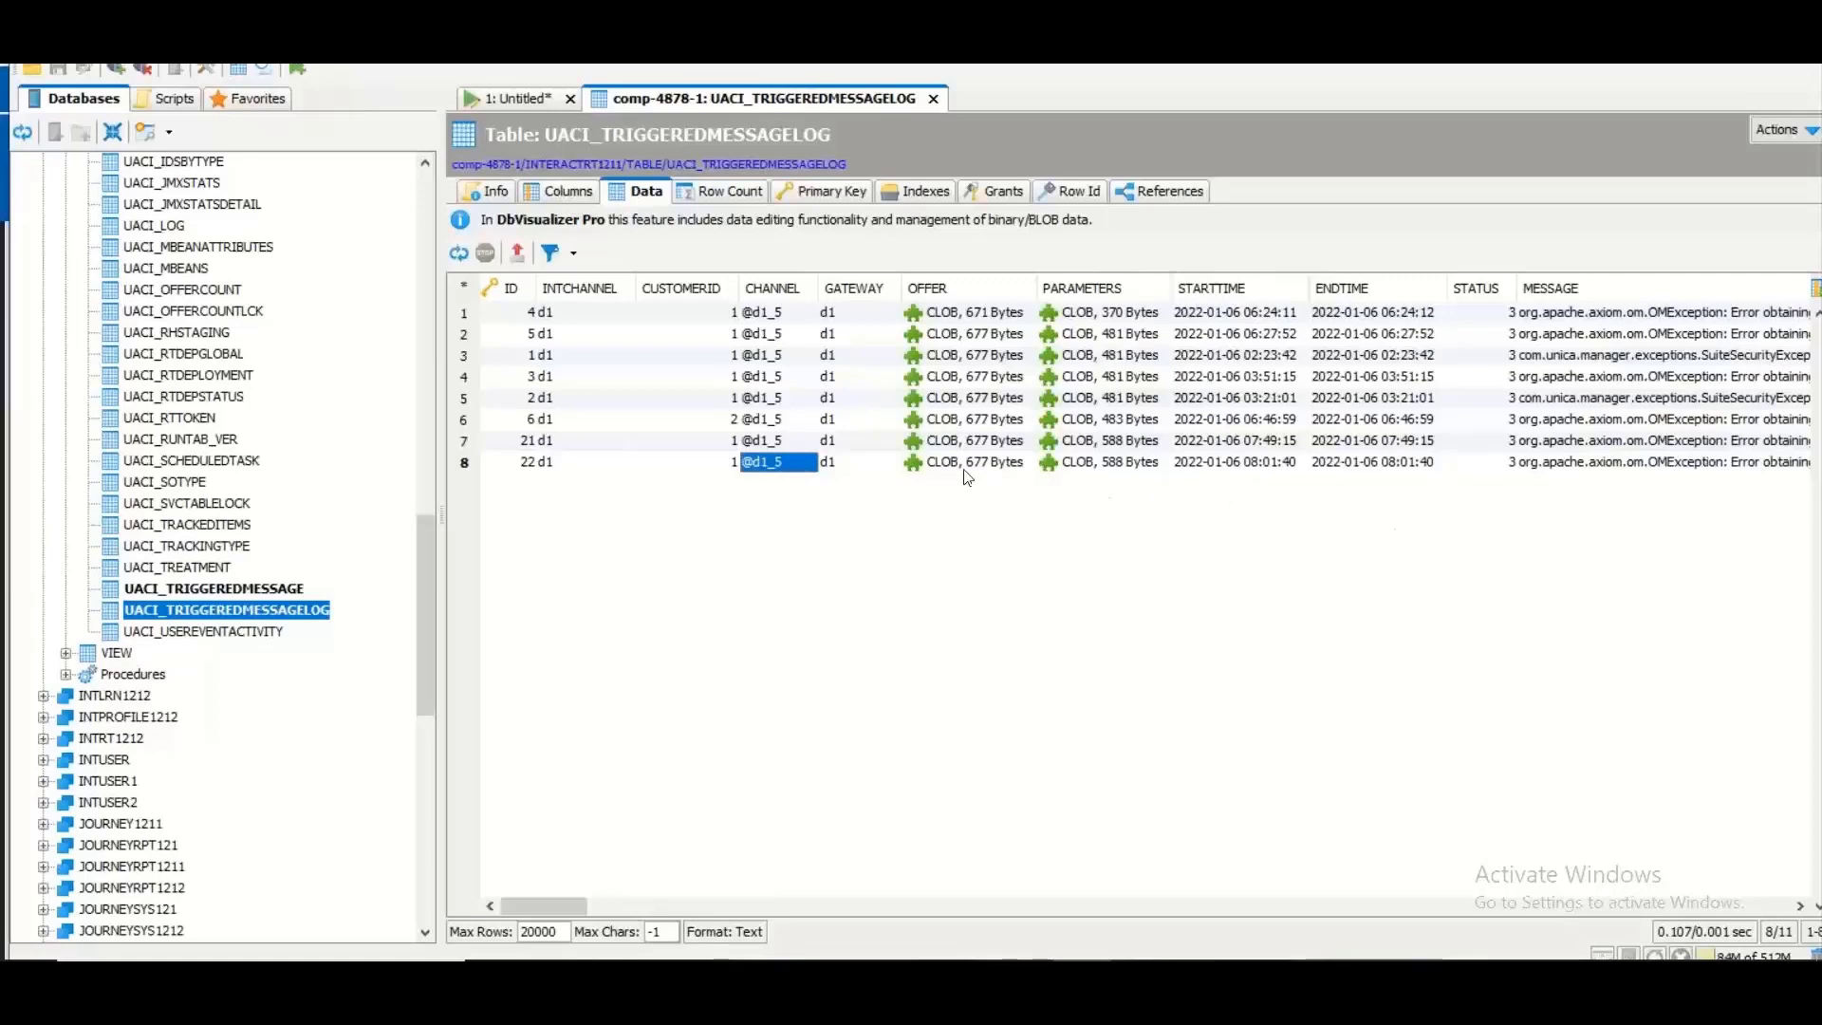
{"action": "left_click", "coordinate": [1108, 461]}
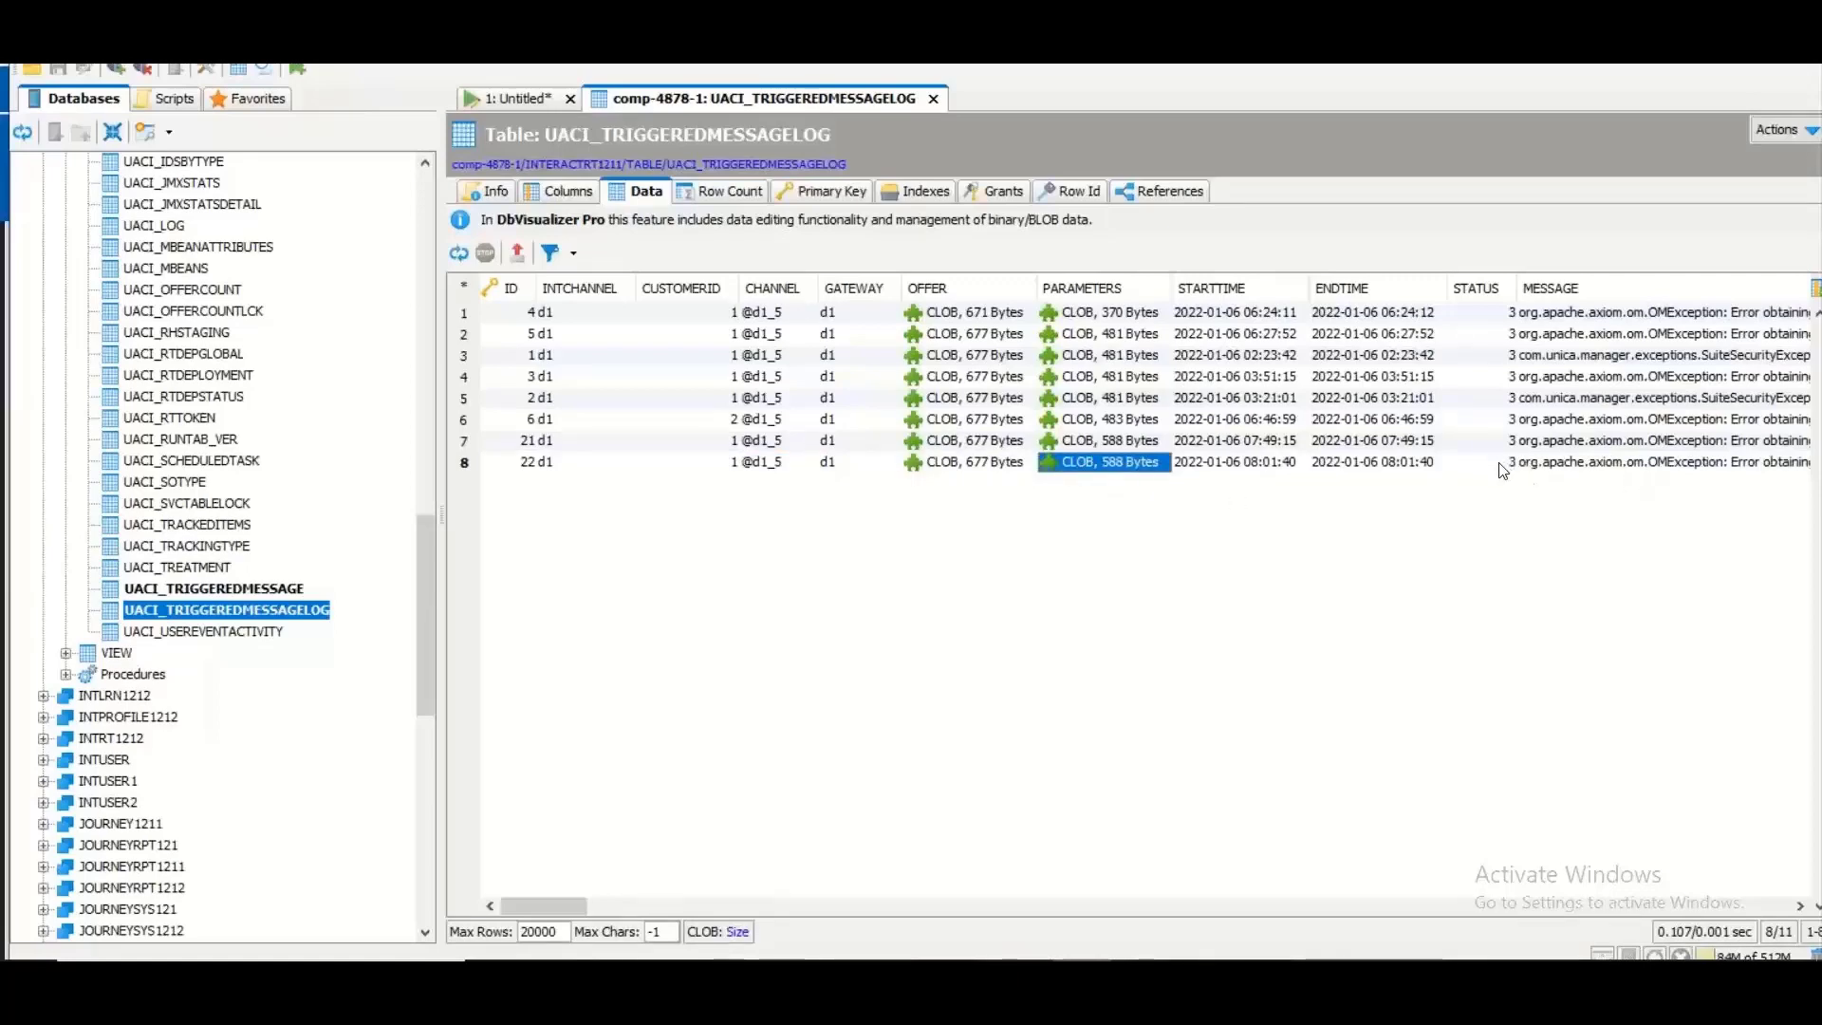
{"action": "left_click", "coordinate": [1476, 461]}
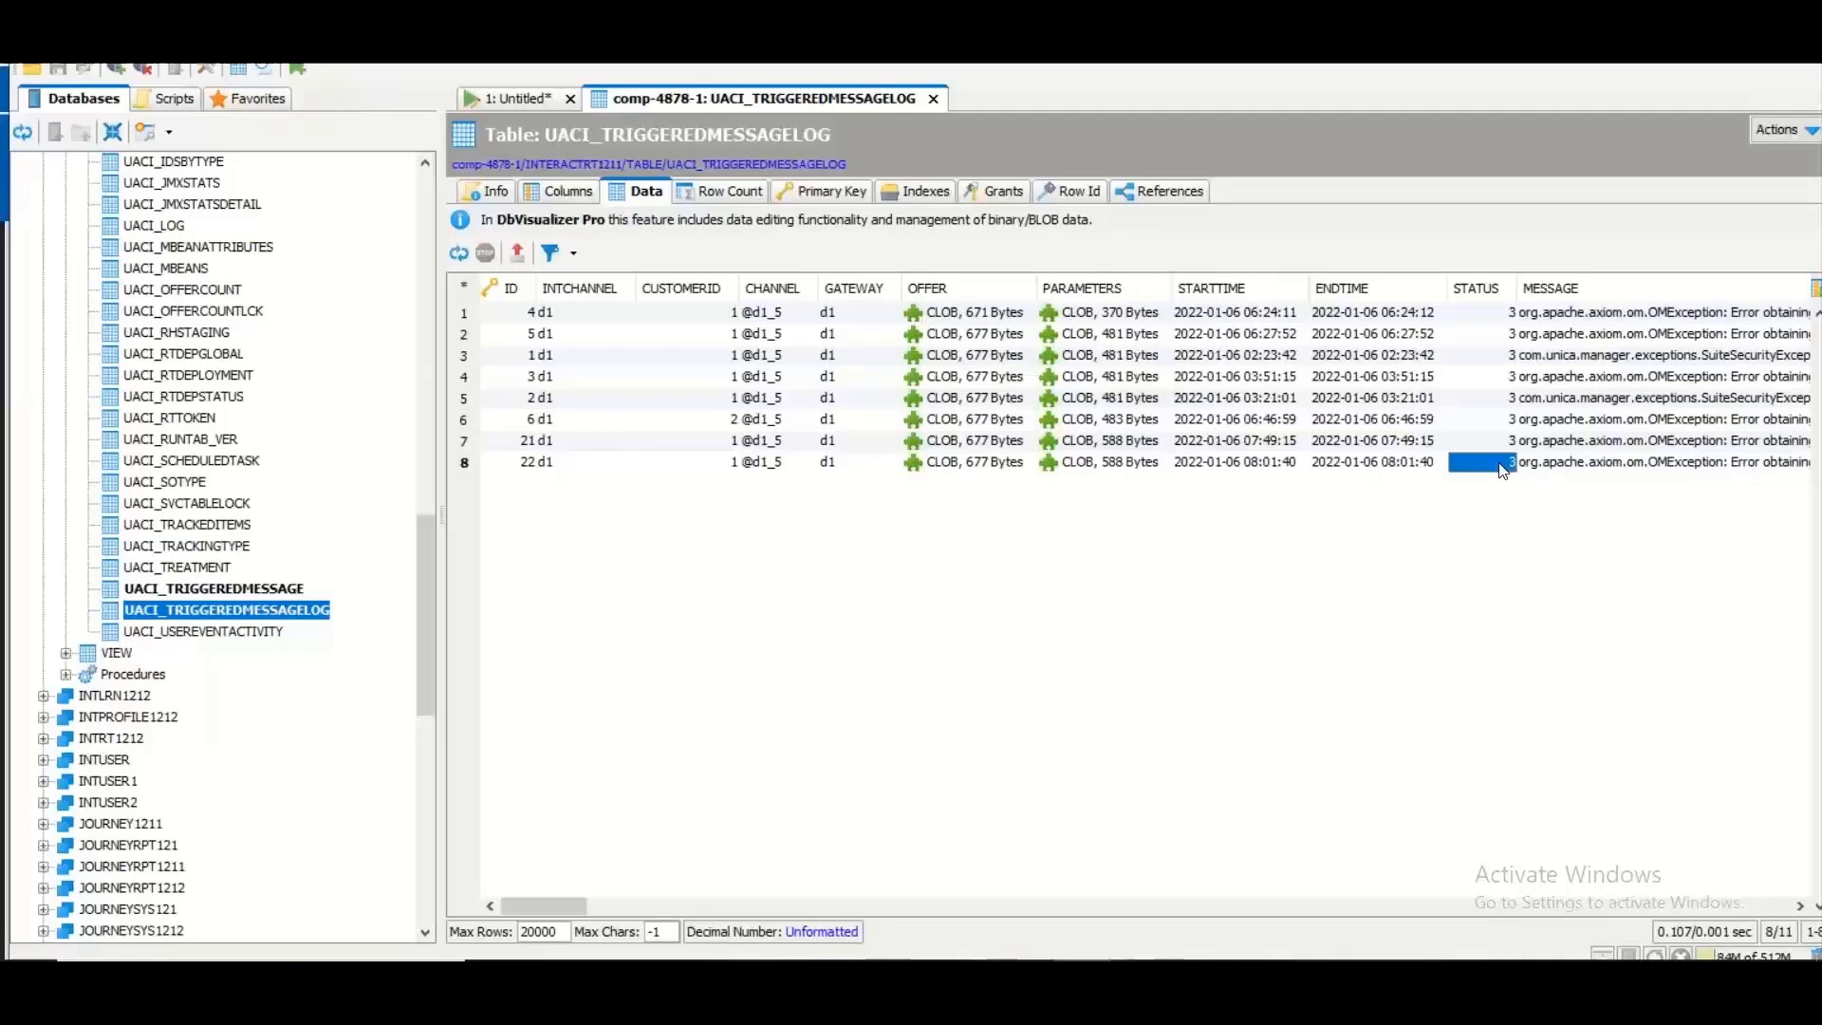
{"action": "mouse_move", "coordinate": [1563, 469]}
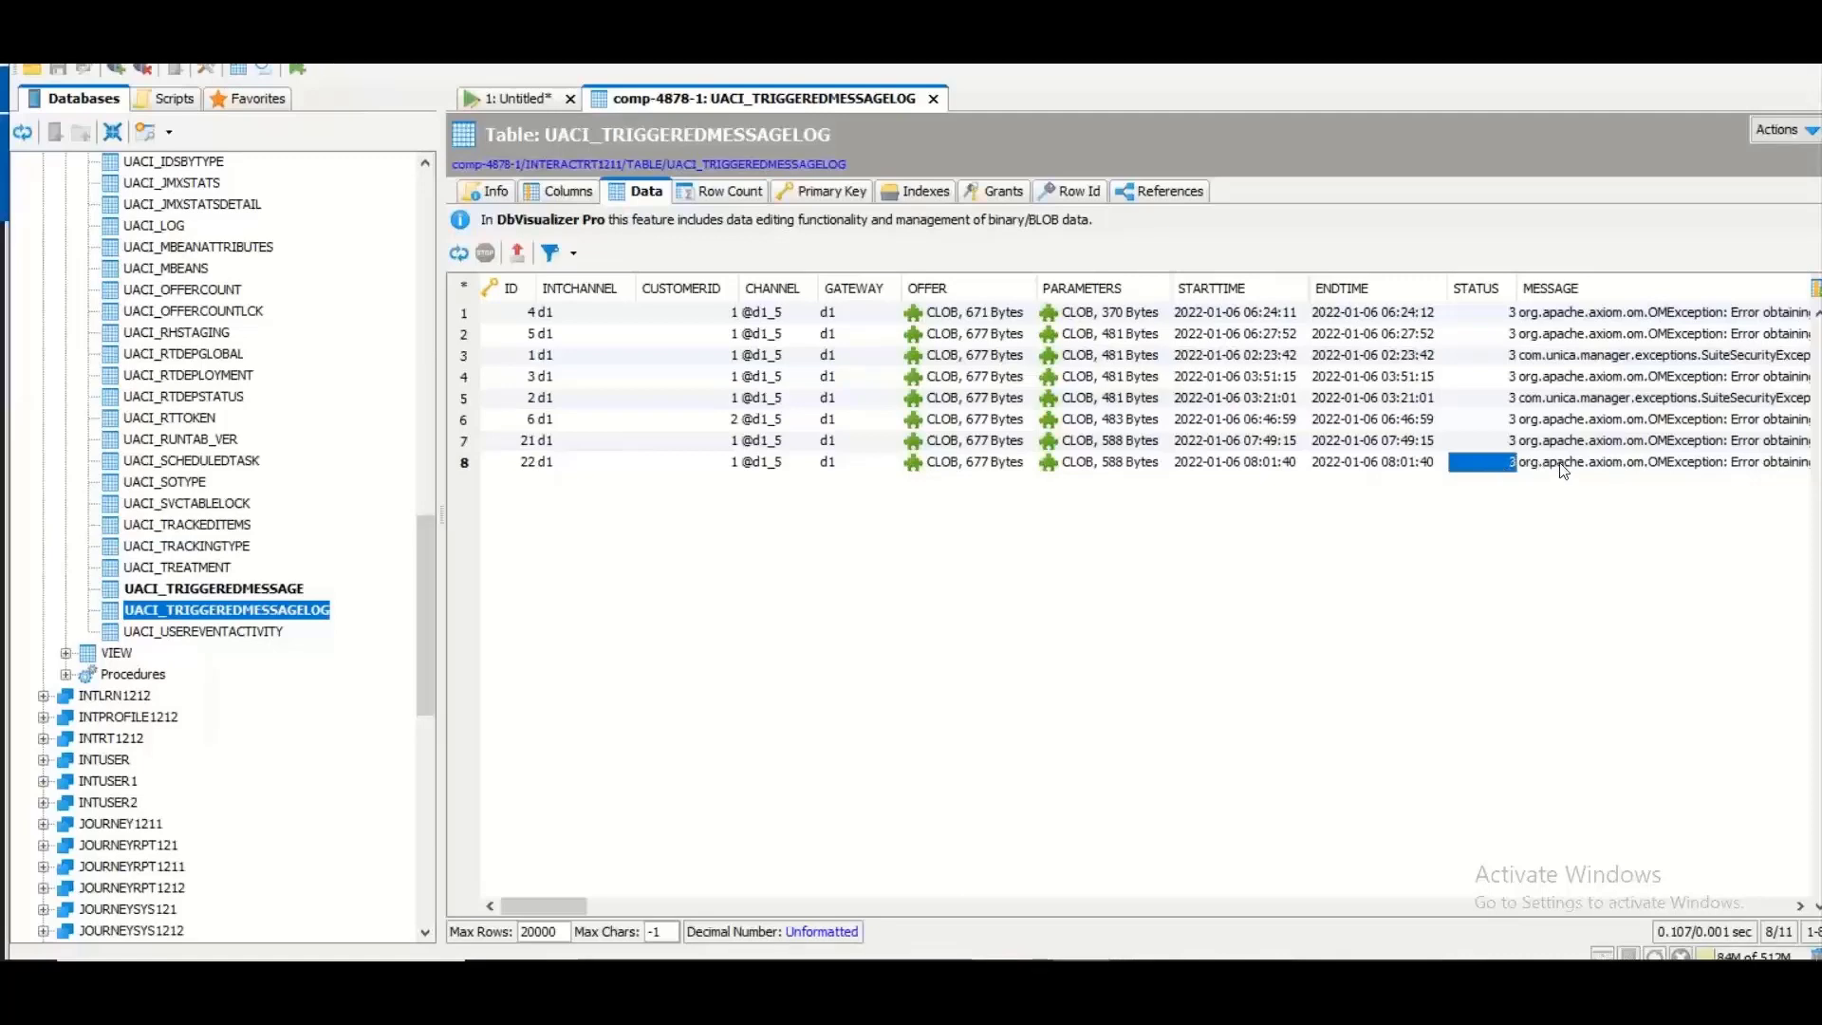
{"action": "mouse_move", "coordinate": [1484, 477]}
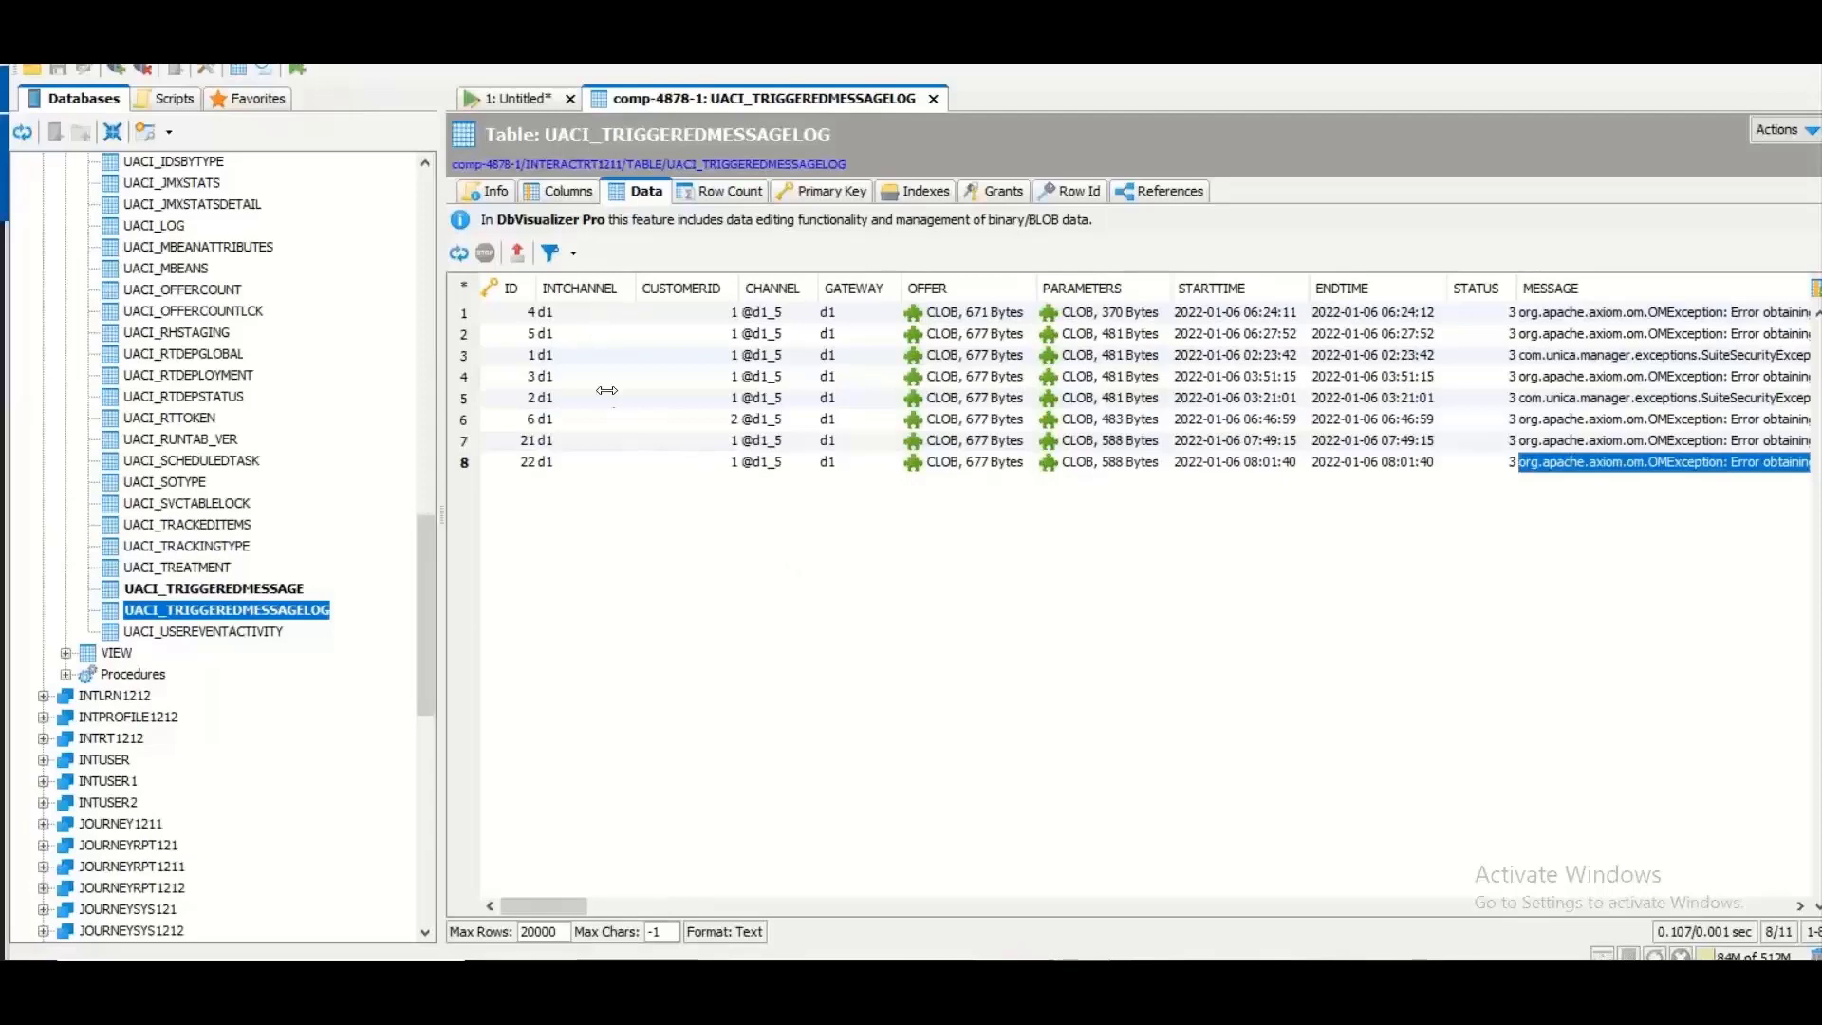
{"action": "mouse_move", "coordinate": [603, 389]}
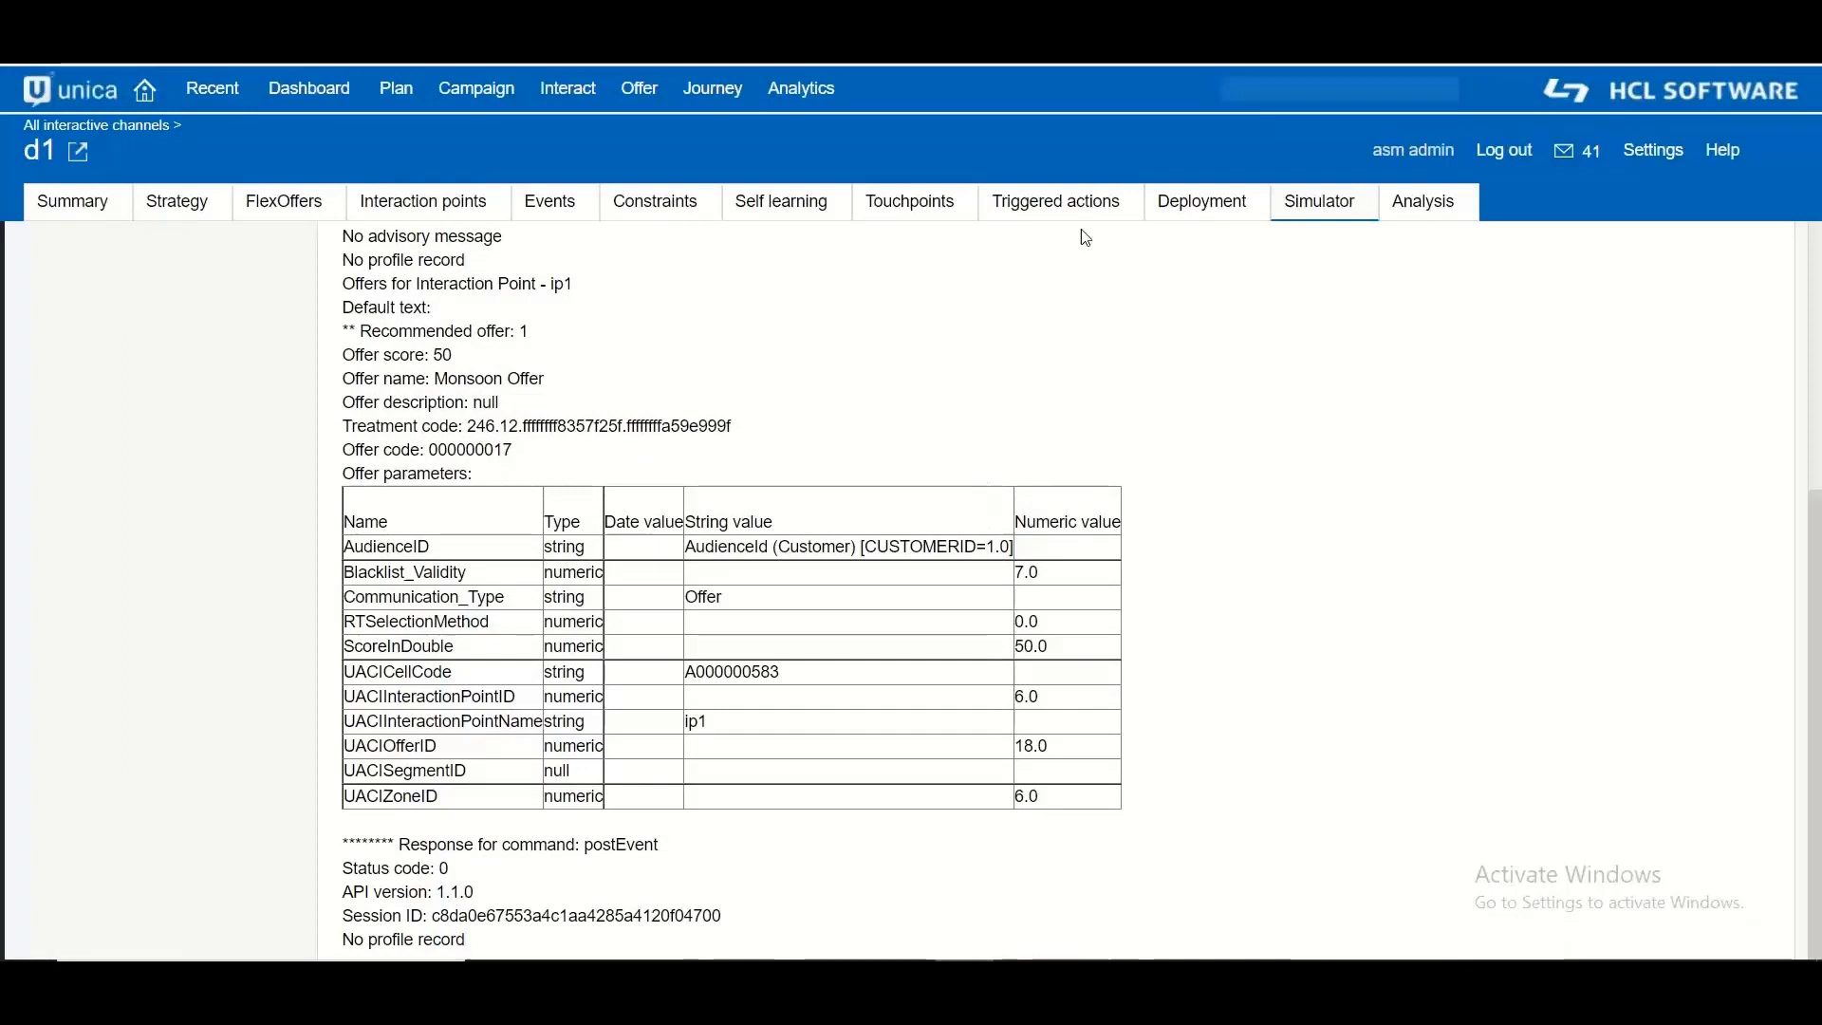
Step: From the Triggered actions tab, open the Sample action (Login trigger) for editing
{"action": "left_click", "coordinate": [1055, 201]}
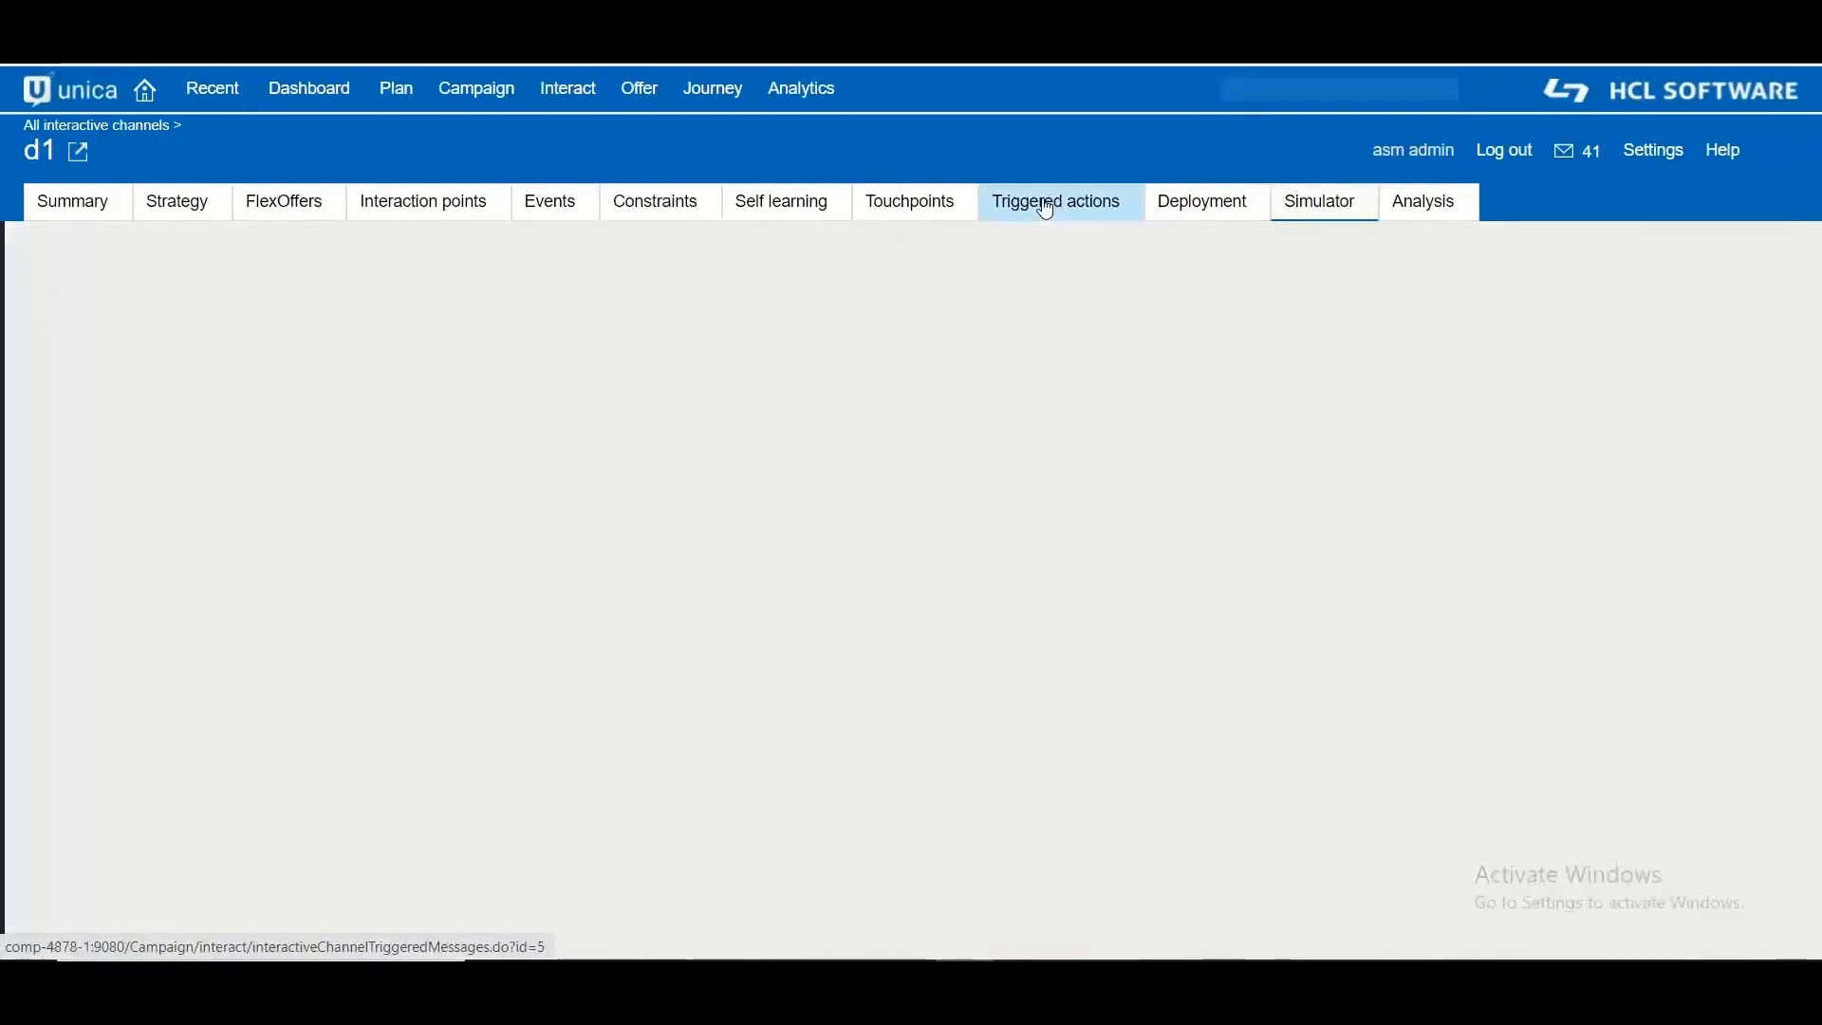
{"action": "left_click", "coordinate": [1057, 201]}
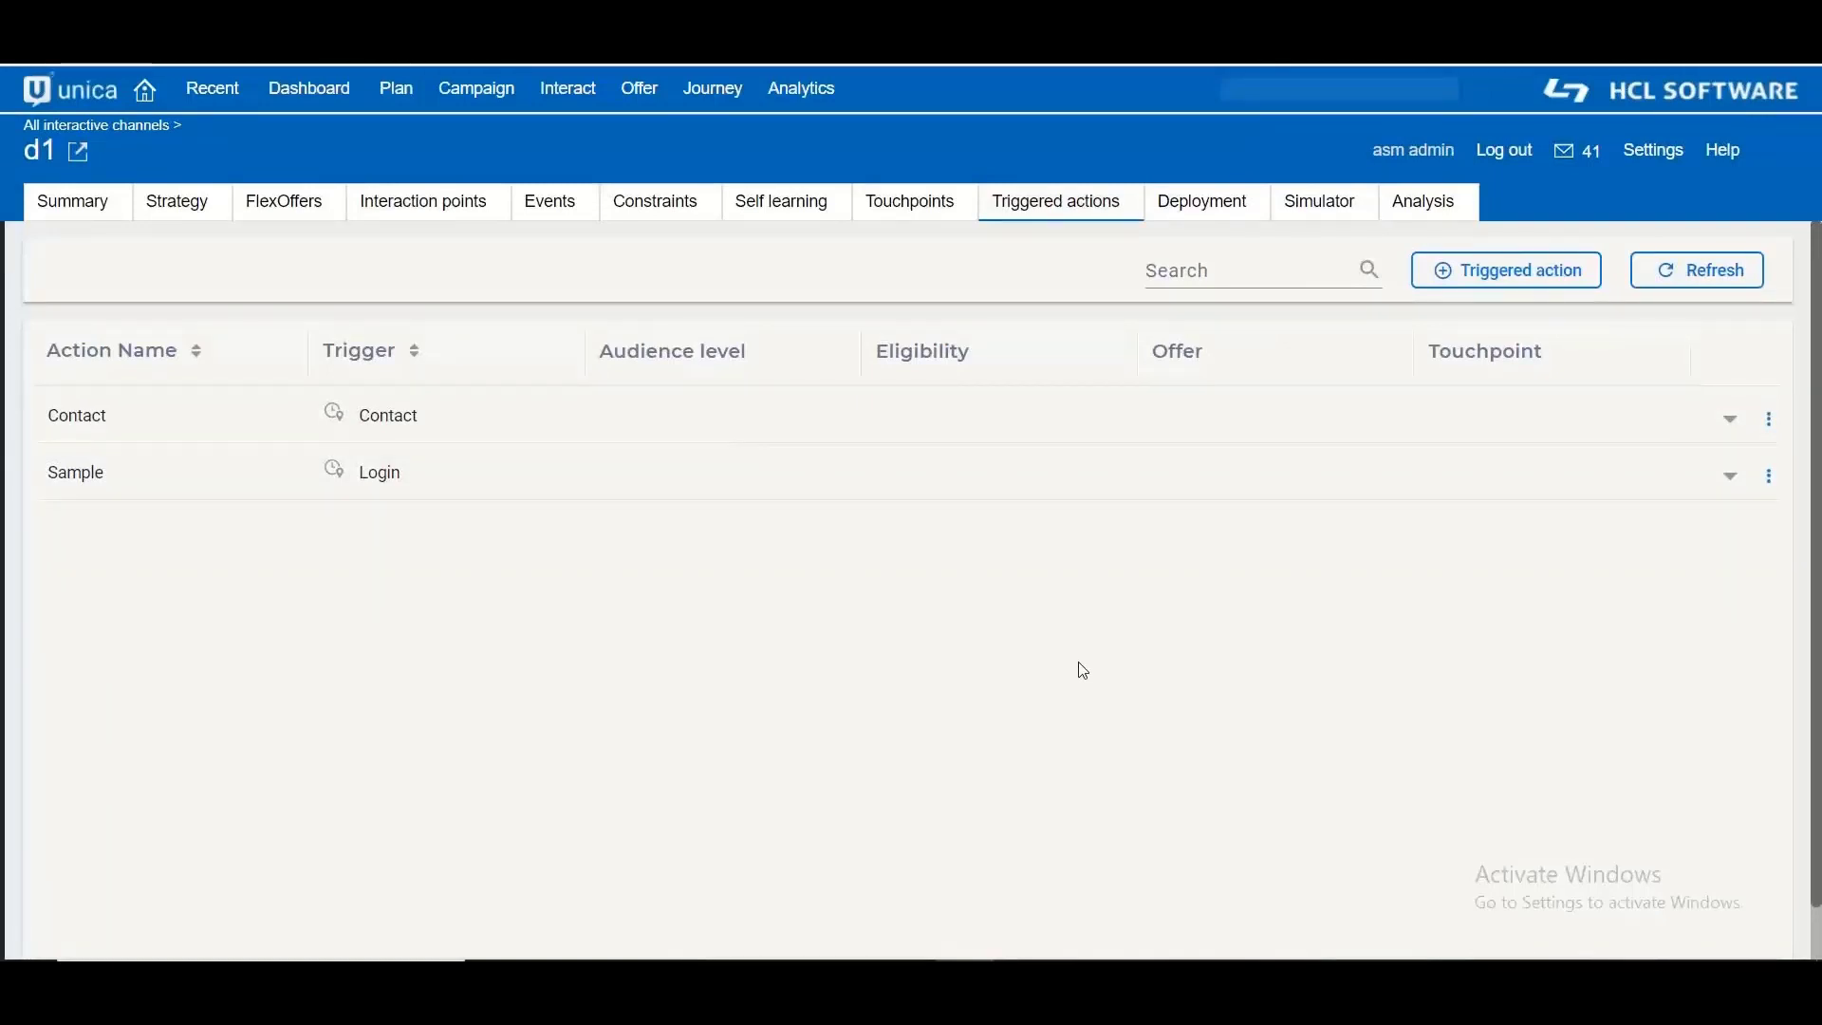
{"action": "mouse_move", "coordinate": [1104, 470]}
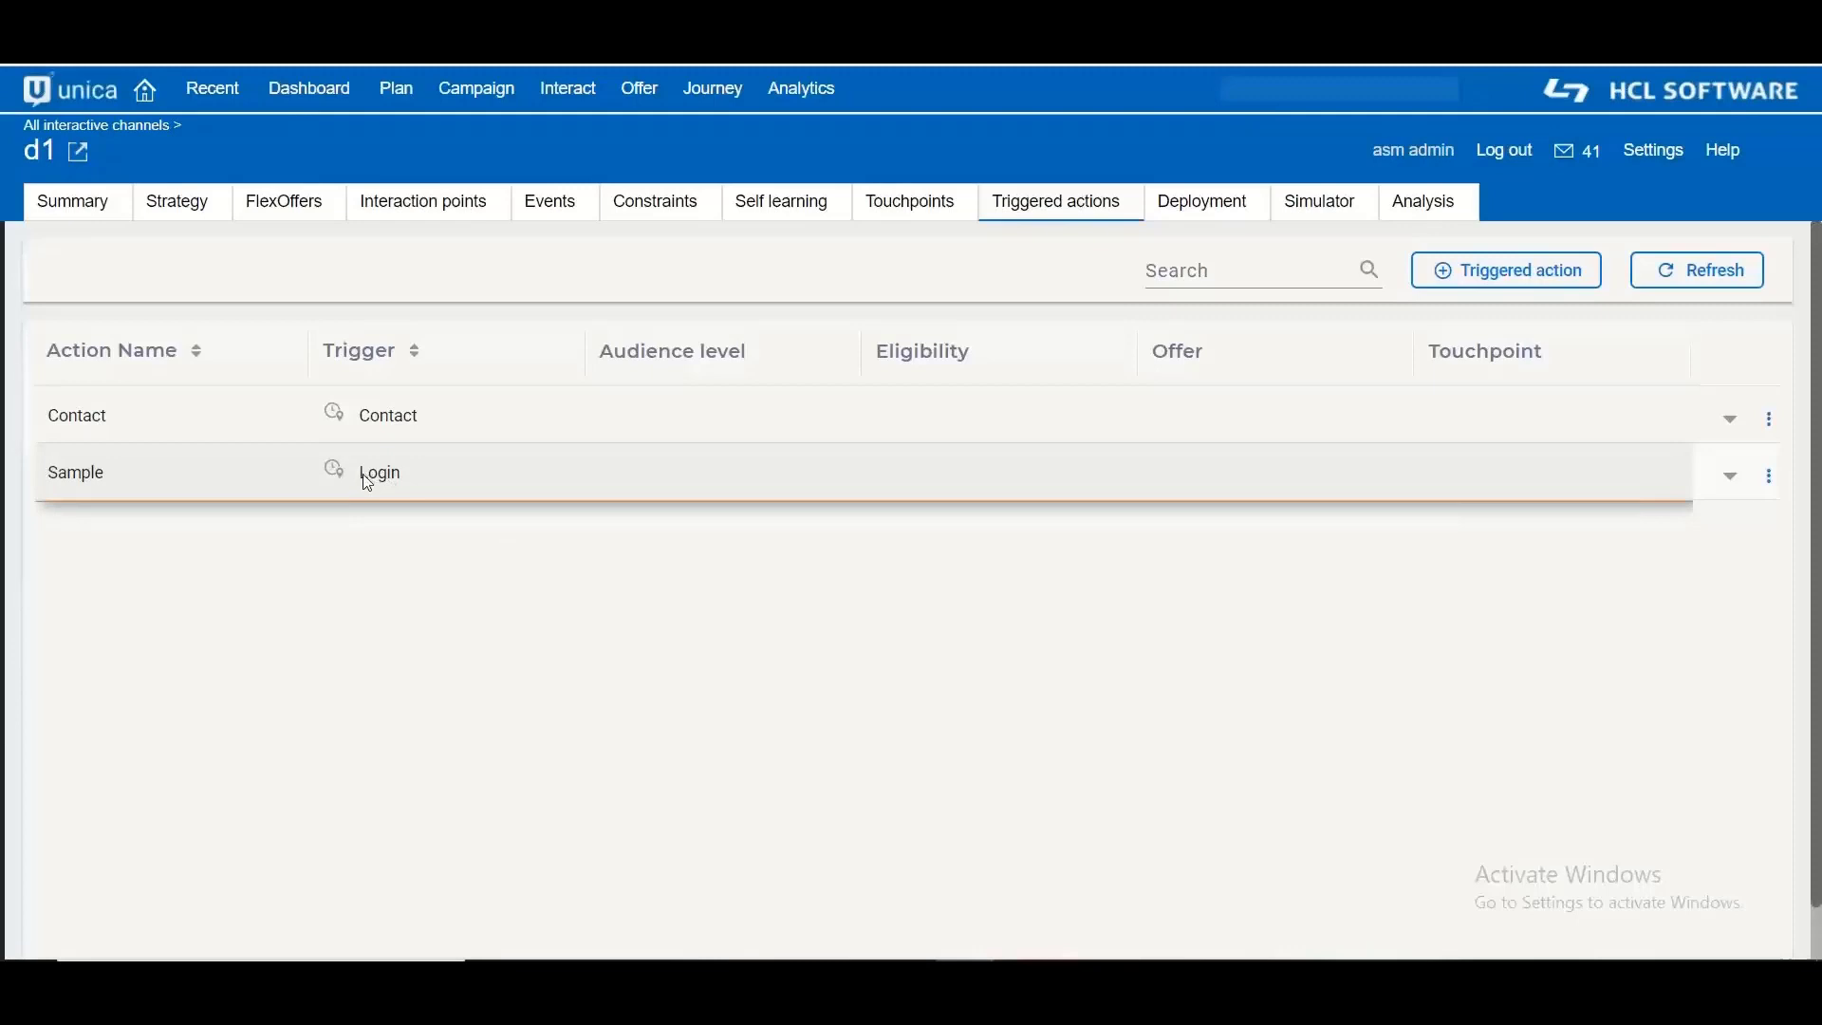
{"action": "double_click", "coordinate": [379, 472]}
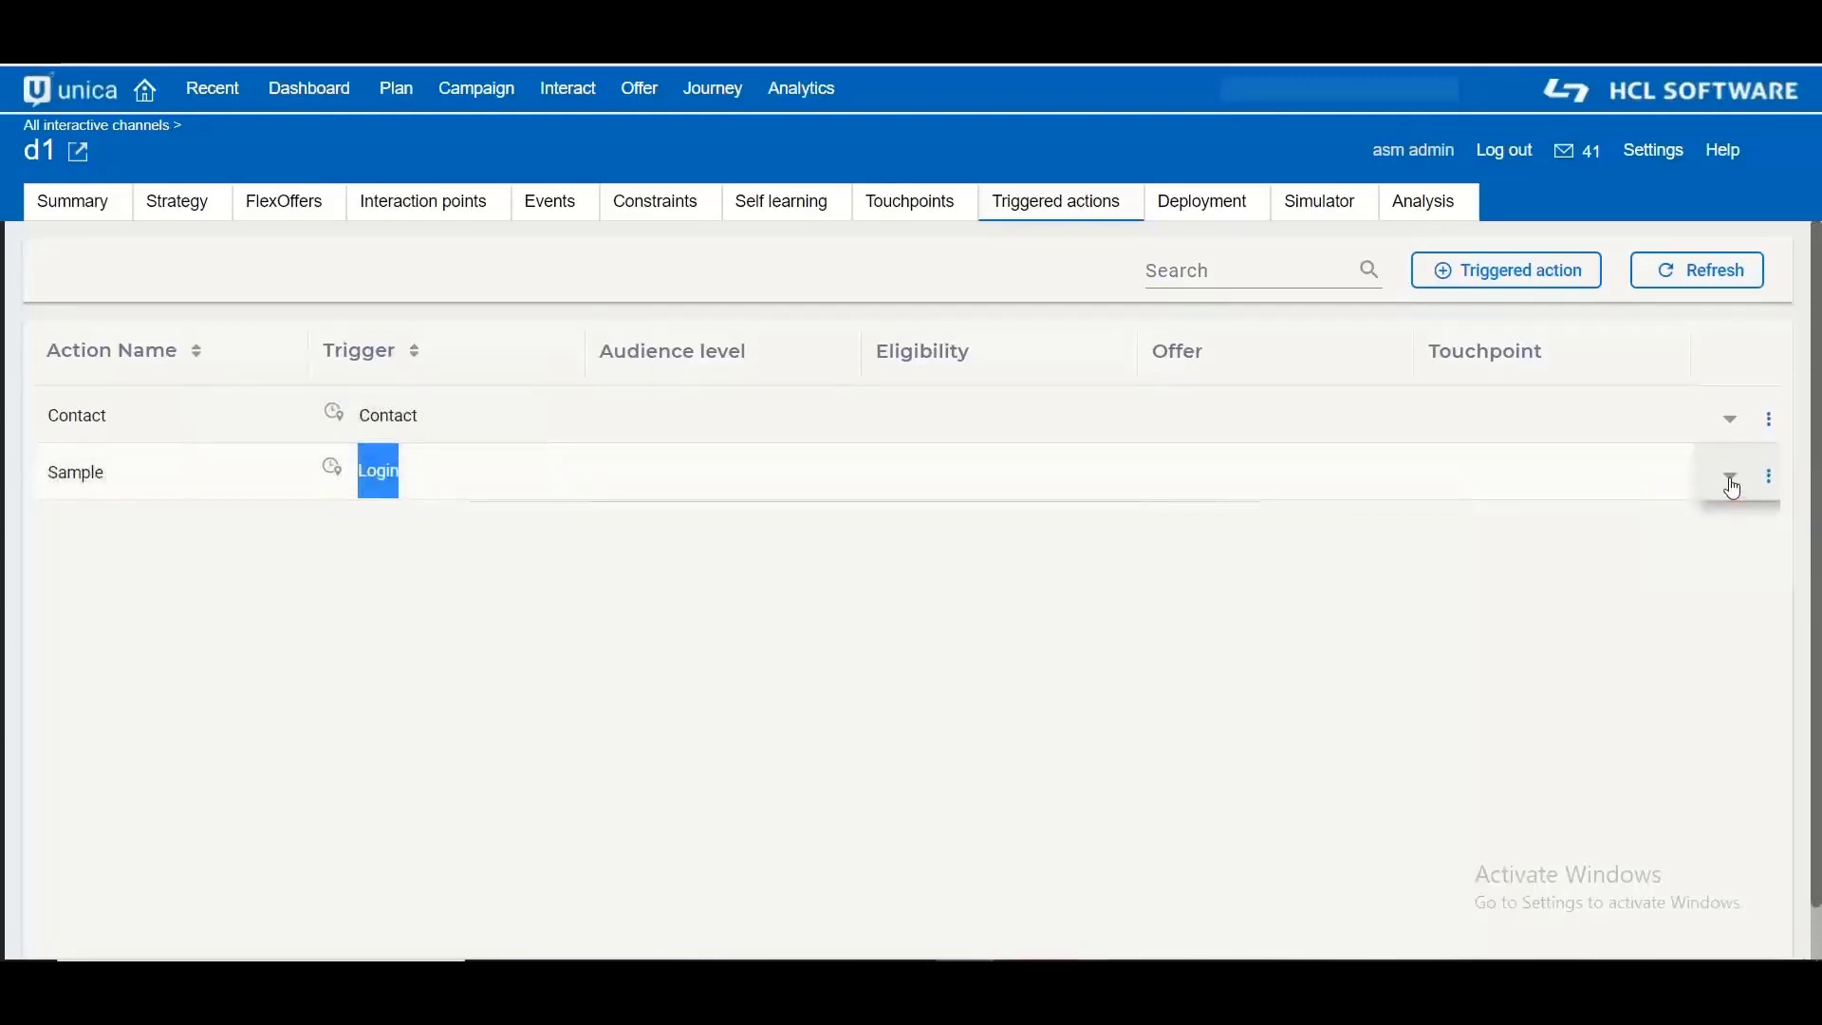
{"action": "left_click", "coordinate": [1761, 477]}
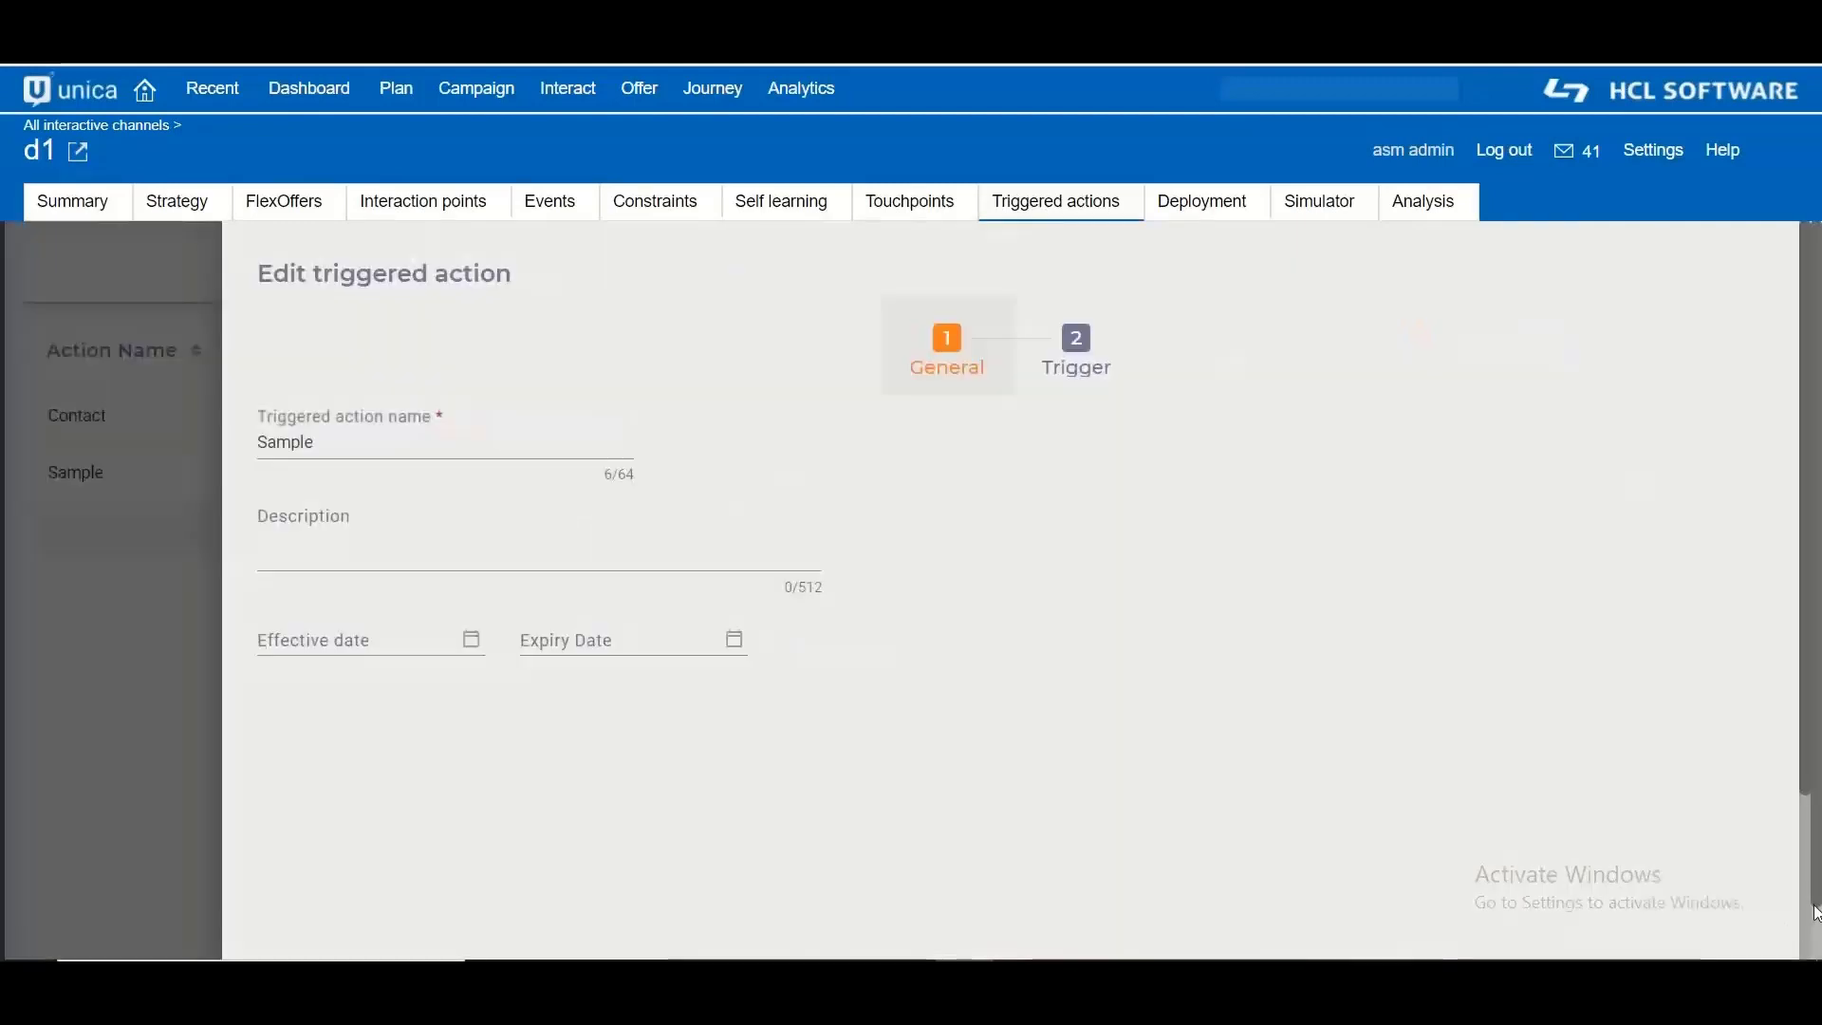
Step: Review the Trigger step's Summer Offer delivery to d1 with 5-minute delay, then cancel
{"action": "left_click", "coordinate": [1072, 338]}
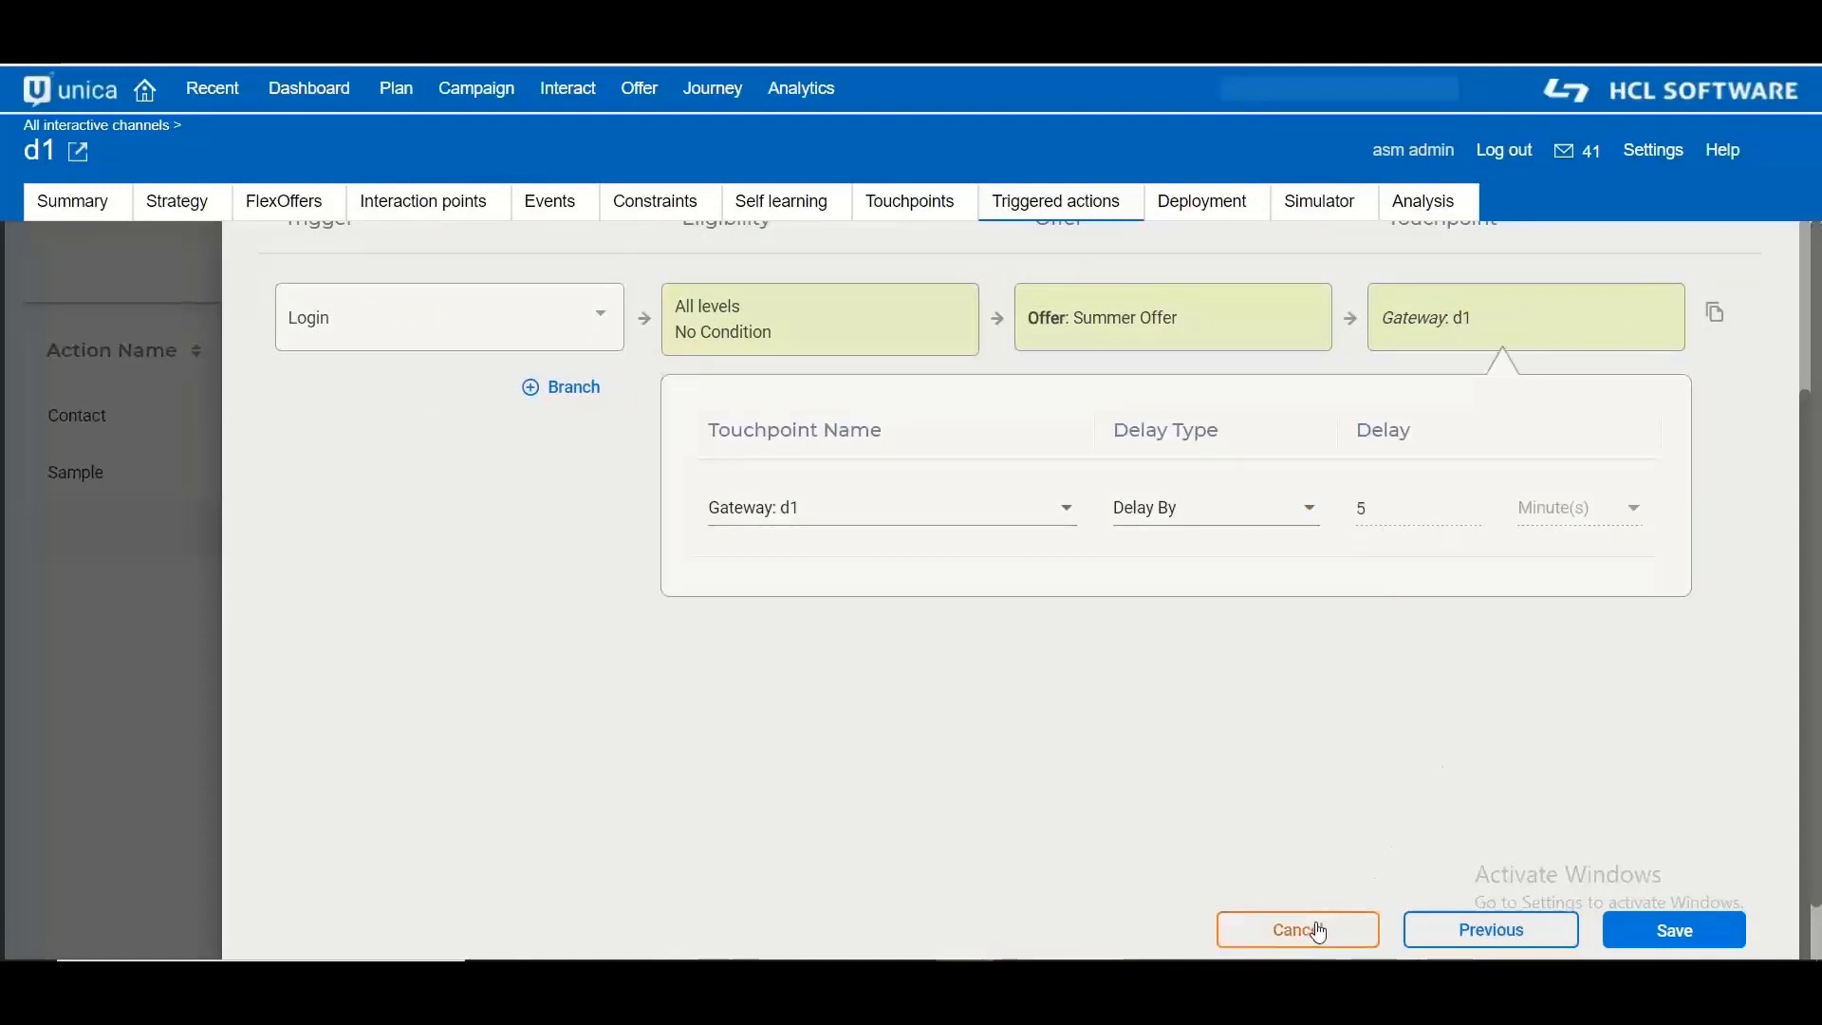
{"action": "left_click", "coordinate": [1296, 928]}
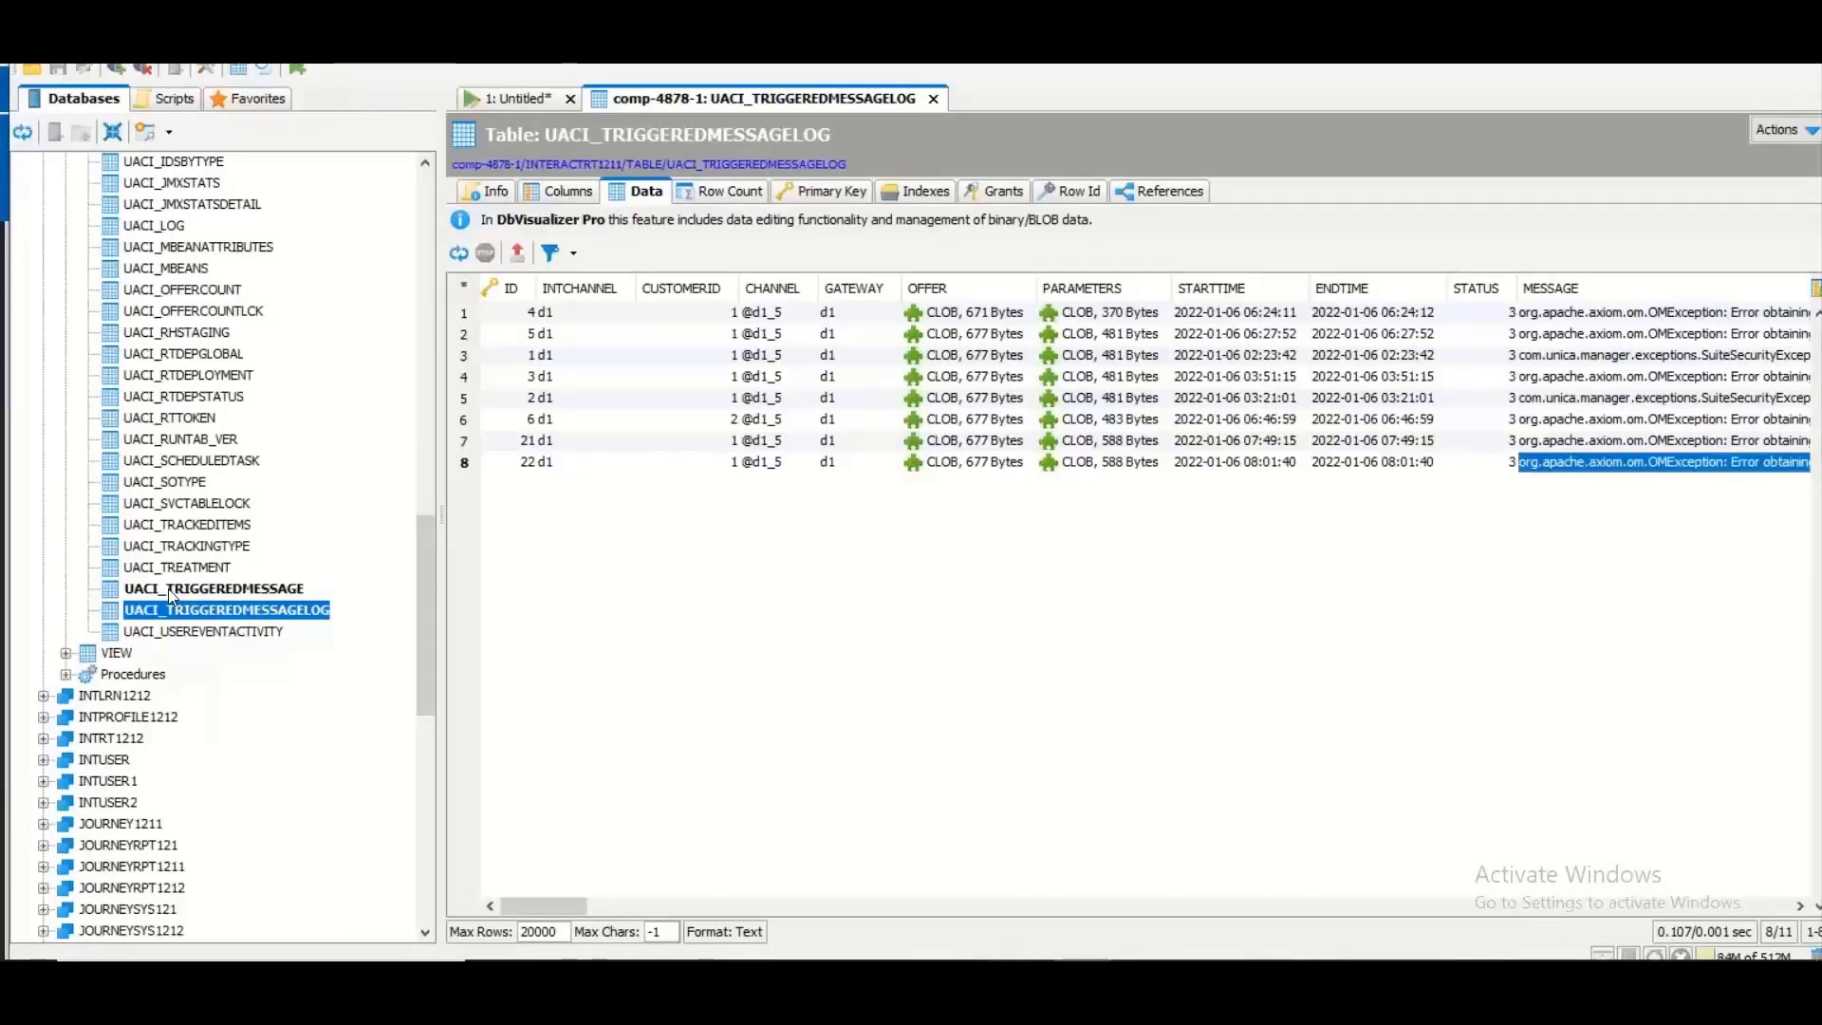
Step: Load UACI_TRIGGEREDMESSAGE data and inspect the second message's channel, offer and insert time
{"action": "left_click", "coordinate": [213, 588]}
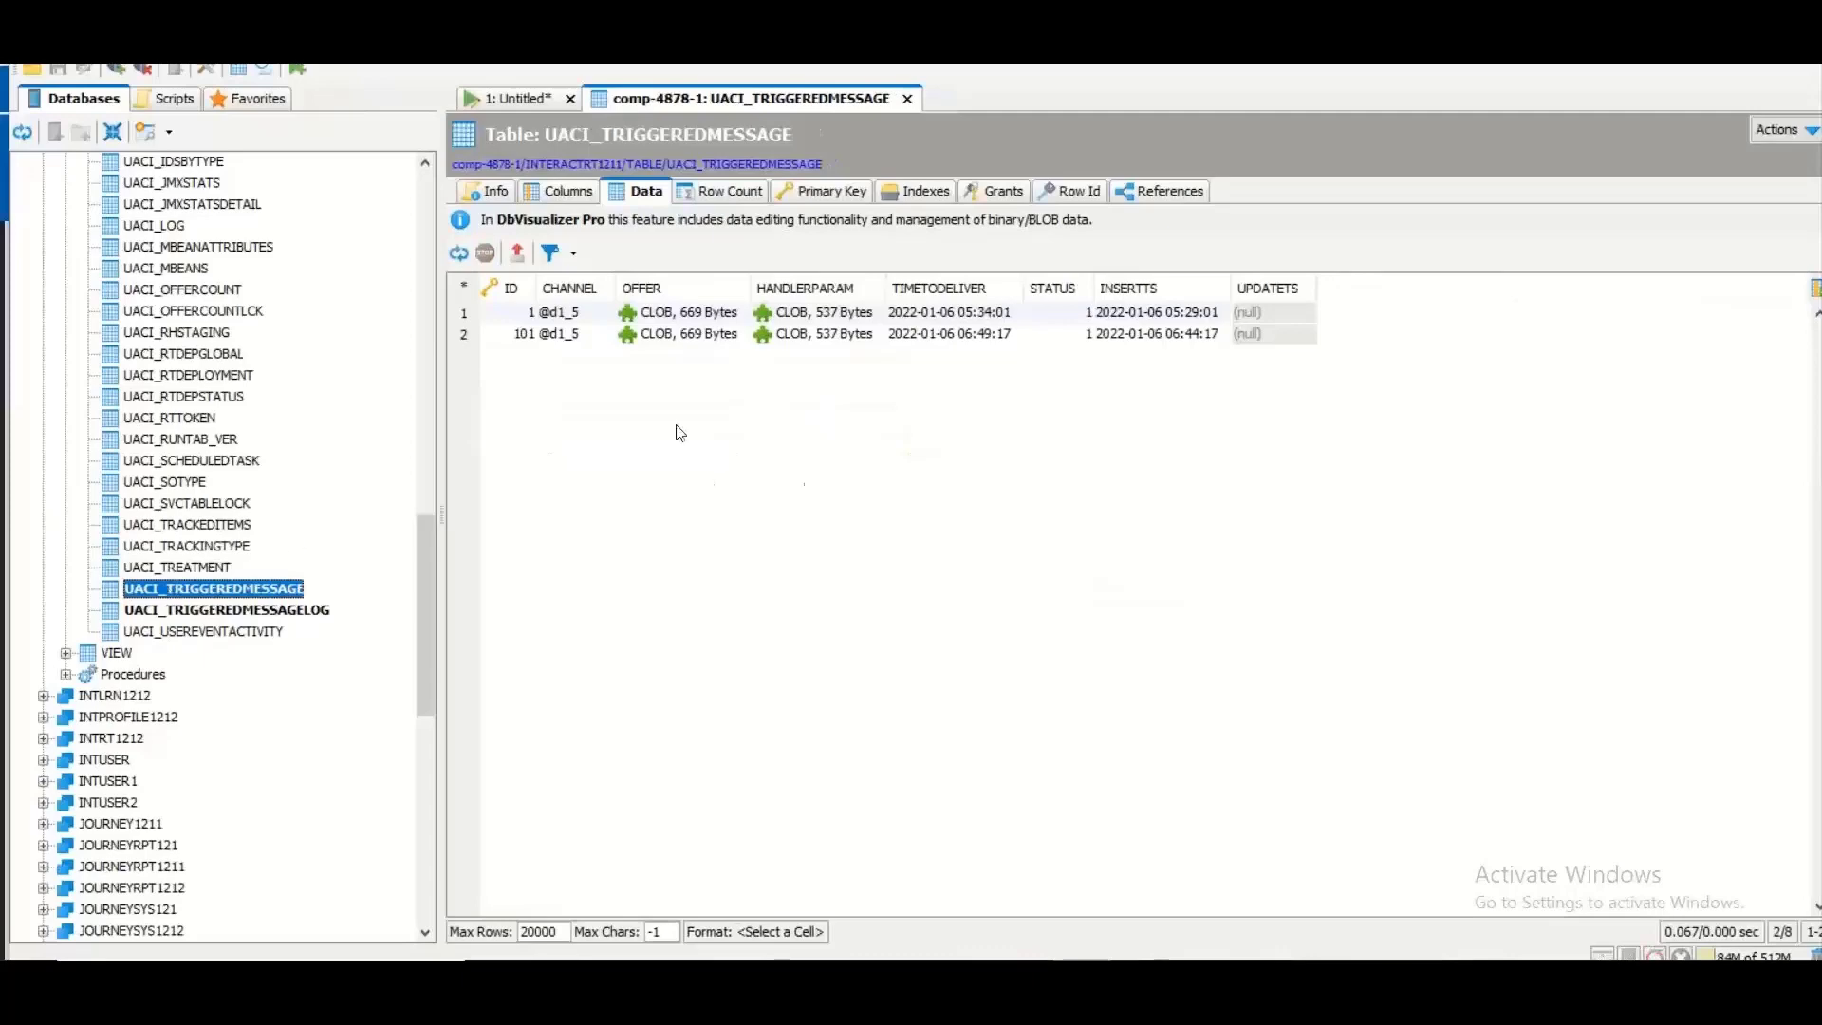
{"action": "left_click", "coordinate": [522, 334]}
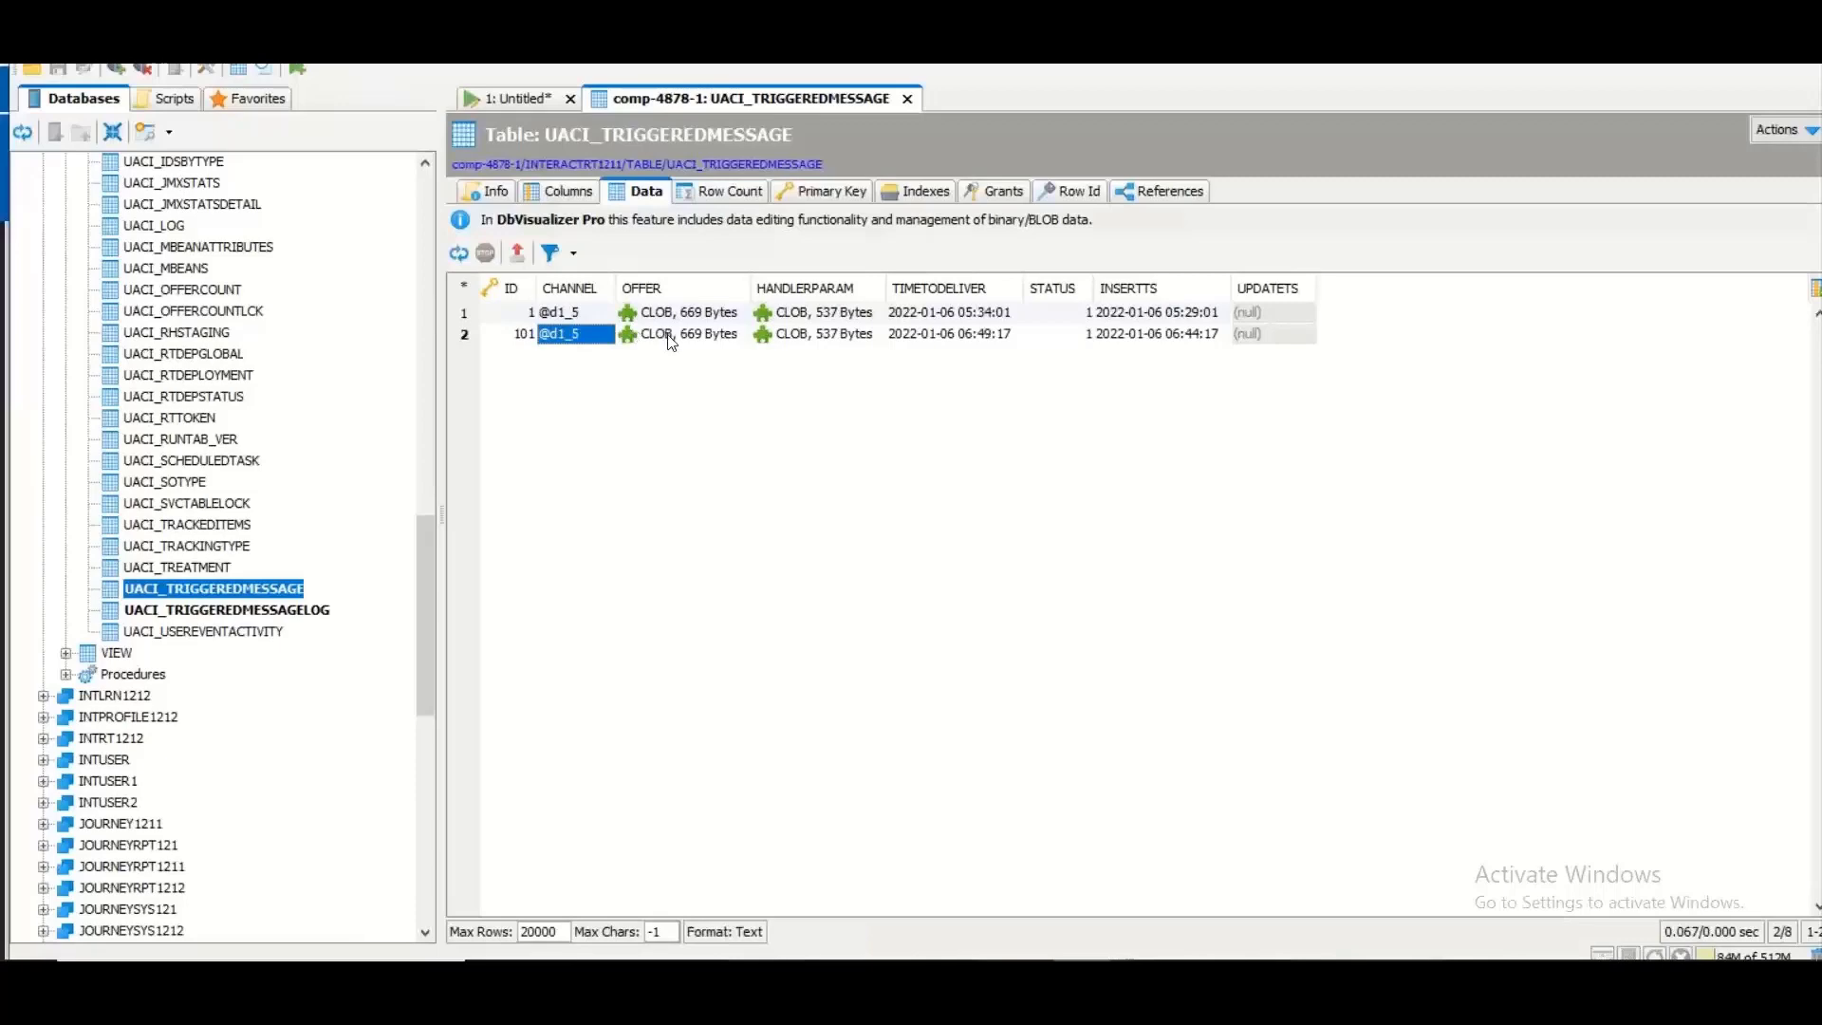
{"action": "left_click", "coordinate": [685, 334]}
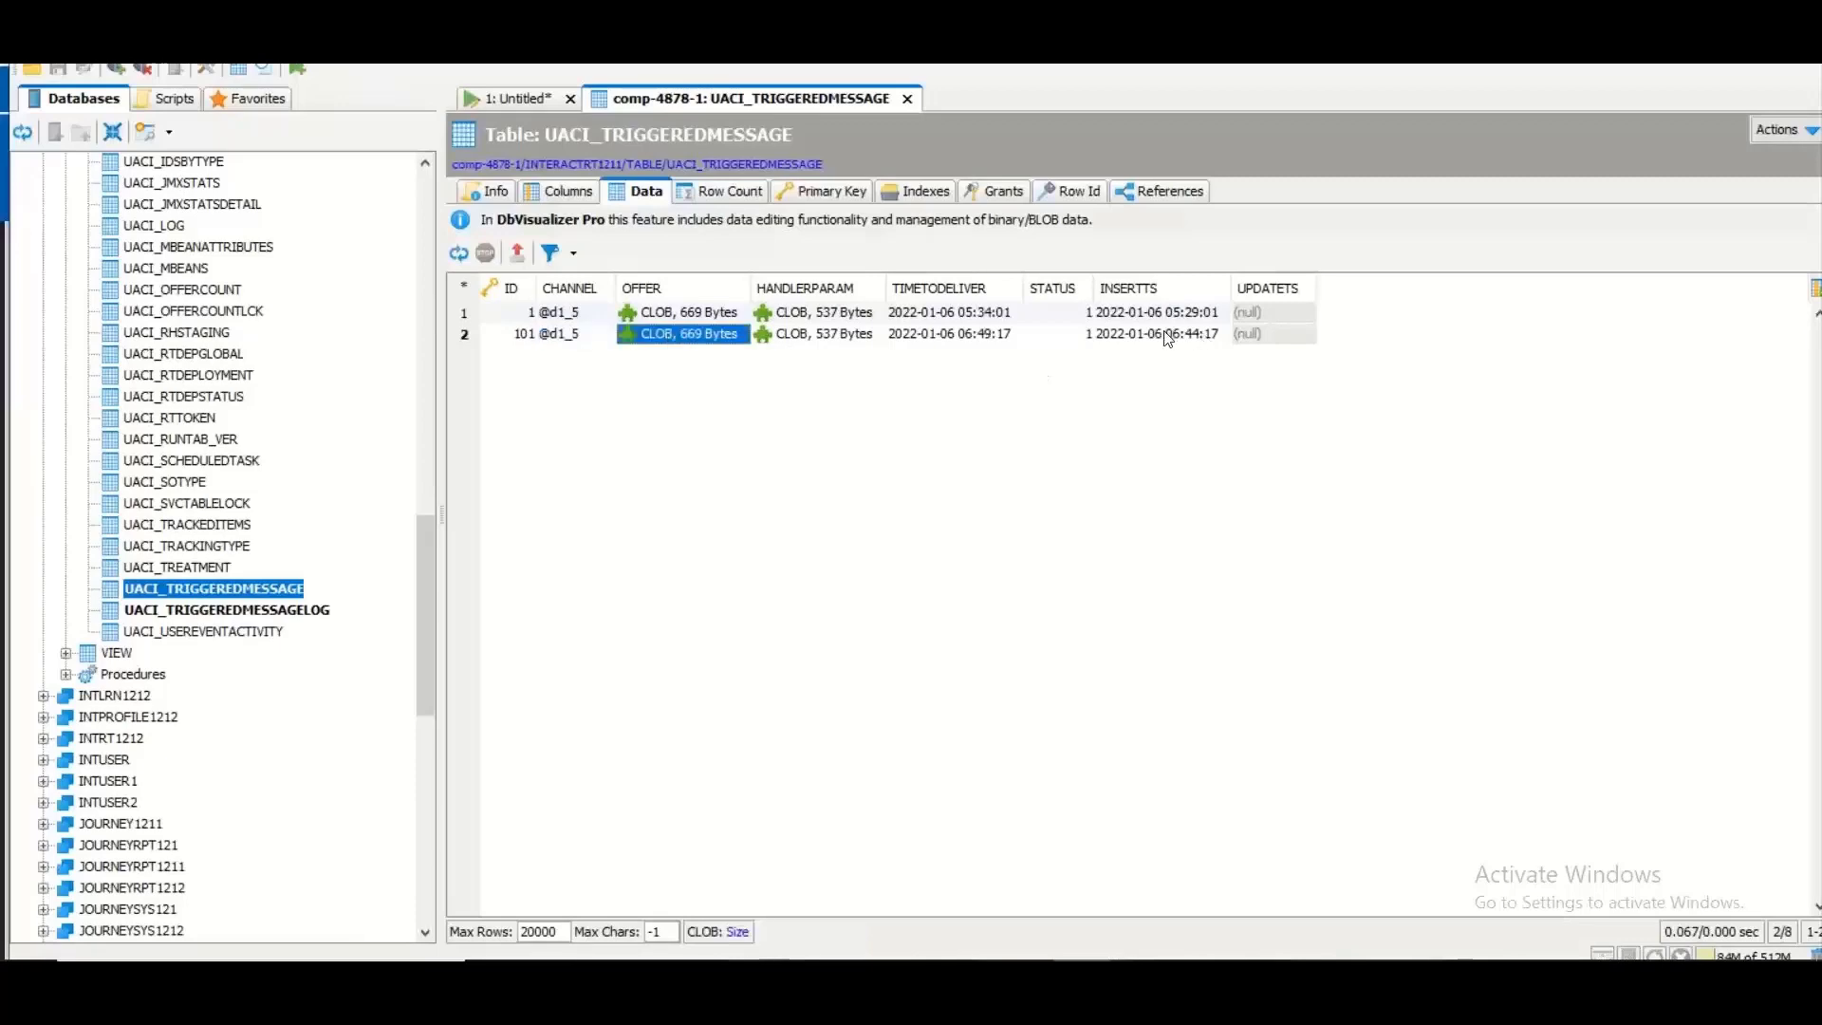
{"action": "left_click", "coordinate": [1158, 333]}
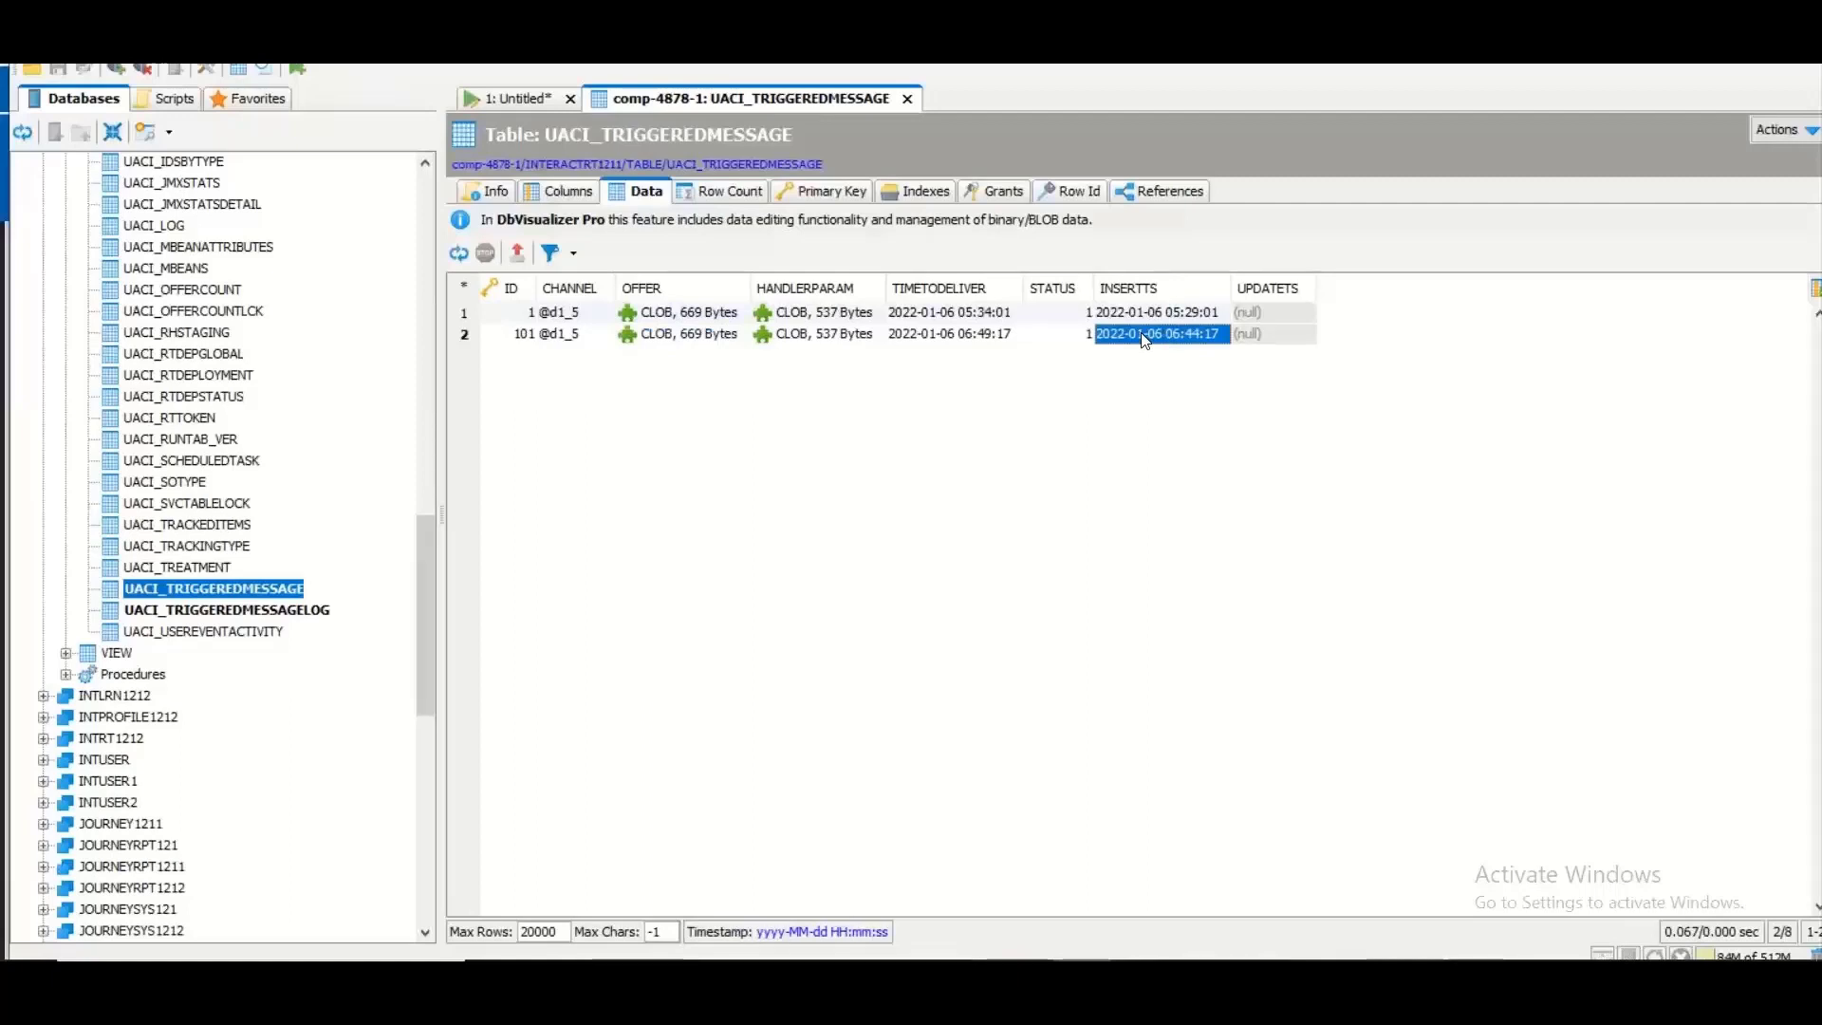
{"action": "mouse_move", "coordinate": [961, 345]}
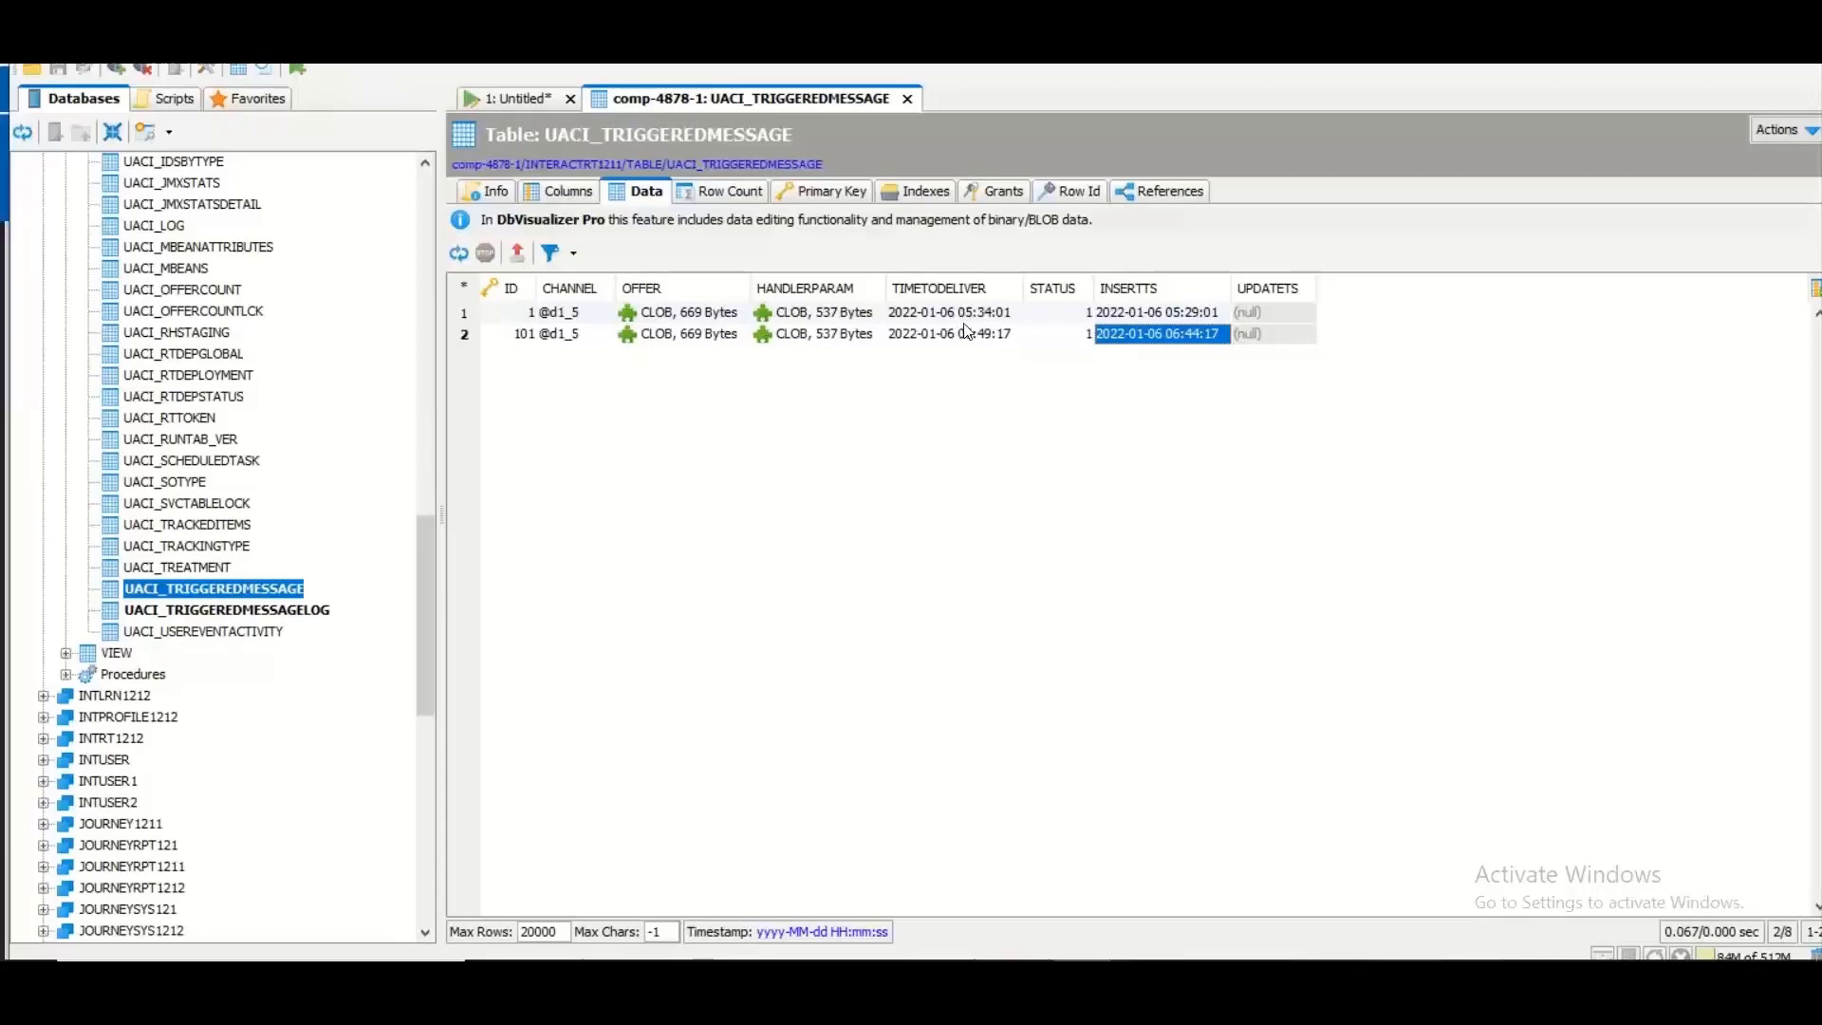
Step: Compare both messages' TIMETODELIVER with INSERTTS, confirming the five-minute delay
{"action": "left_click", "coordinate": [953, 311]}
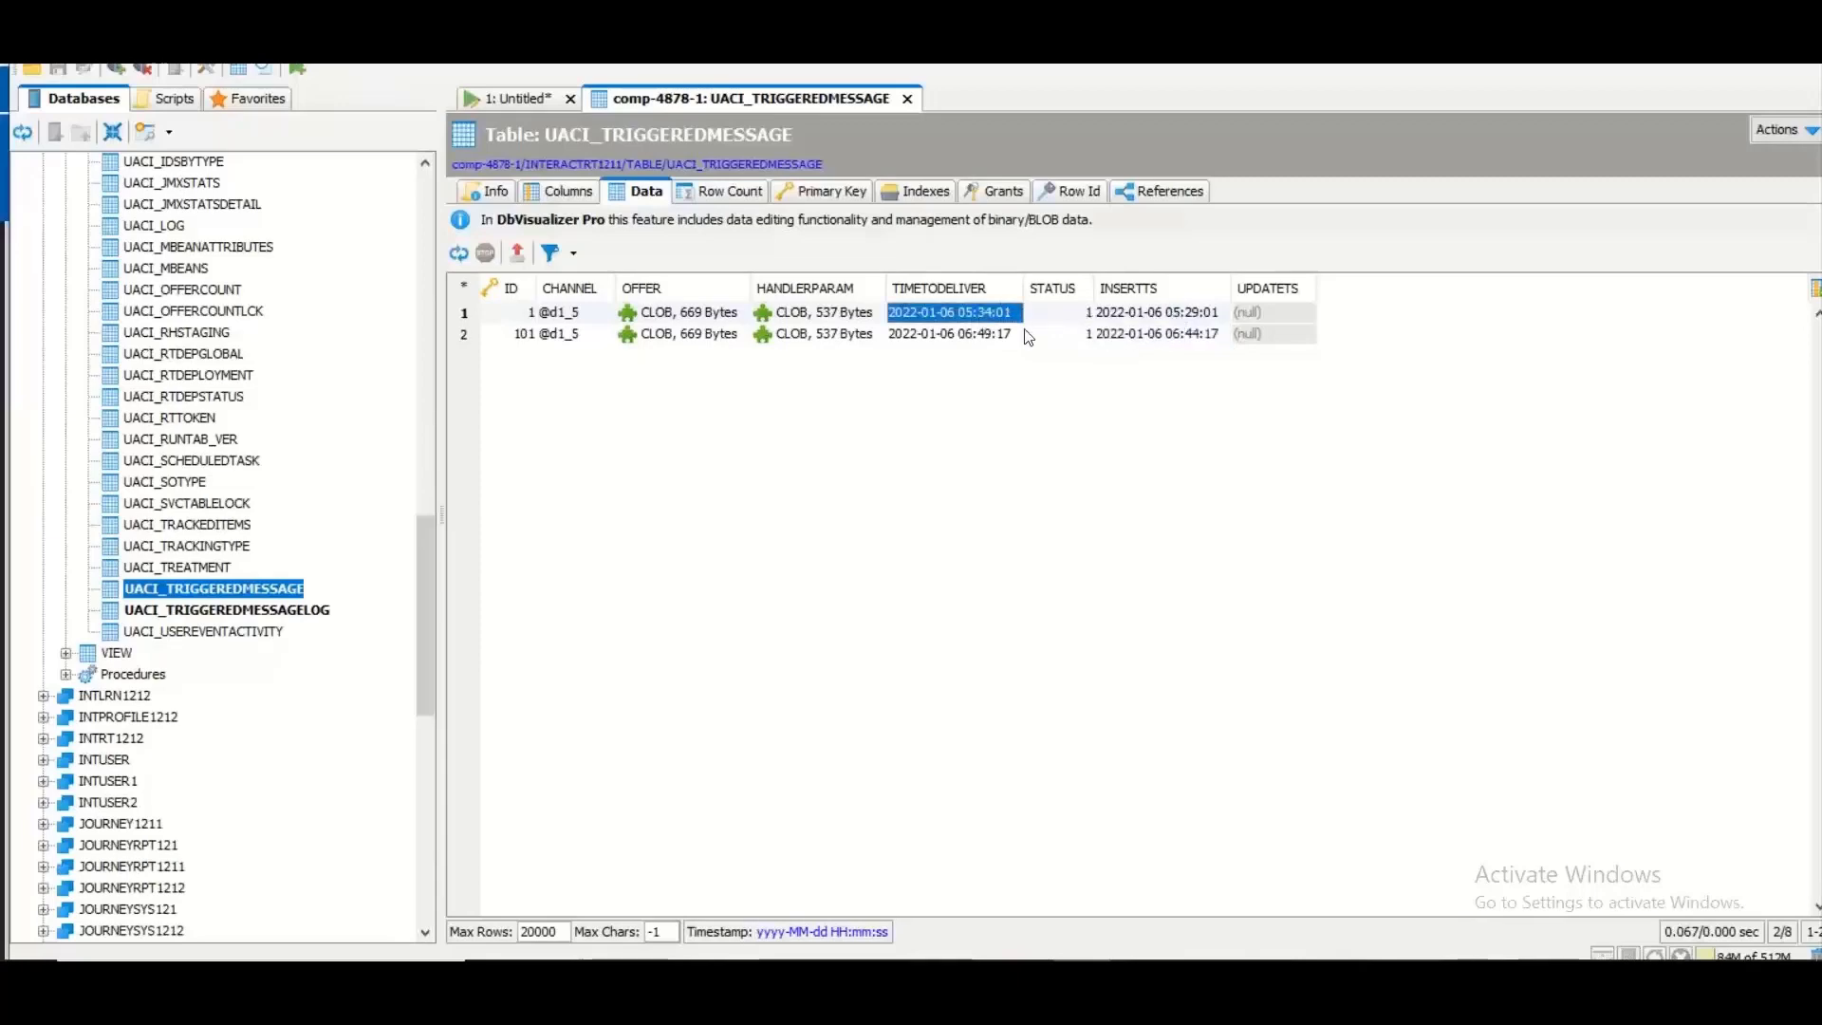
{"action": "left_click", "coordinate": [949, 334]}
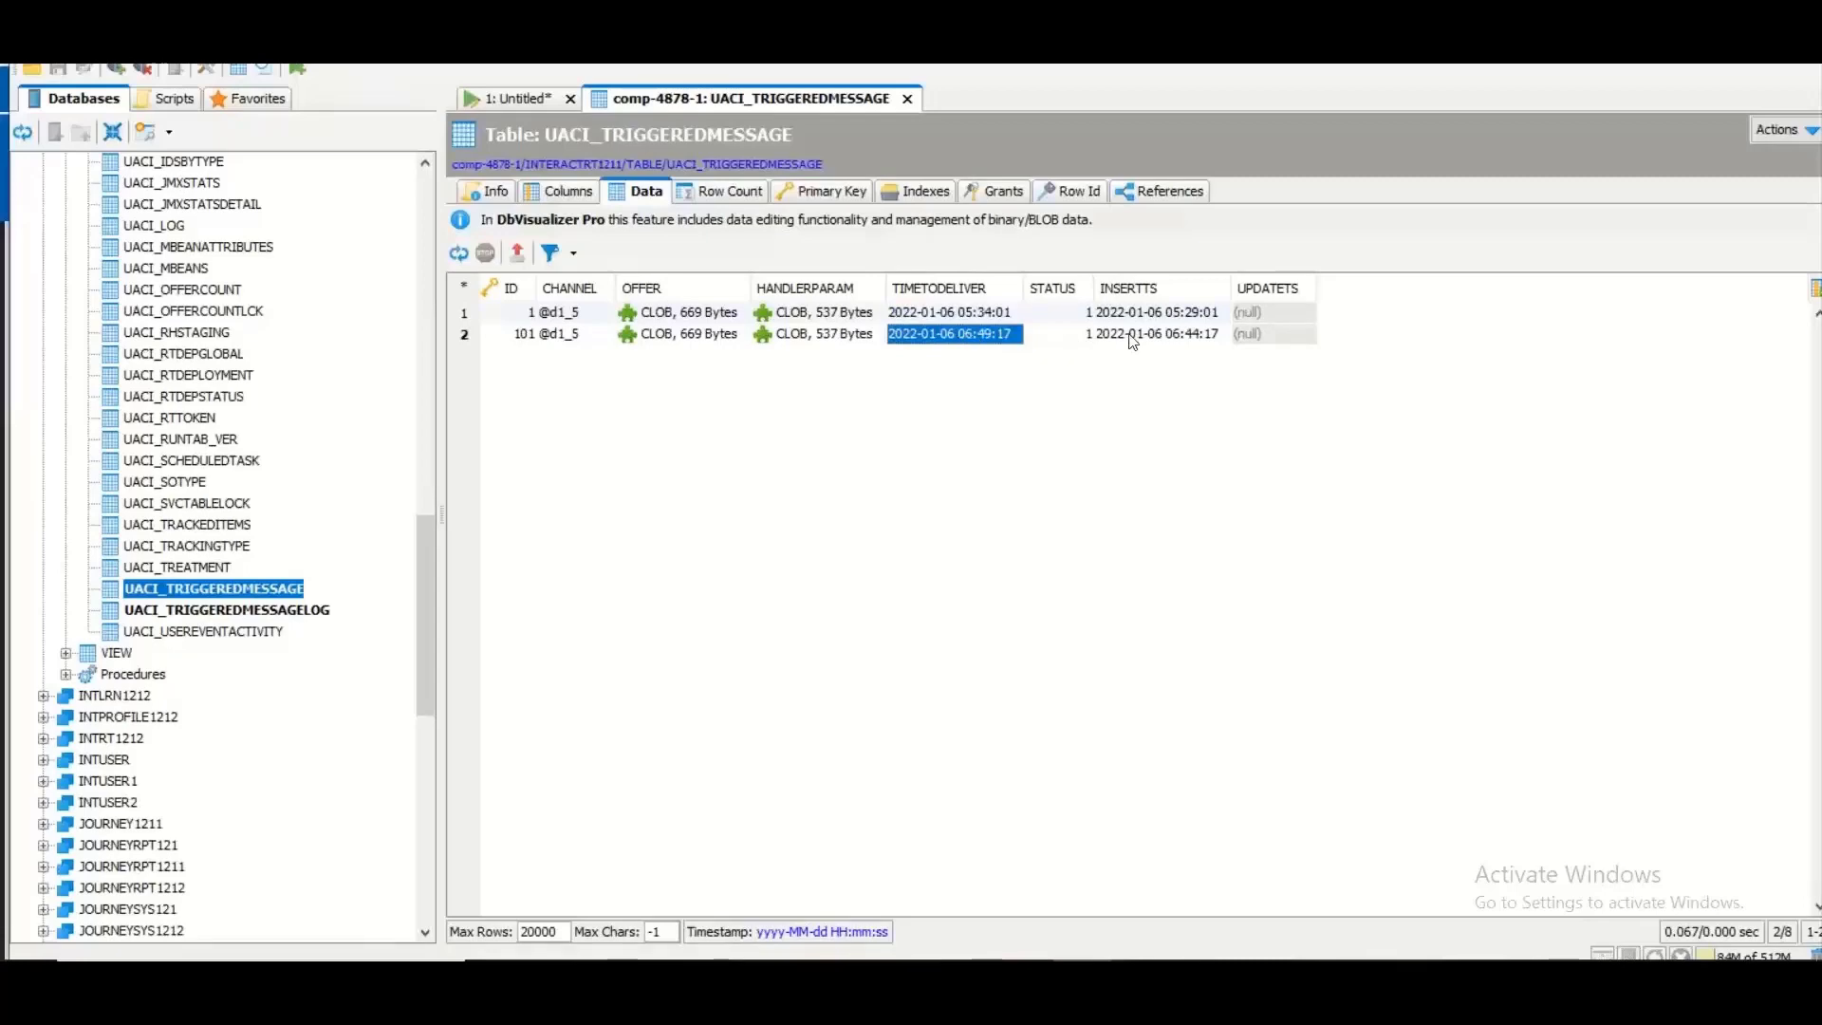
{"action": "left_click", "coordinate": [1155, 334]}
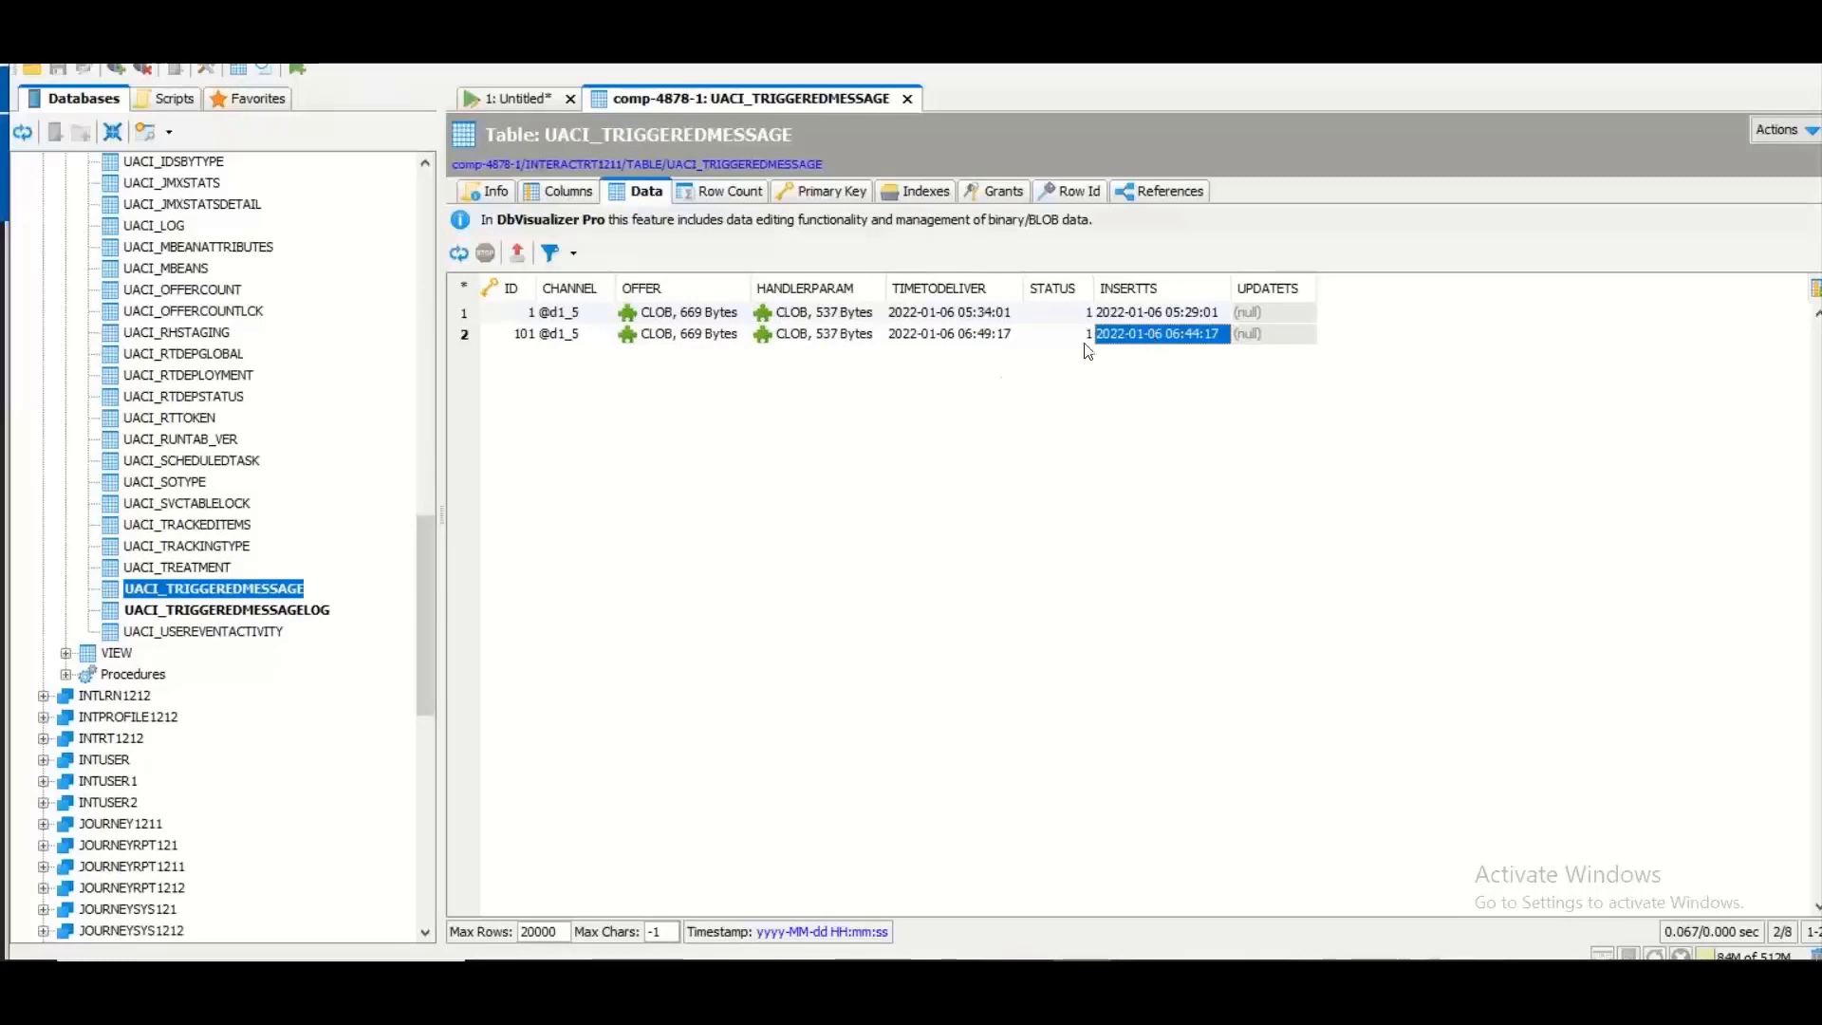
{"action": "left_click", "coordinate": [951, 334]}
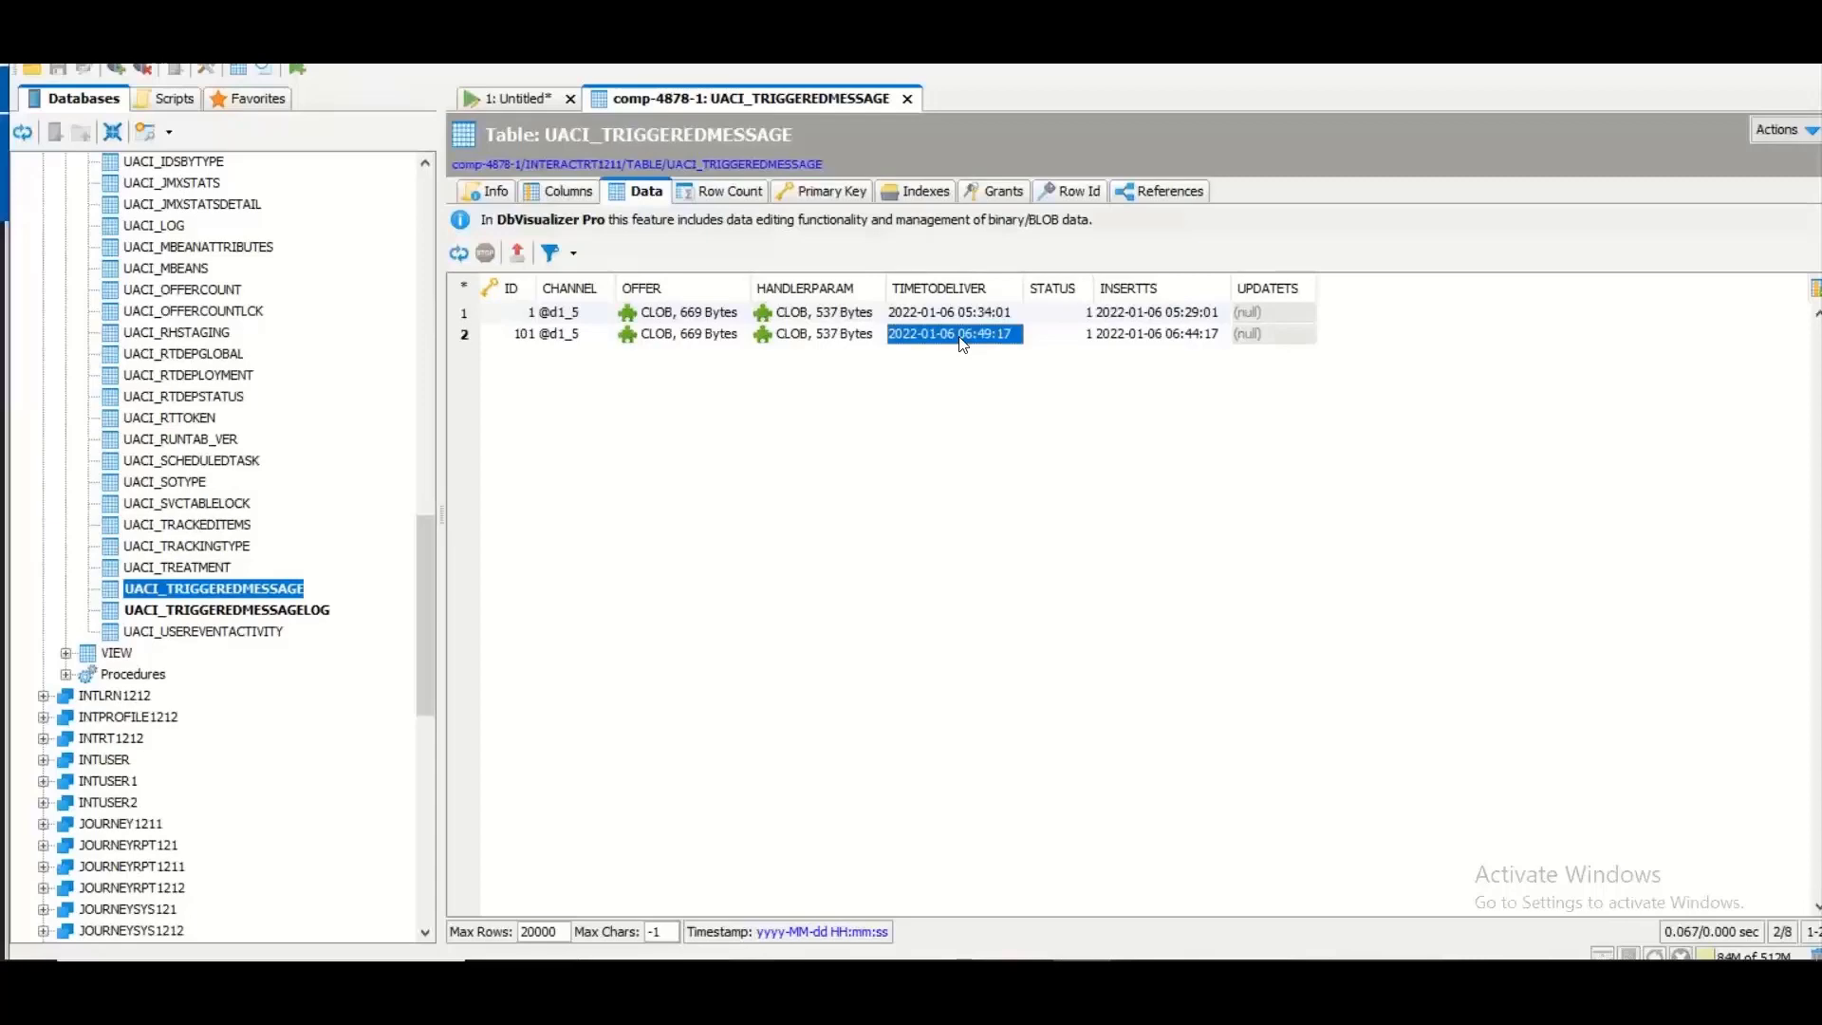
{"action": "mouse_move", "coordinate": [723, 370]}
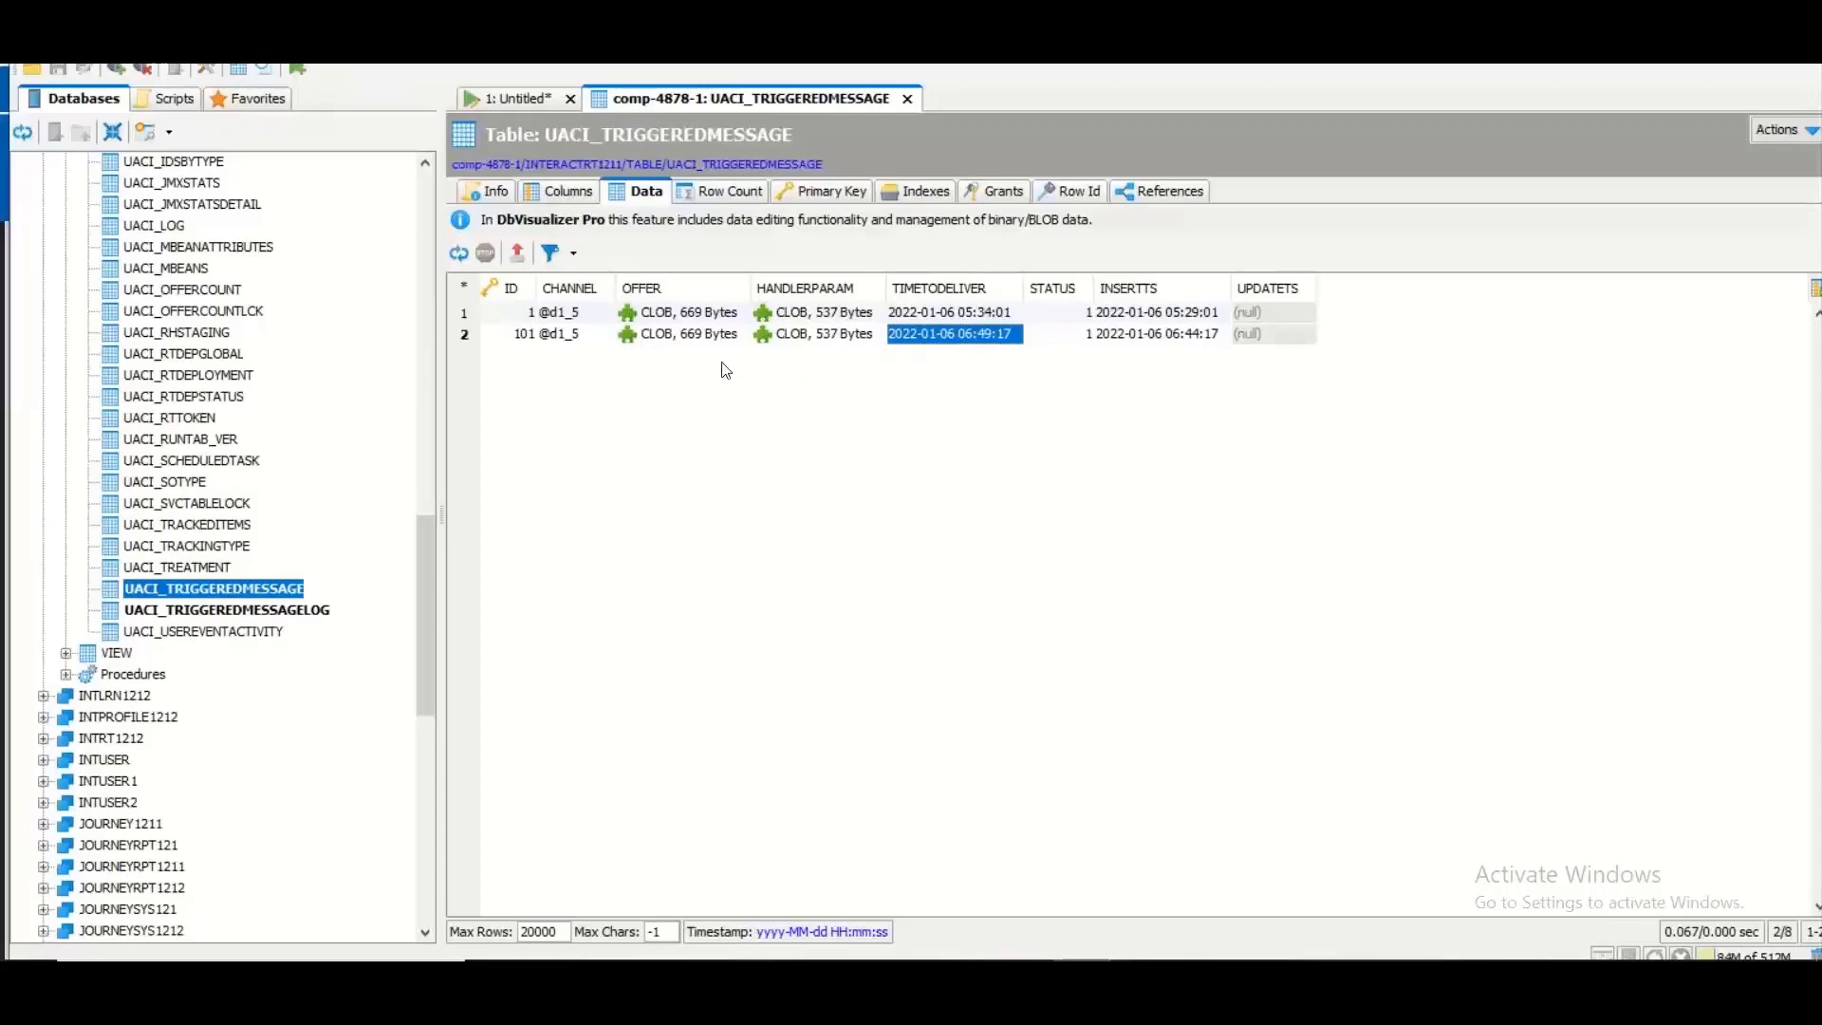
{"action": "mouse_move", "coordinate": [262, 675]}
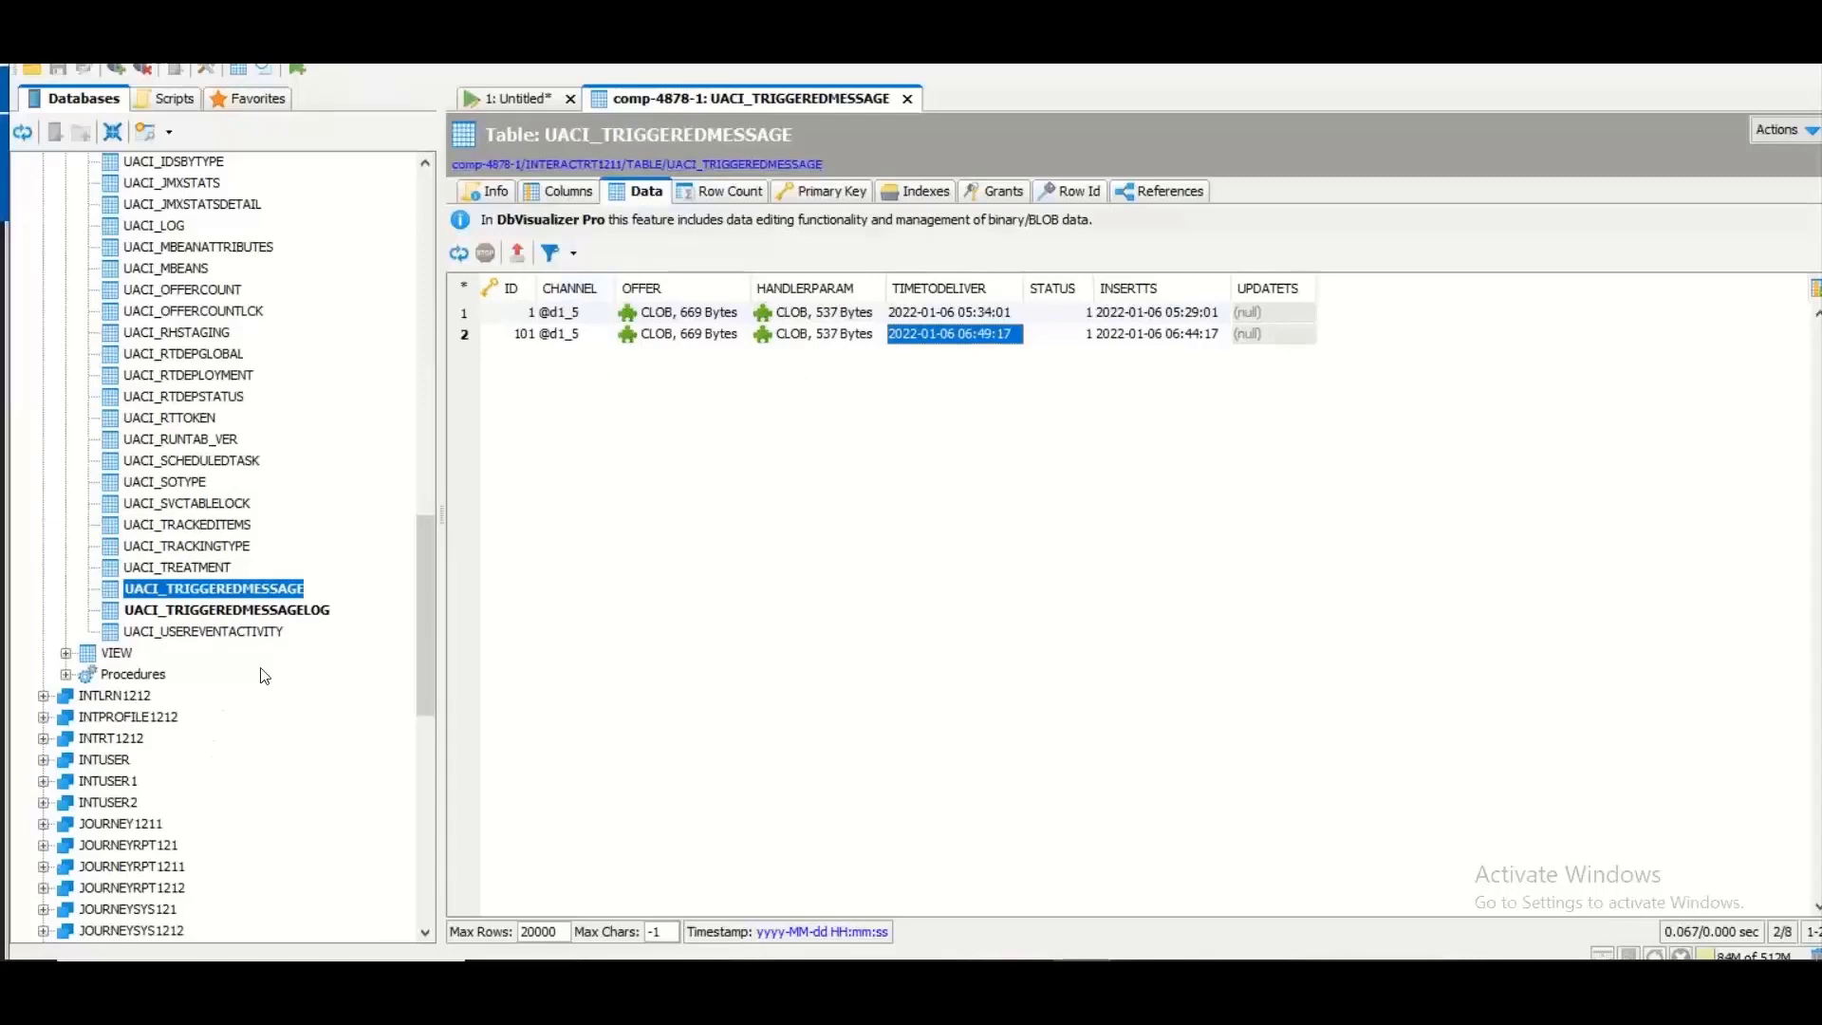
{"action": "left_click", "coordinate": [226, 609]}
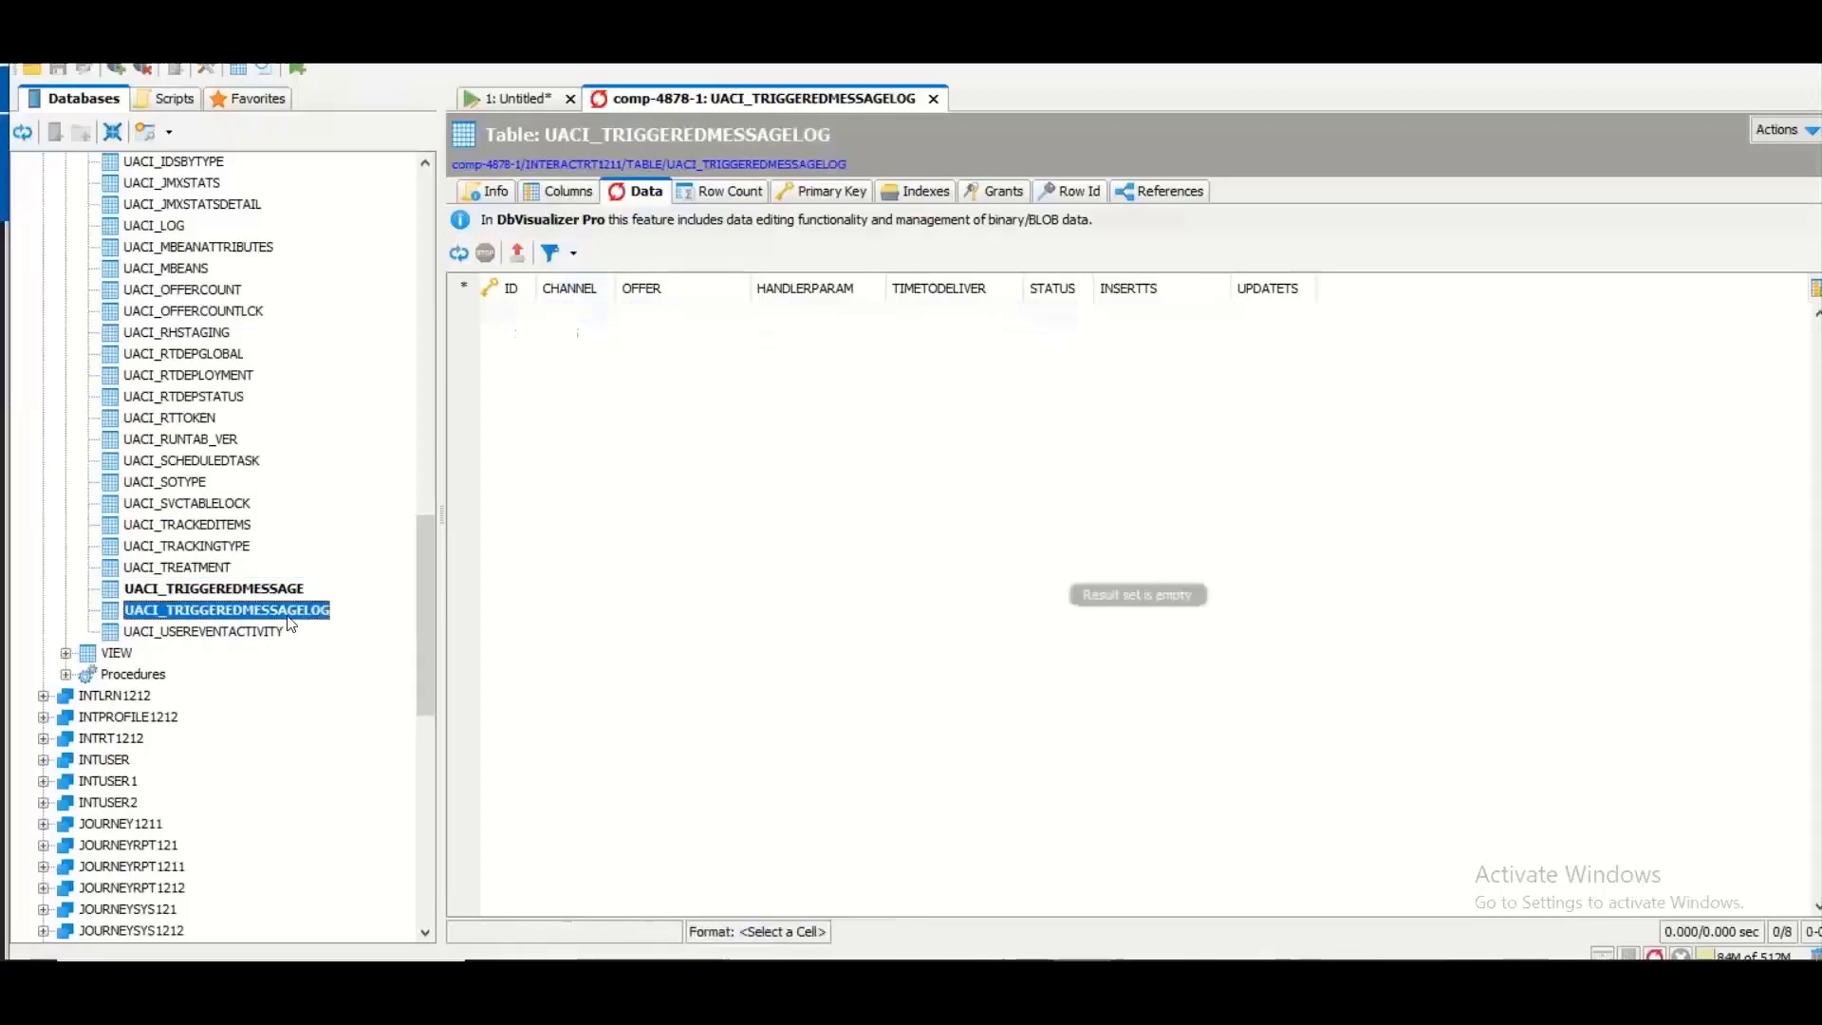
Step: Show the UACI_TRIGGEREDMESSAGELOG table's Data tab again
{"action": "left_click", "coordinate": [459, 252]}
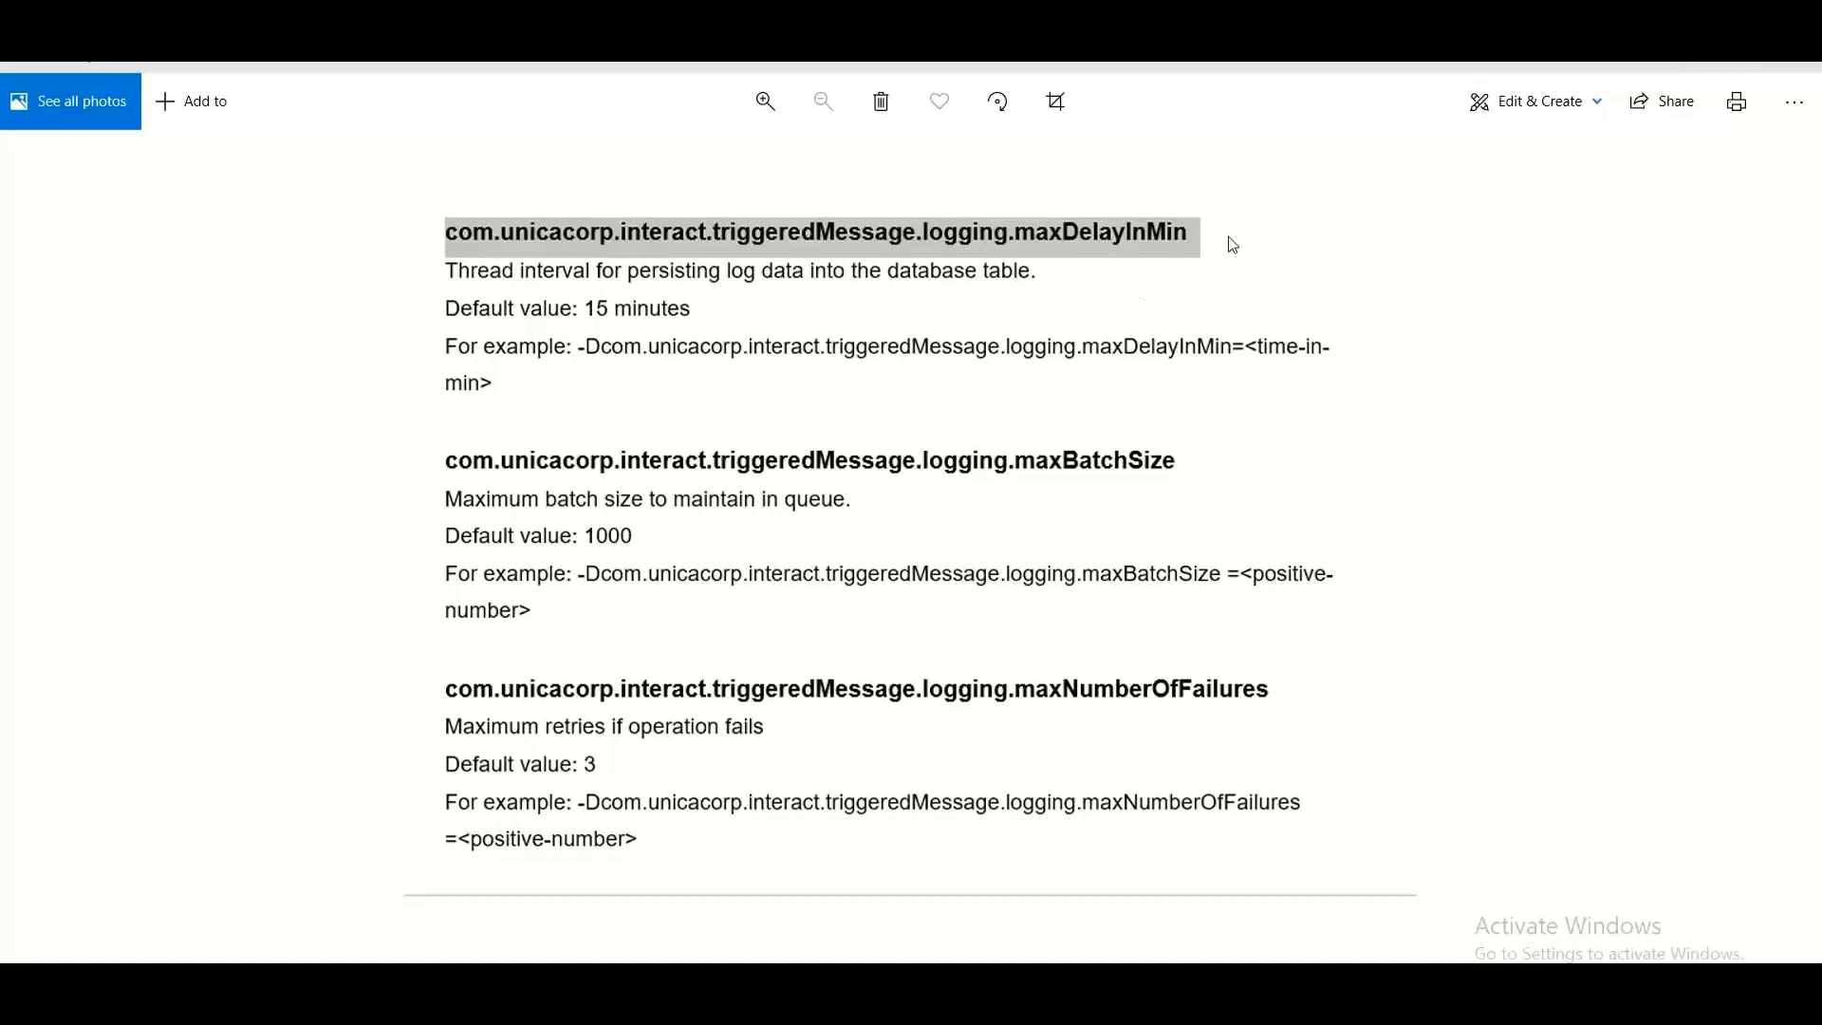
{"action": "mouse_move", "coordinate": [1148, 250]}
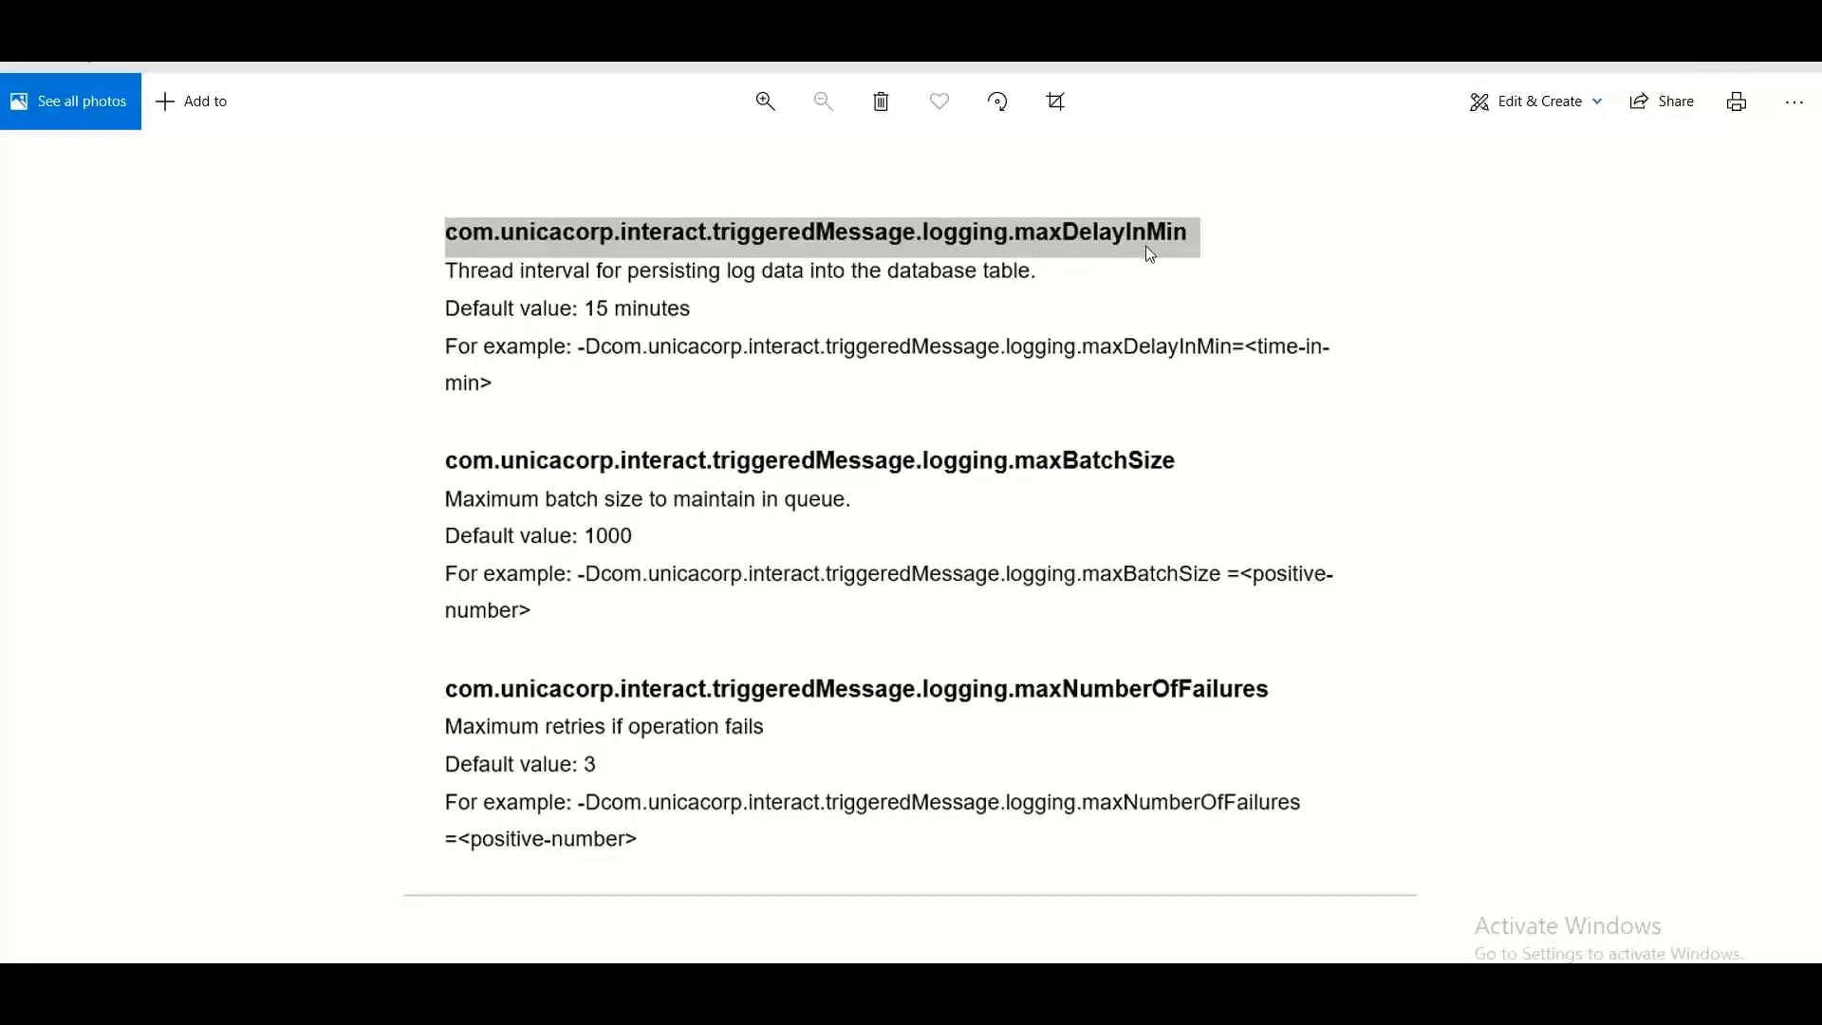
{"action": "mouse_move", "coordinate": [1104, 292]}
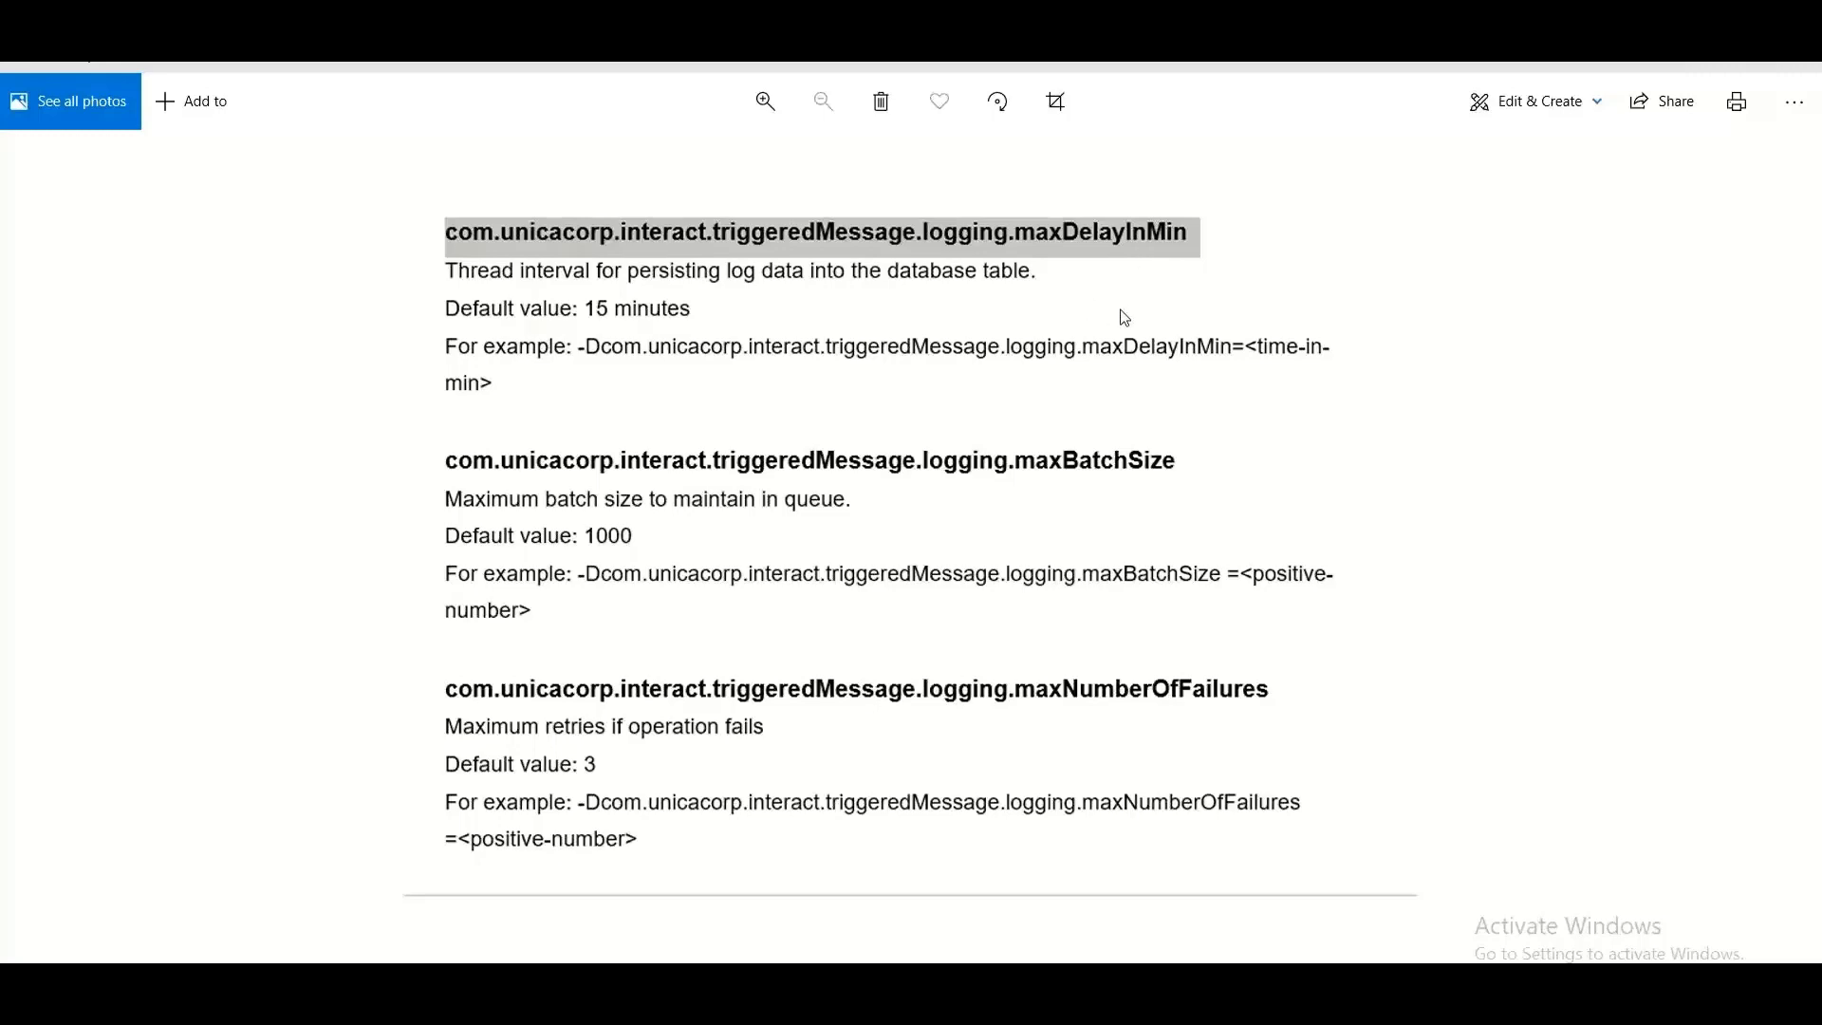
{"action": "mouse_move", "coordinate": [715, 324]}
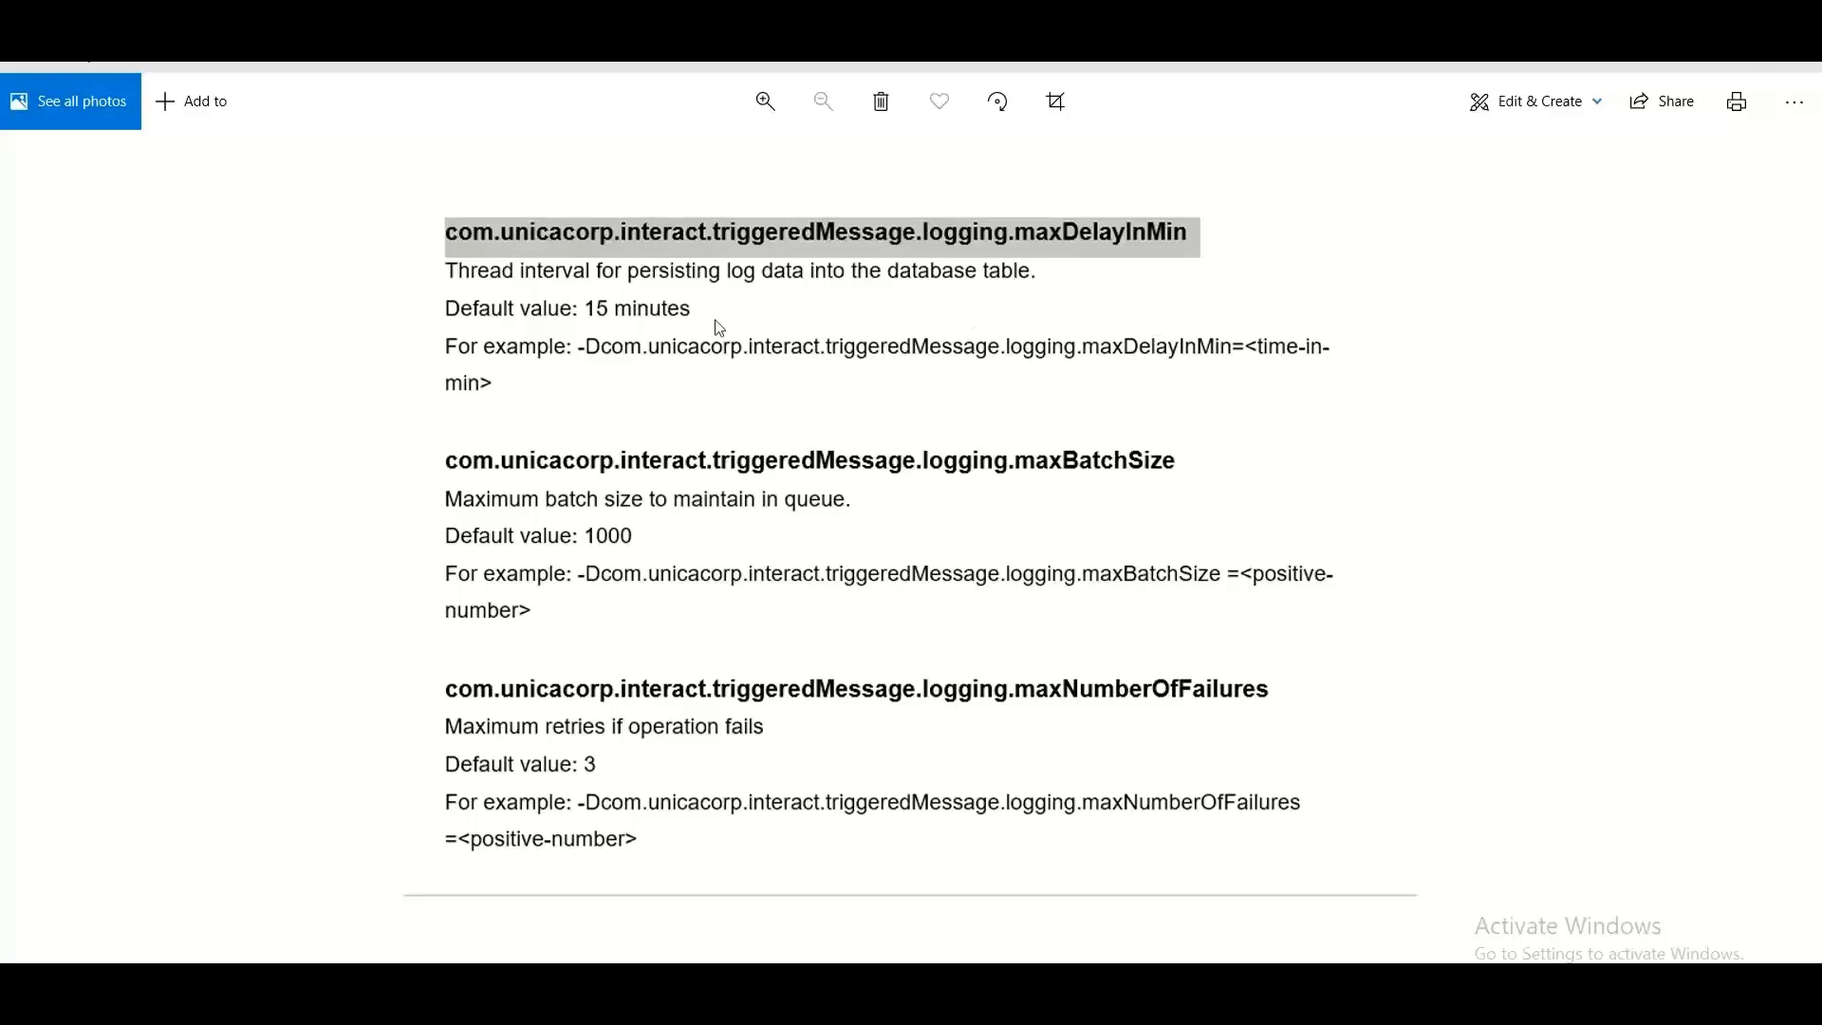
{"action": "mouse_move", "coordinate": [613, 316]}
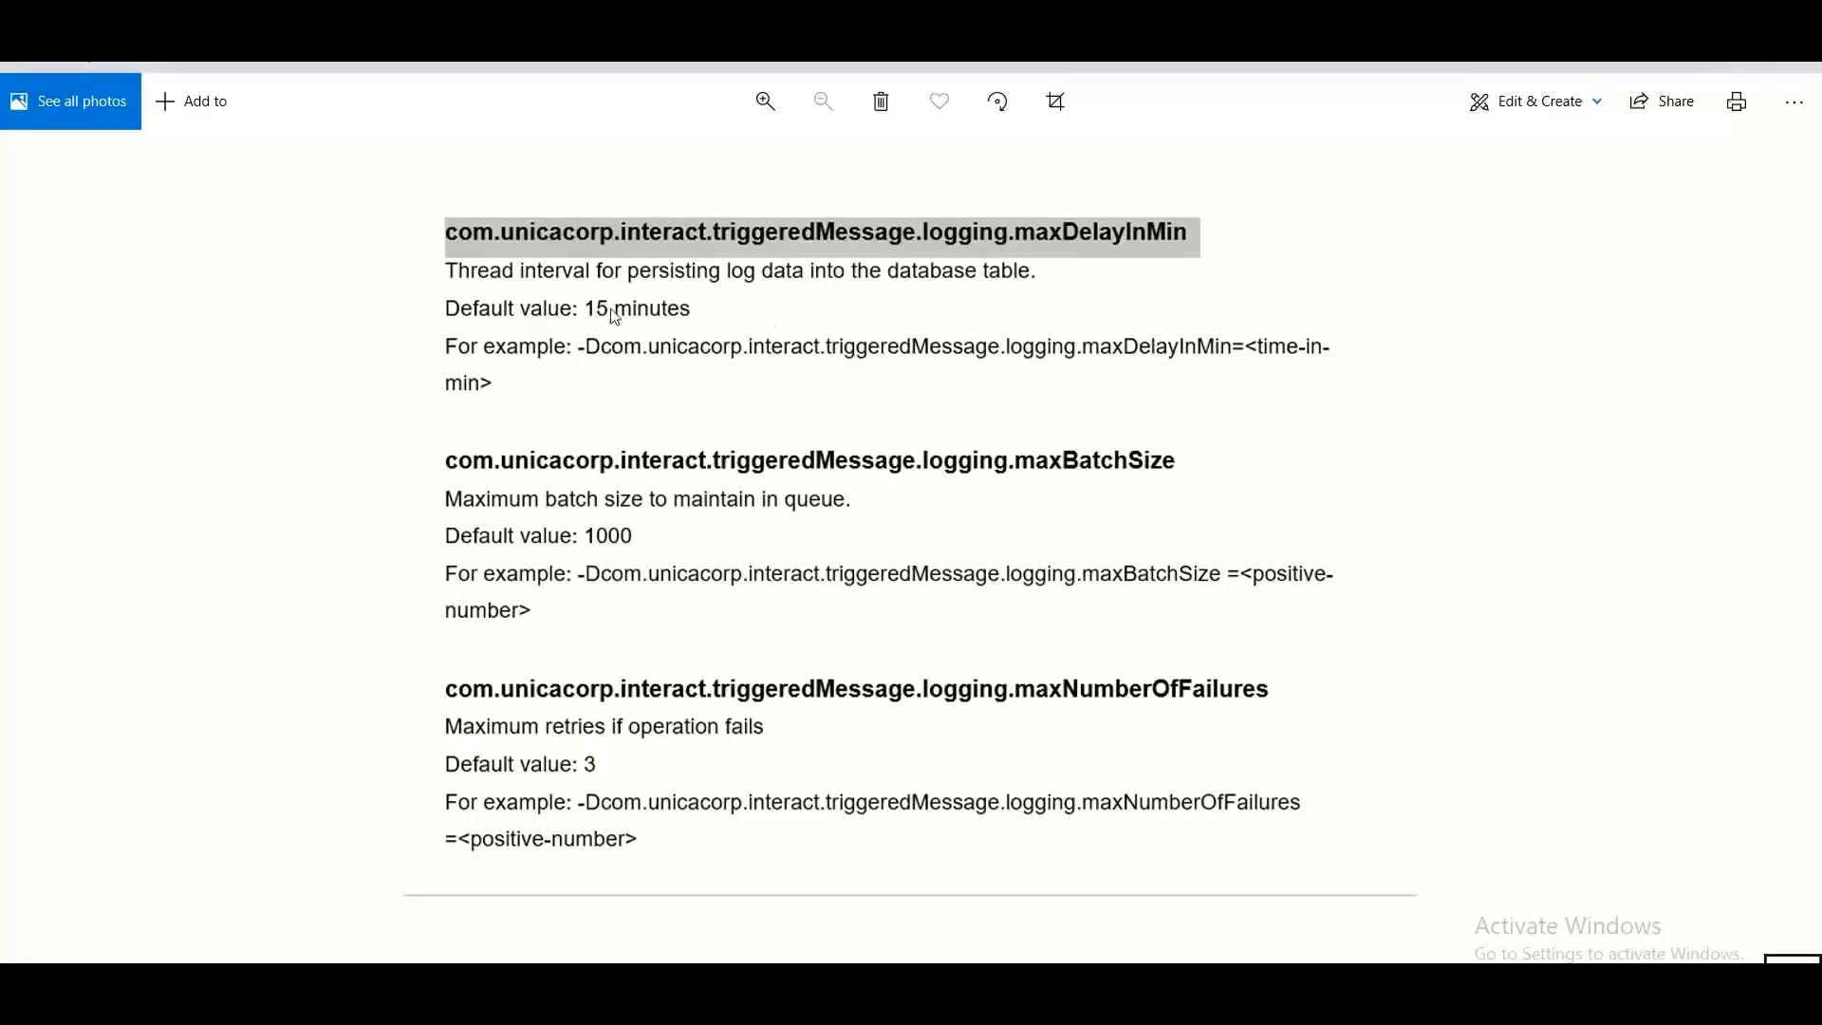
{"action": "mouse_move", "coordinate": [833, 328]}
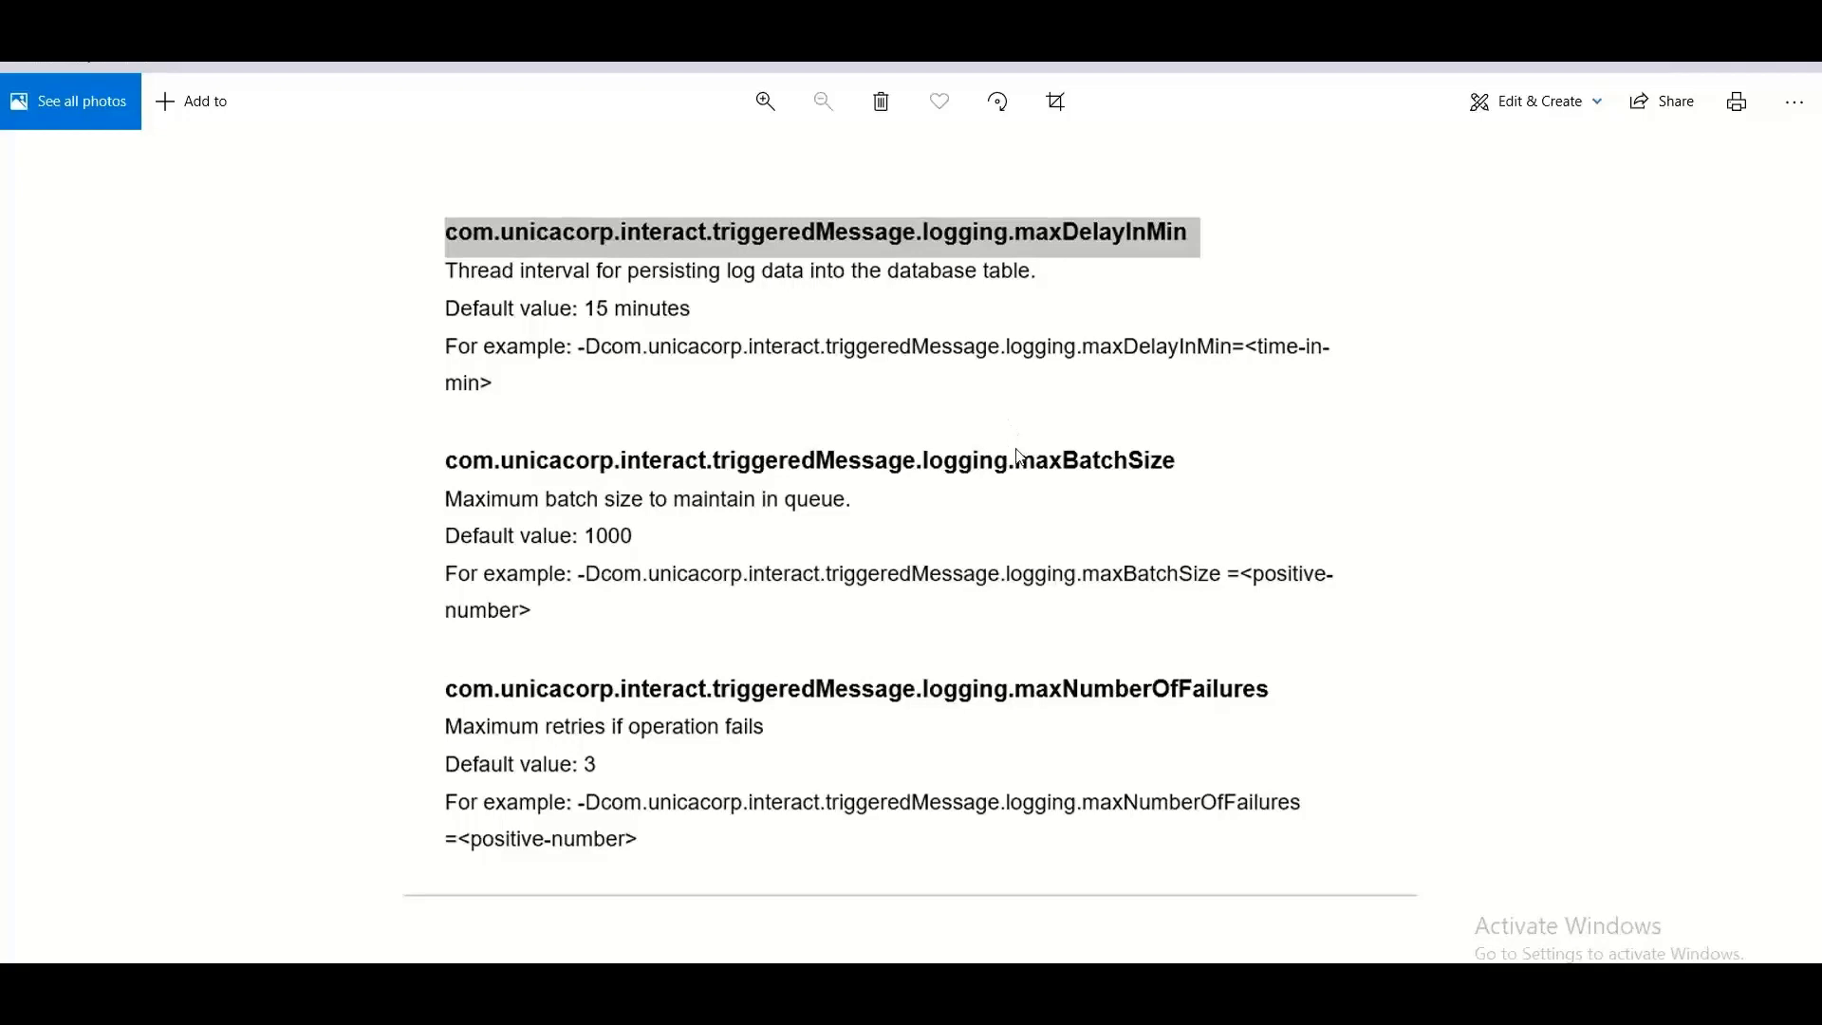
{"action": "mouse_move", "coordinate": [1184, 391]}
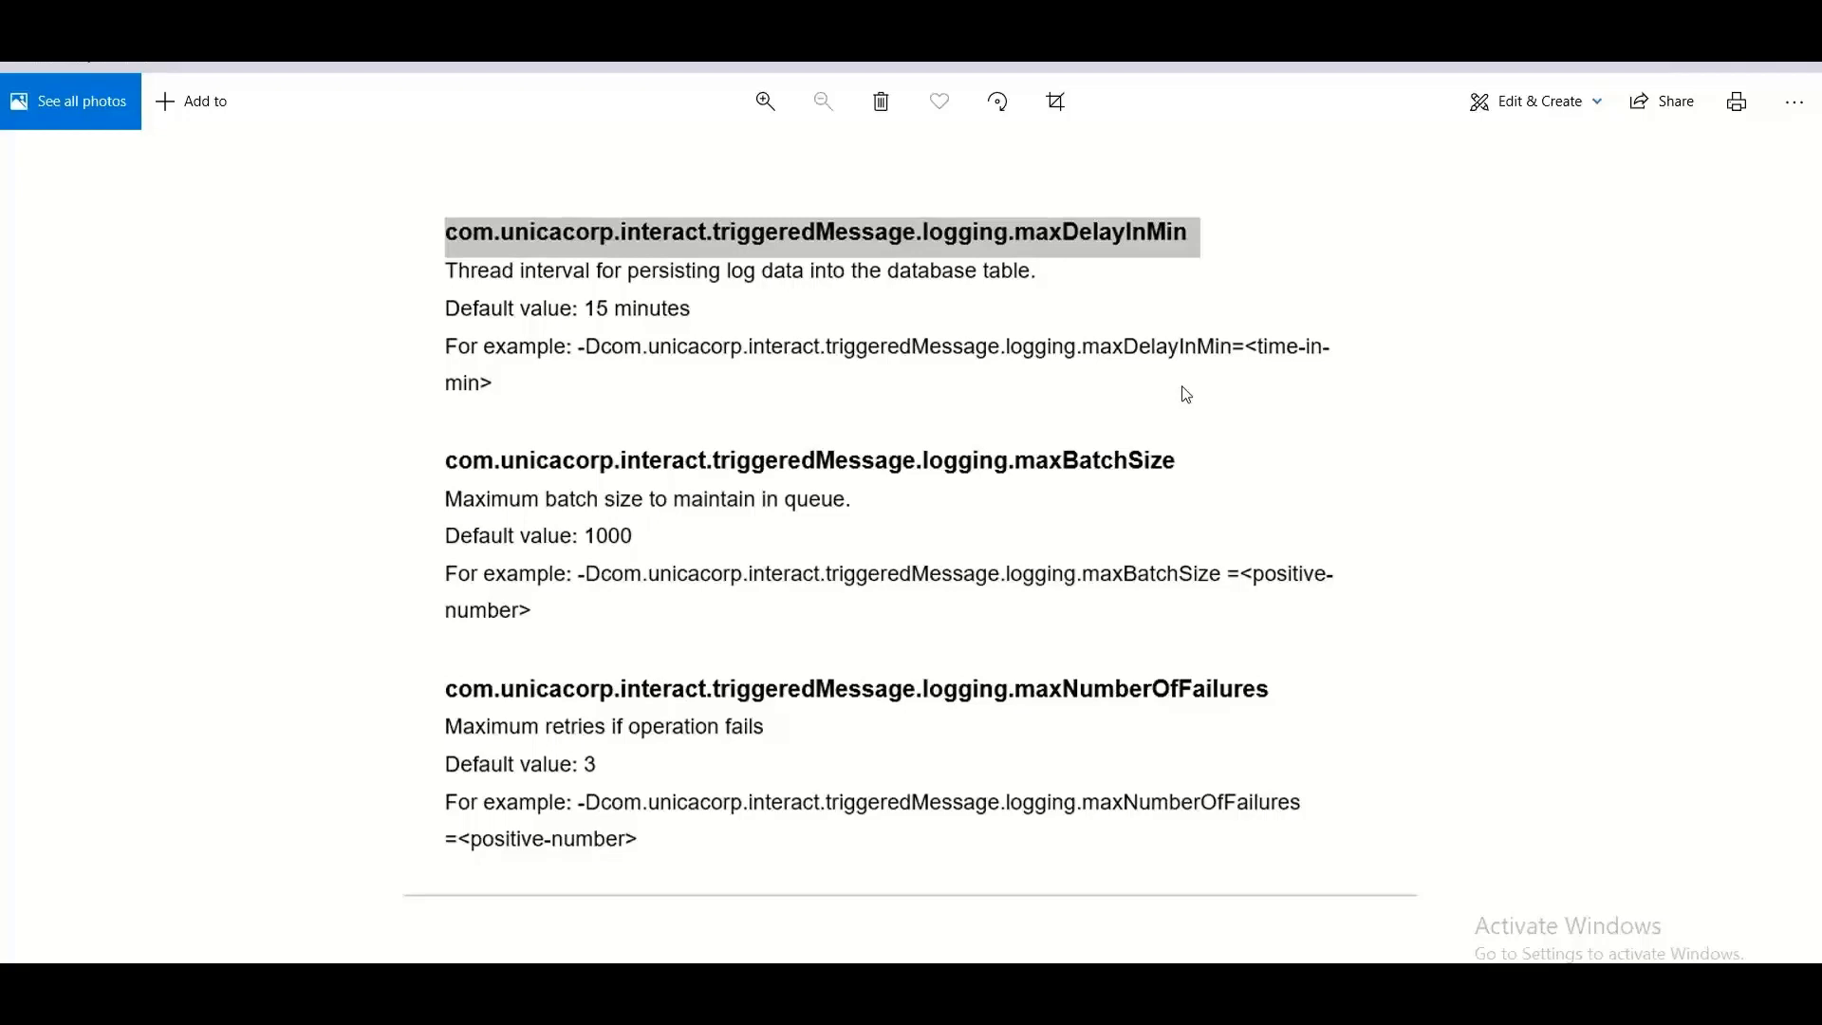
{"action": "mouse_move", "coordinate": [1093, 607]}
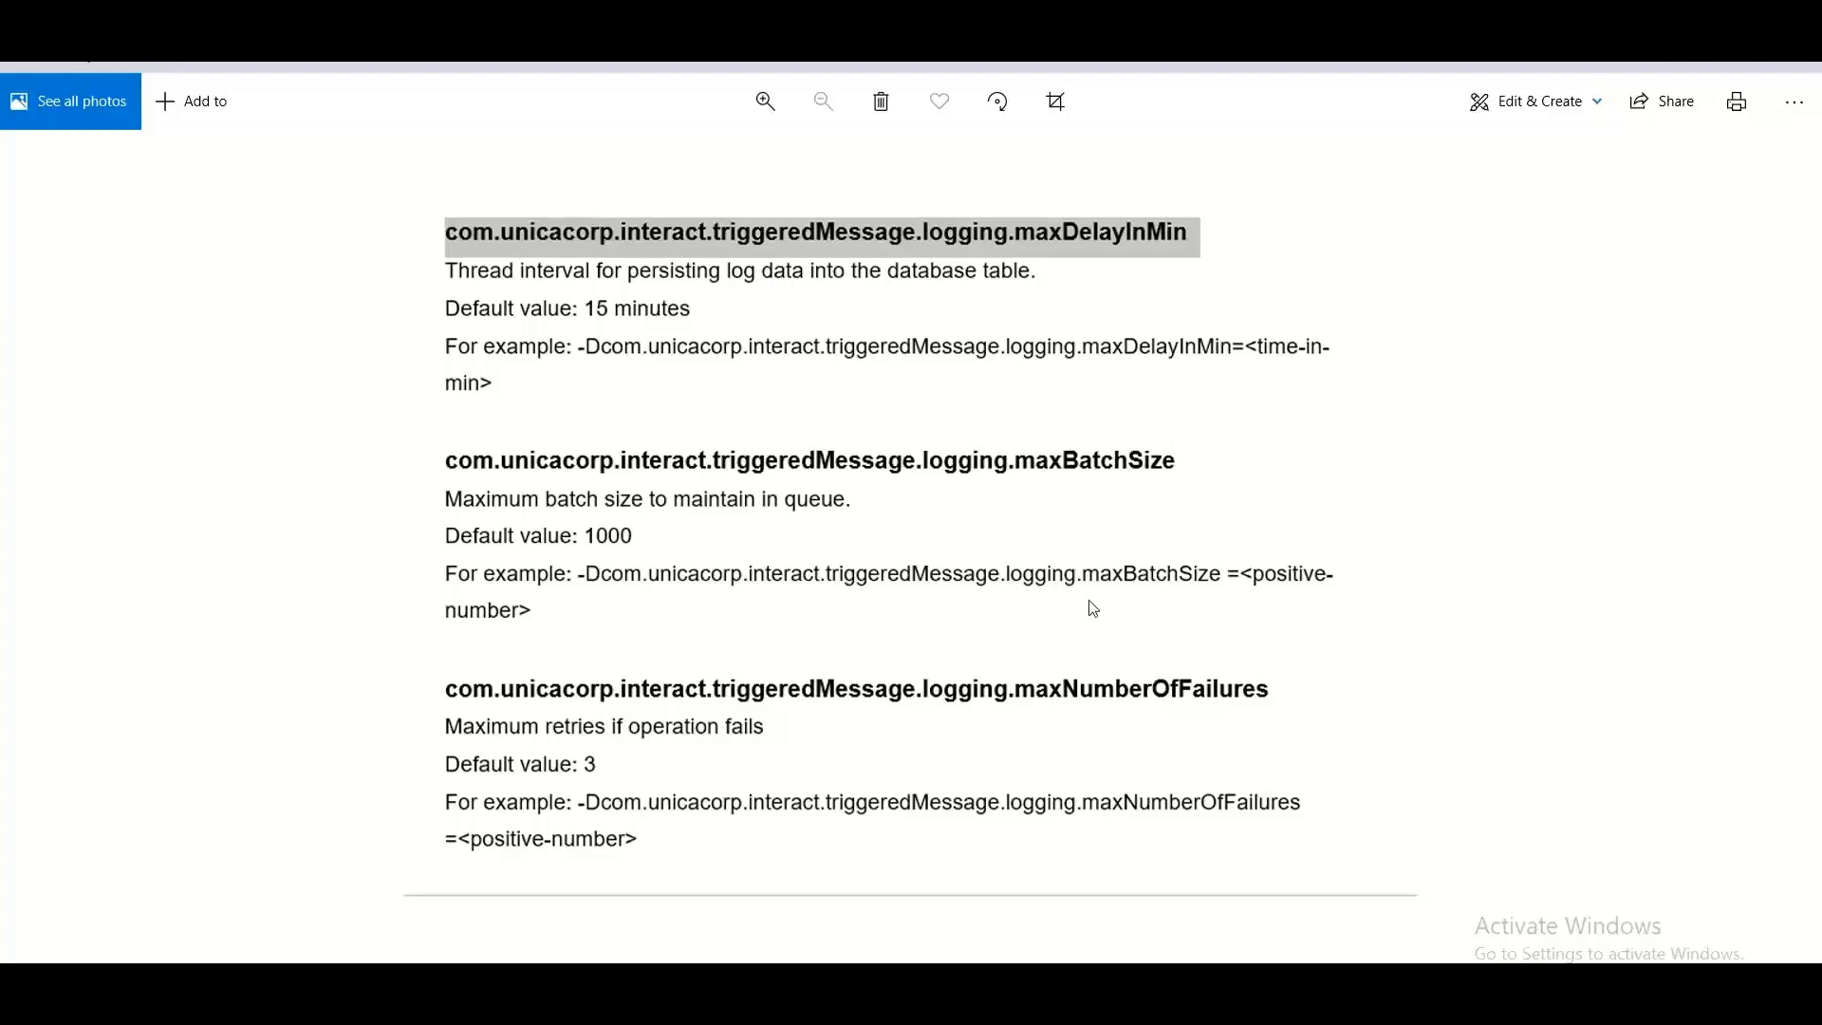
{"action": "mouse_move", "coordinate": [1044, 708]}
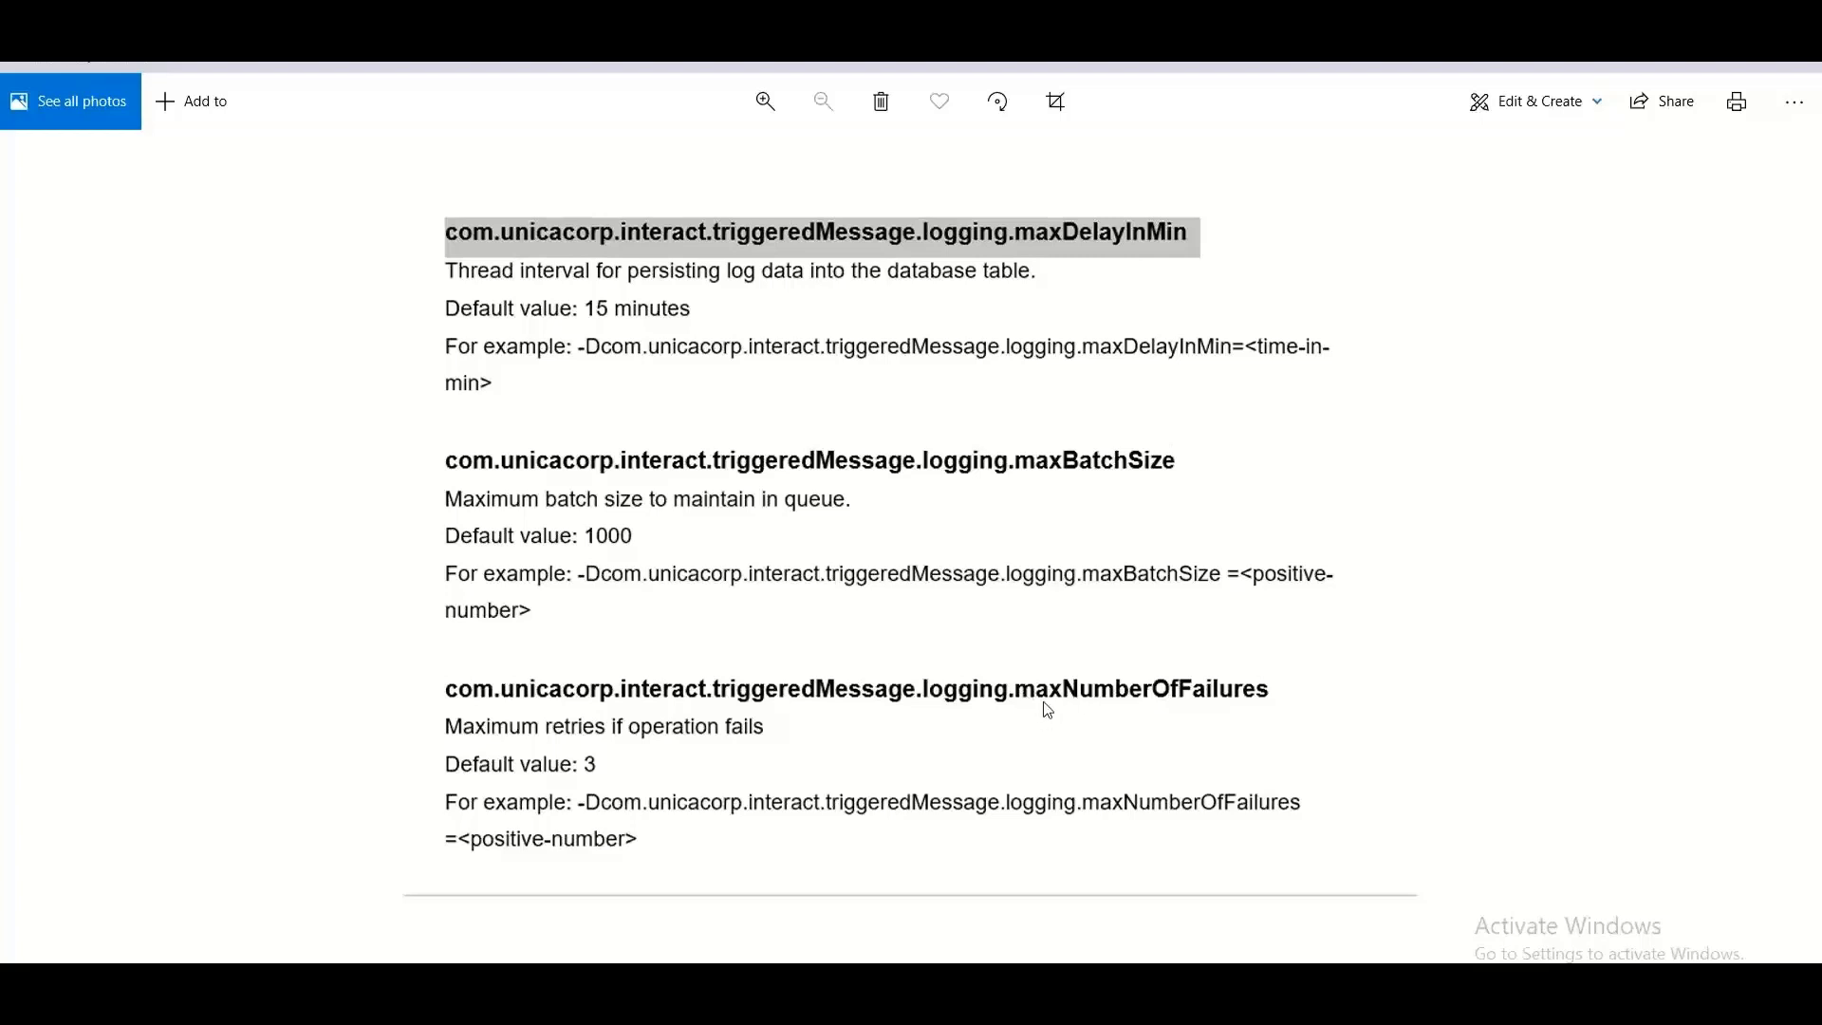
{"action": "mouse_move", "coordinate": [1101, 769]}
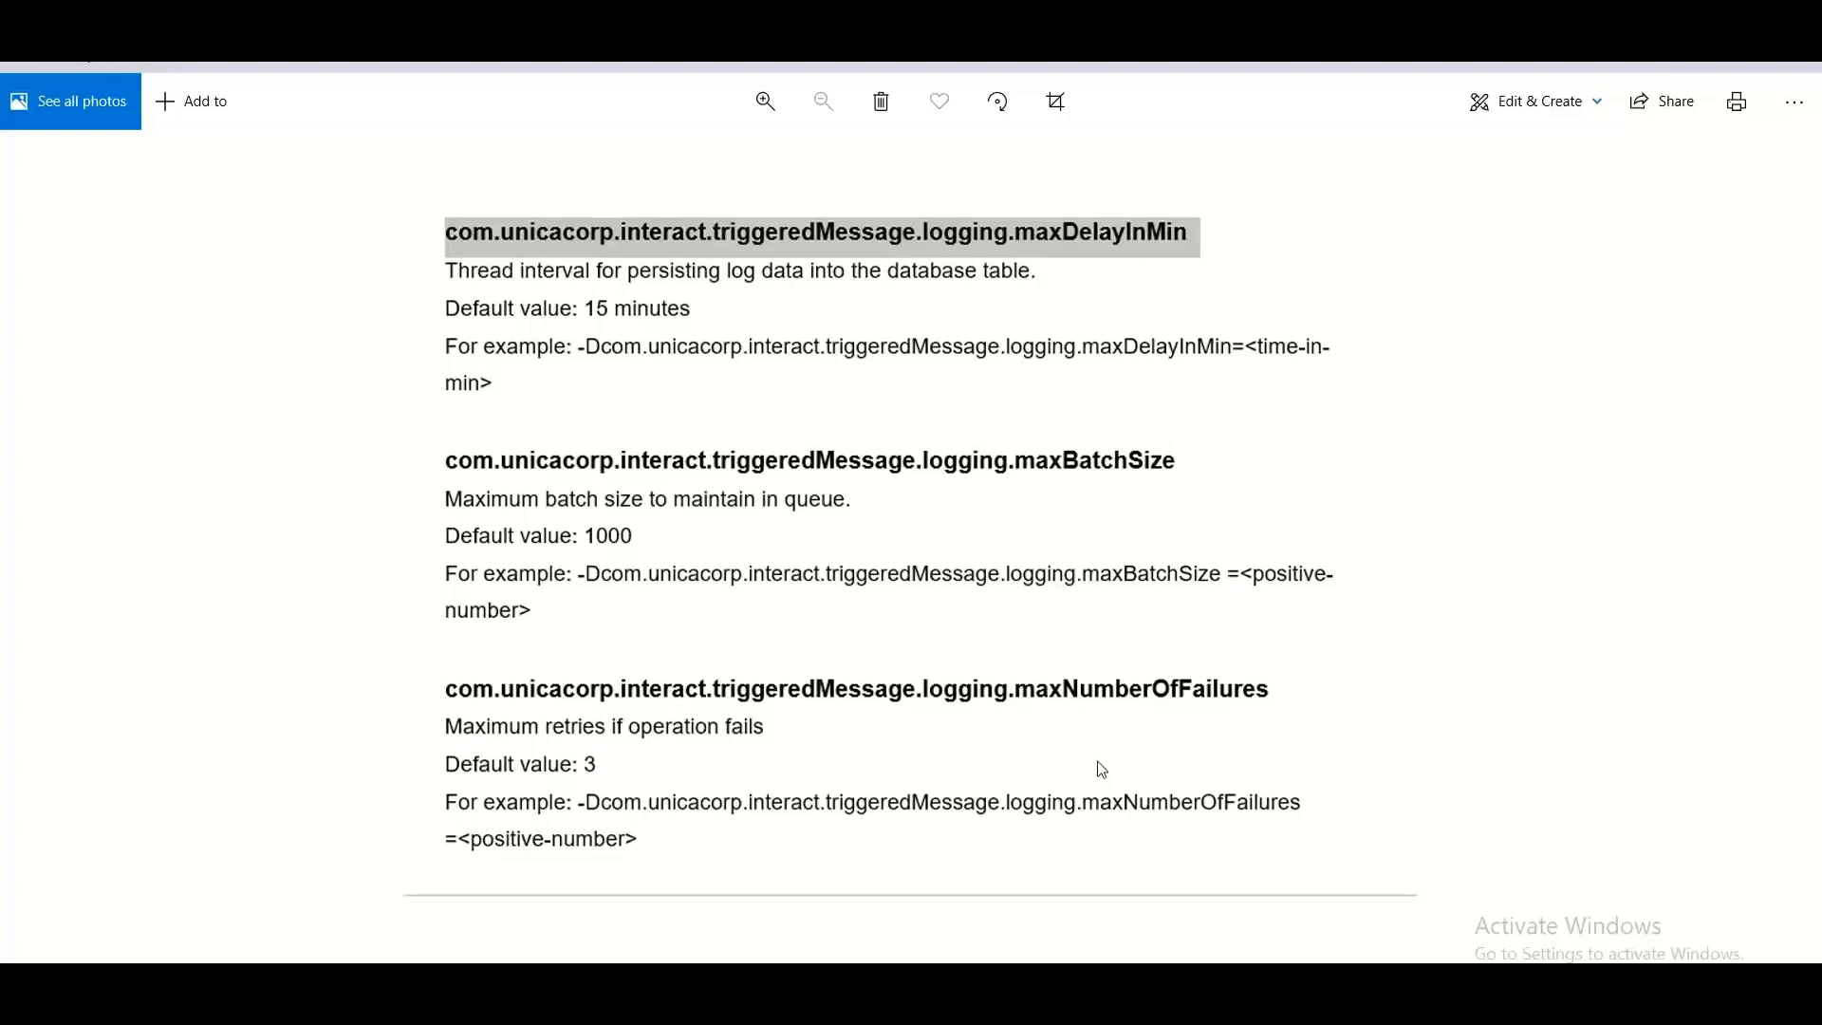